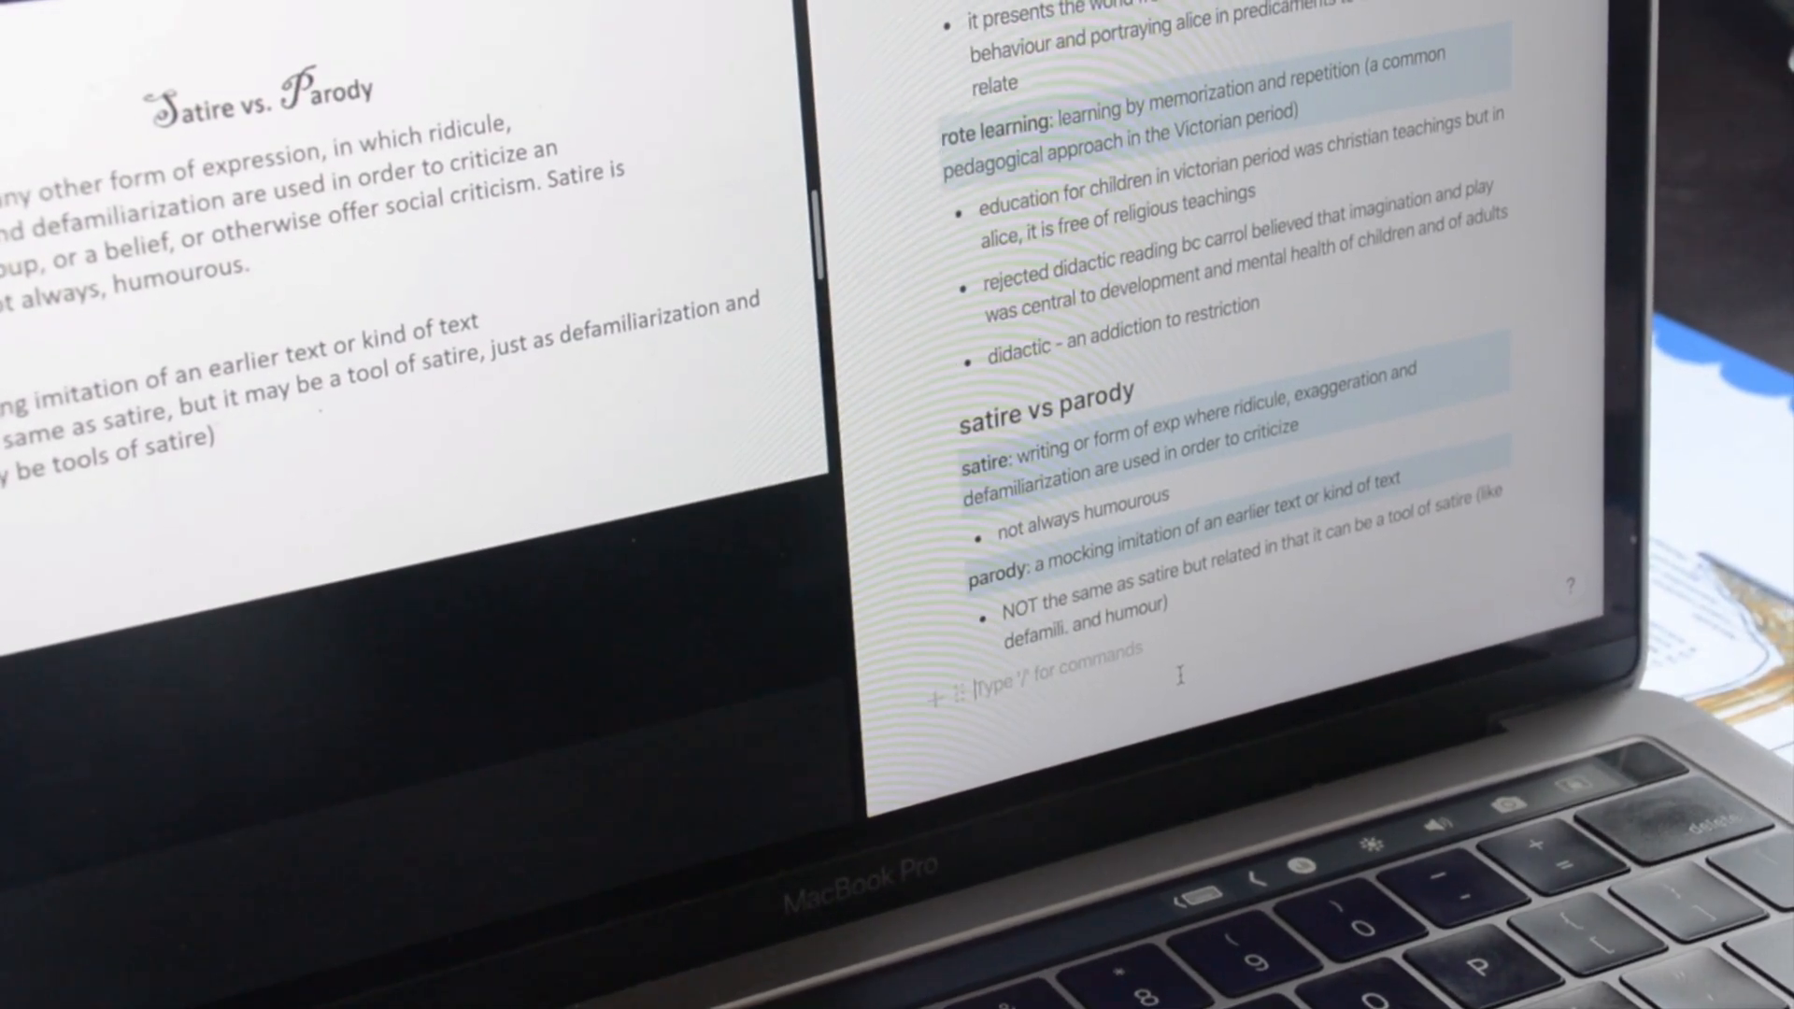
Add bullets on parody's purpose to ridicule, with the nested pandemic painting satire and Alice parody examples.
text(either to ridicule or t)
text(imitation that is tweaked)
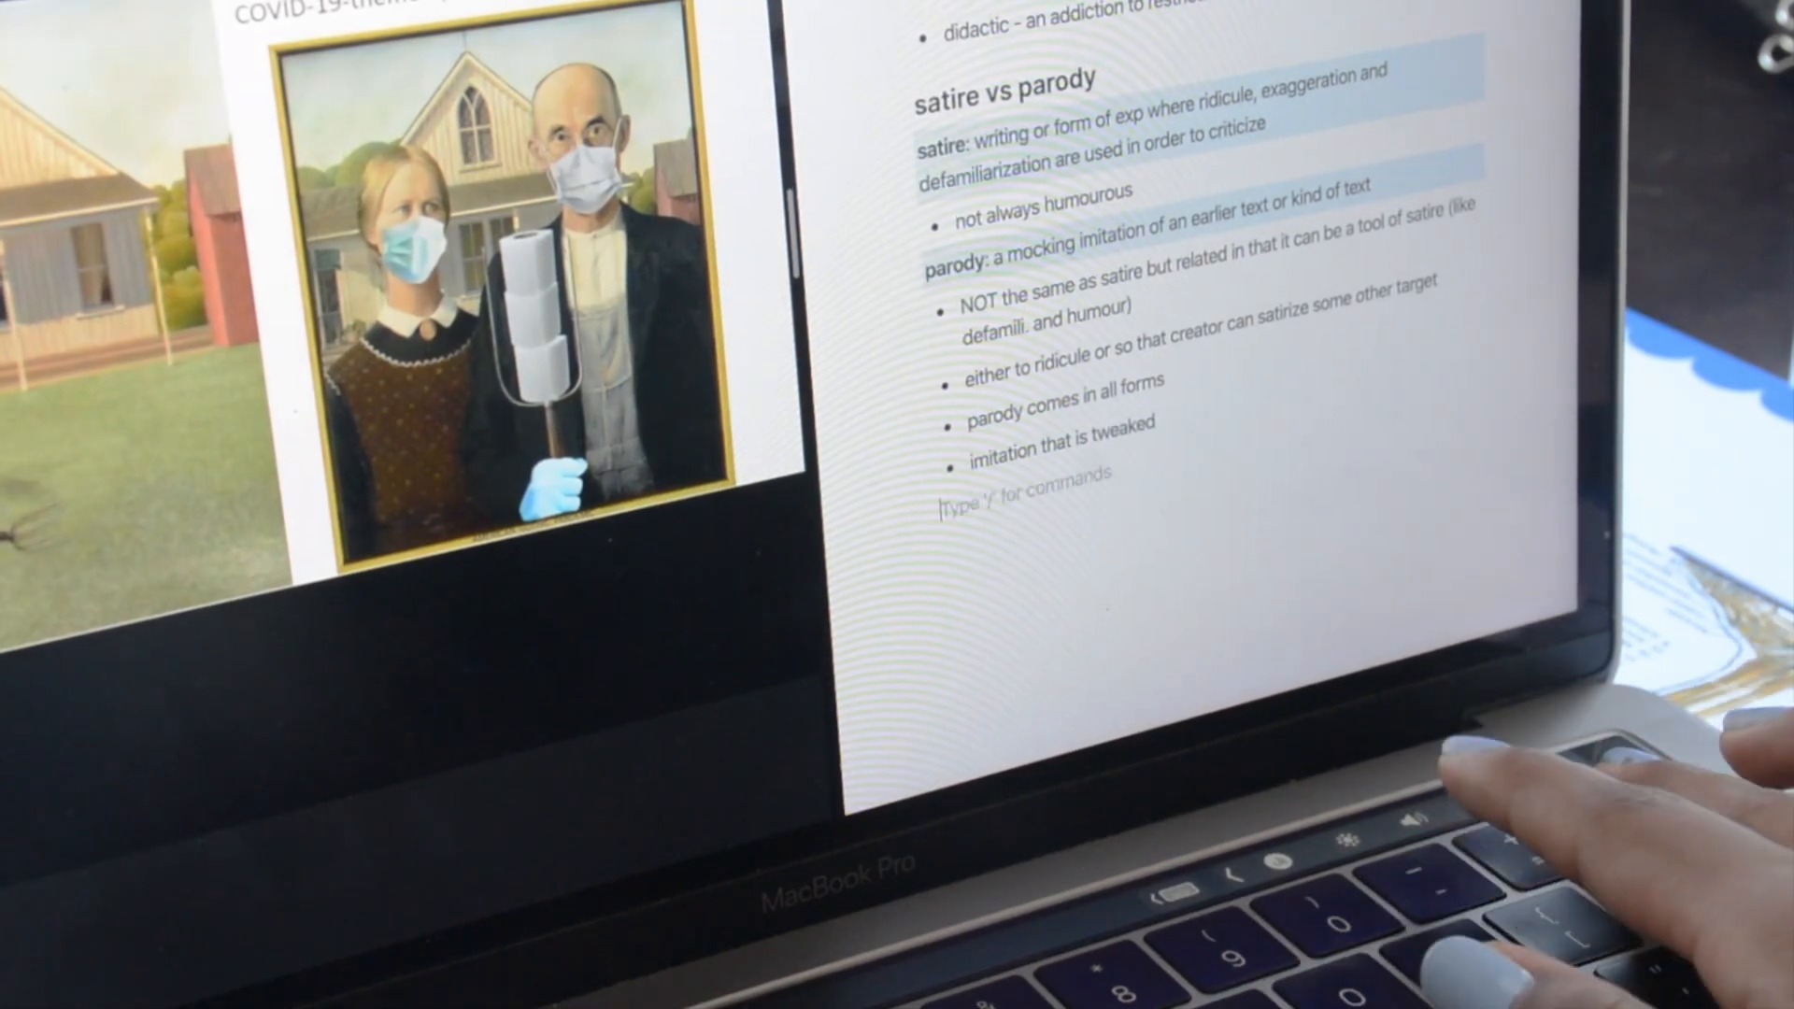
text(like the painting that satires life during the pandemic not the american gothic painting parody)
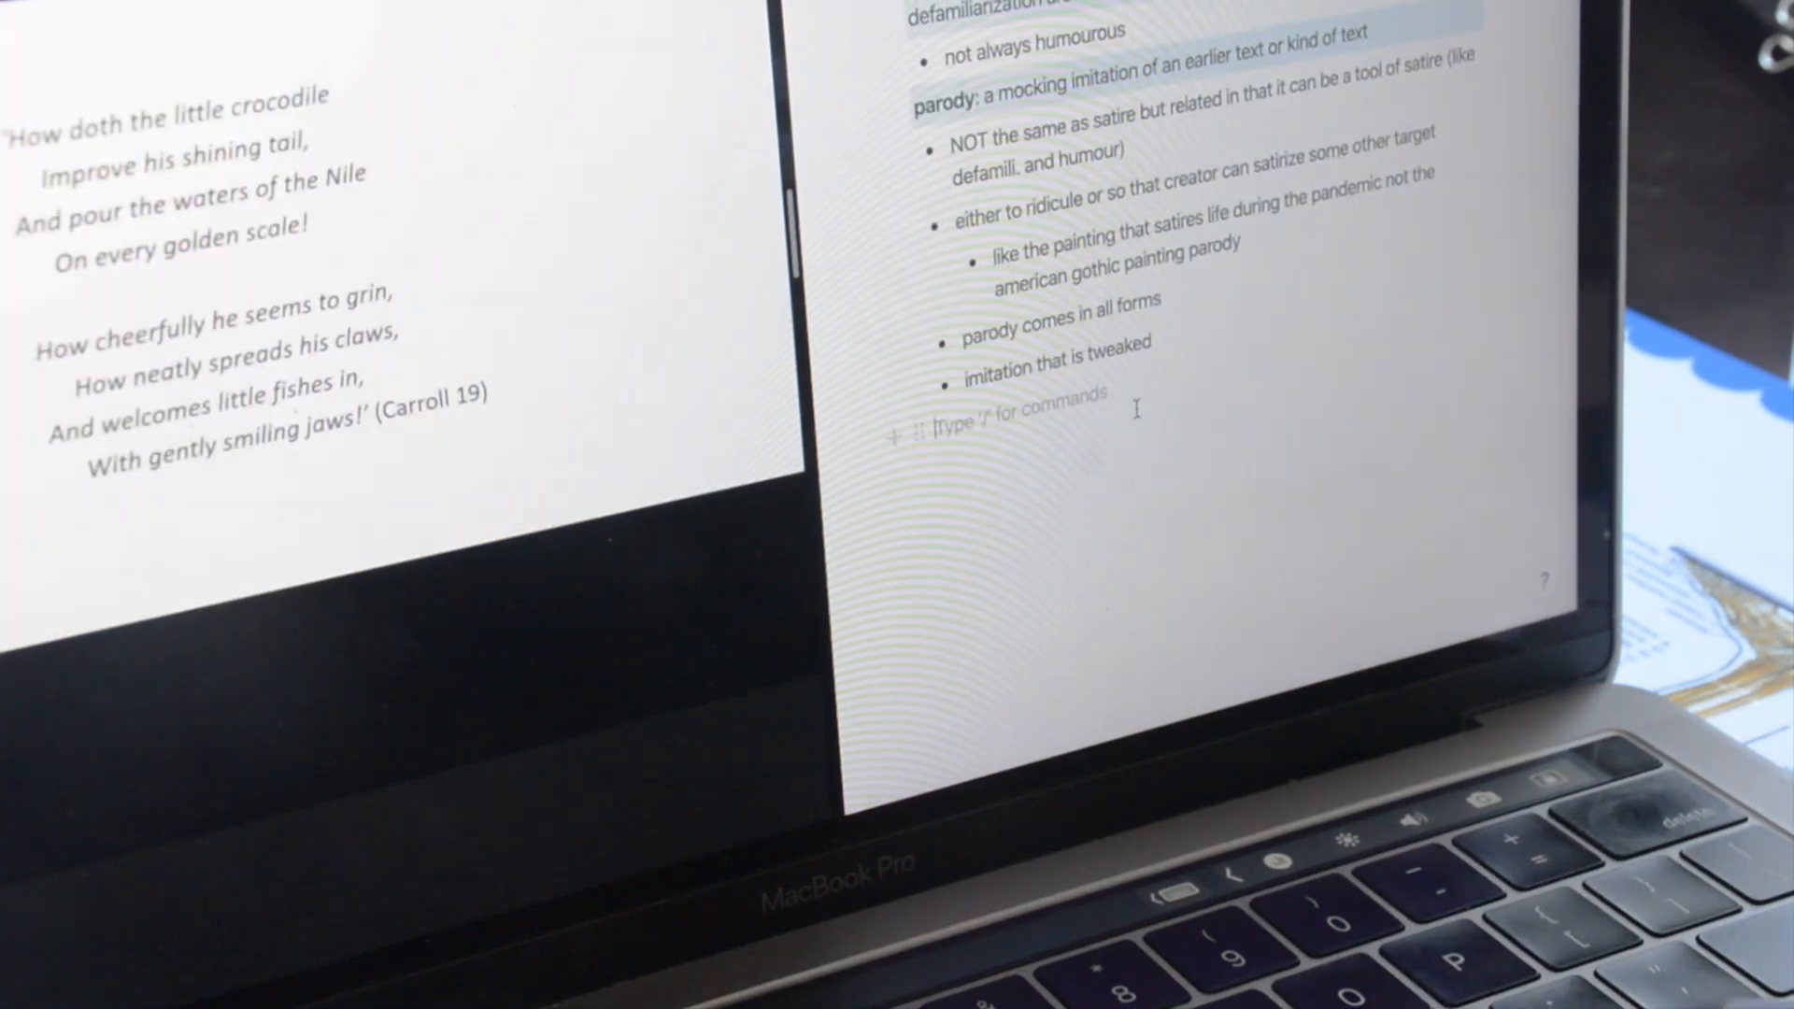
text(parodies in alice)
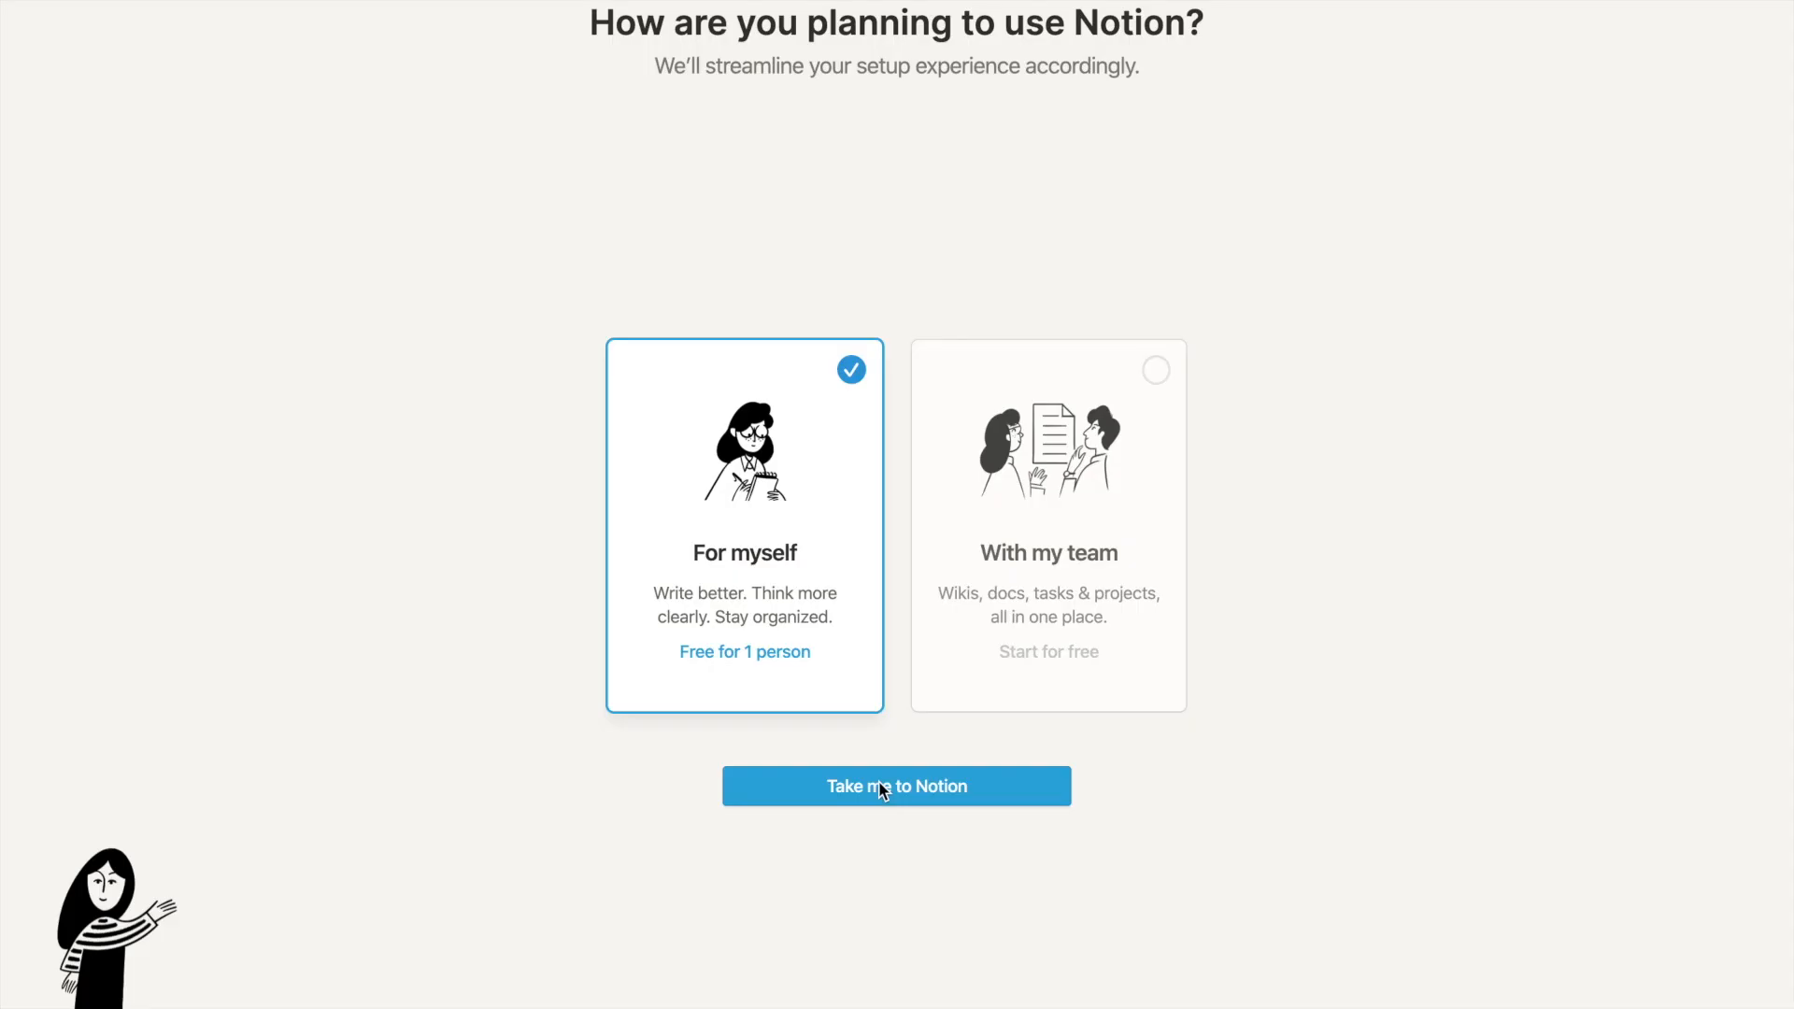
Continue into Notion with personal use chosen and accept the free plan confirmation.
click(897, 787)
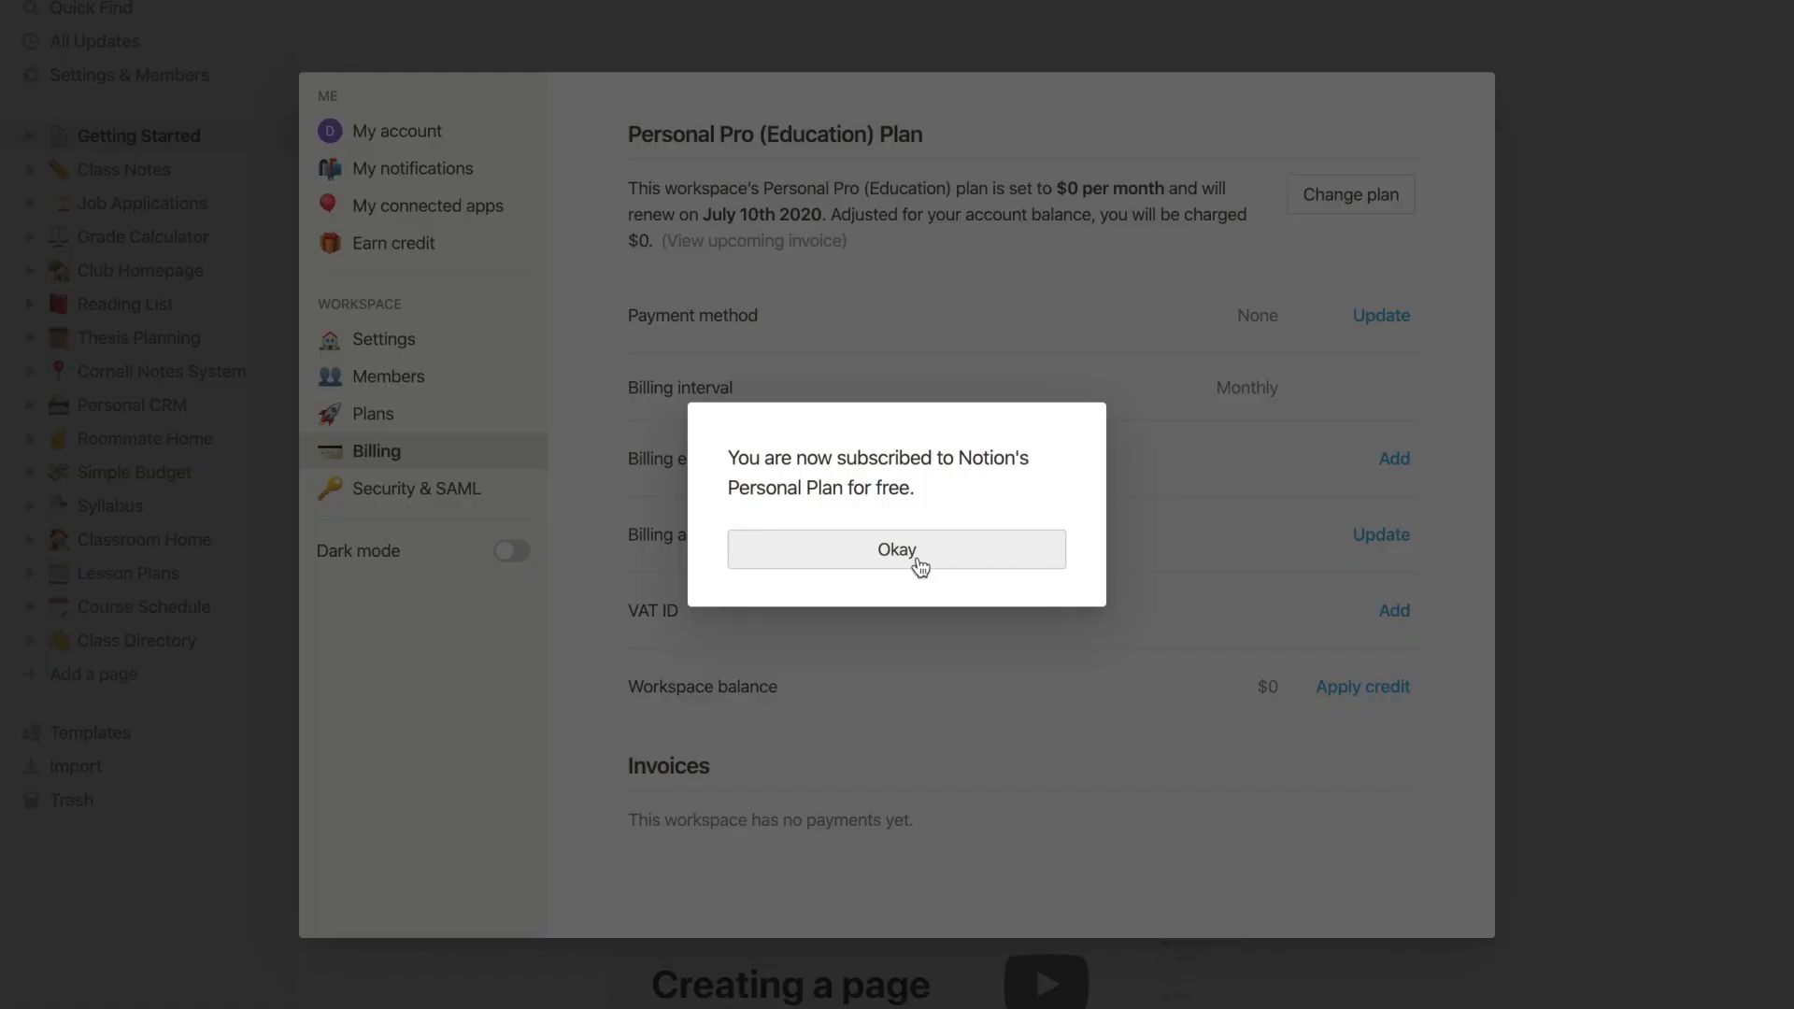
click(897, 549)
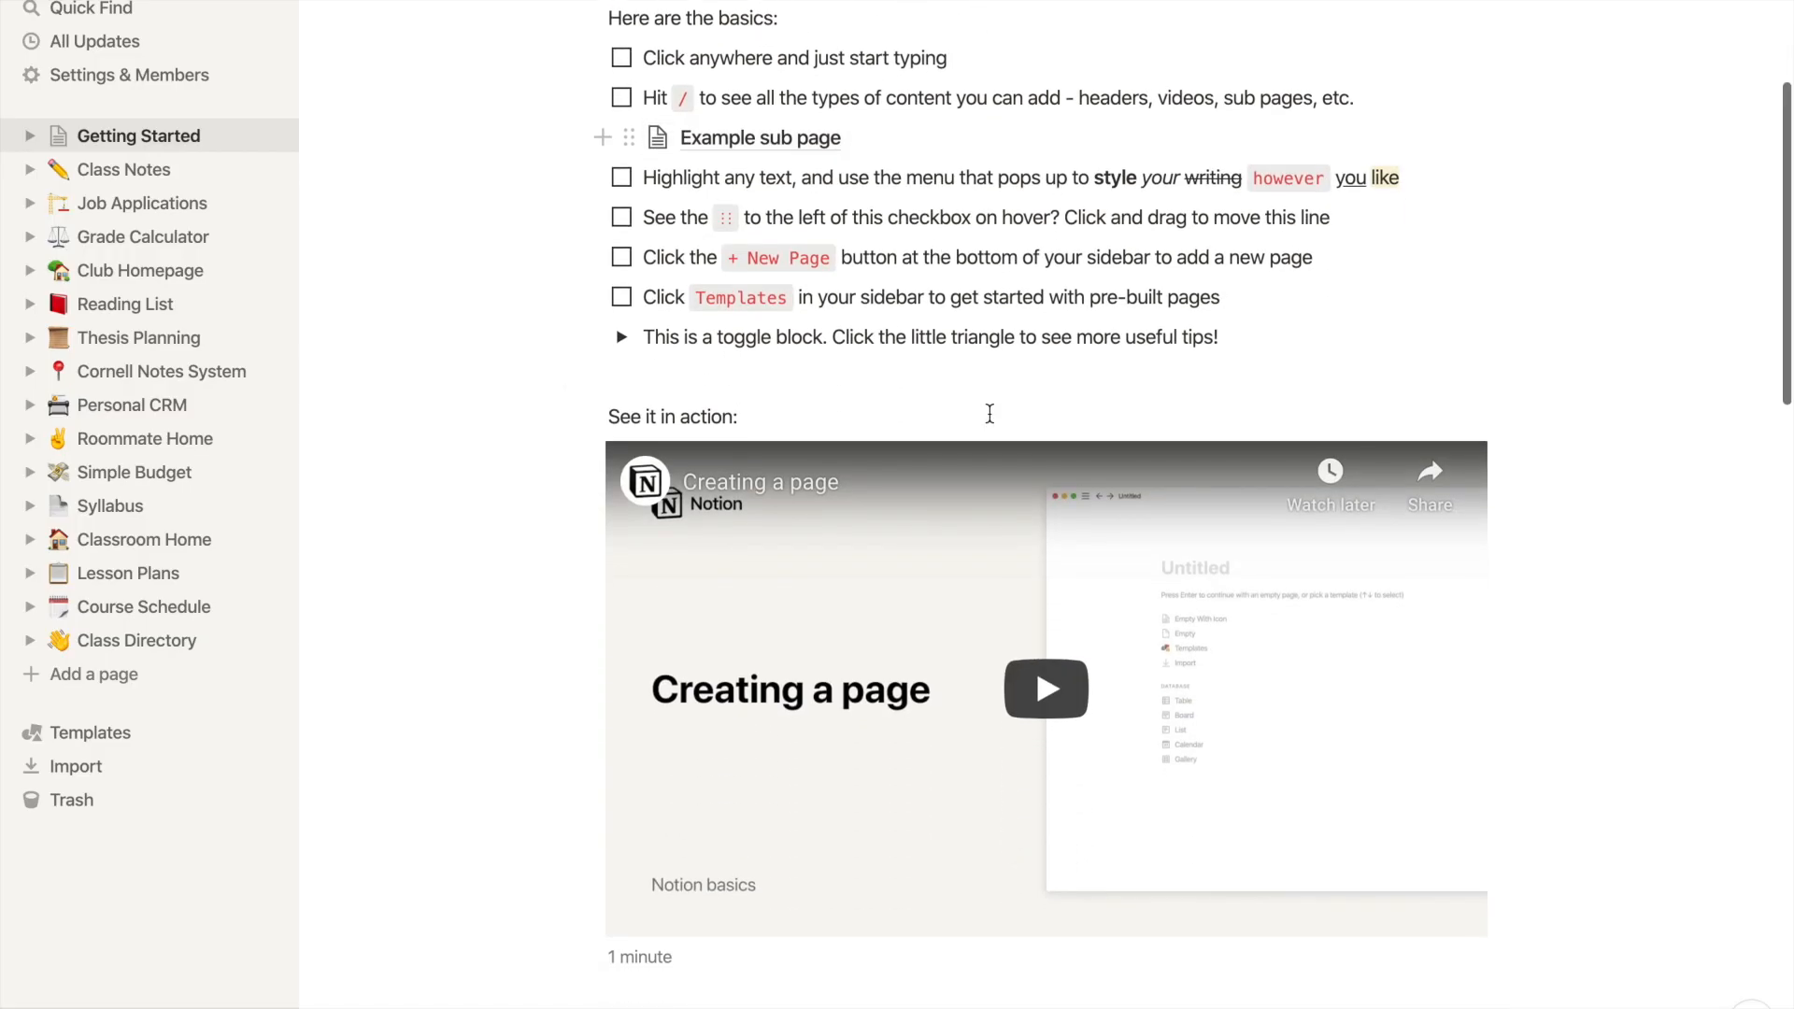
scroll(down, 3)
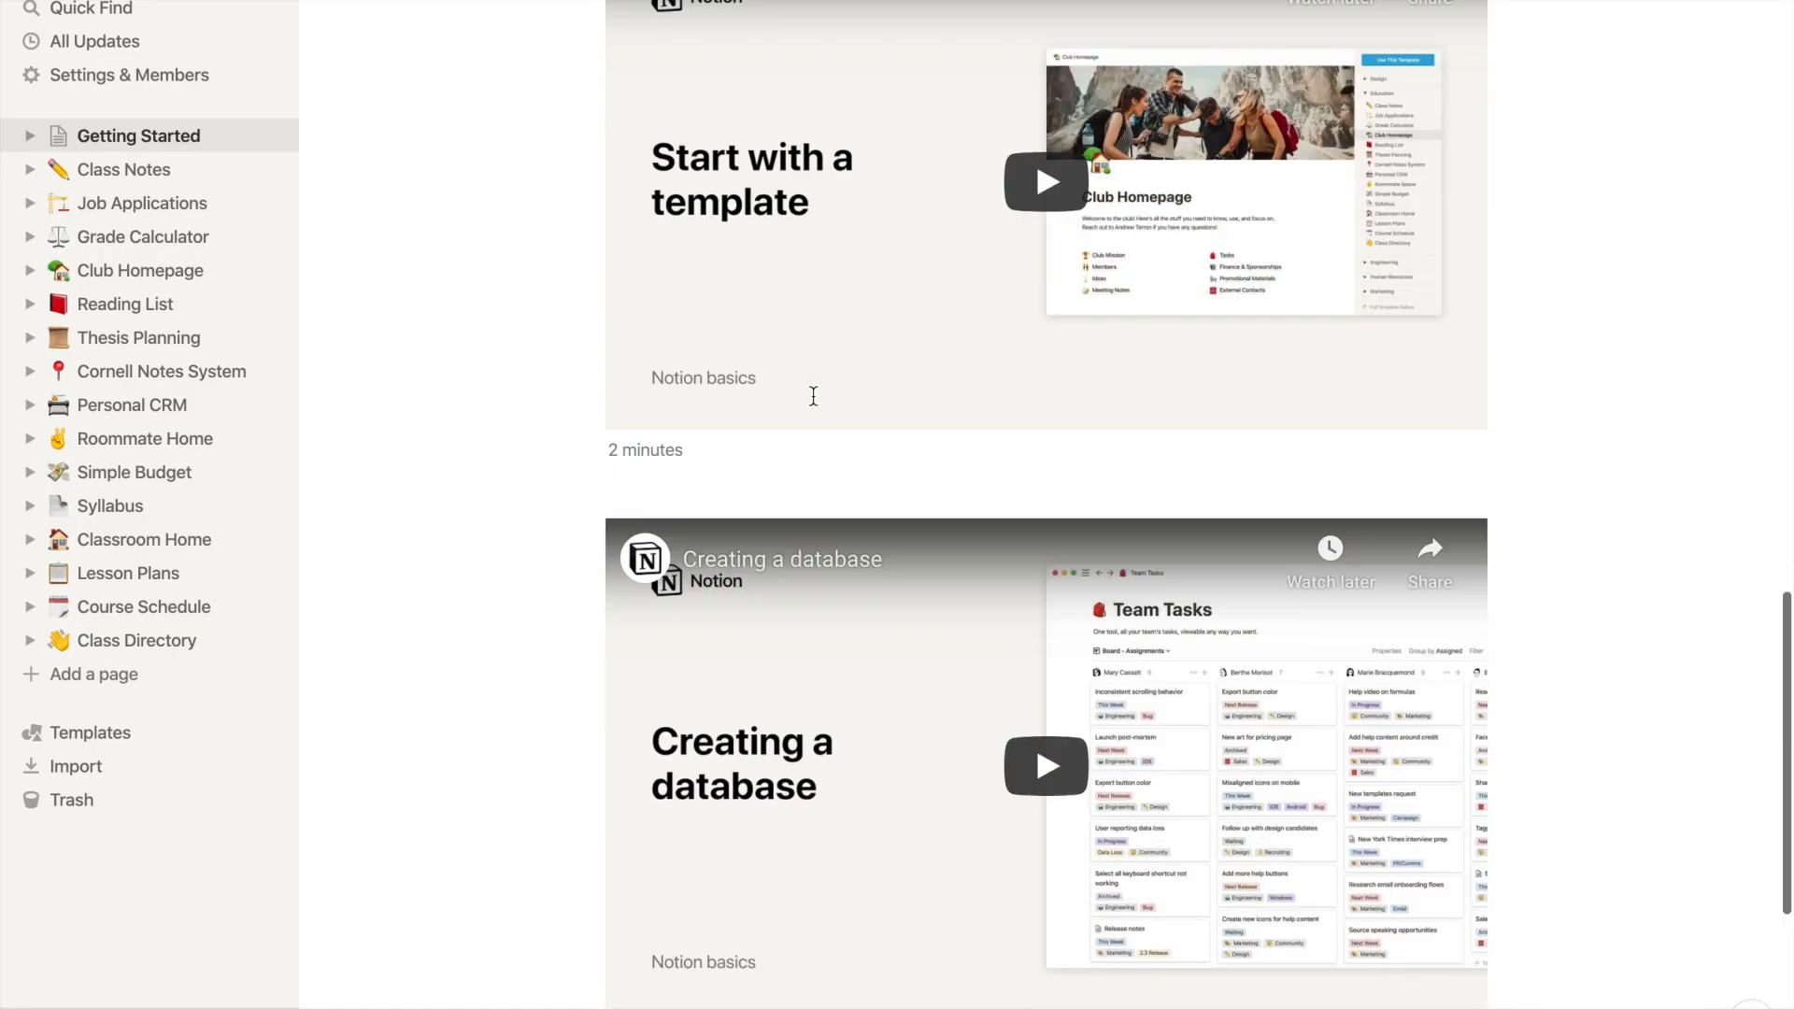
Browse the student templates from Class Notes and Grade Calculator down to Syllabus.
click(124, 168)
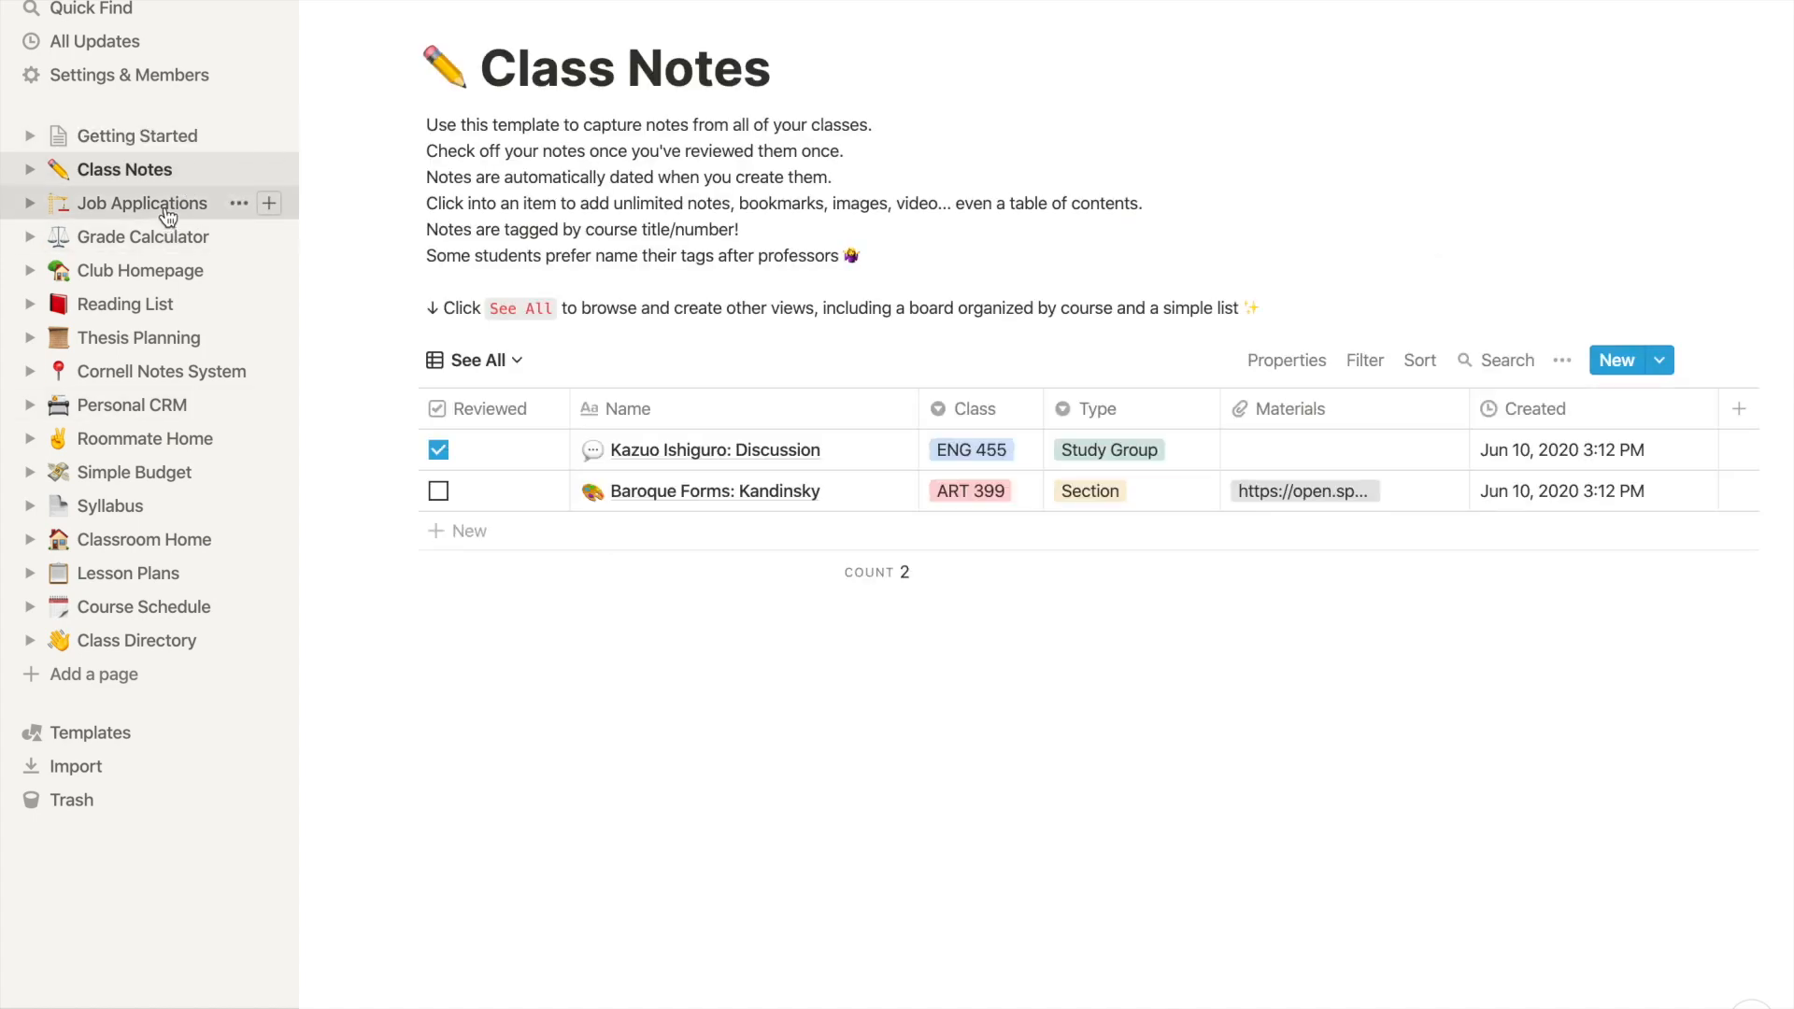
click(143, 238)
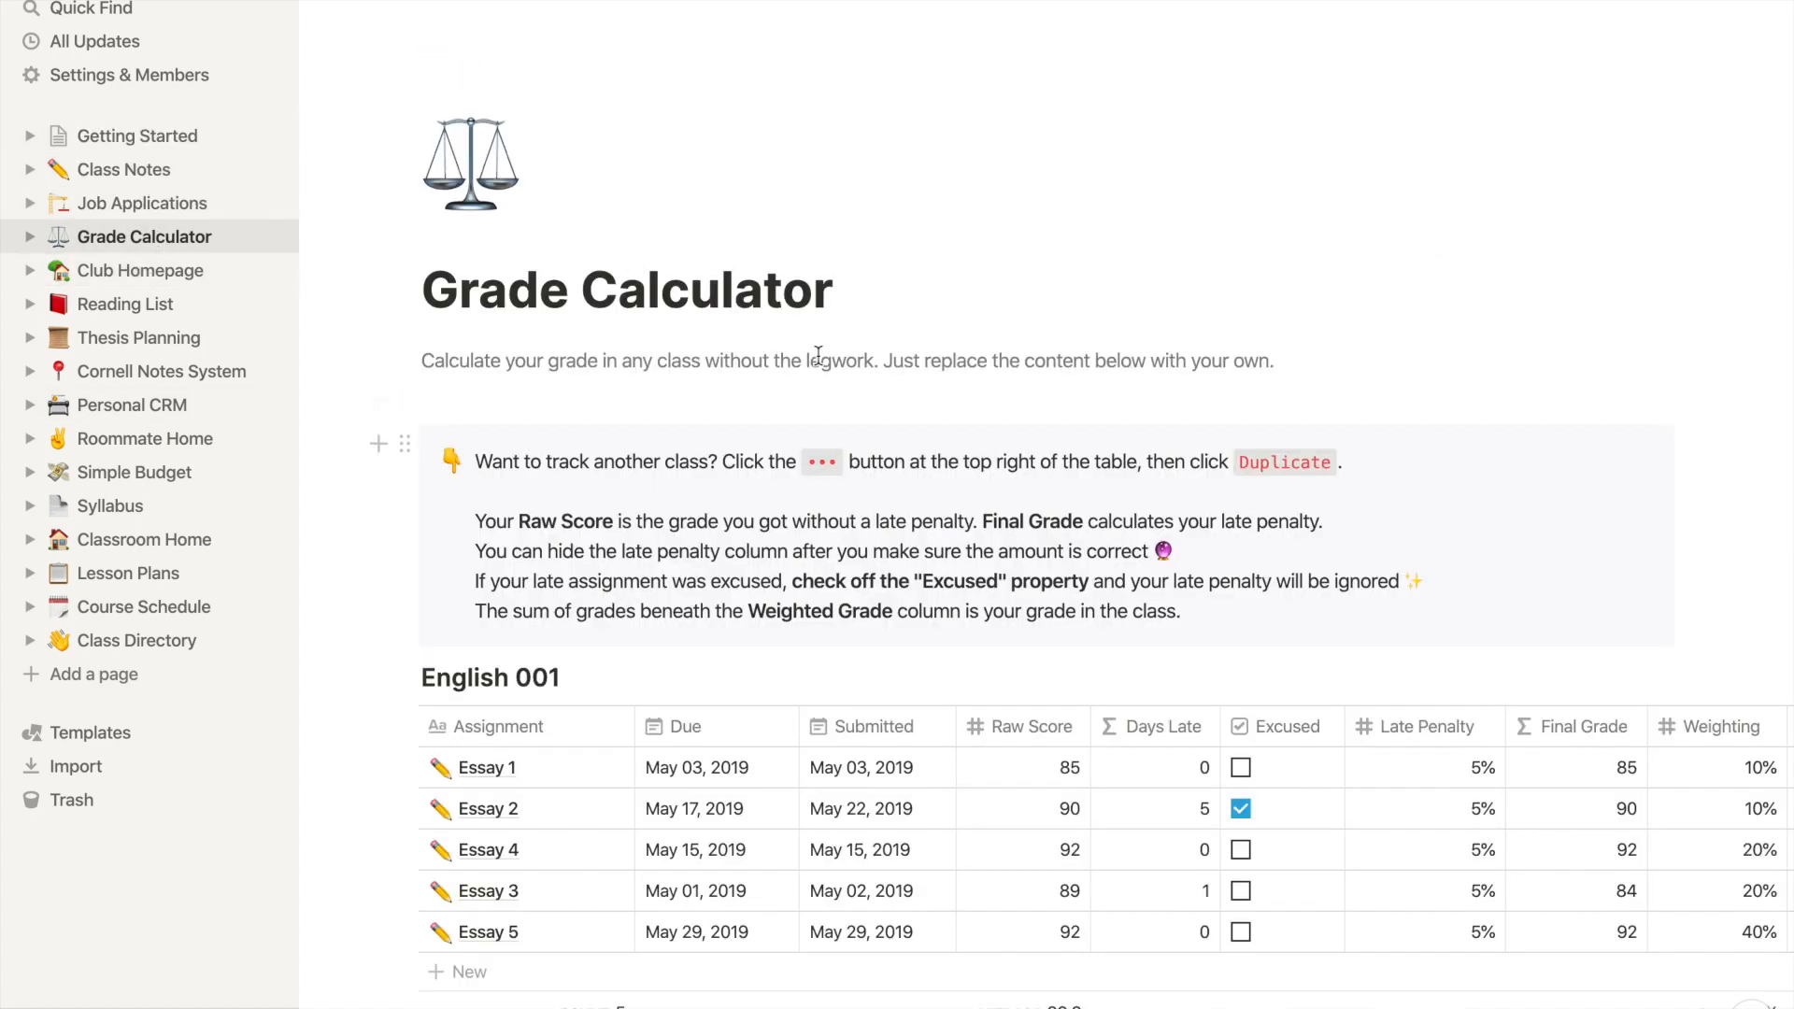
click(138, 337)
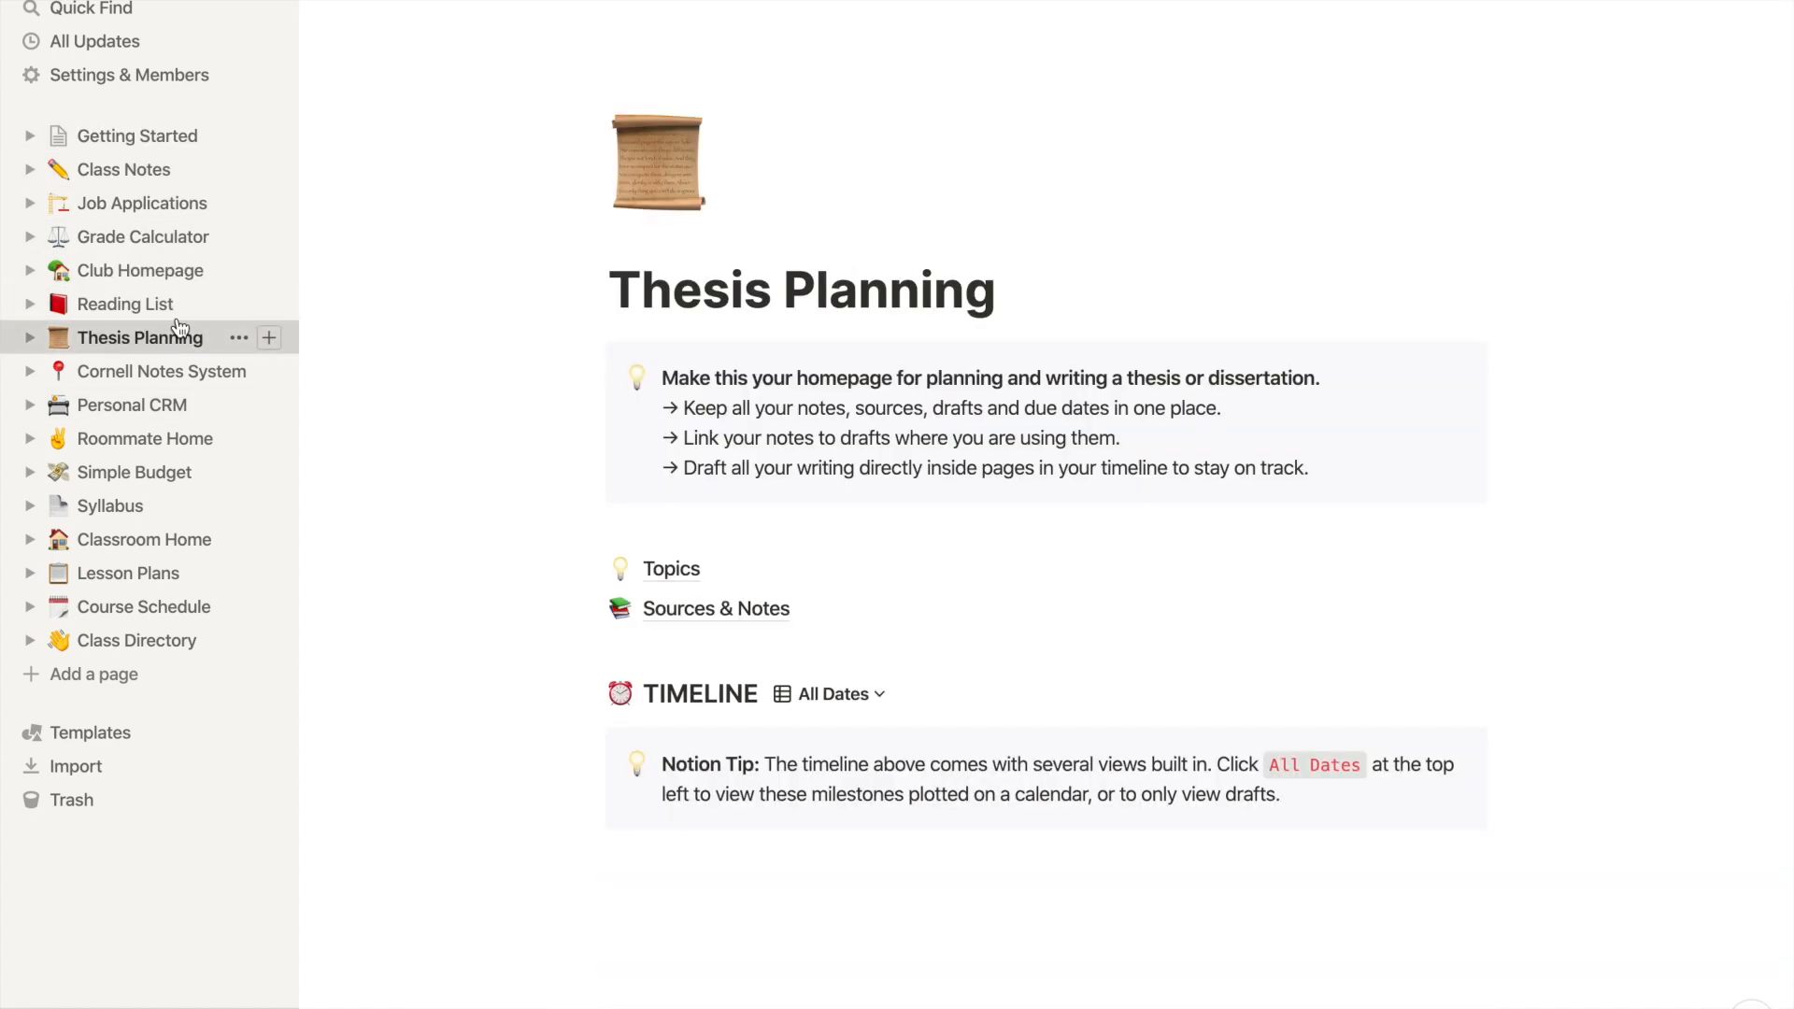
click(161, 370)
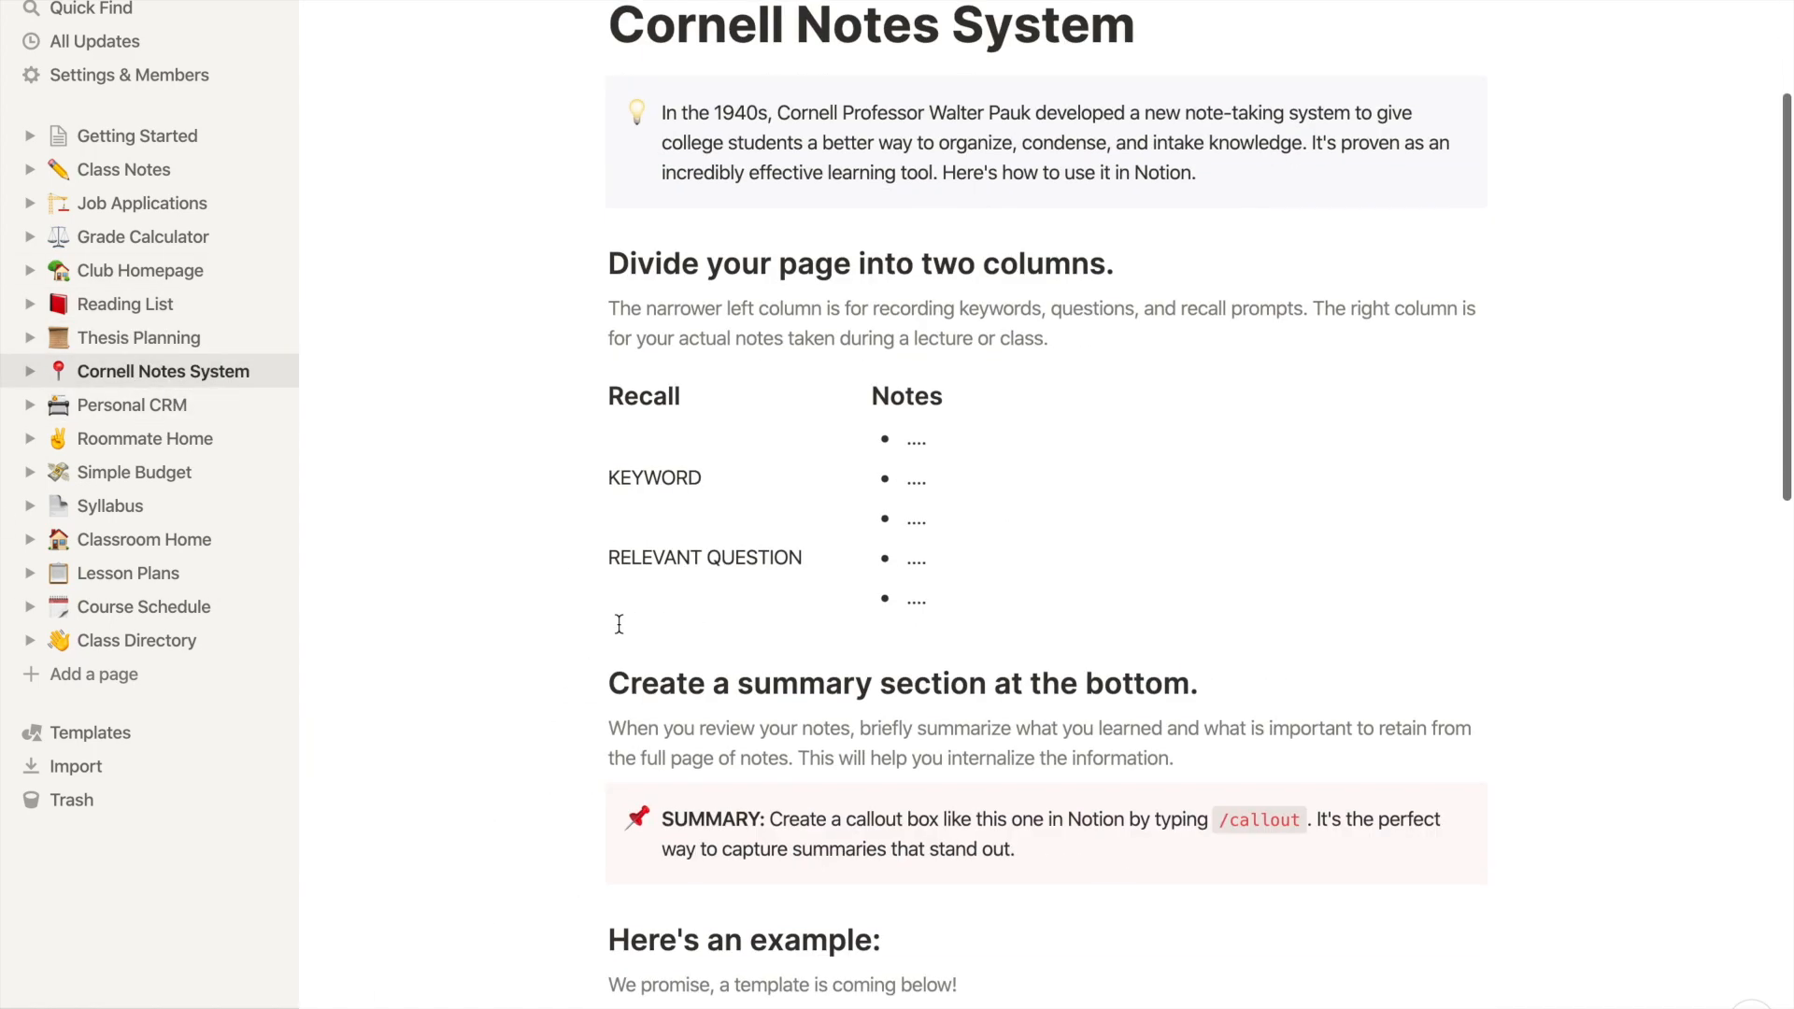
click(131, 404)
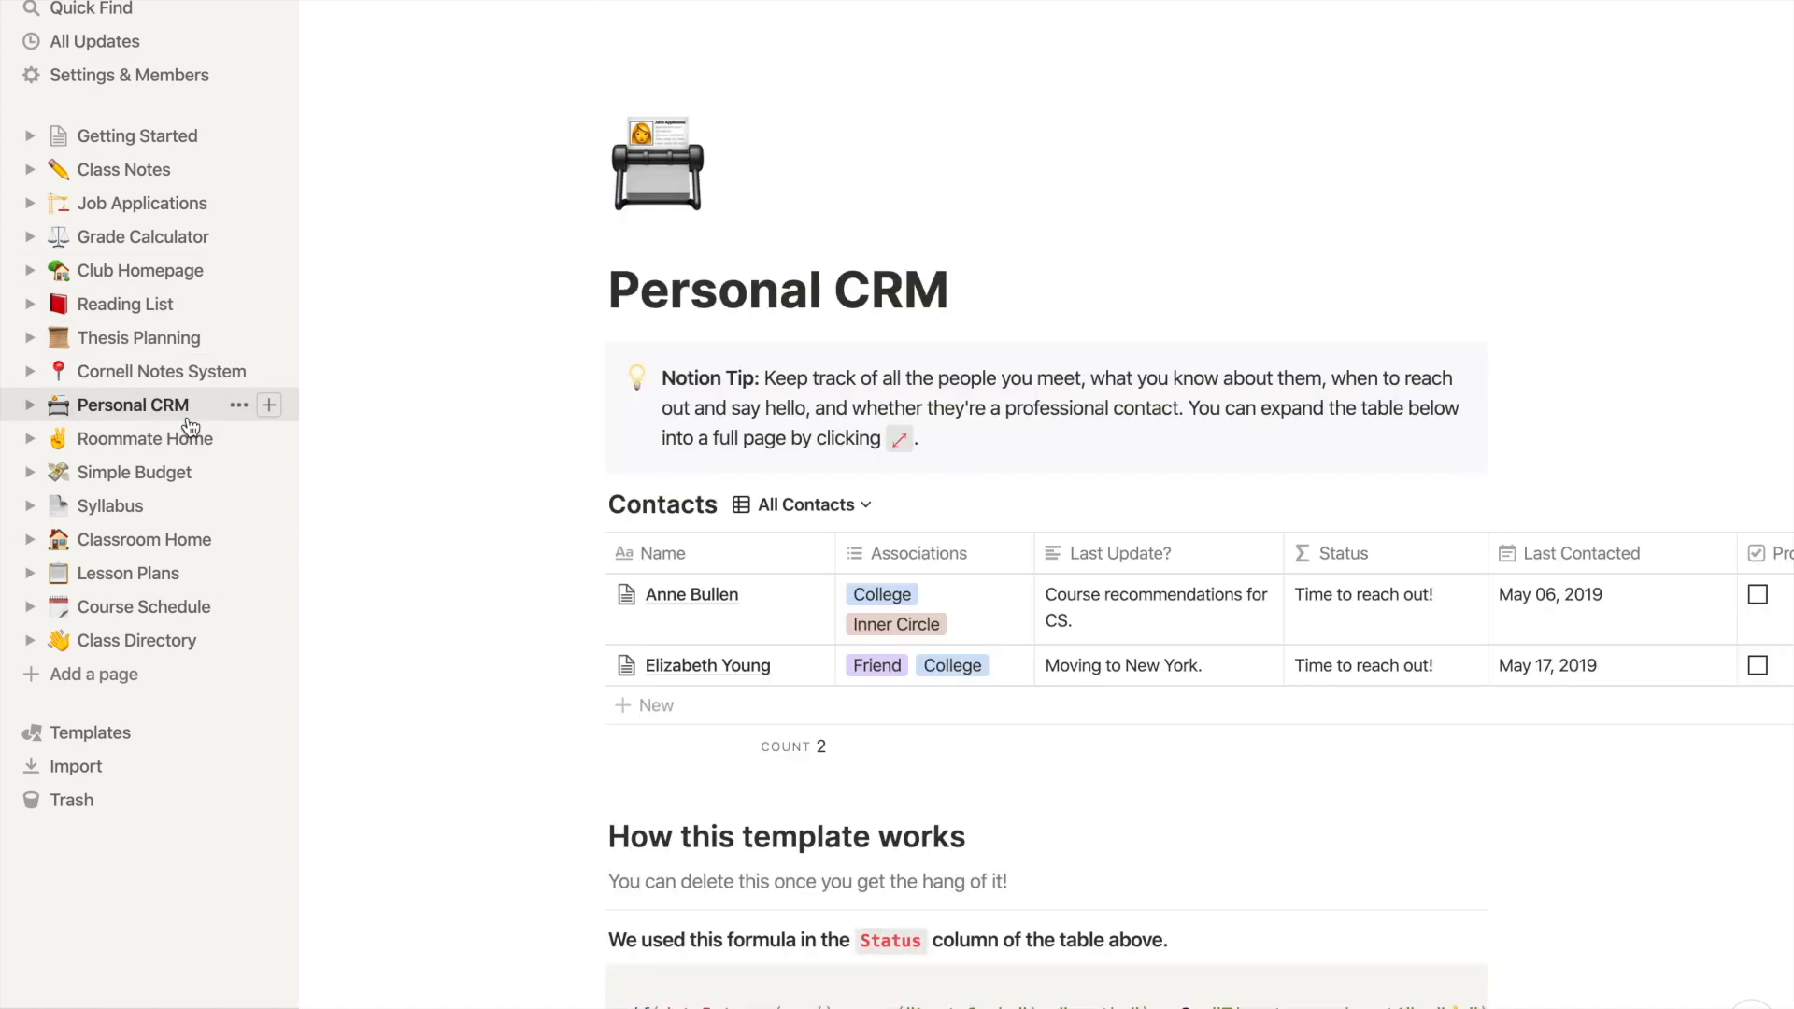
click(134, 471)
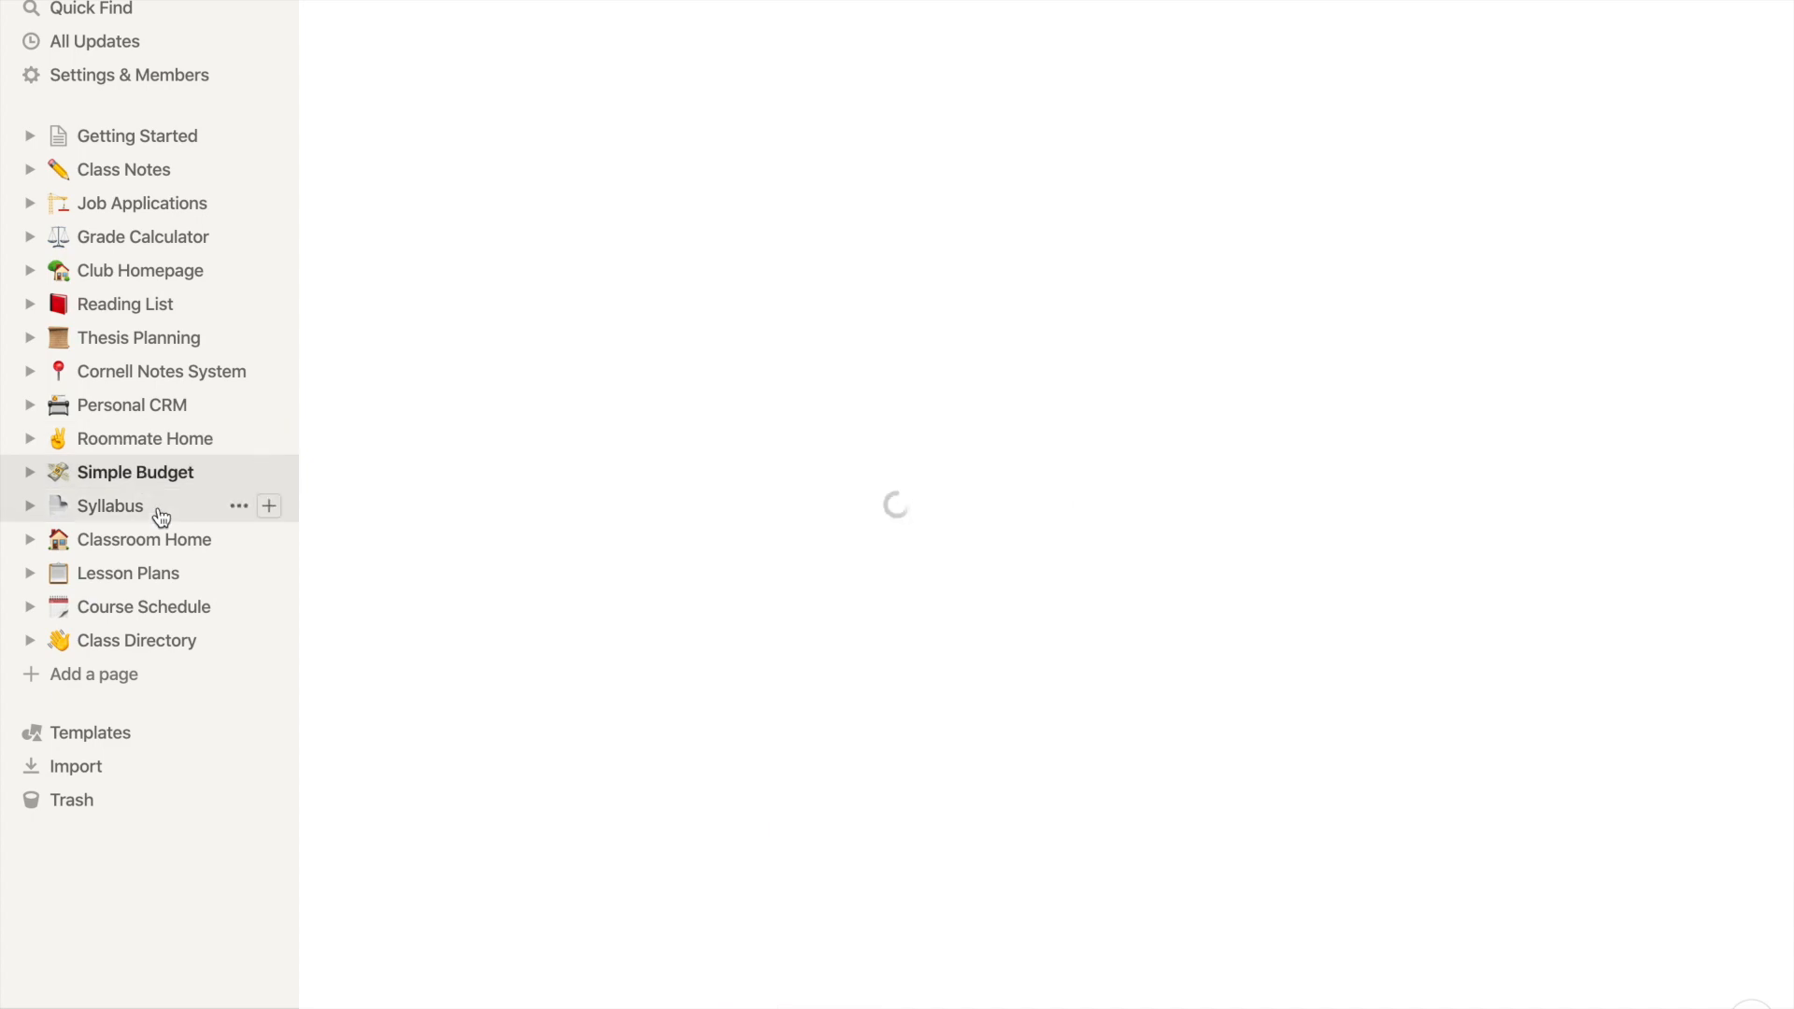
click(110, 505)
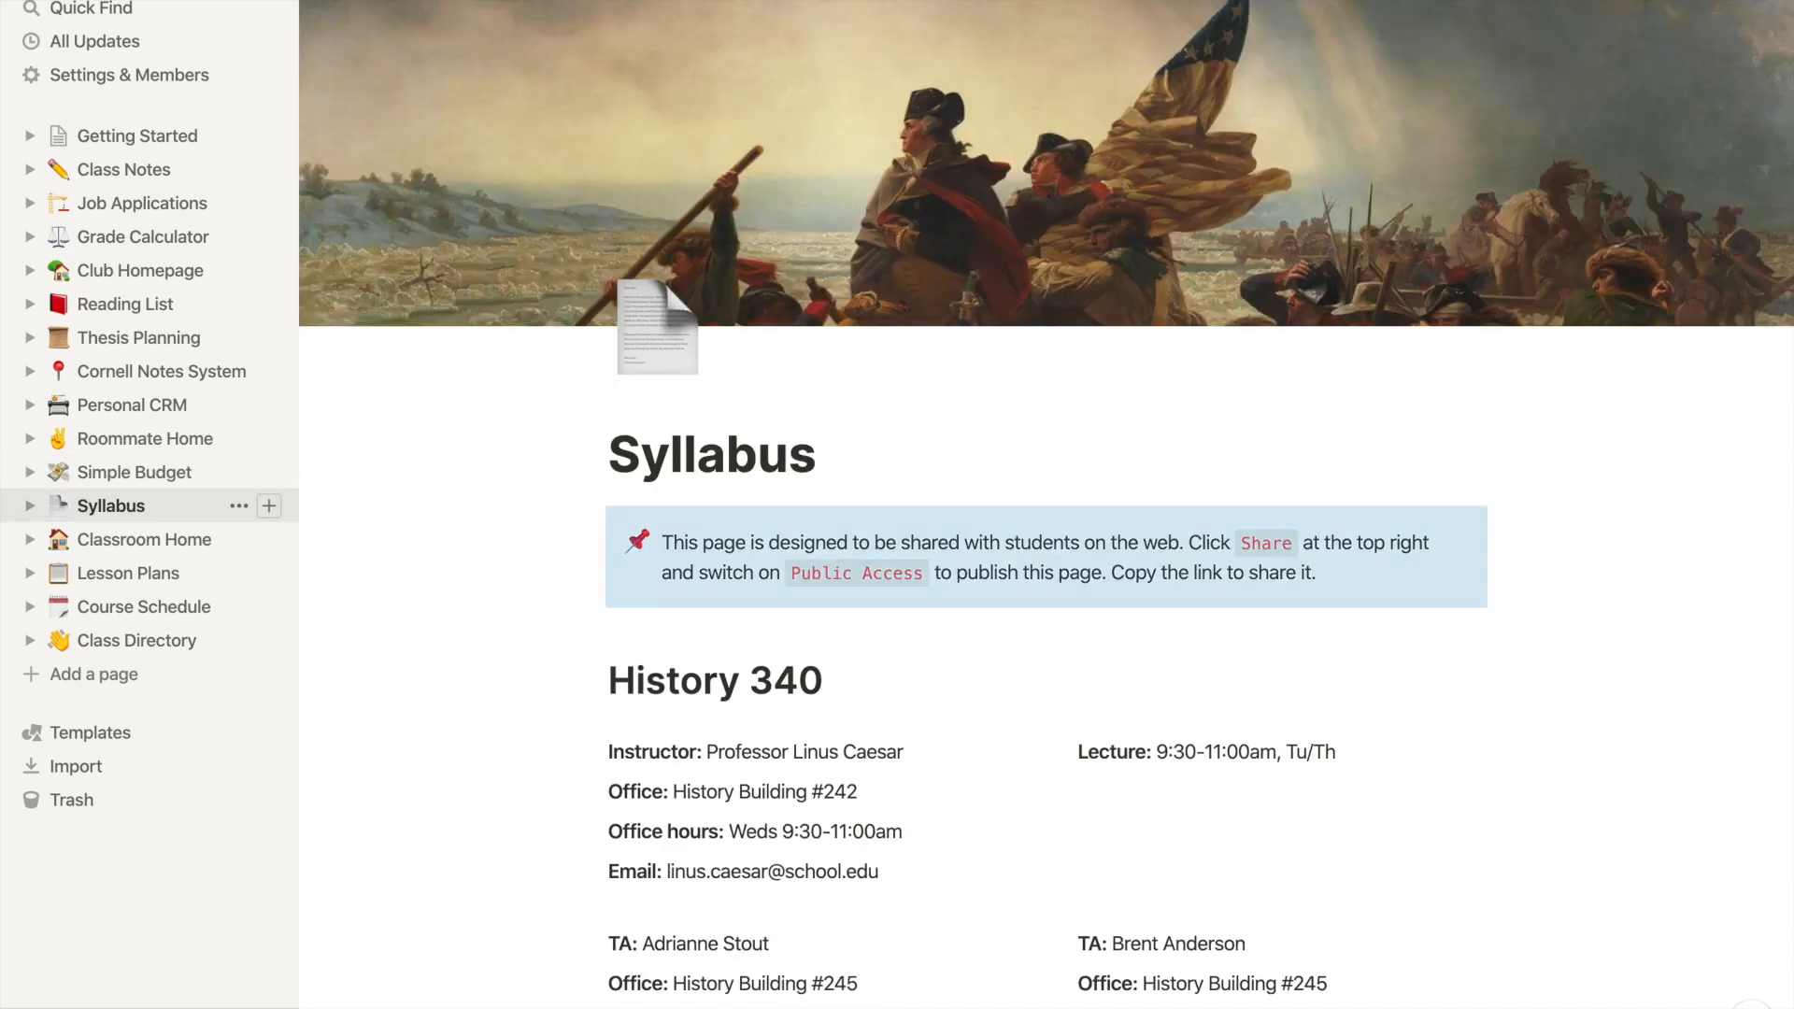
click(136, 639)
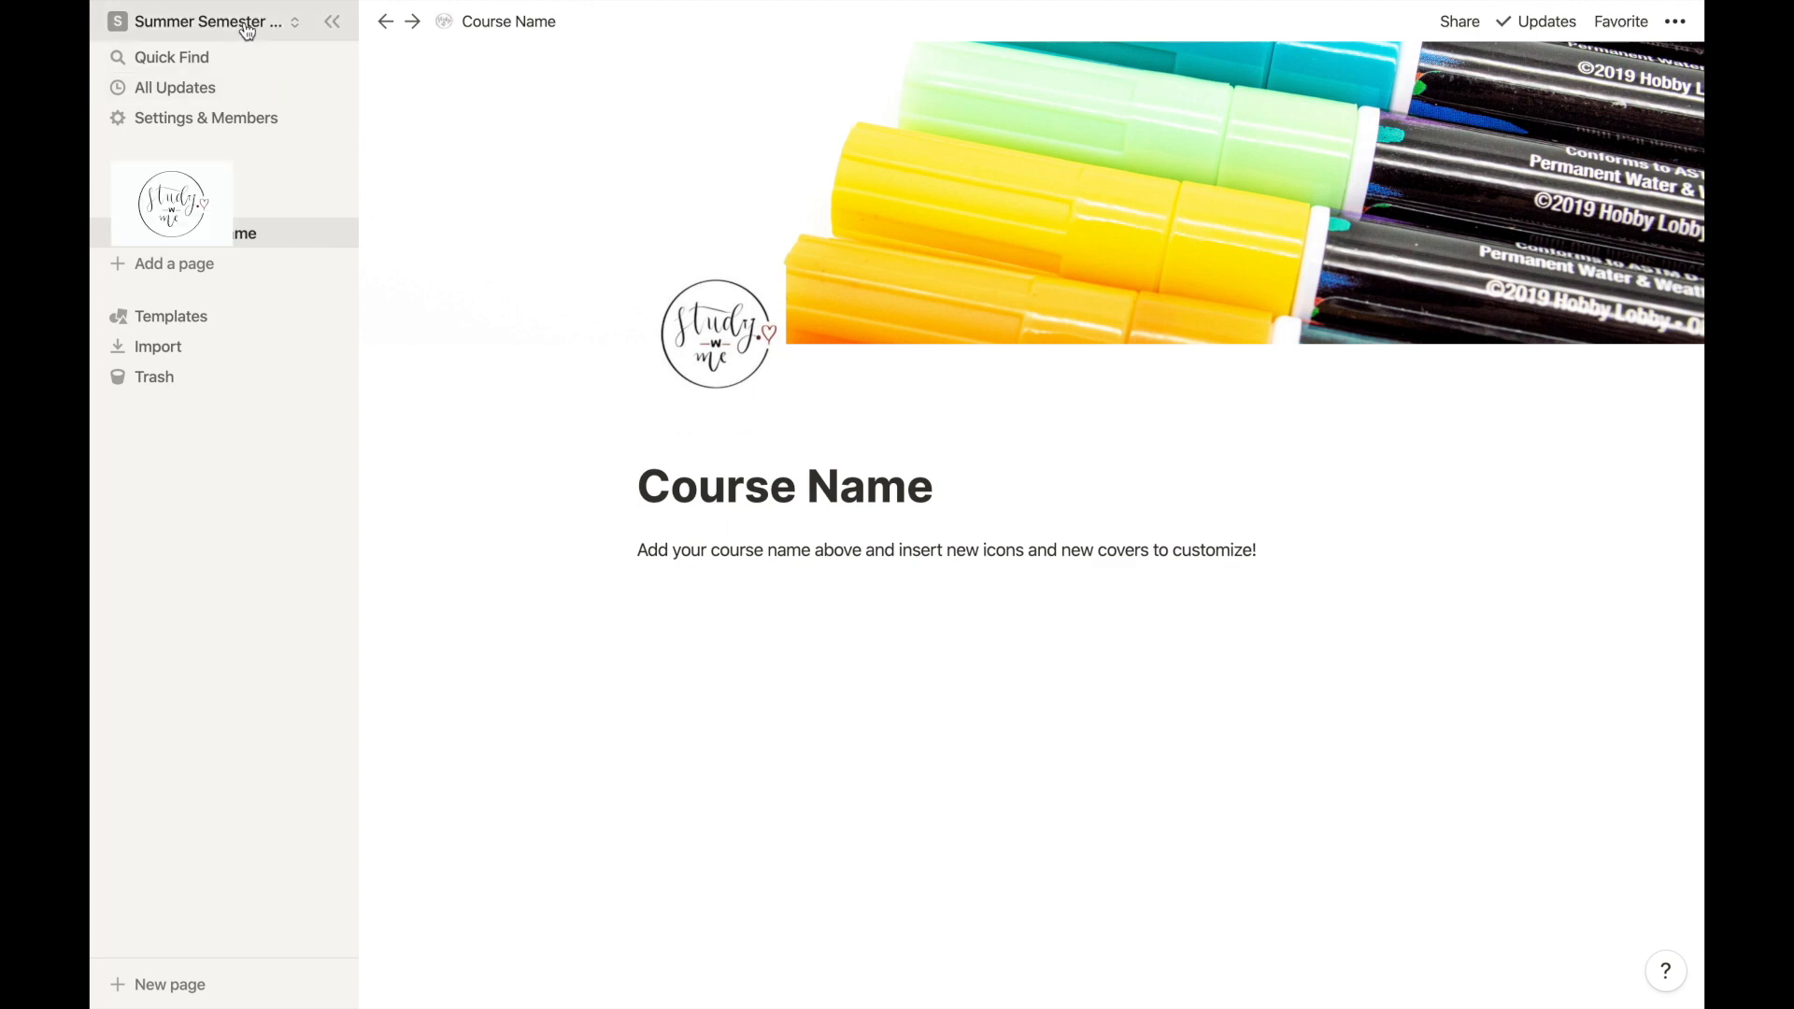
Switch workspaces and scroll through the finished English course page with its outline and content table.
click(215, 20)
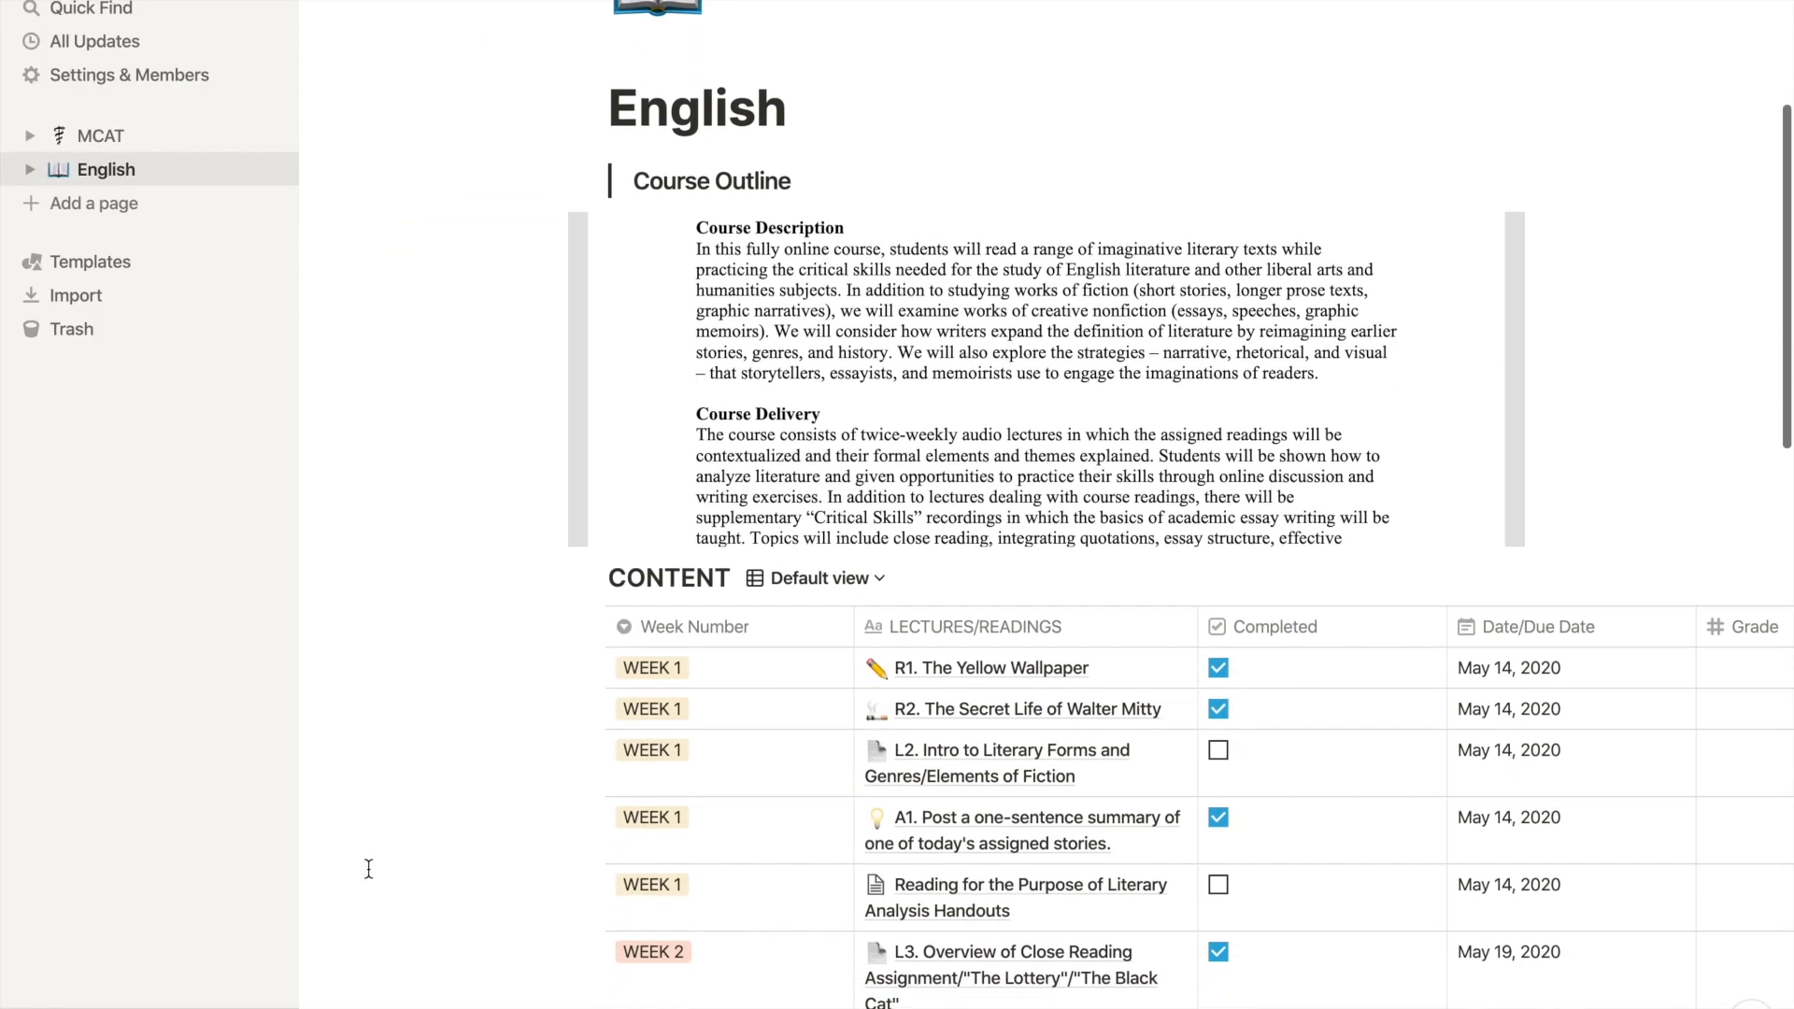
scroll(down, 3)
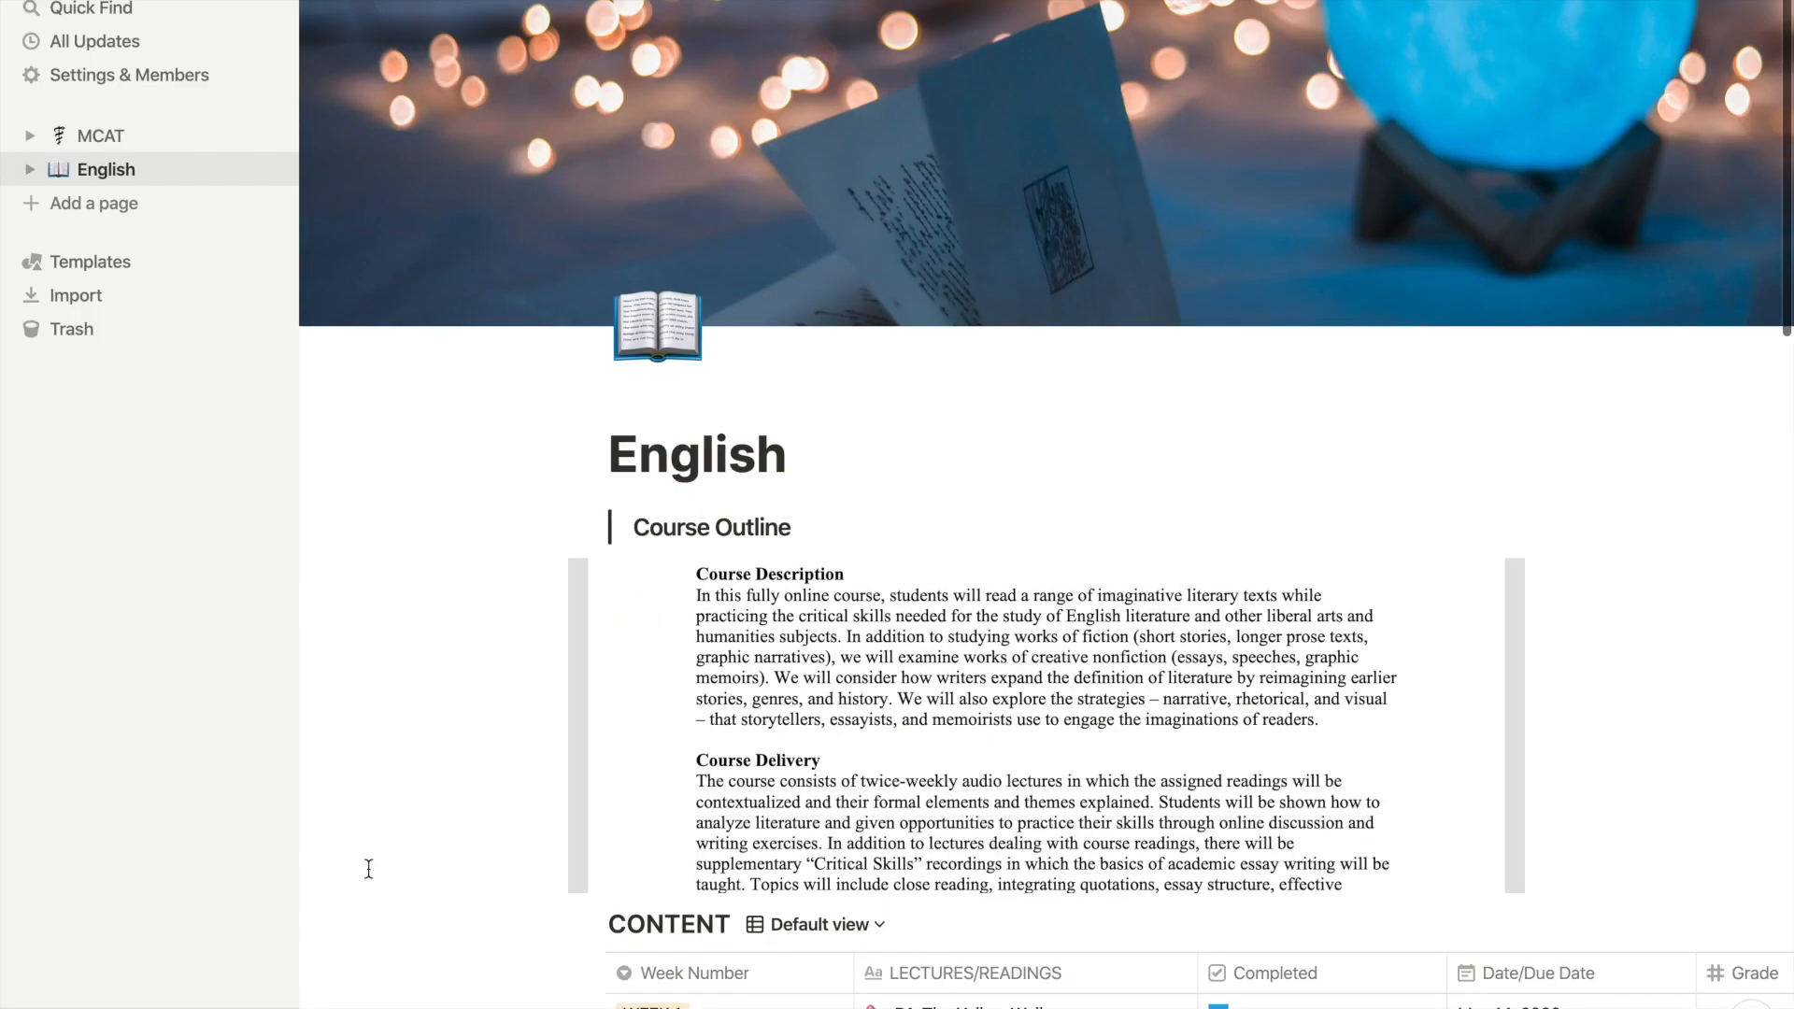
mouse_move(1566, 616)
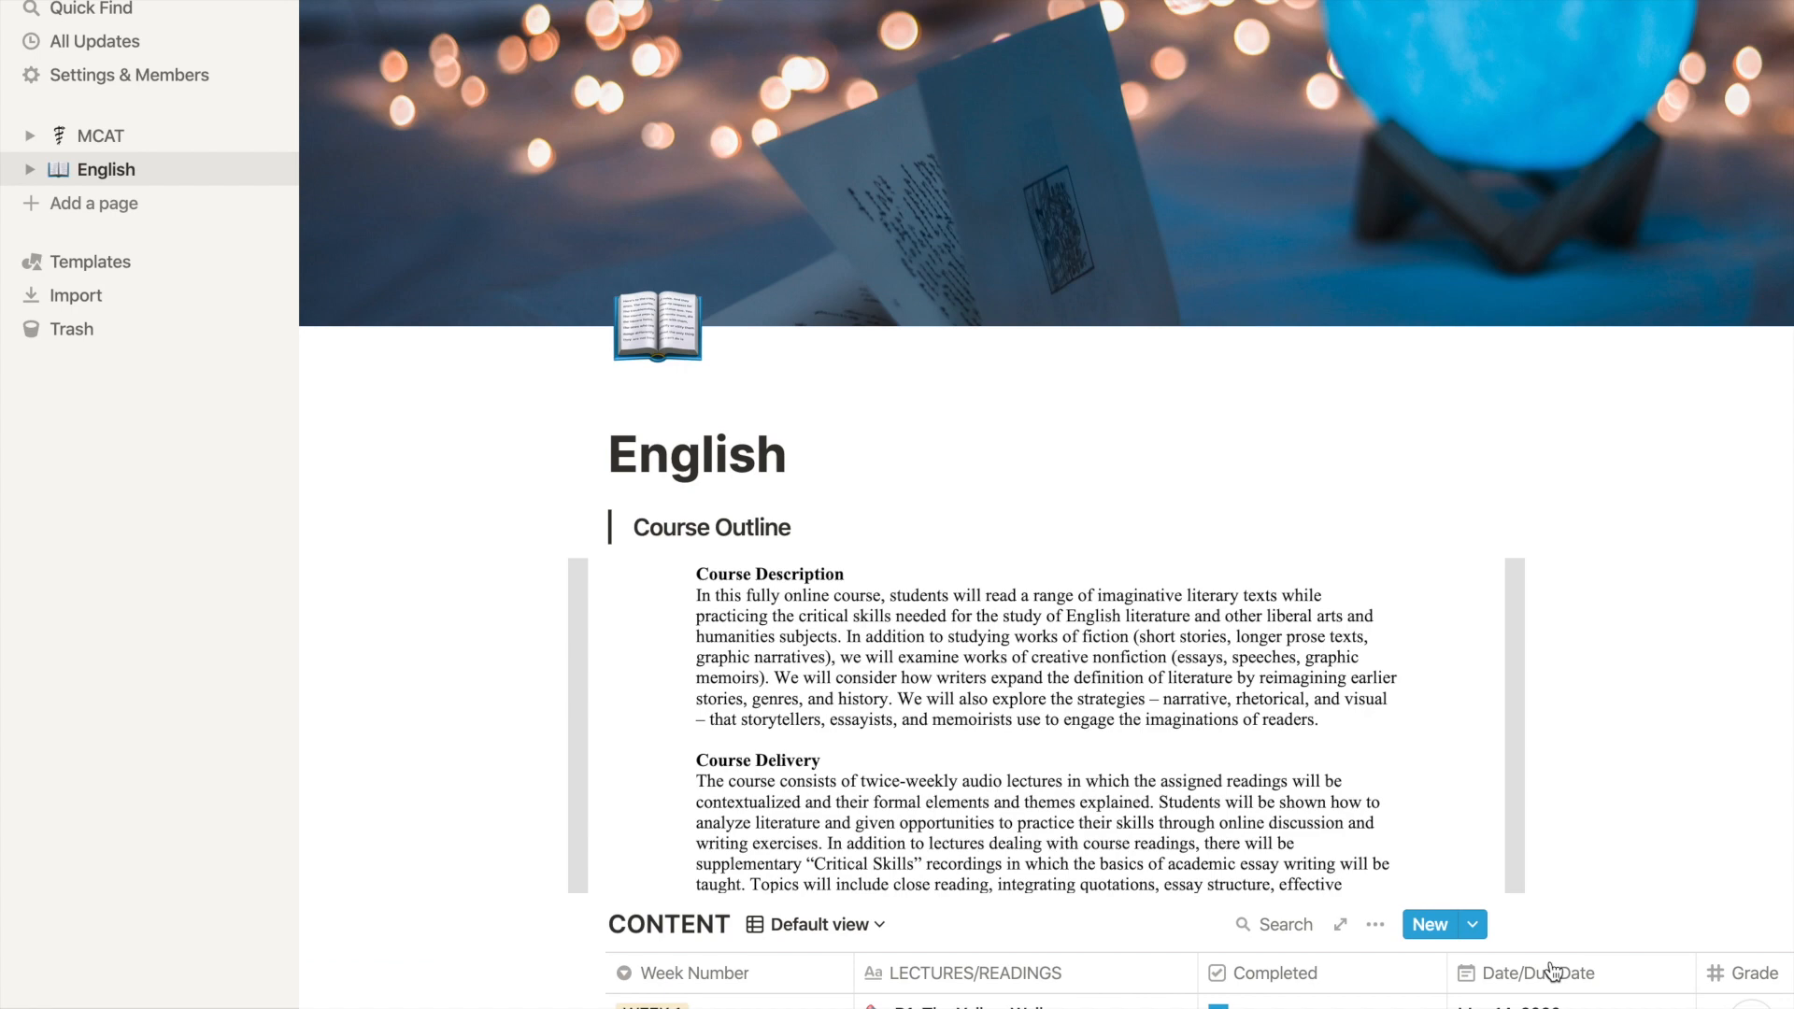
scroll(down, 3)
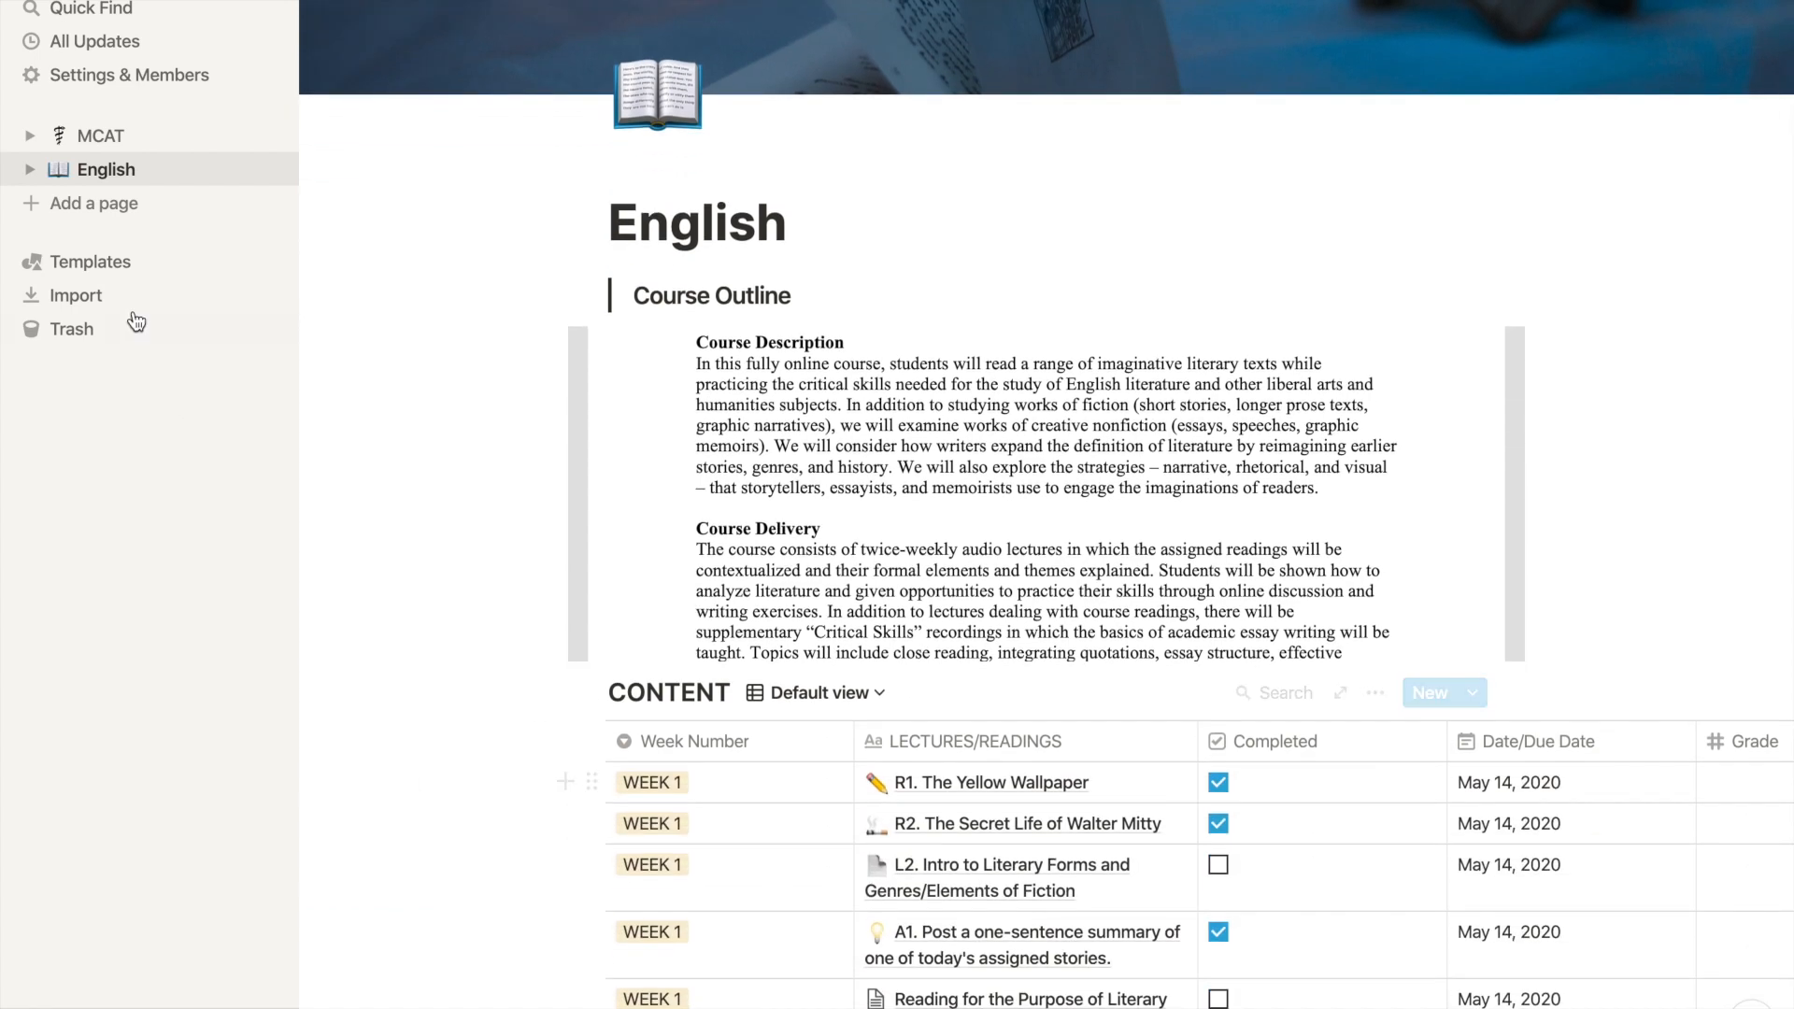
scroll(down, 3)
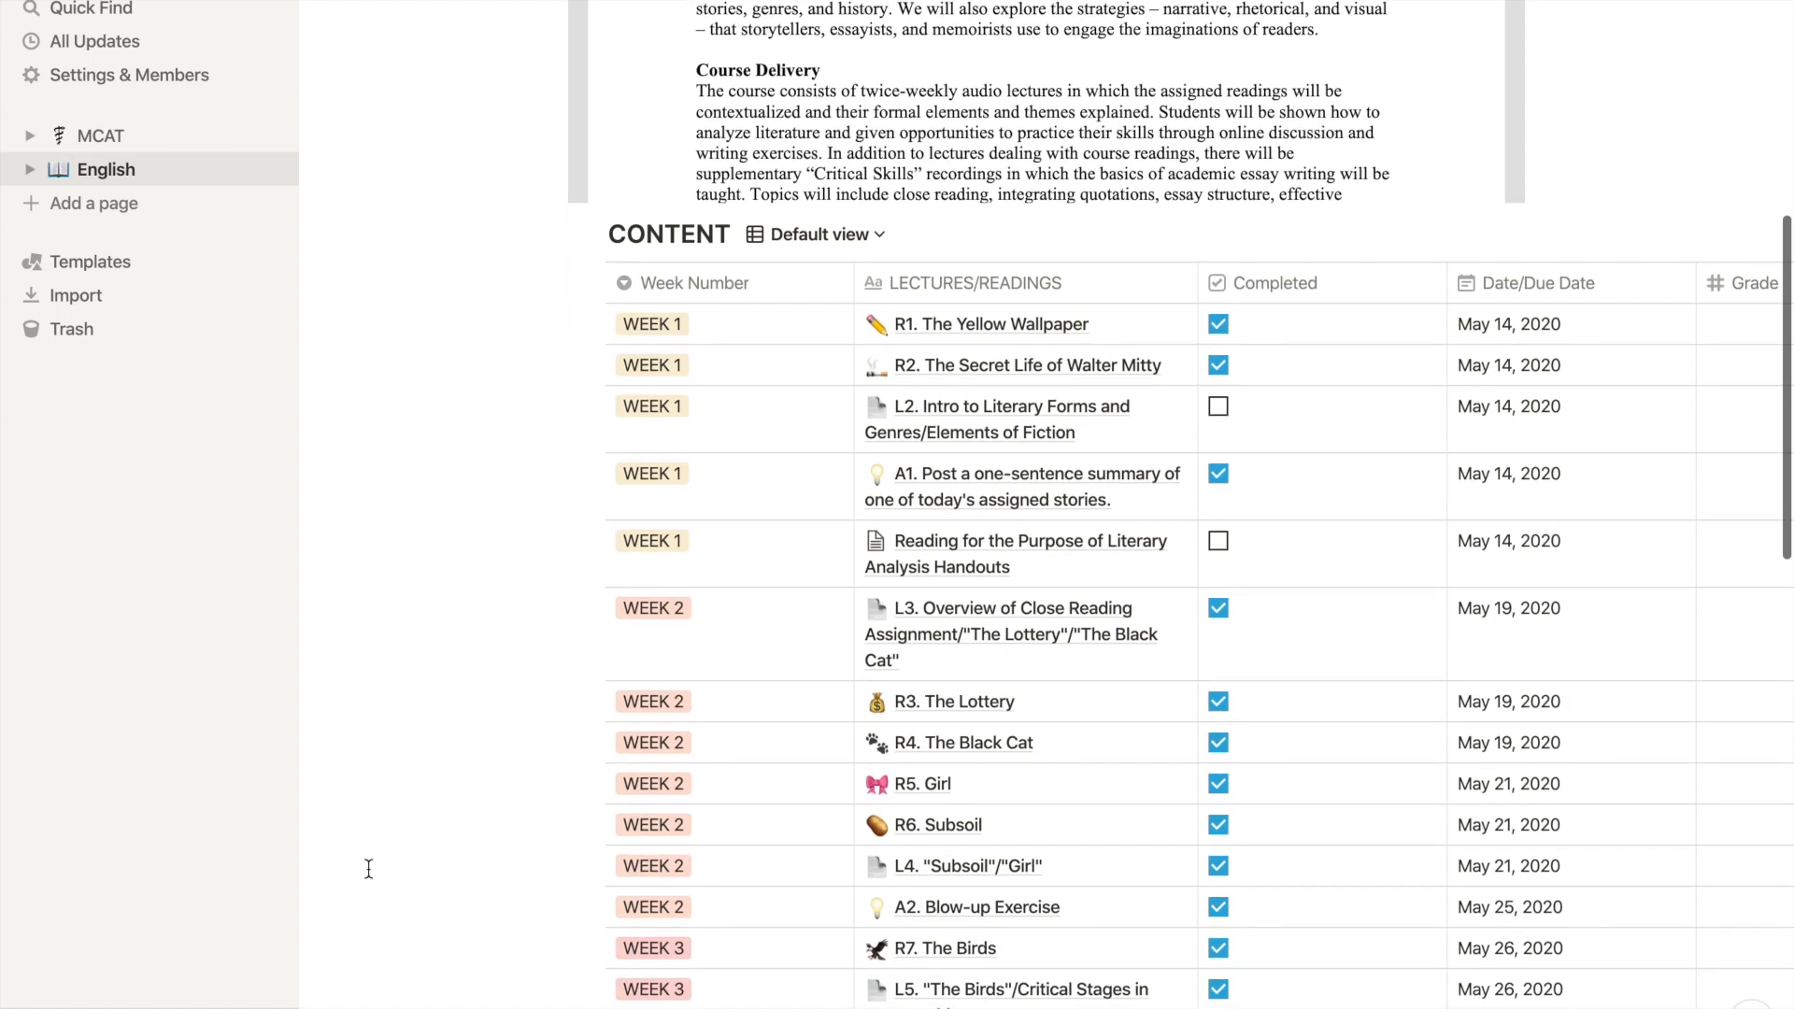
scroll(down, 3)
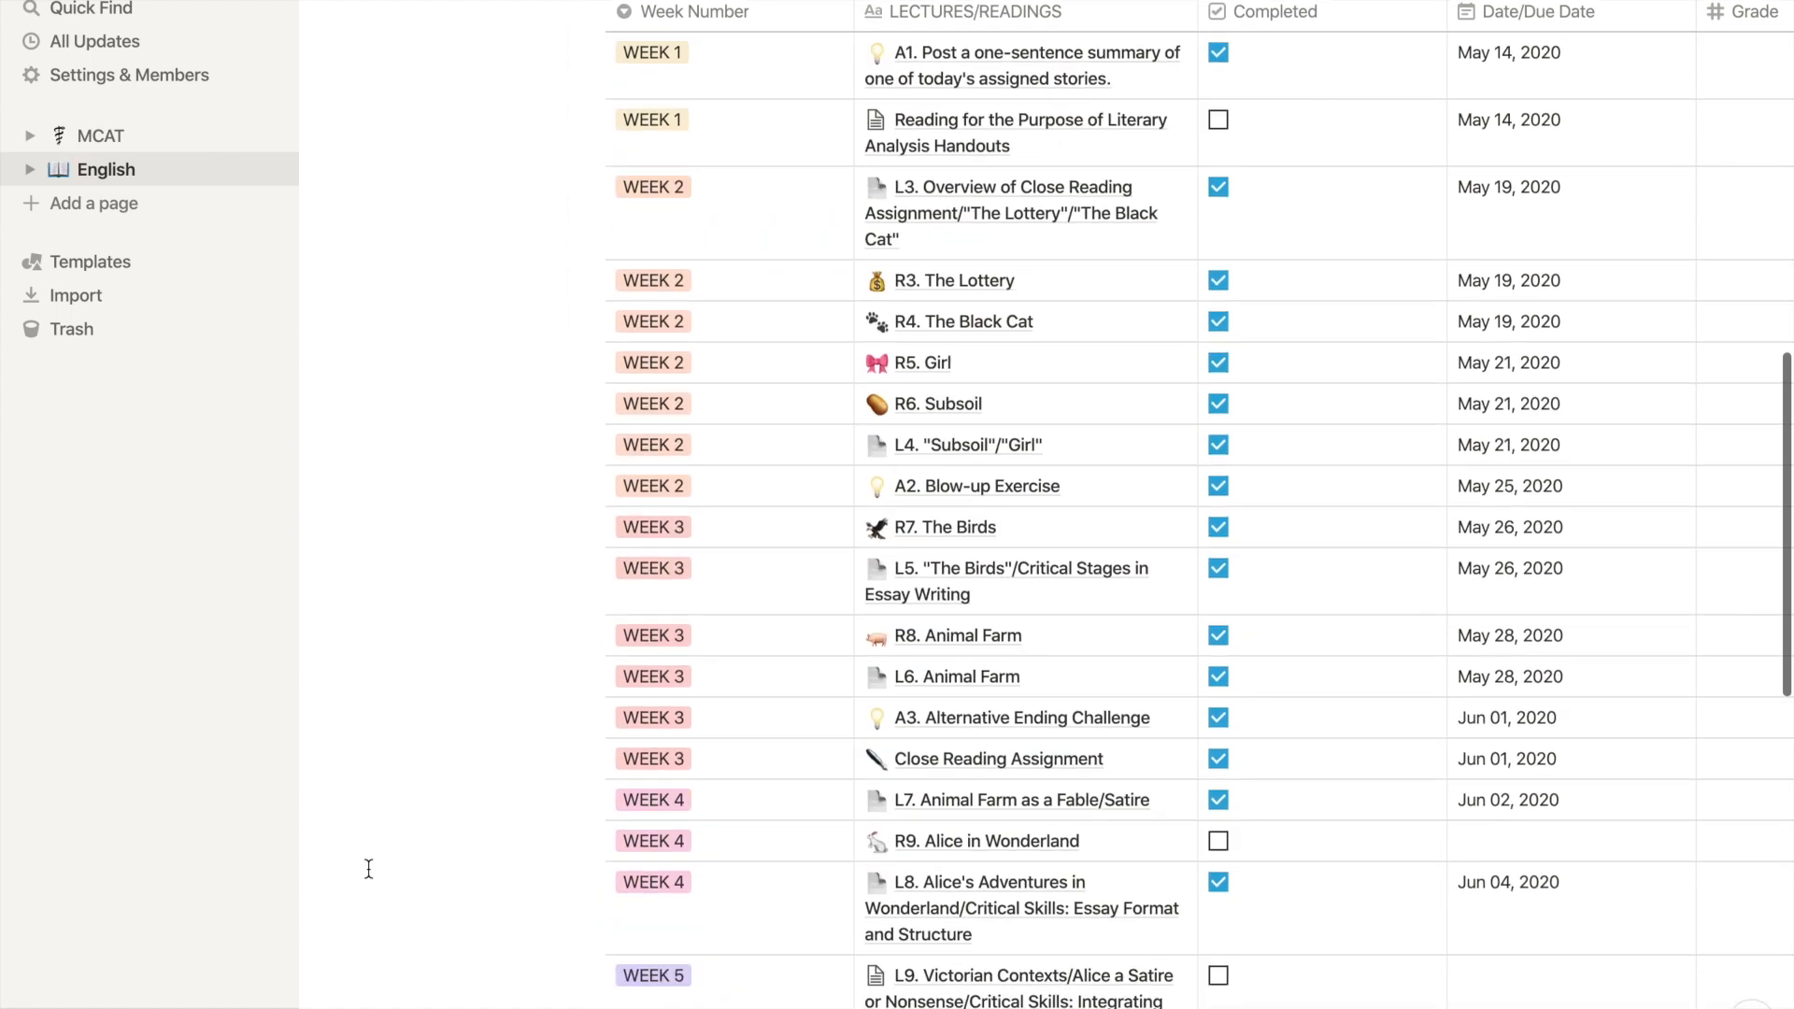
scroll(down, 3)
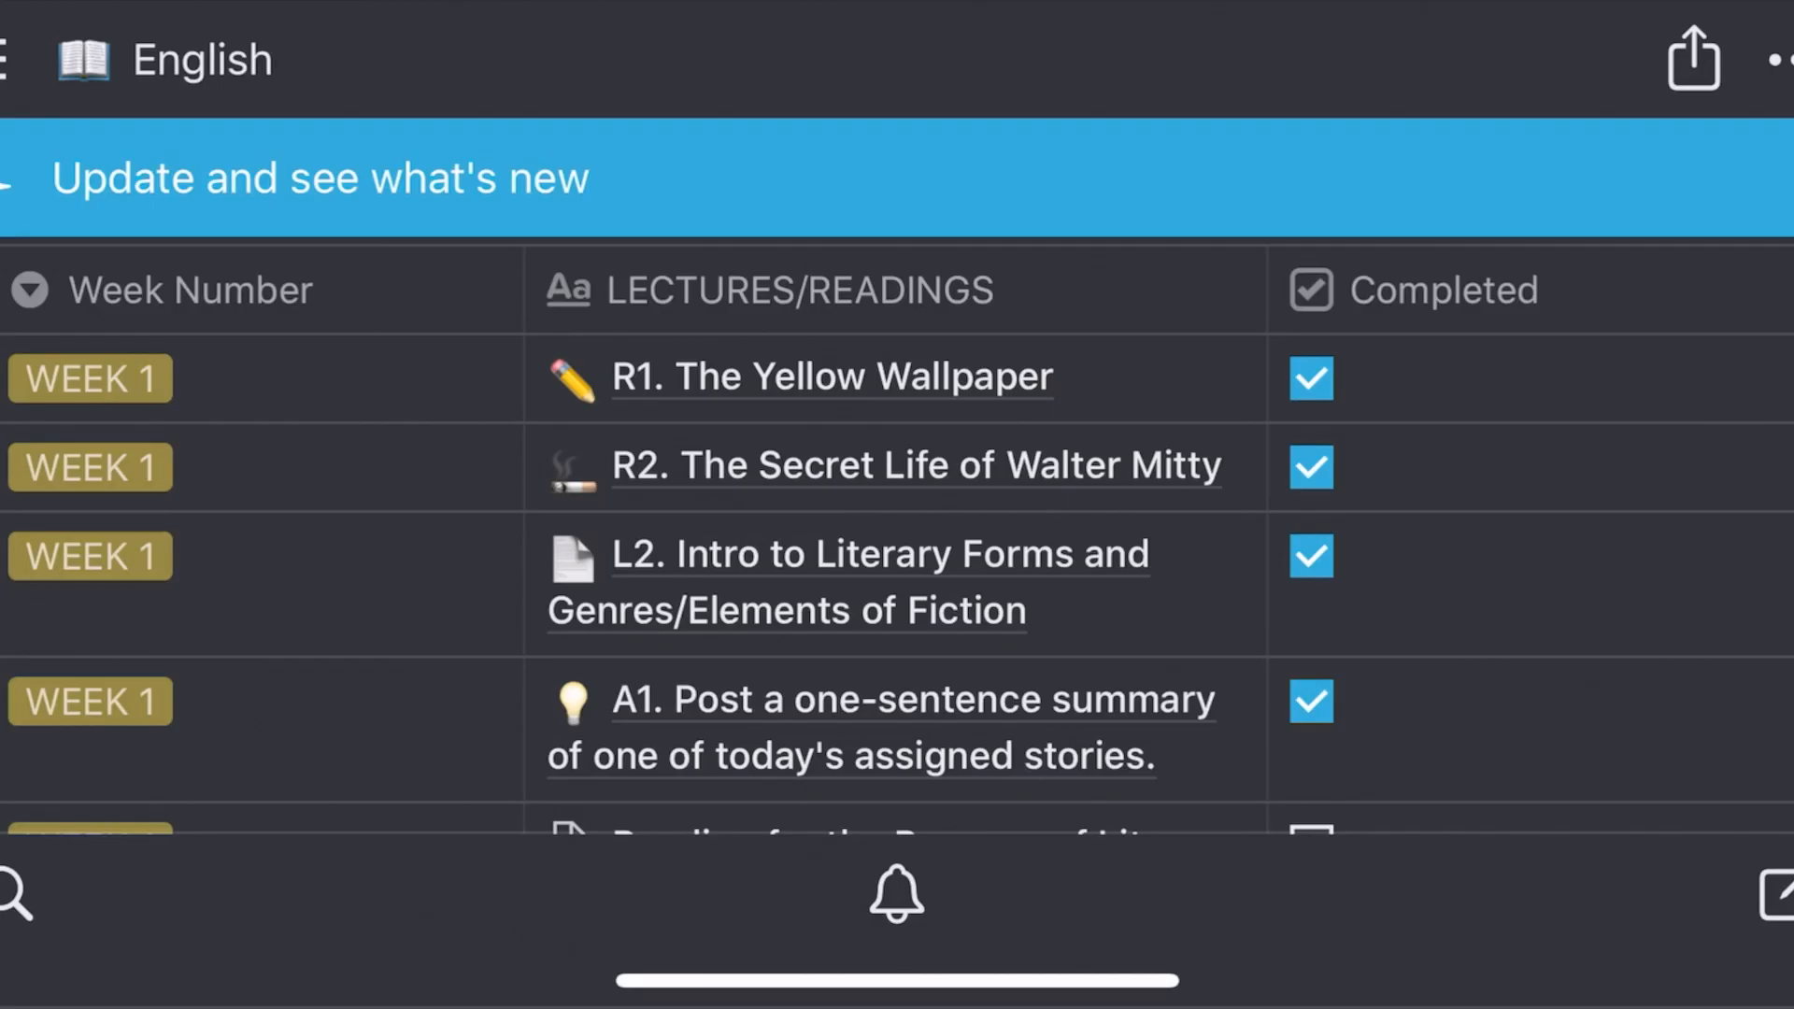
Scroll down and across the English readings table in the mobile app.
scroll(down, 3)
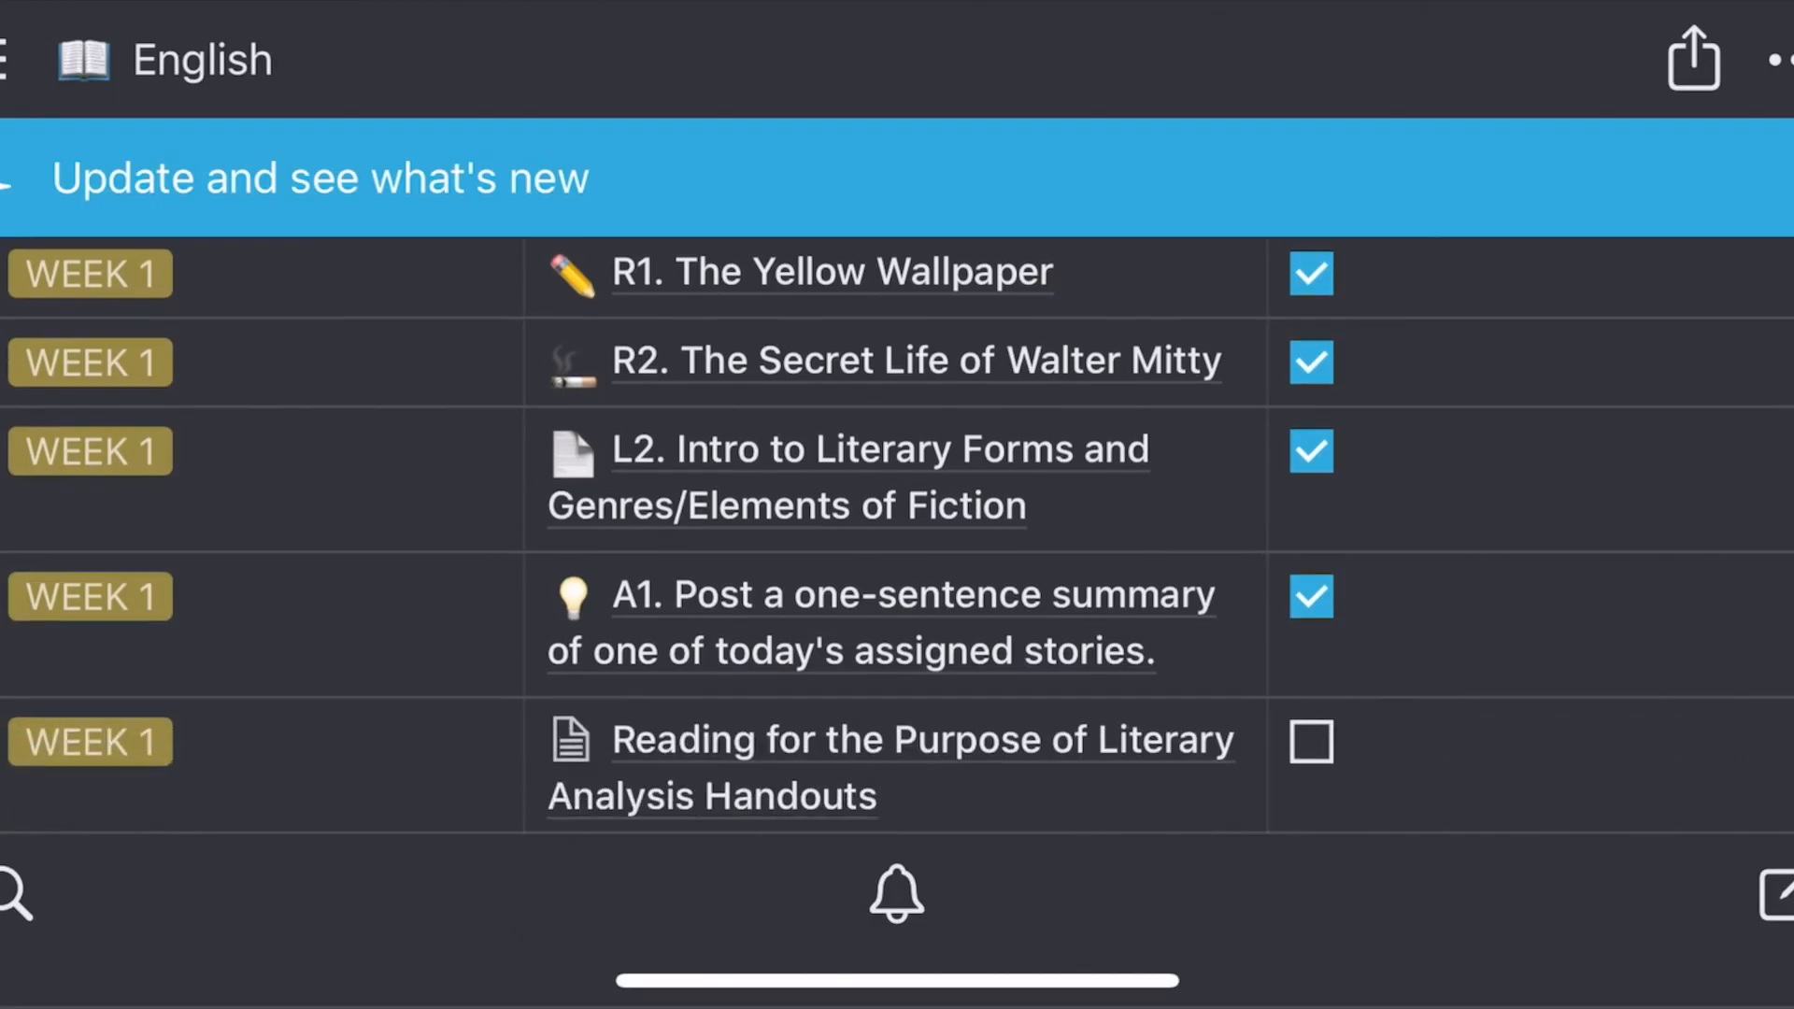
scroll(down, 3)
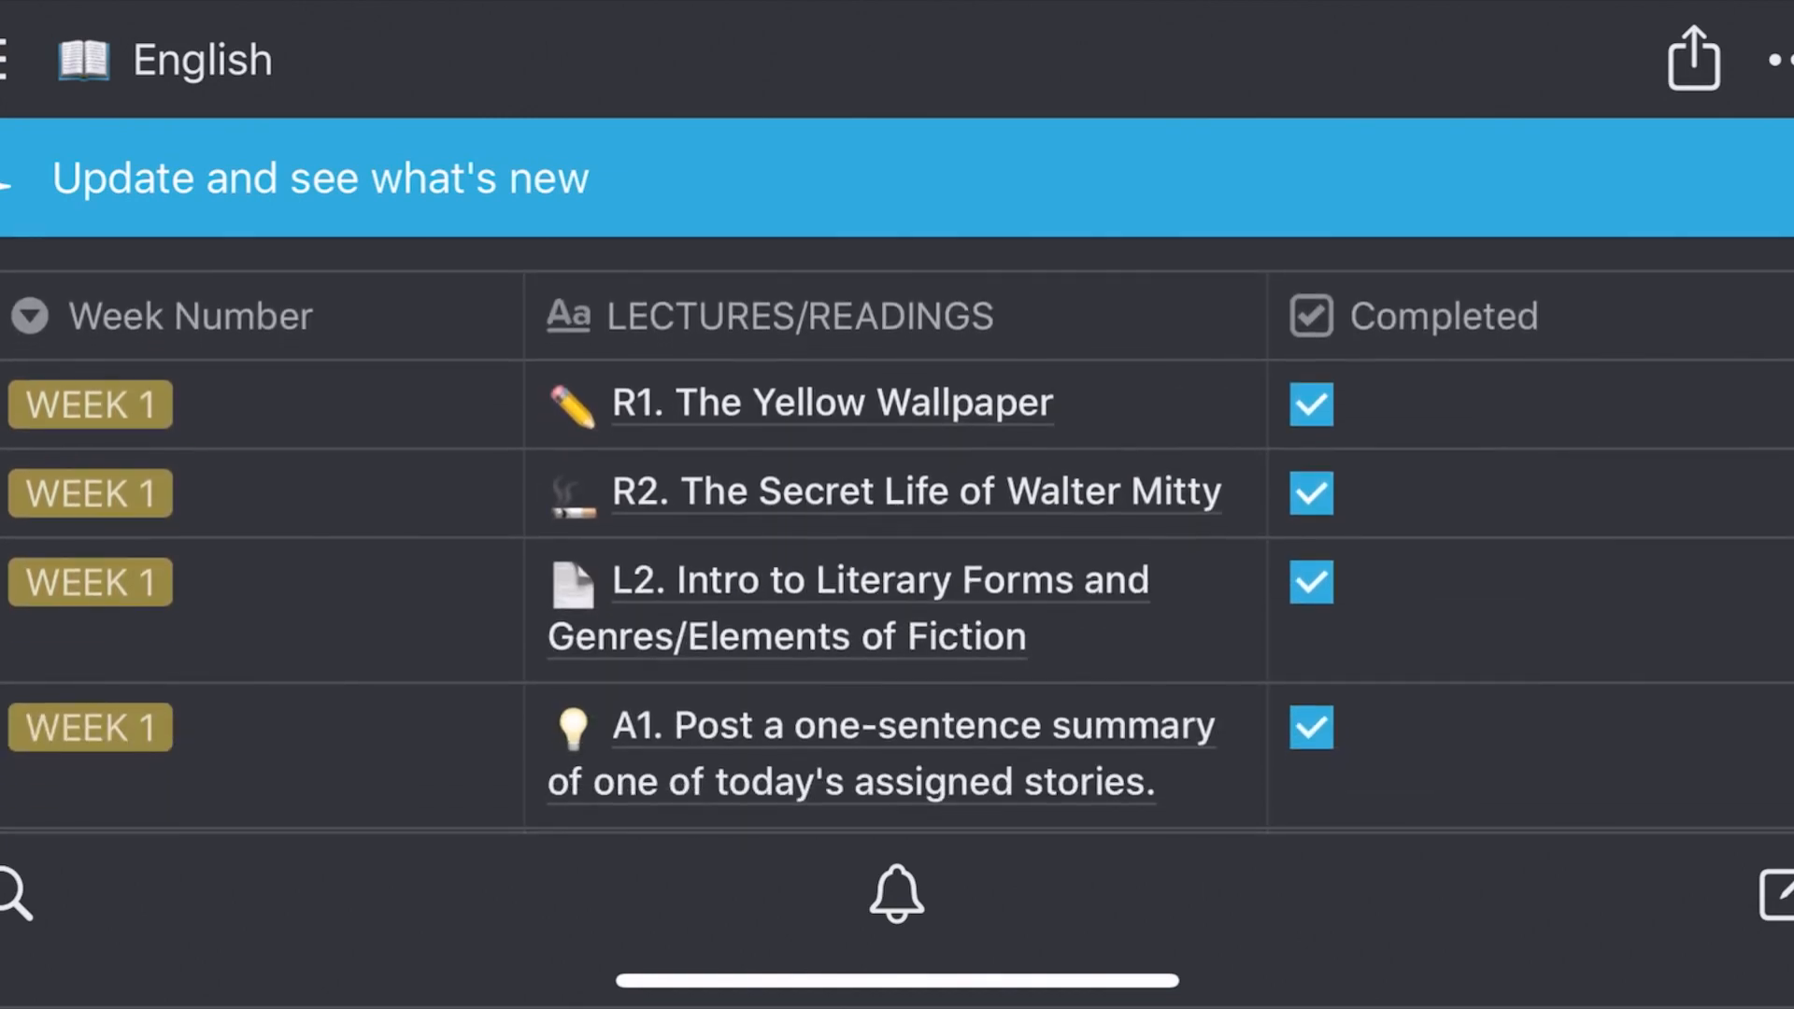
scroll(right, 3)
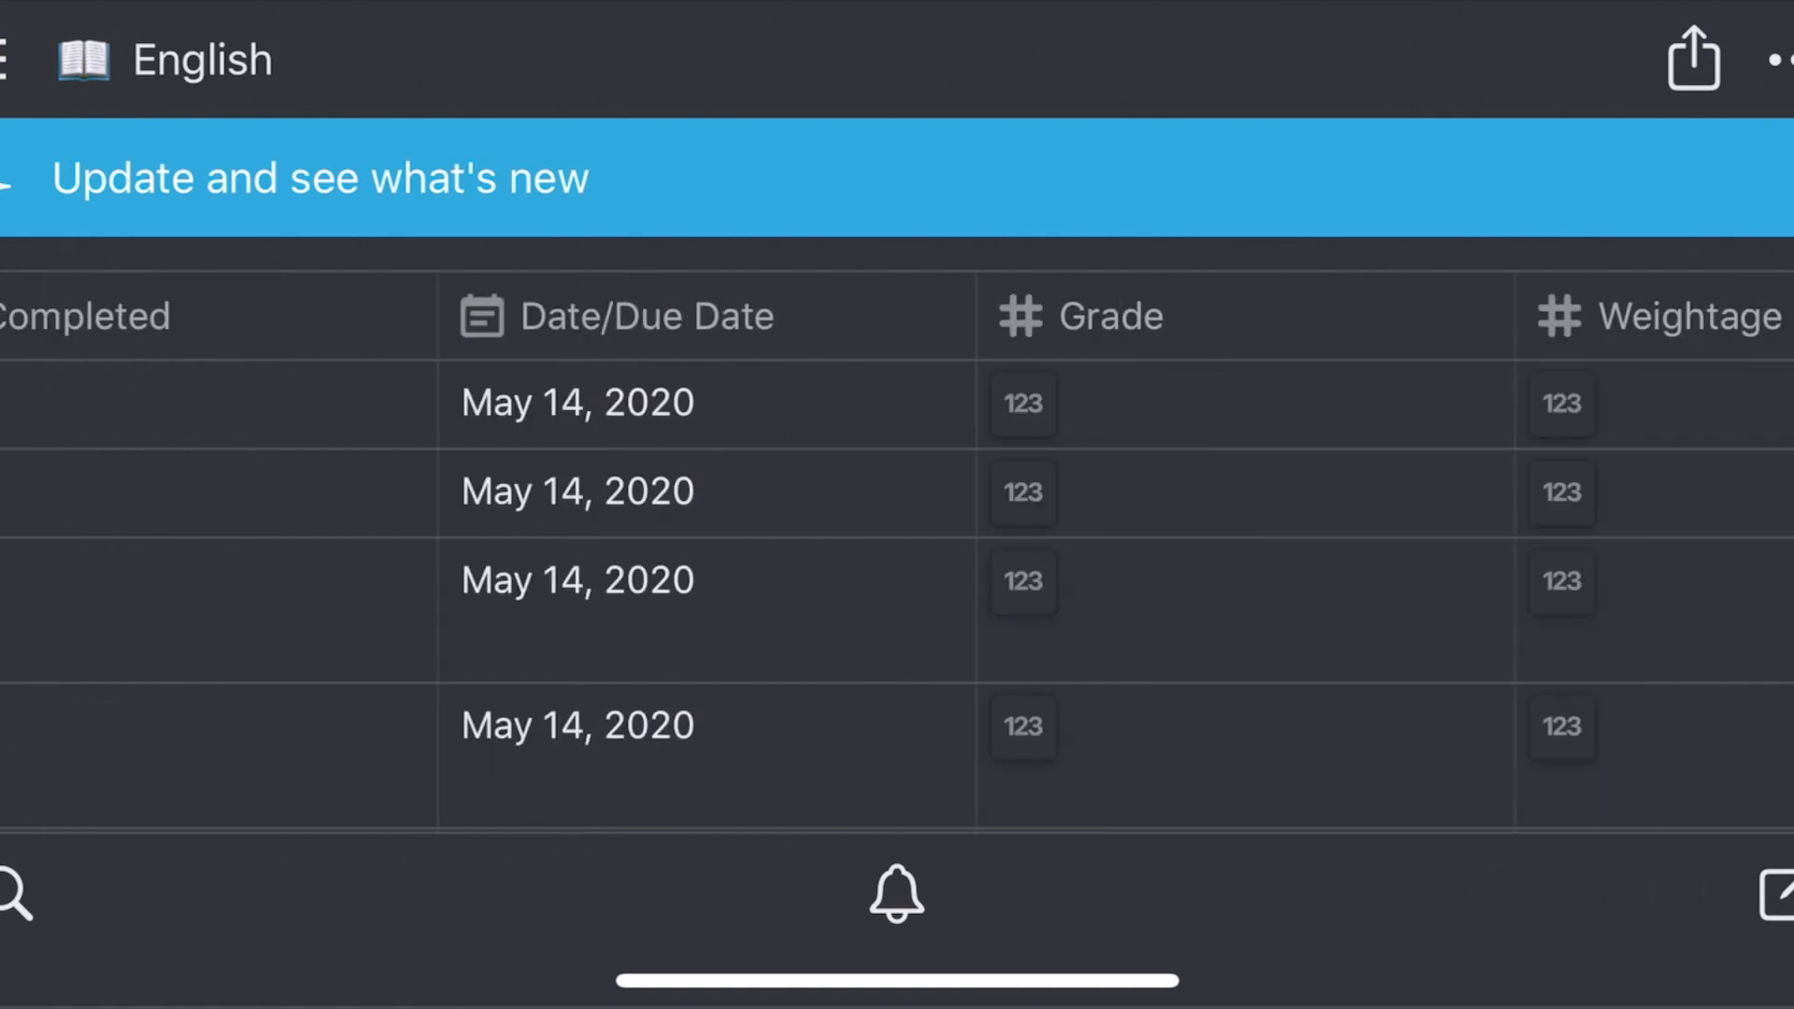
scroll(right, 3)
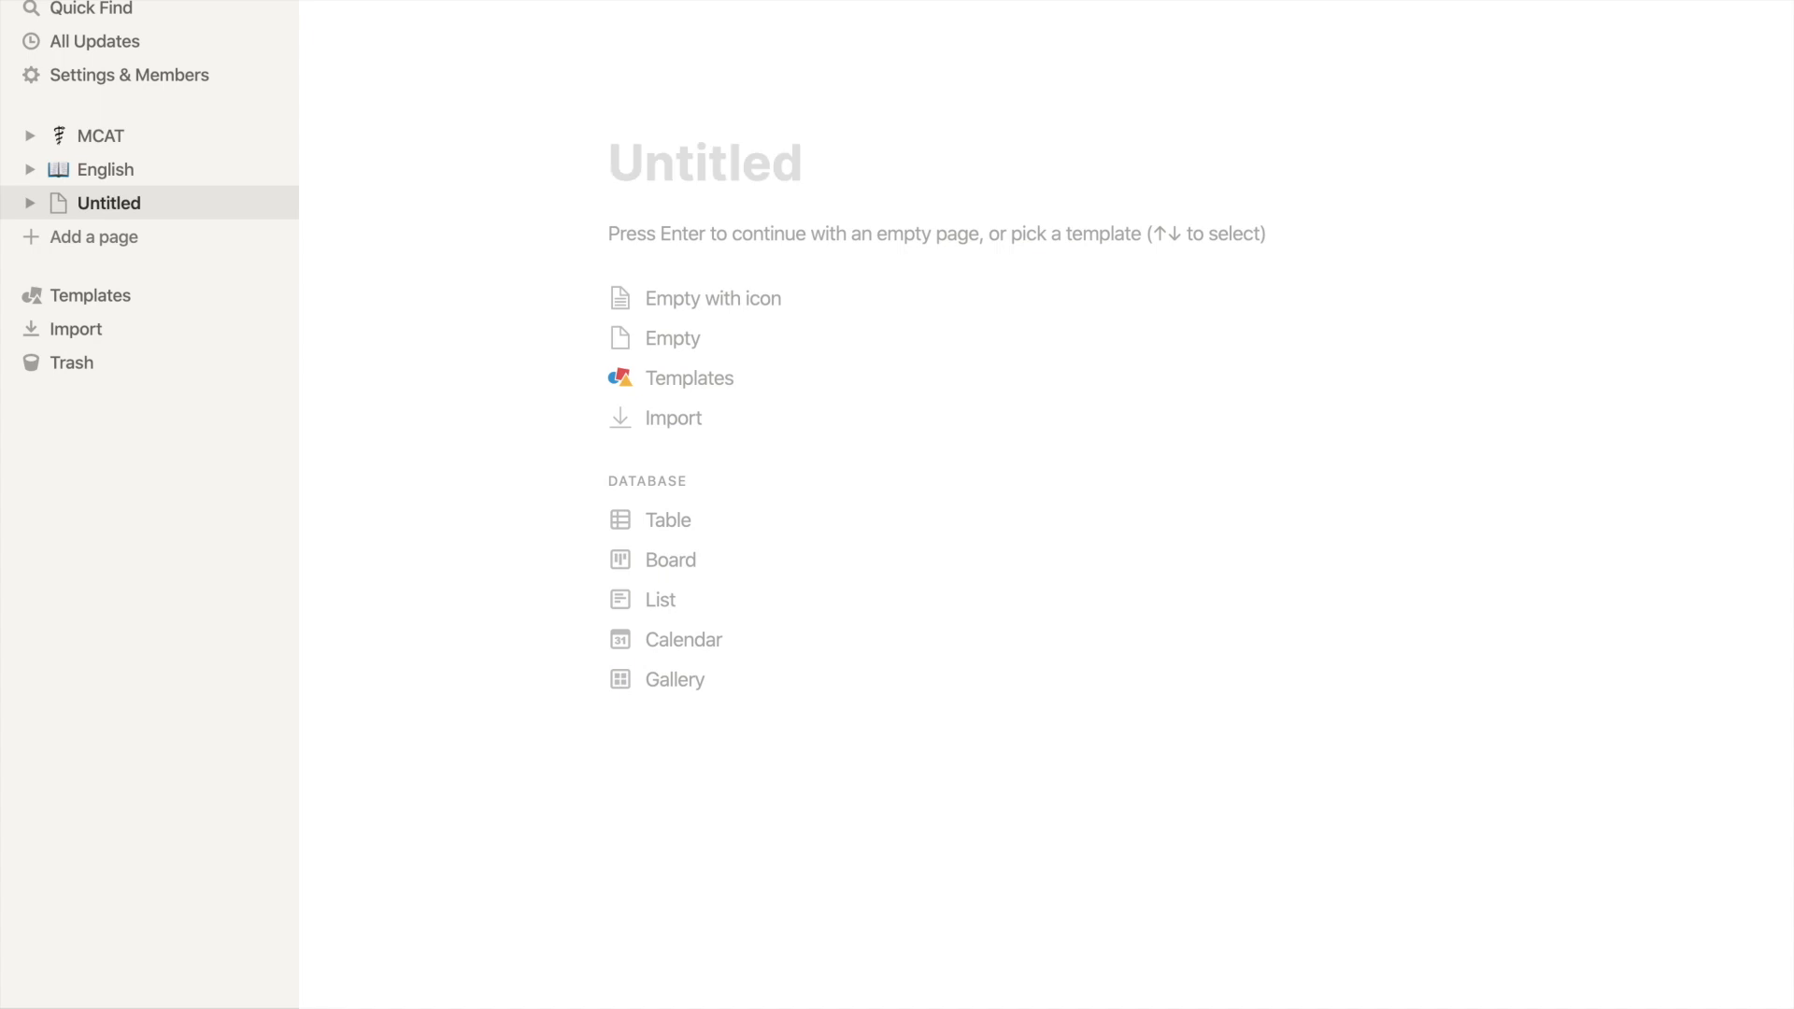
Title the page 'Course Name' with an instruction line and set an uploaded picture as its icon.
text(Course)
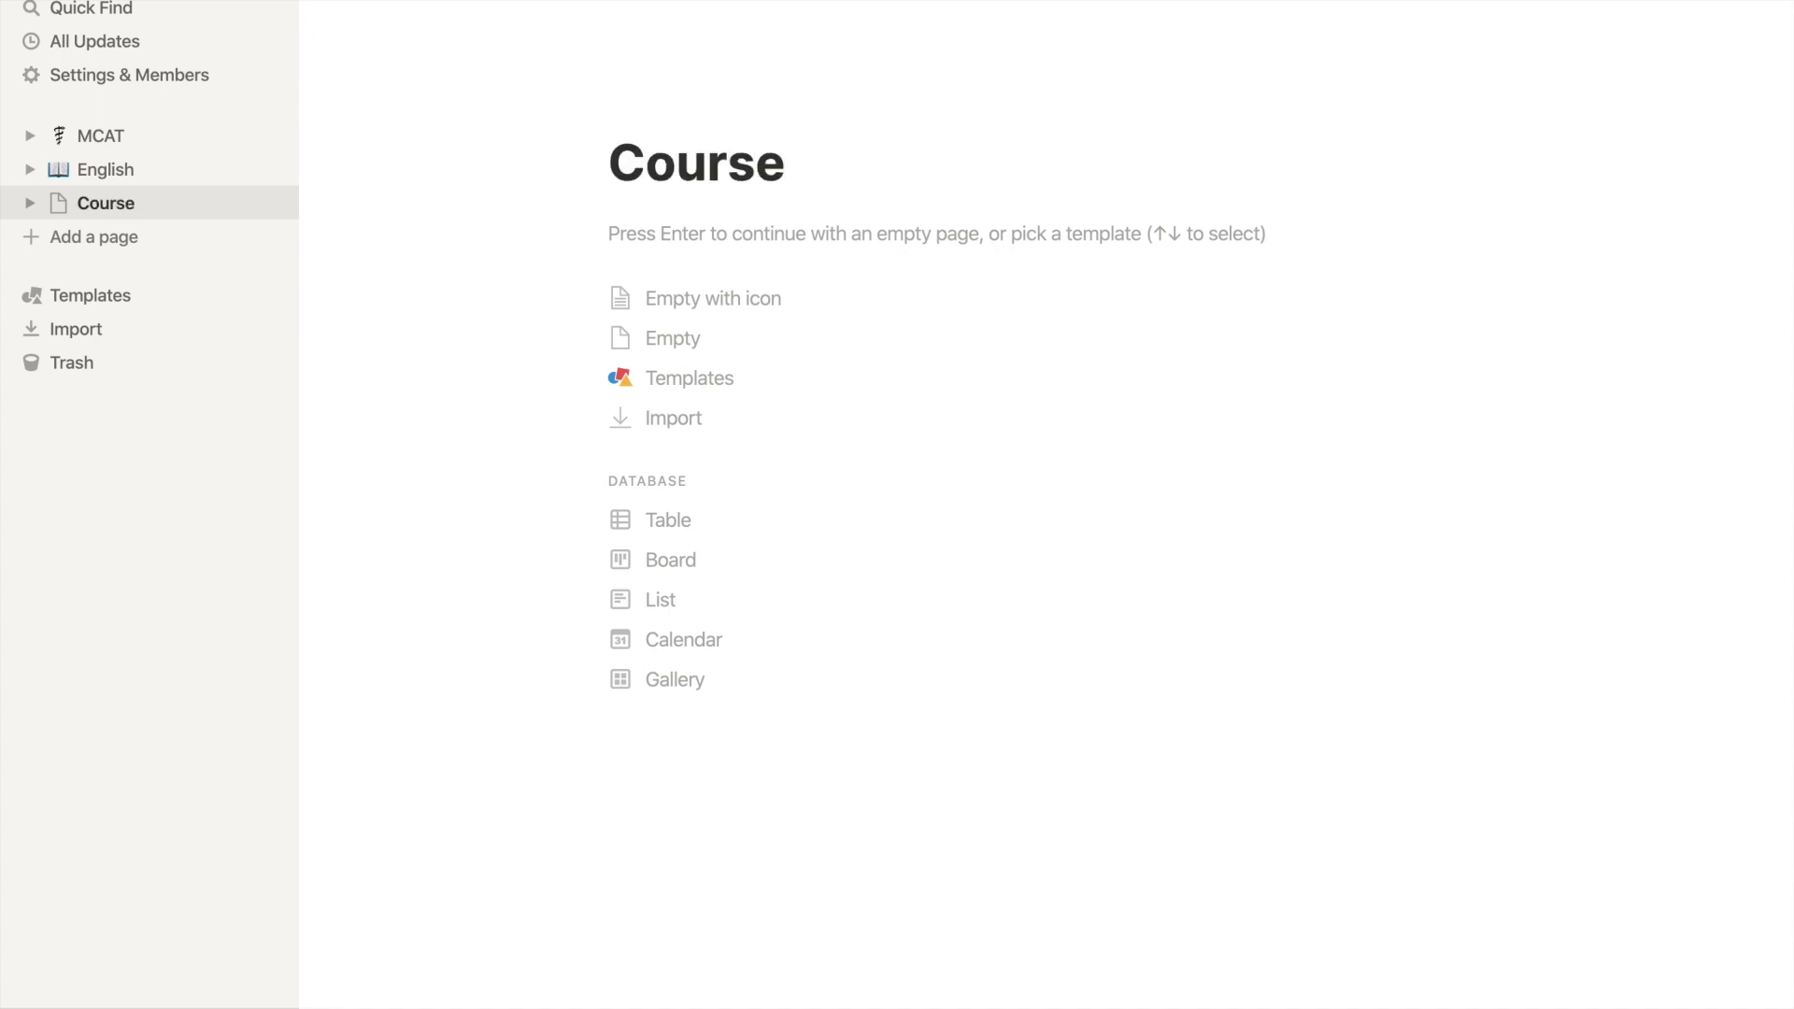
text(Name)
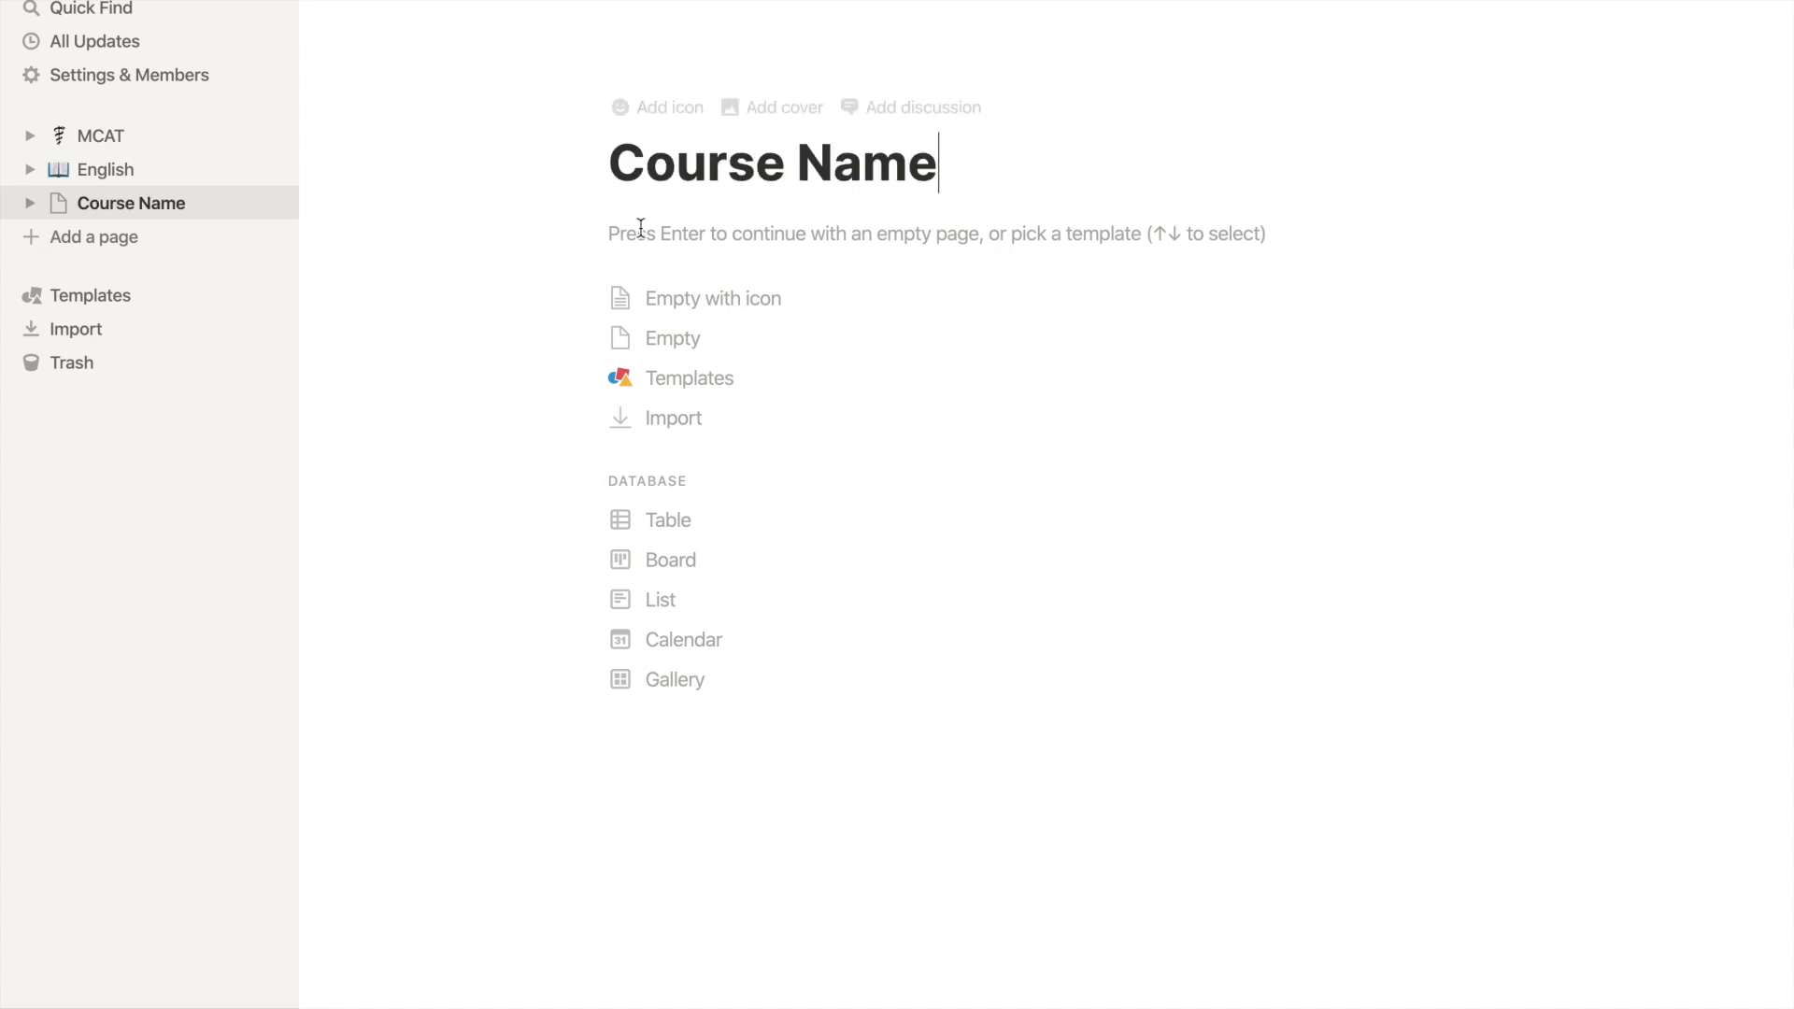
text(Add your course name above and insert new icons and new covers to customize!)
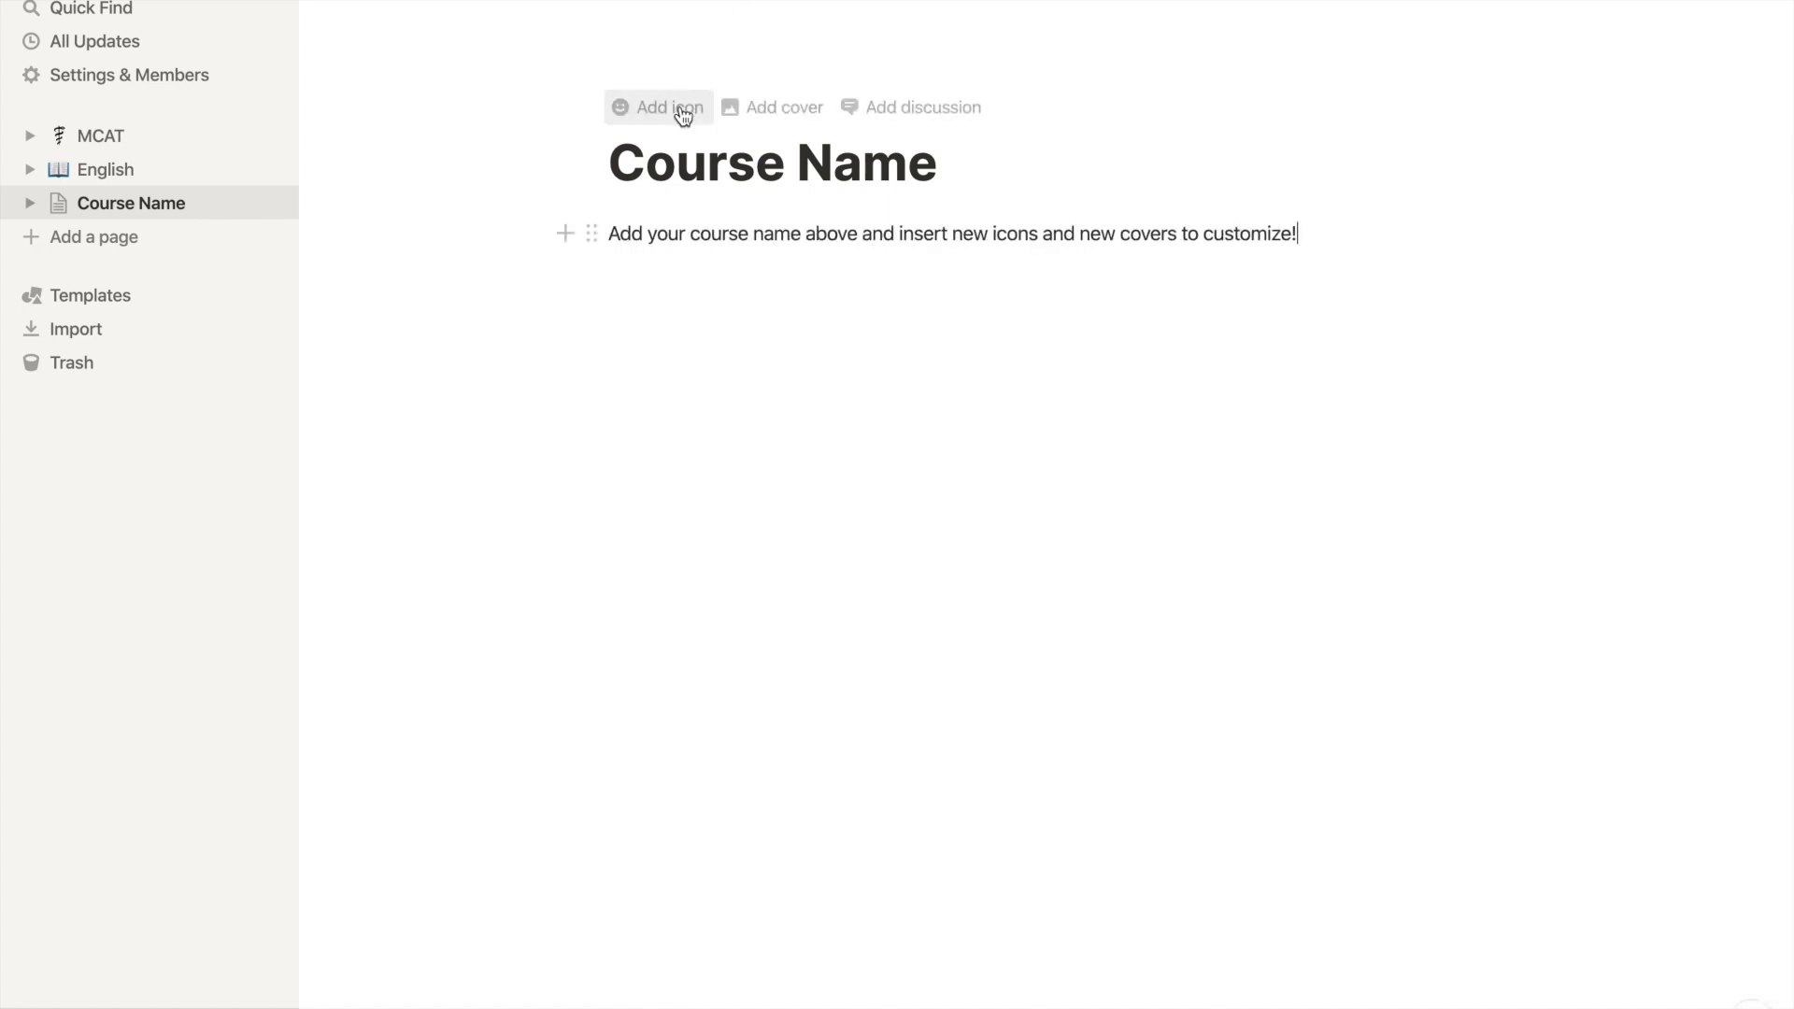
click(658, 107)
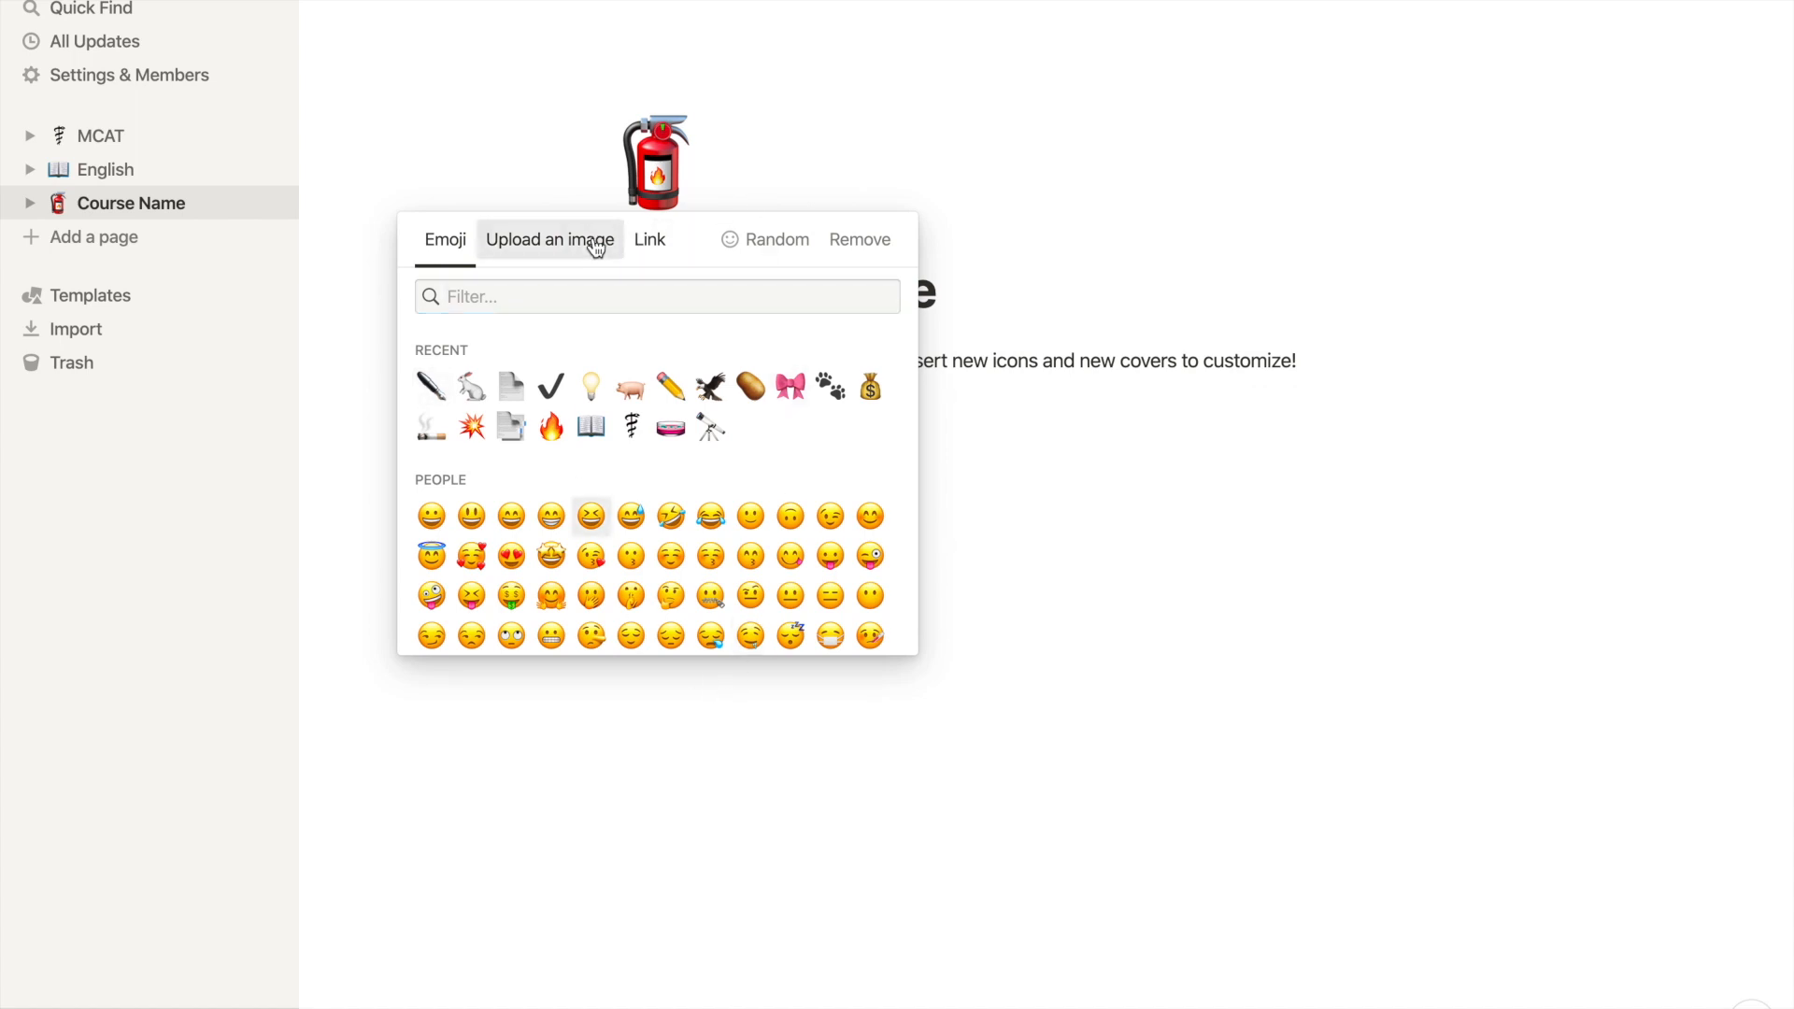
click(550, 239)
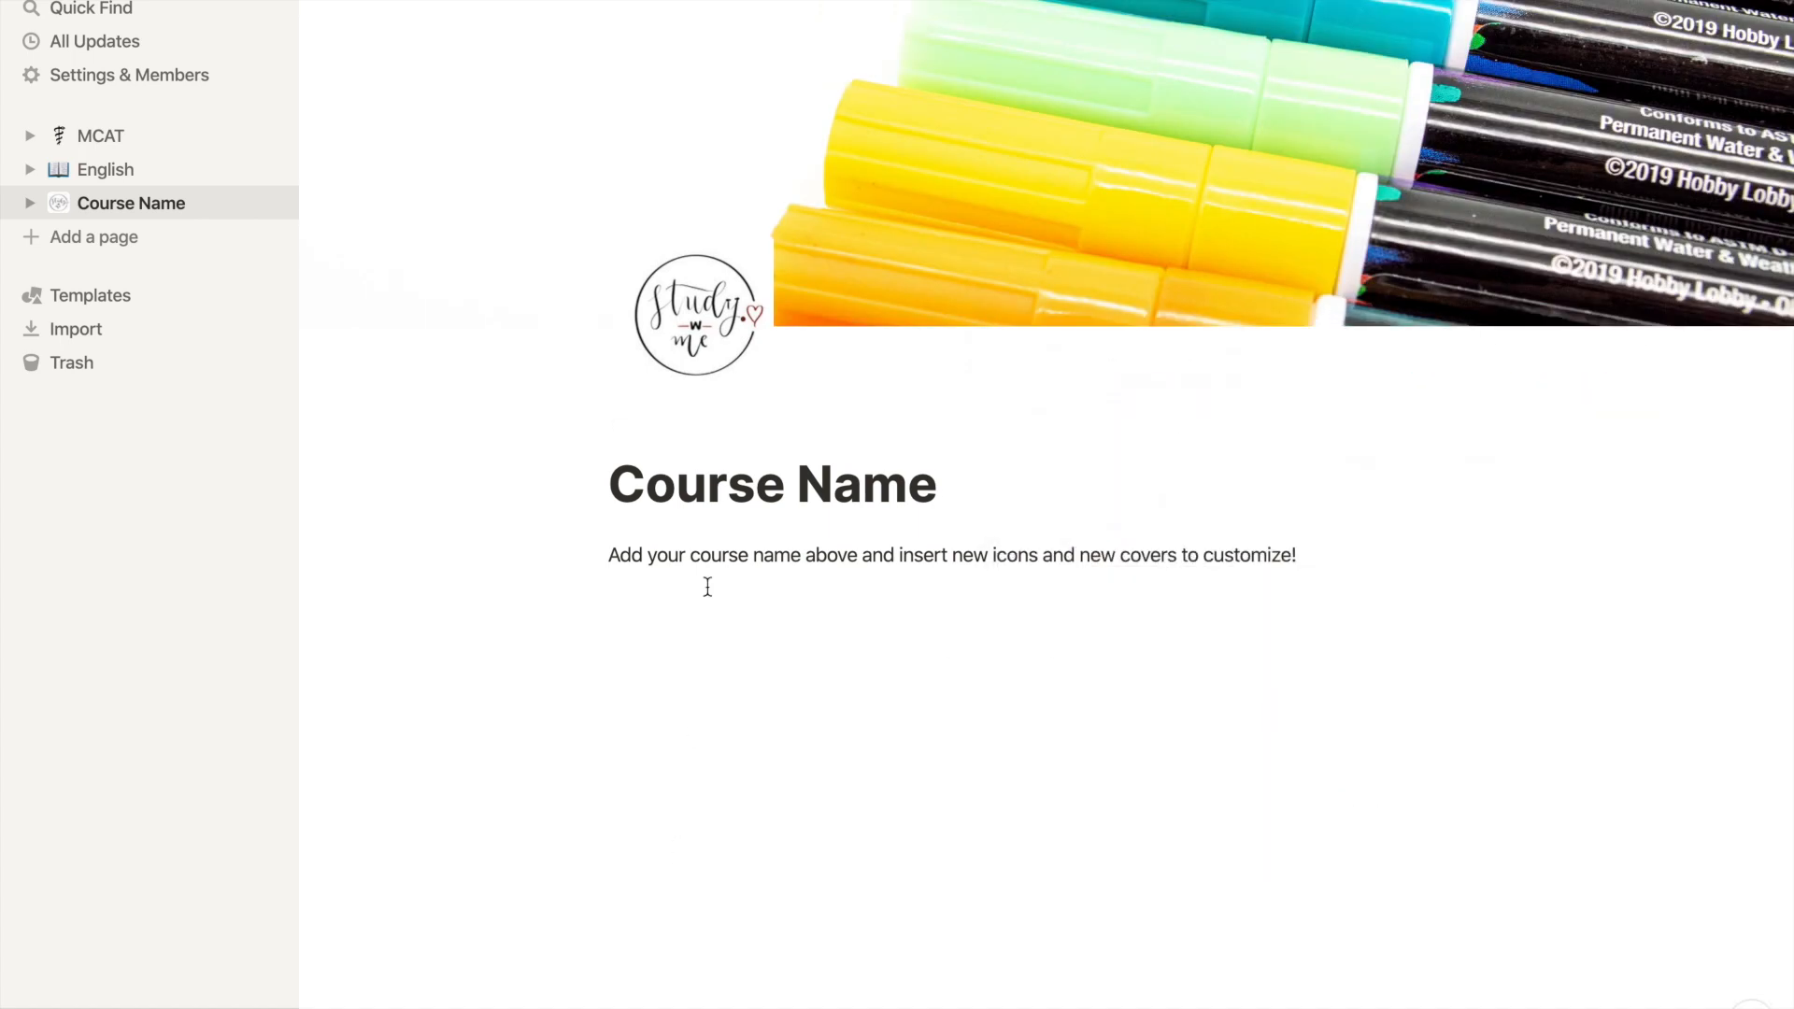
Add a Heading 2 reading 'Course Outline'.
text(/)
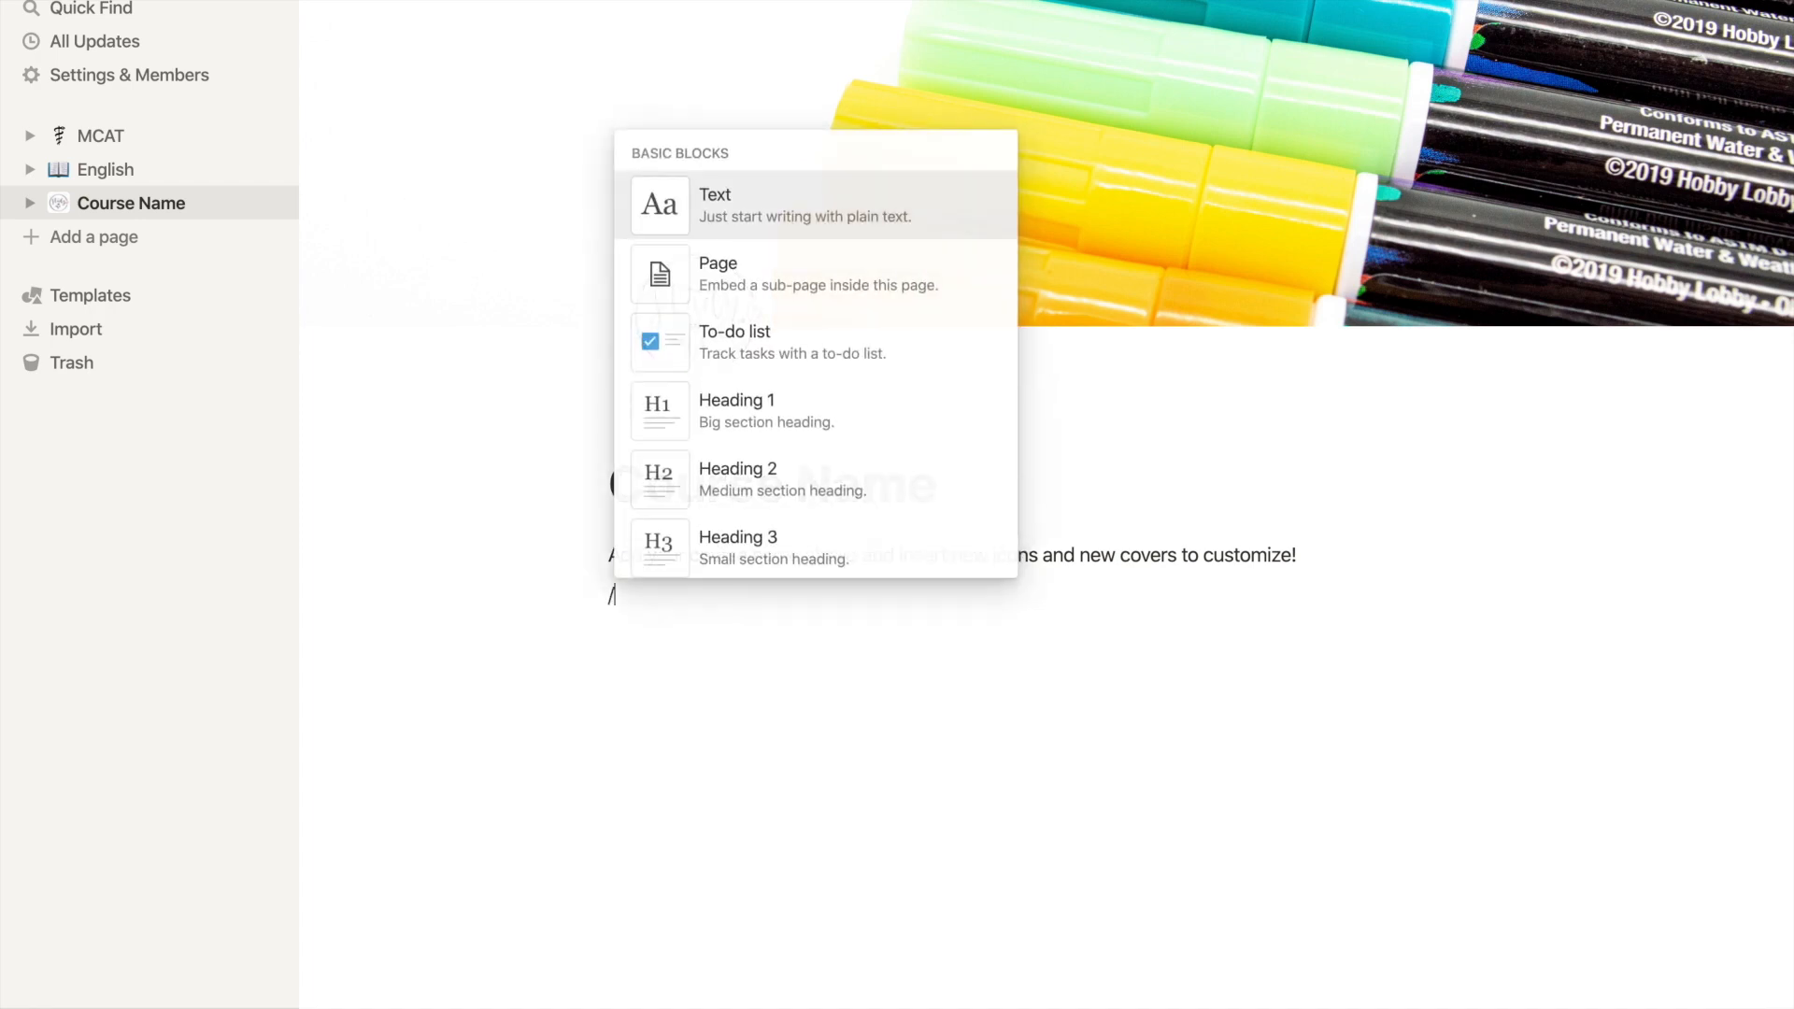
text(h)
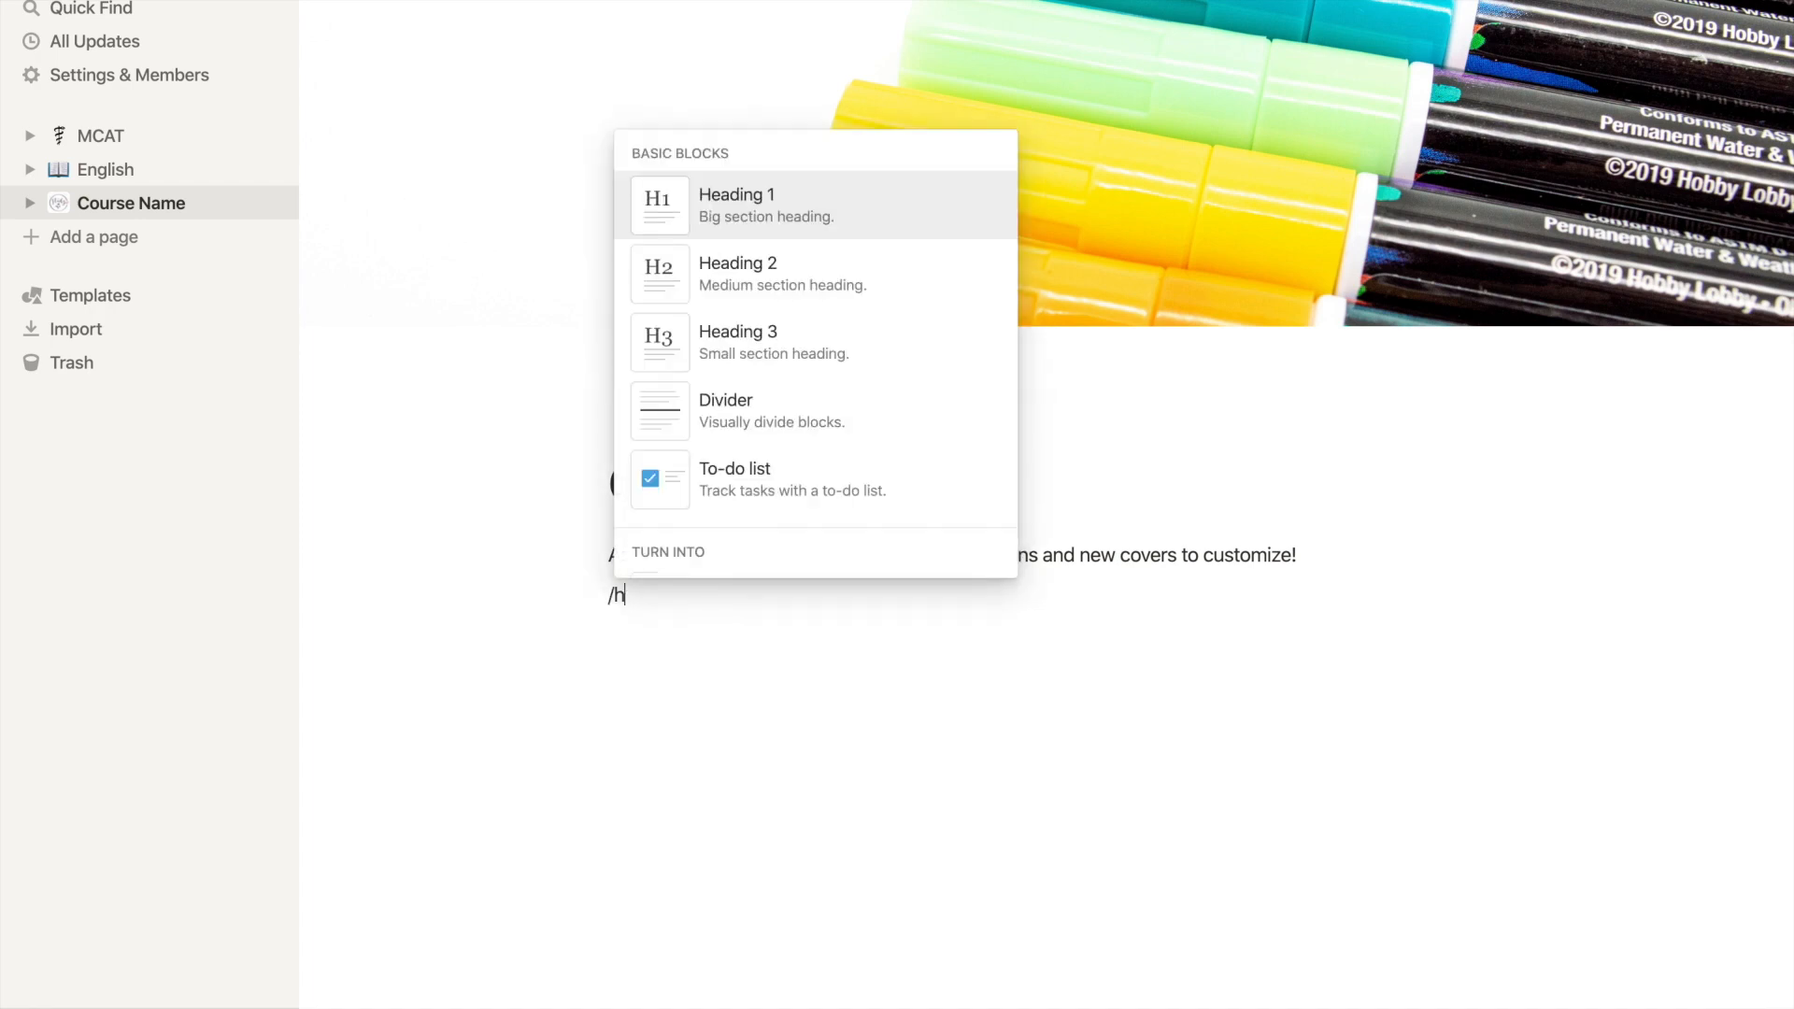
click(737, 273)
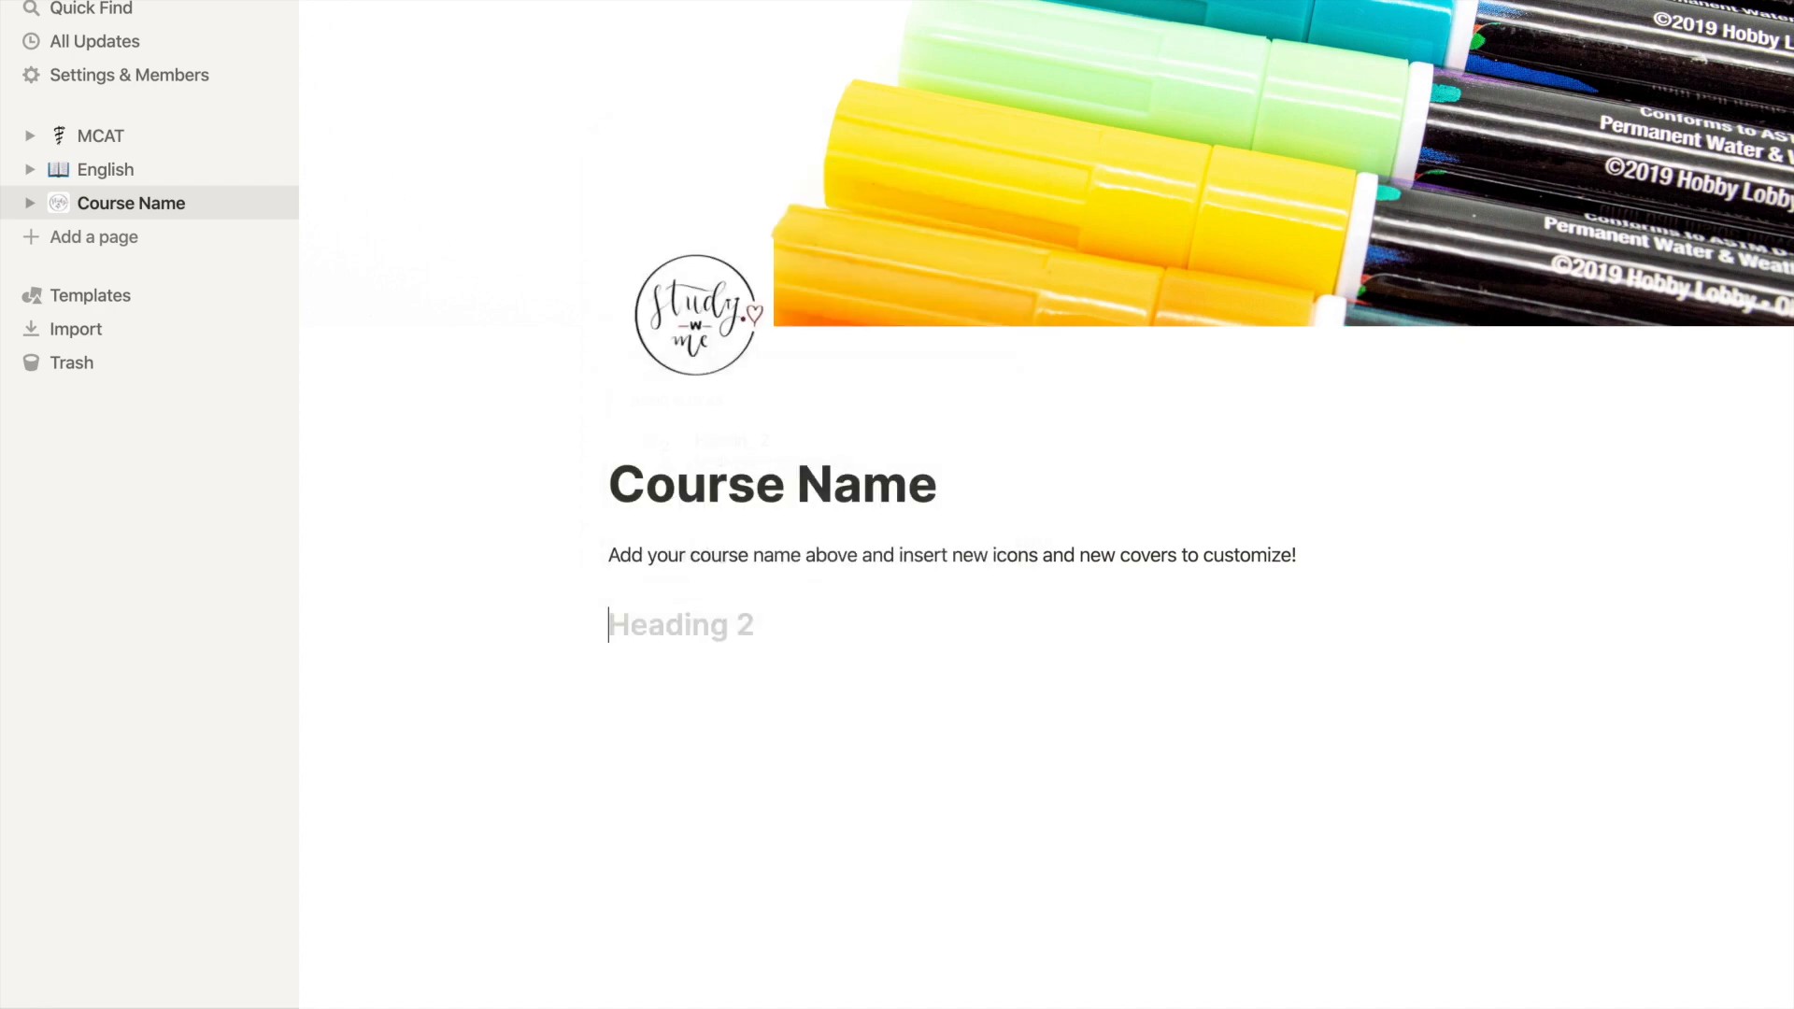
text(Course)
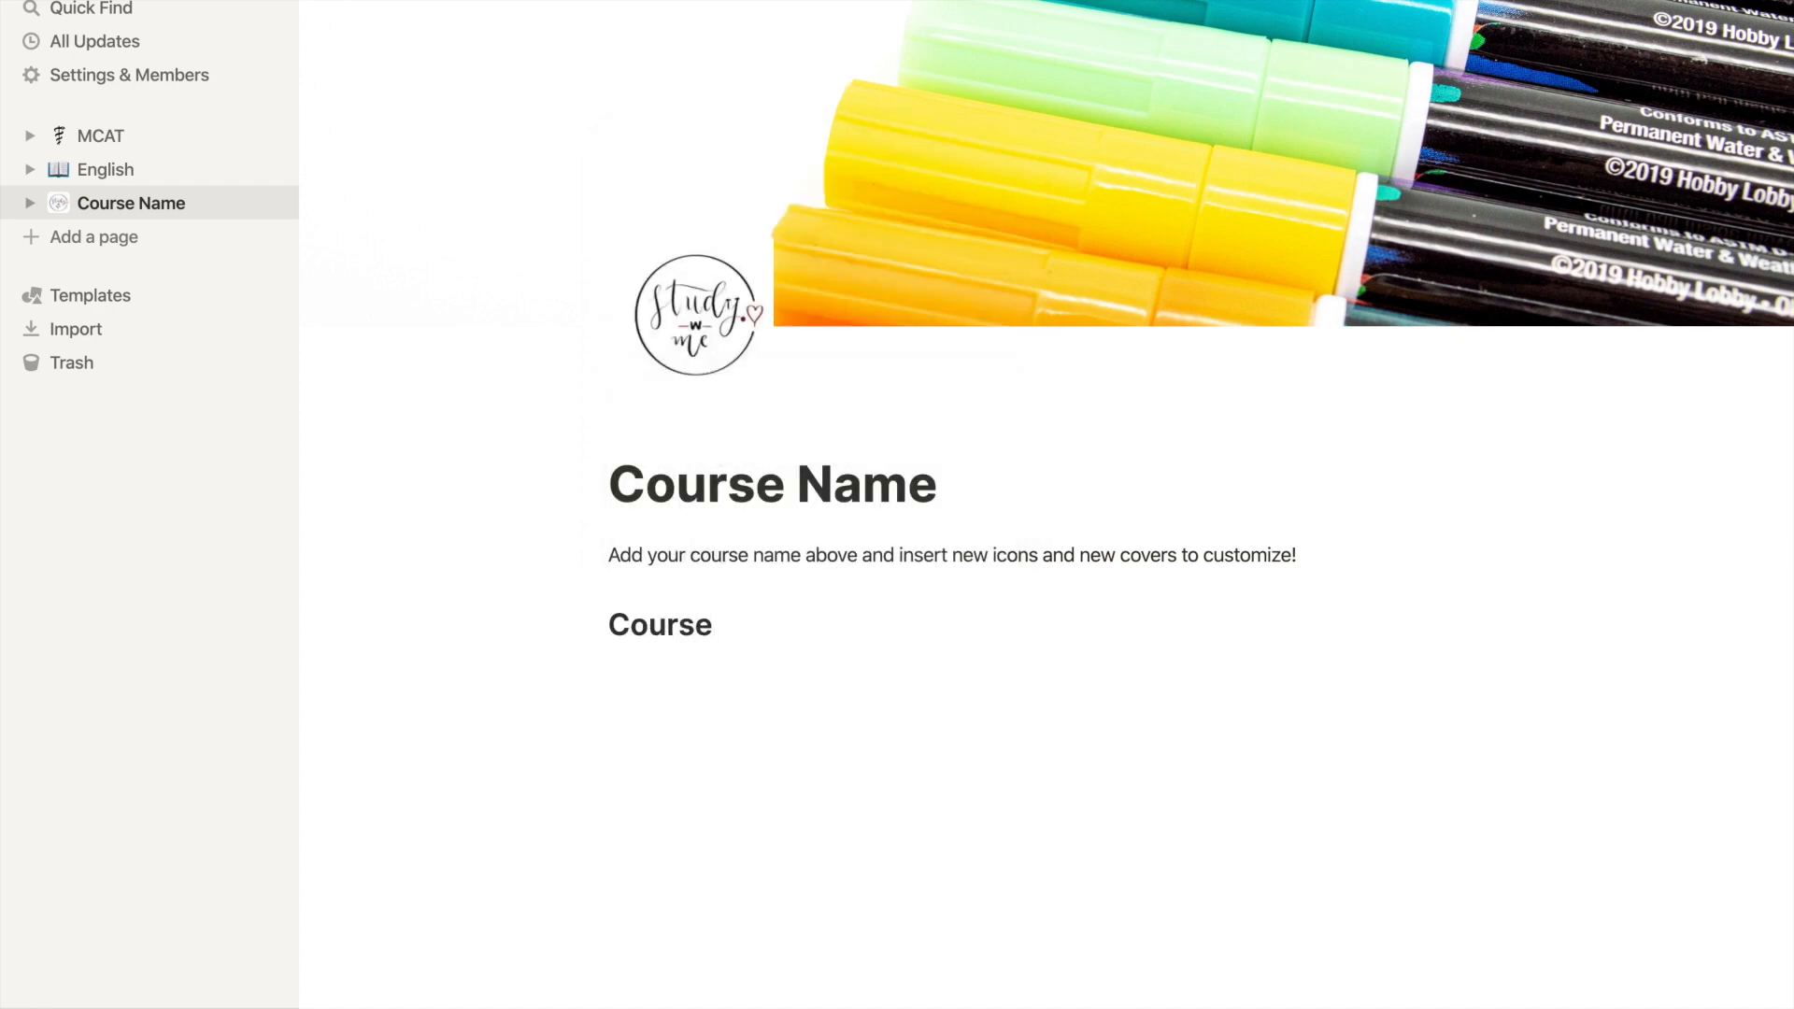
text(Out)
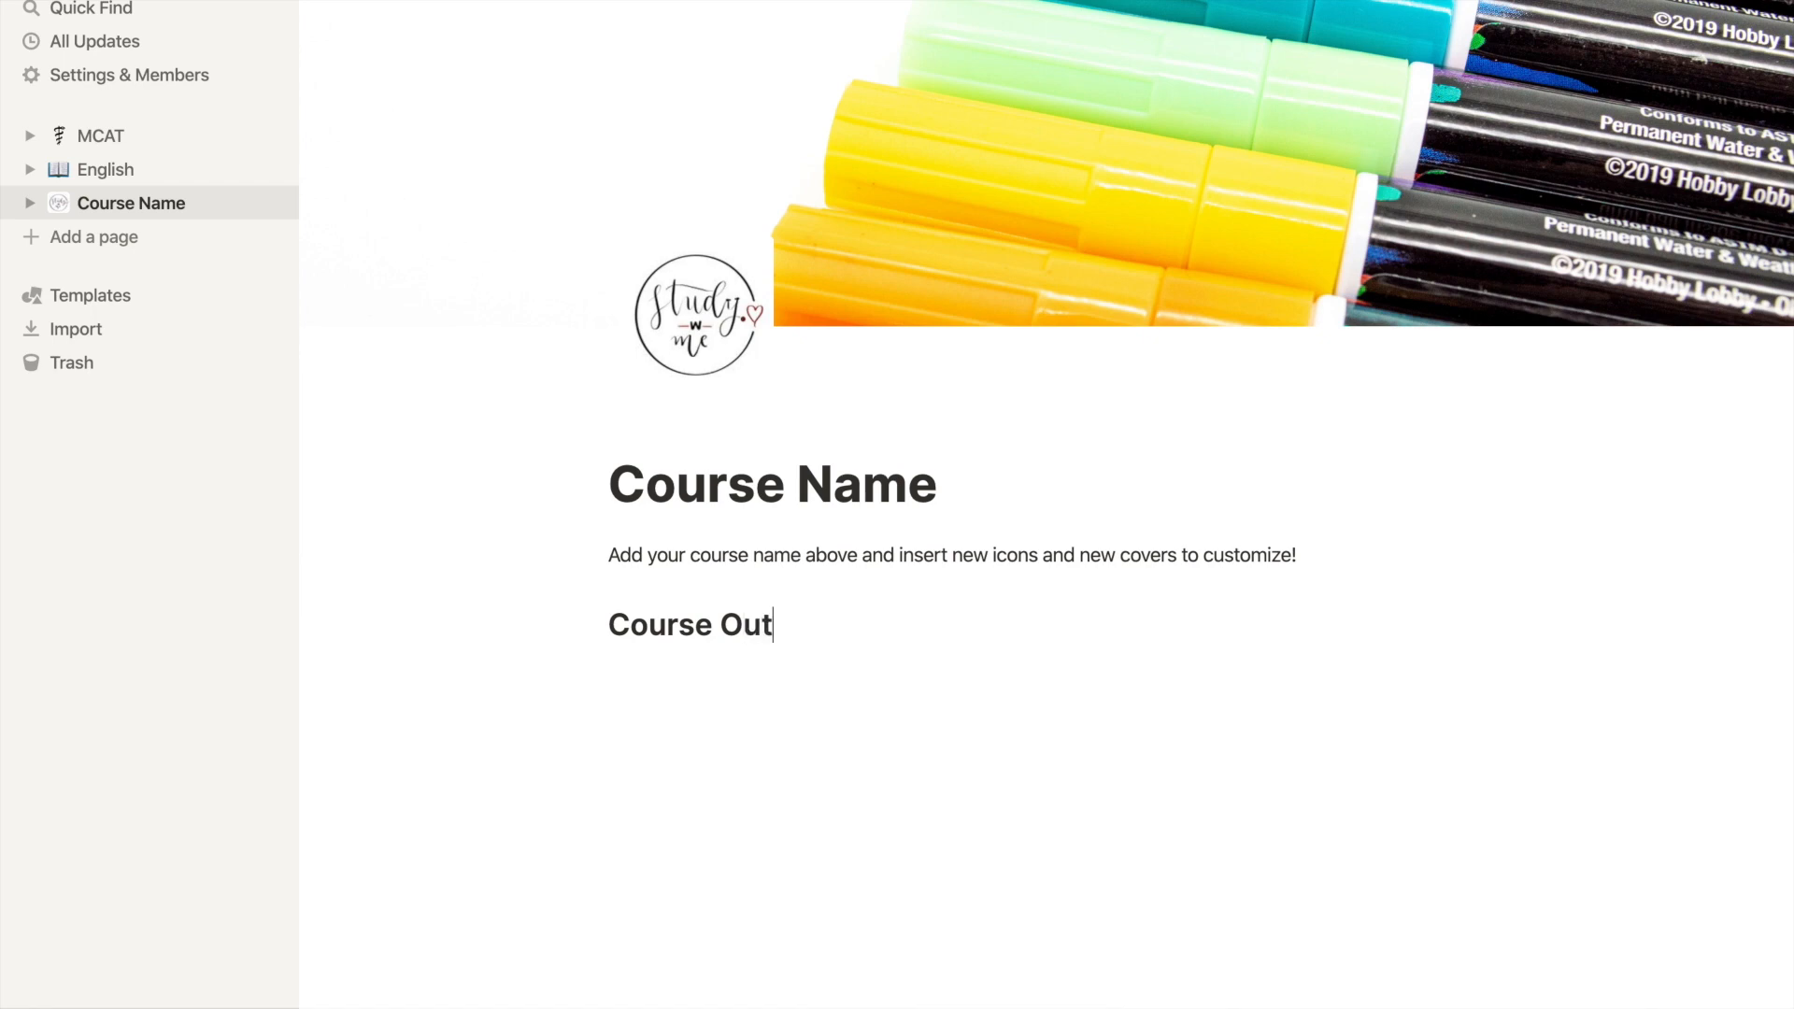
text(line)
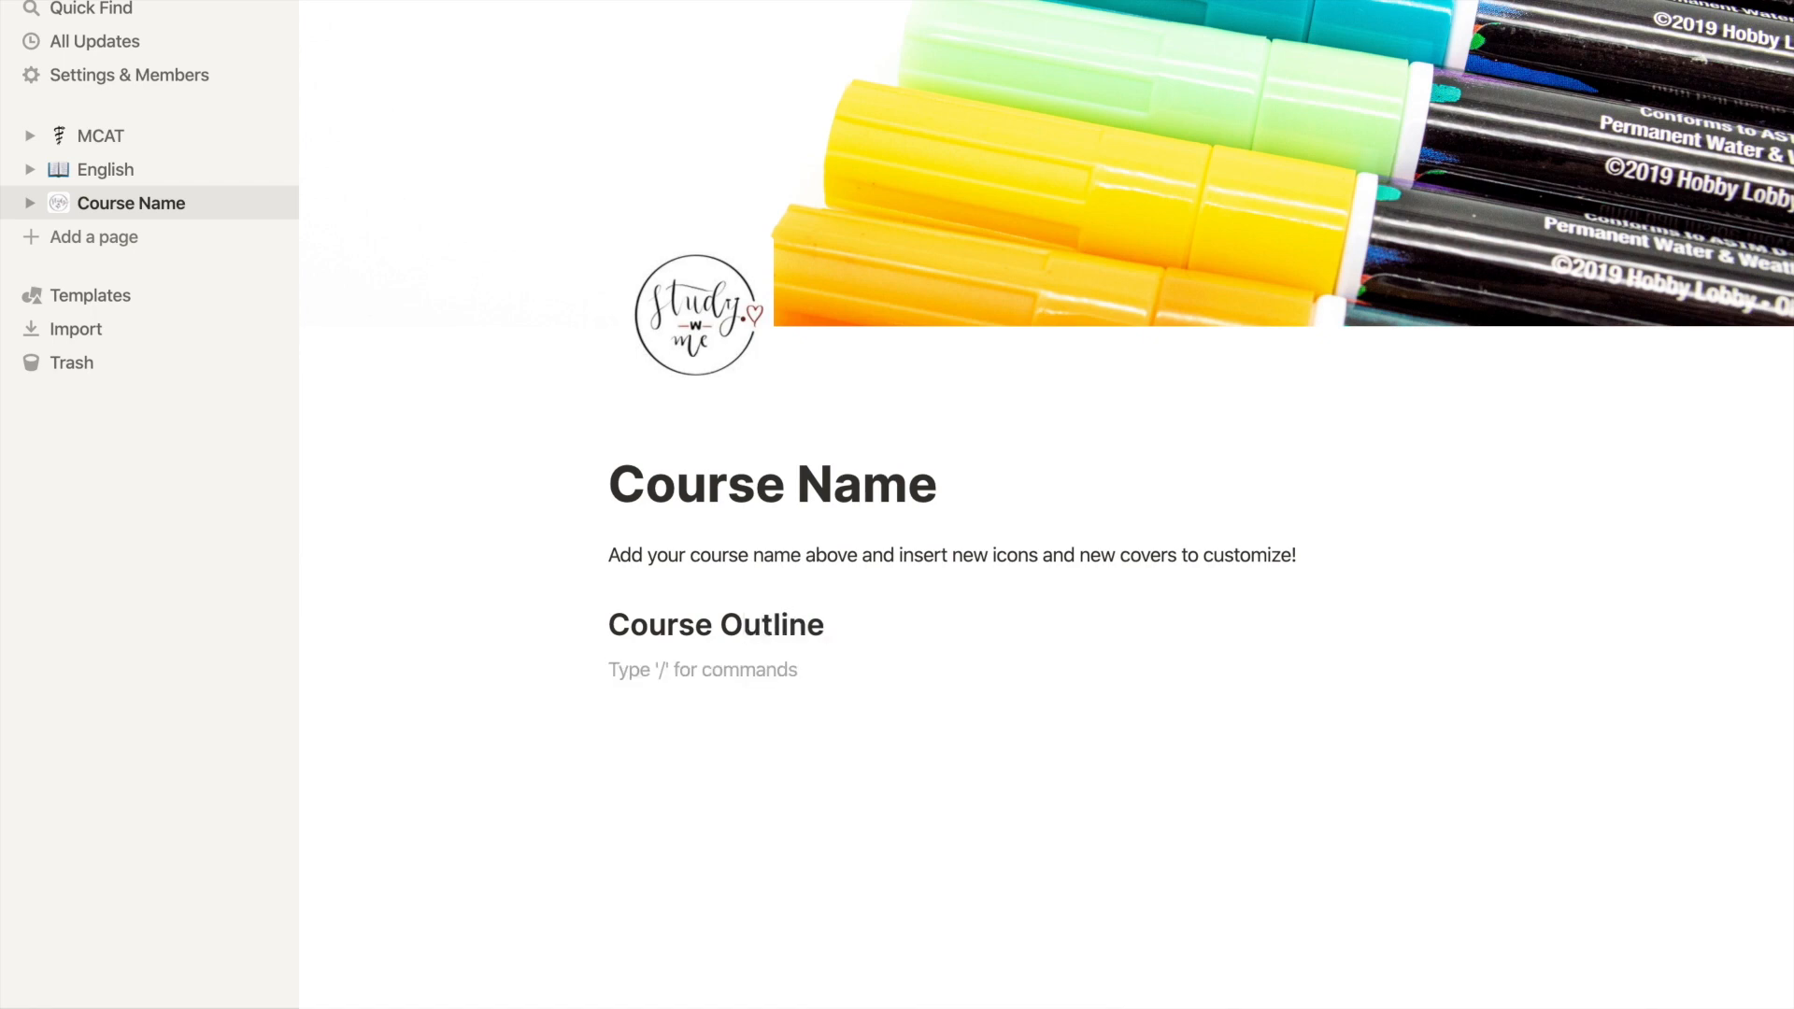
Embed an empty PDF block under it with a callout telling you to embed your course outline.
text(/pdf)
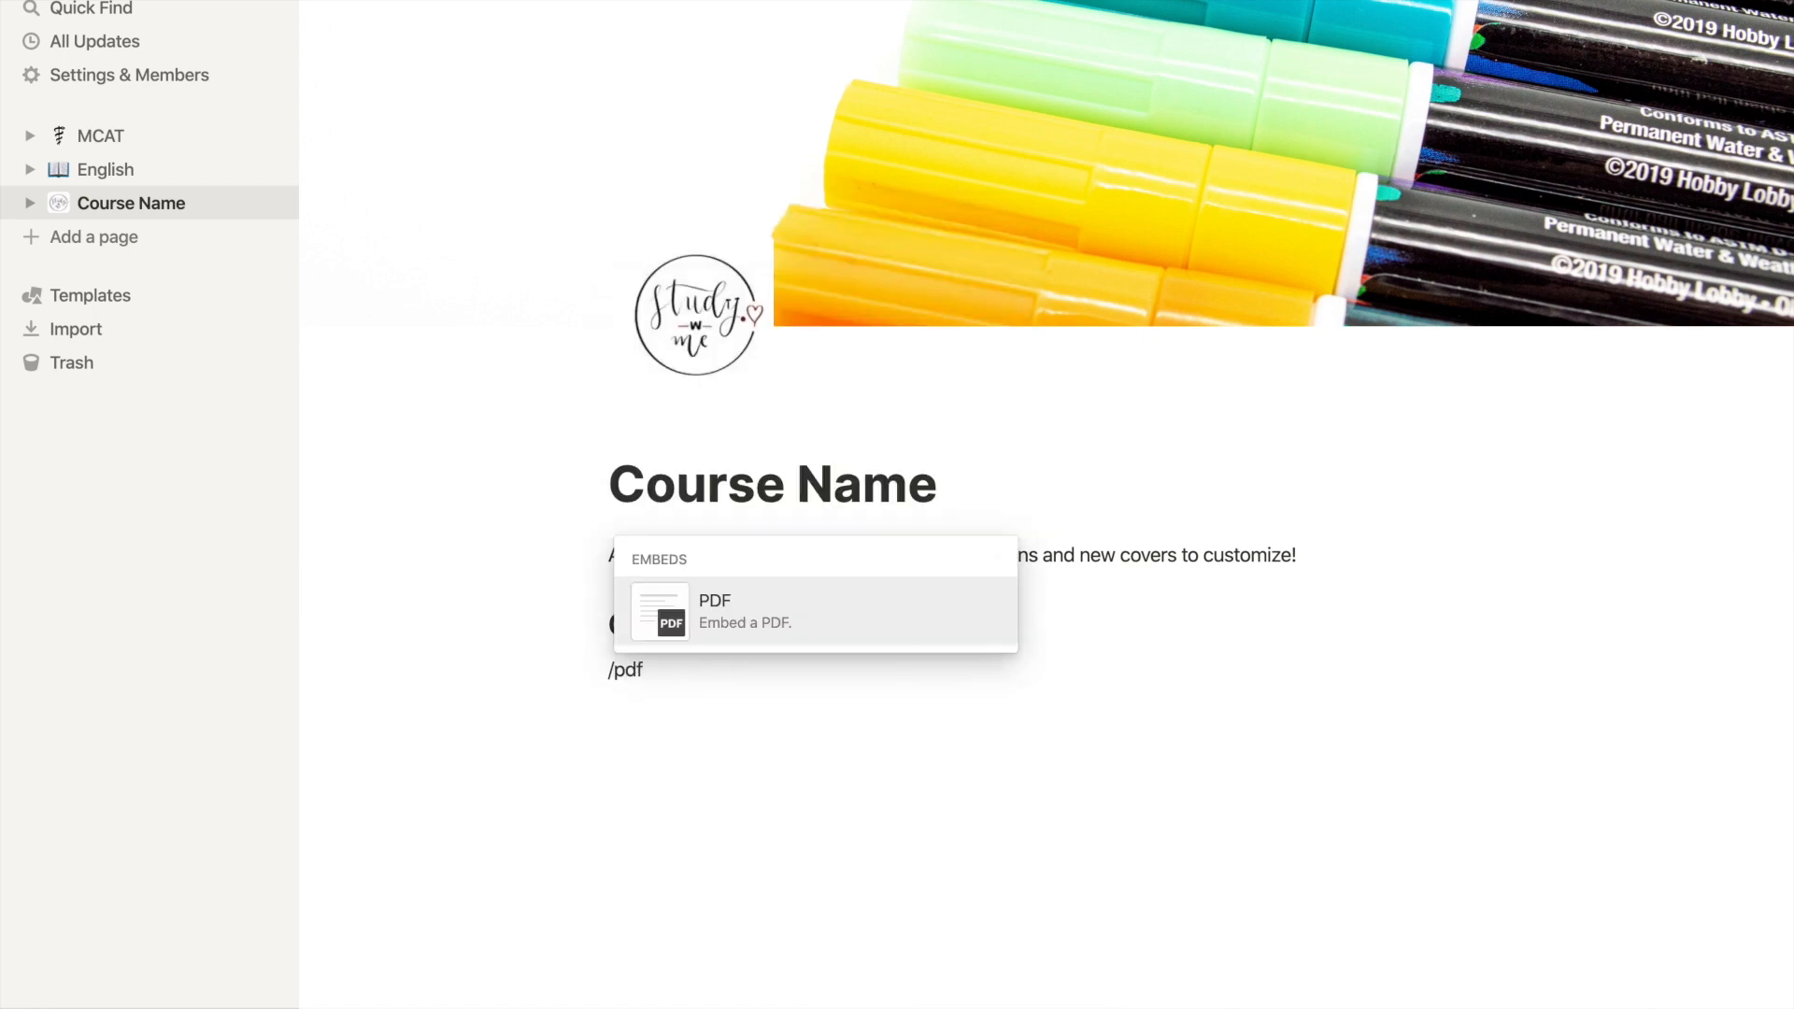
click(744, 611)
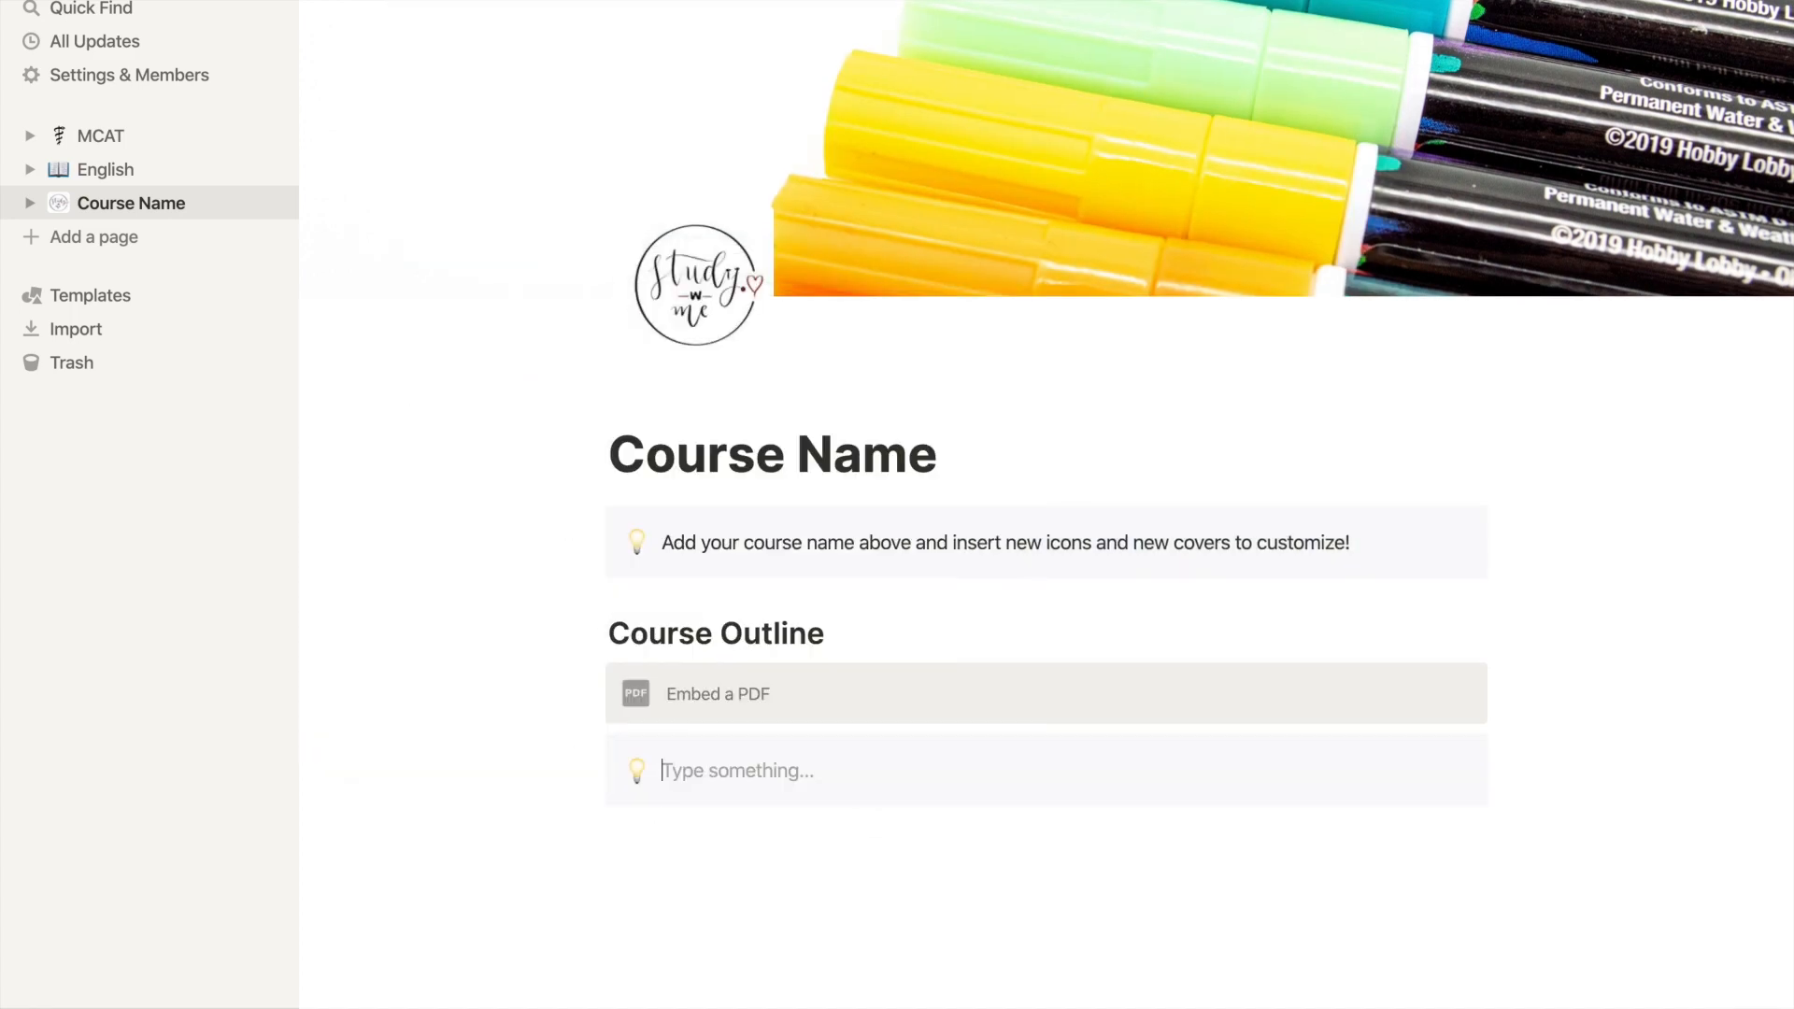
text(embed a pdf of your course outline above! You can also embed p)
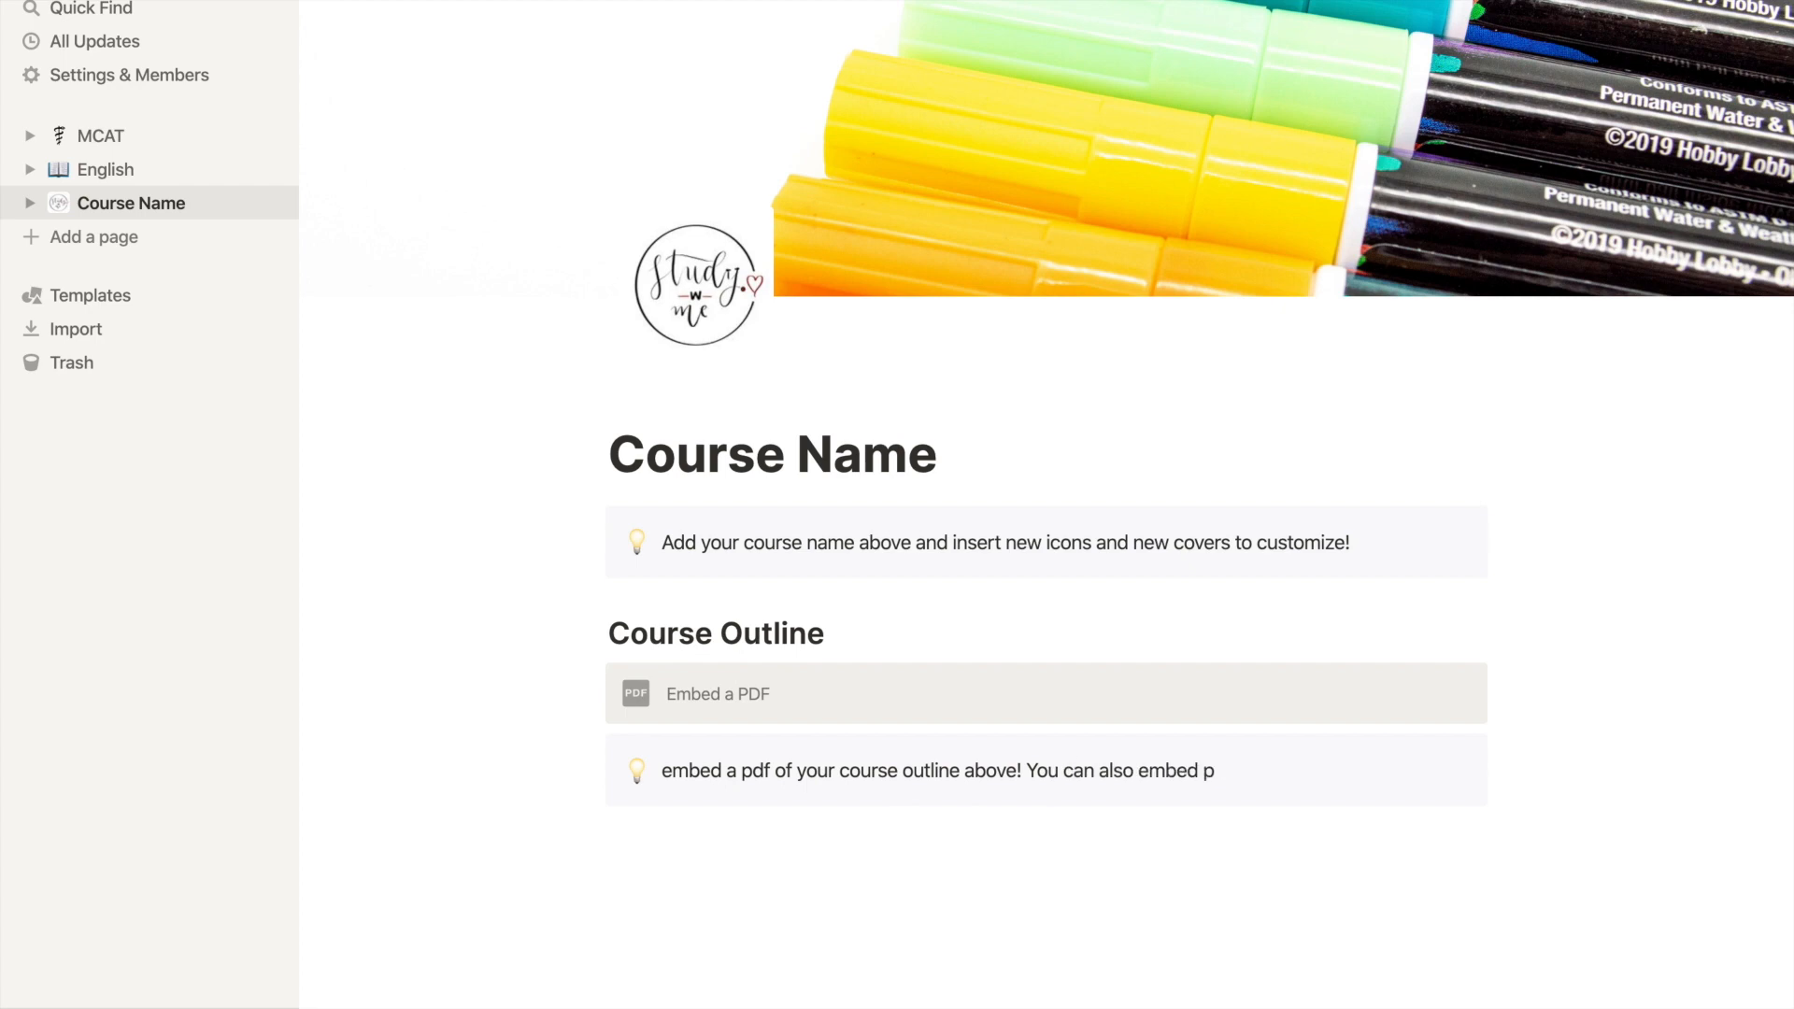
click(101, 169)
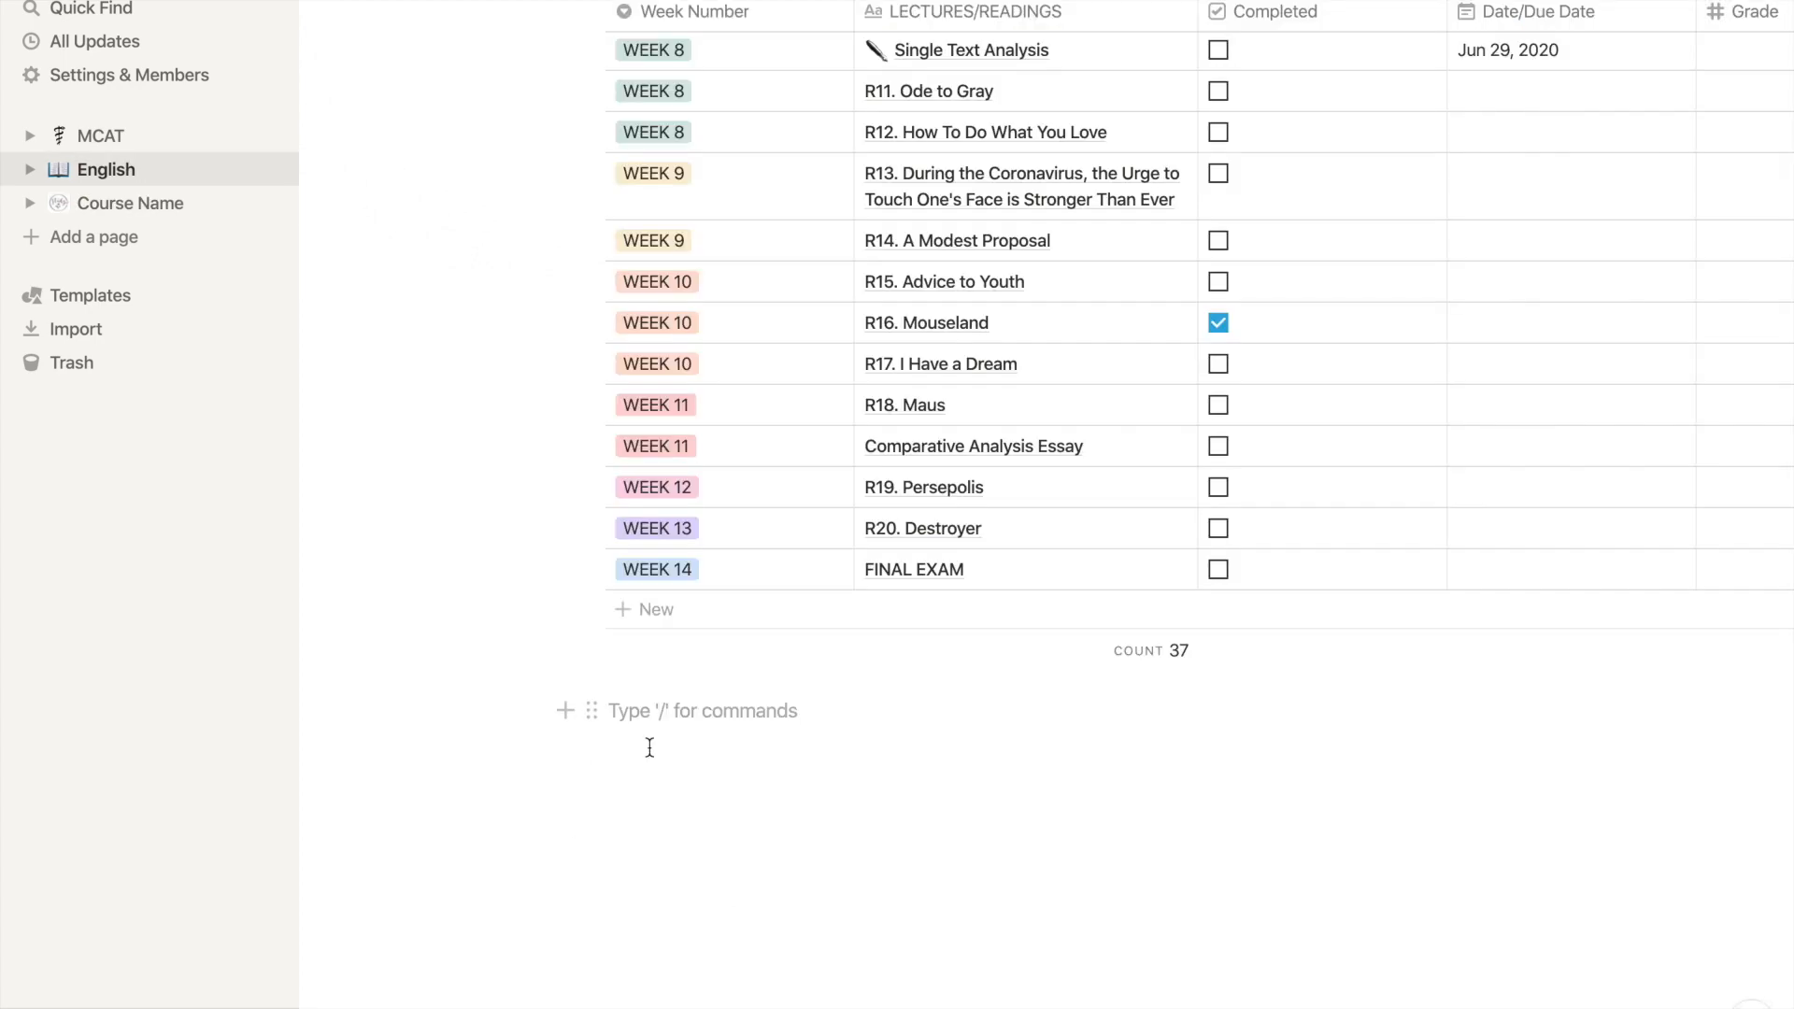
text(/)
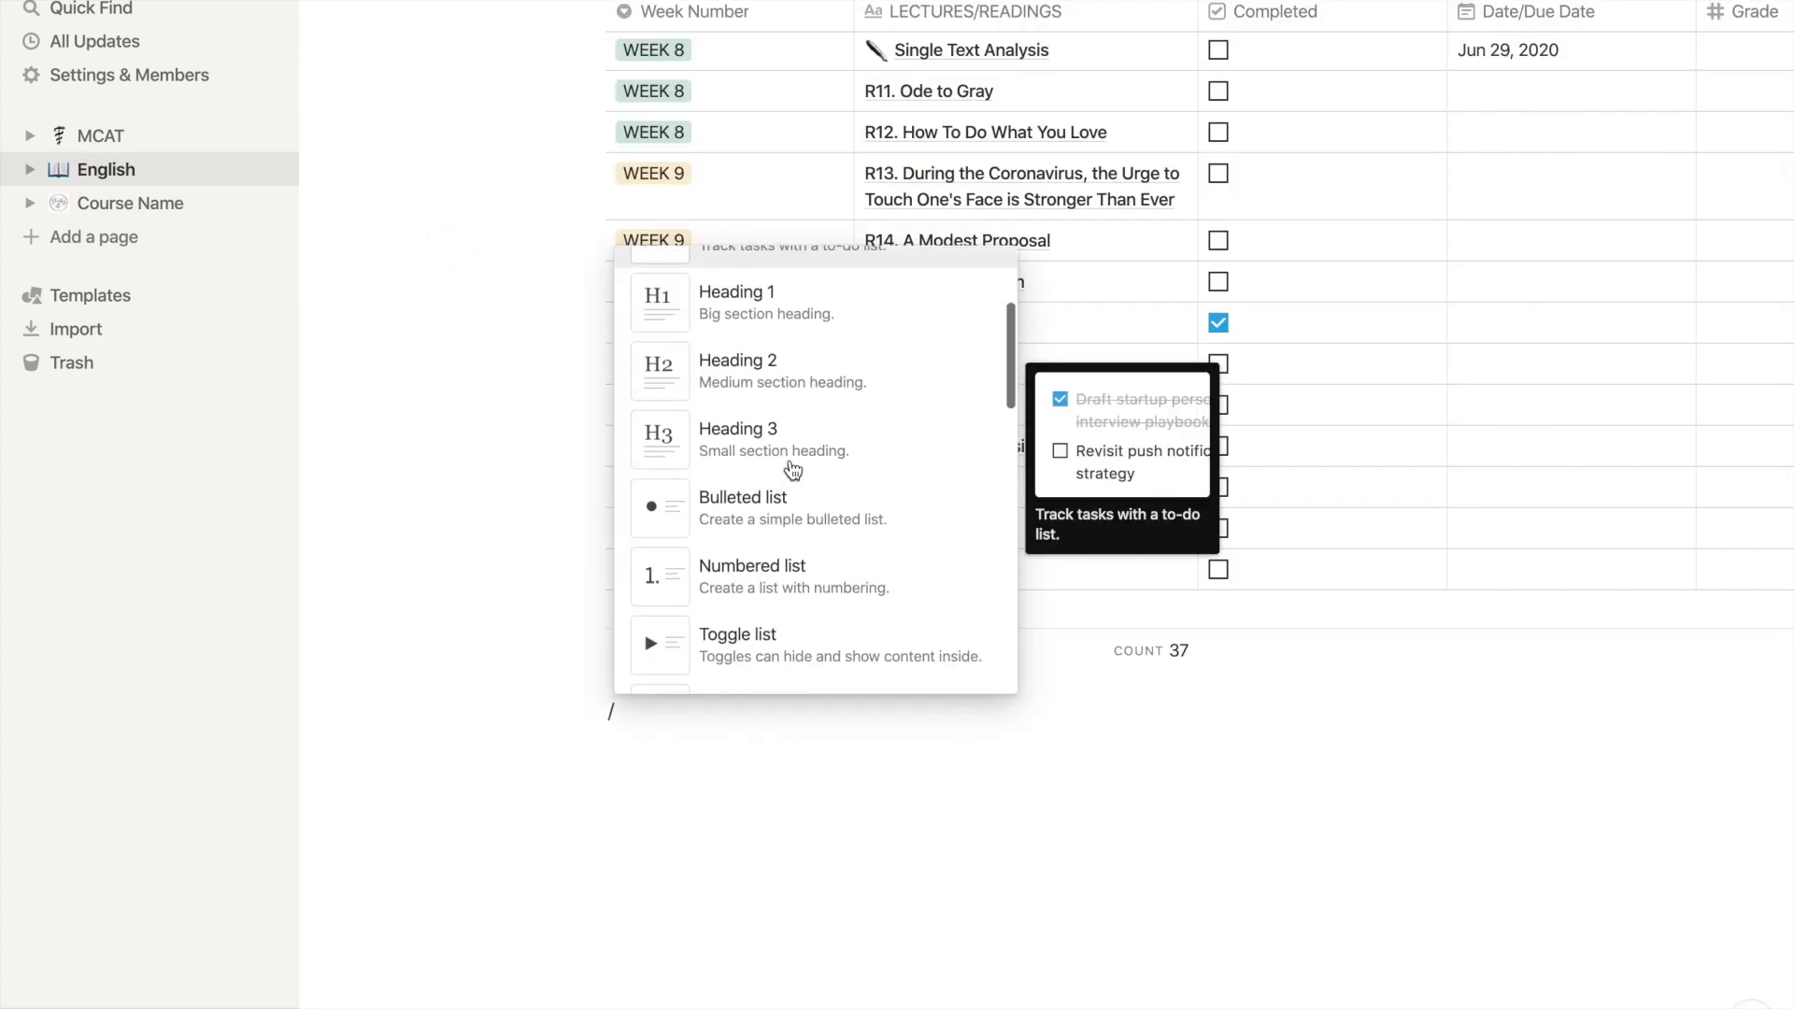
scroll(down, 3)
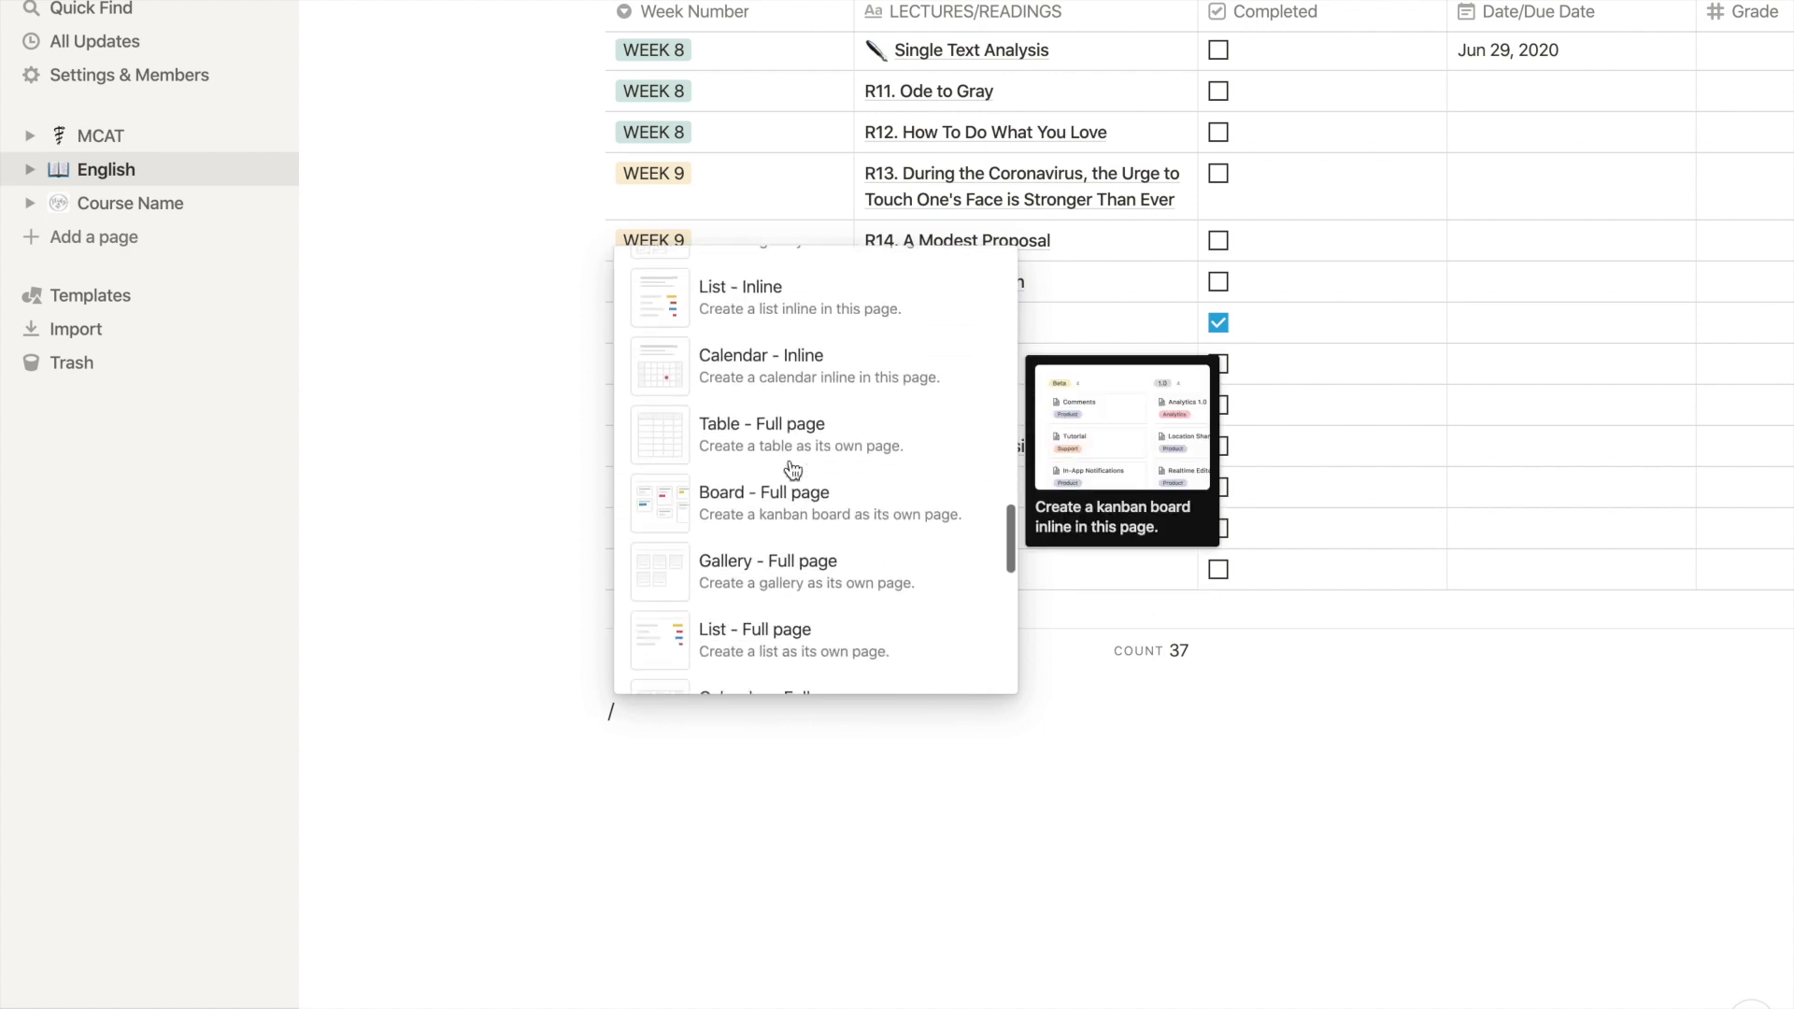
scroll(down, 3)
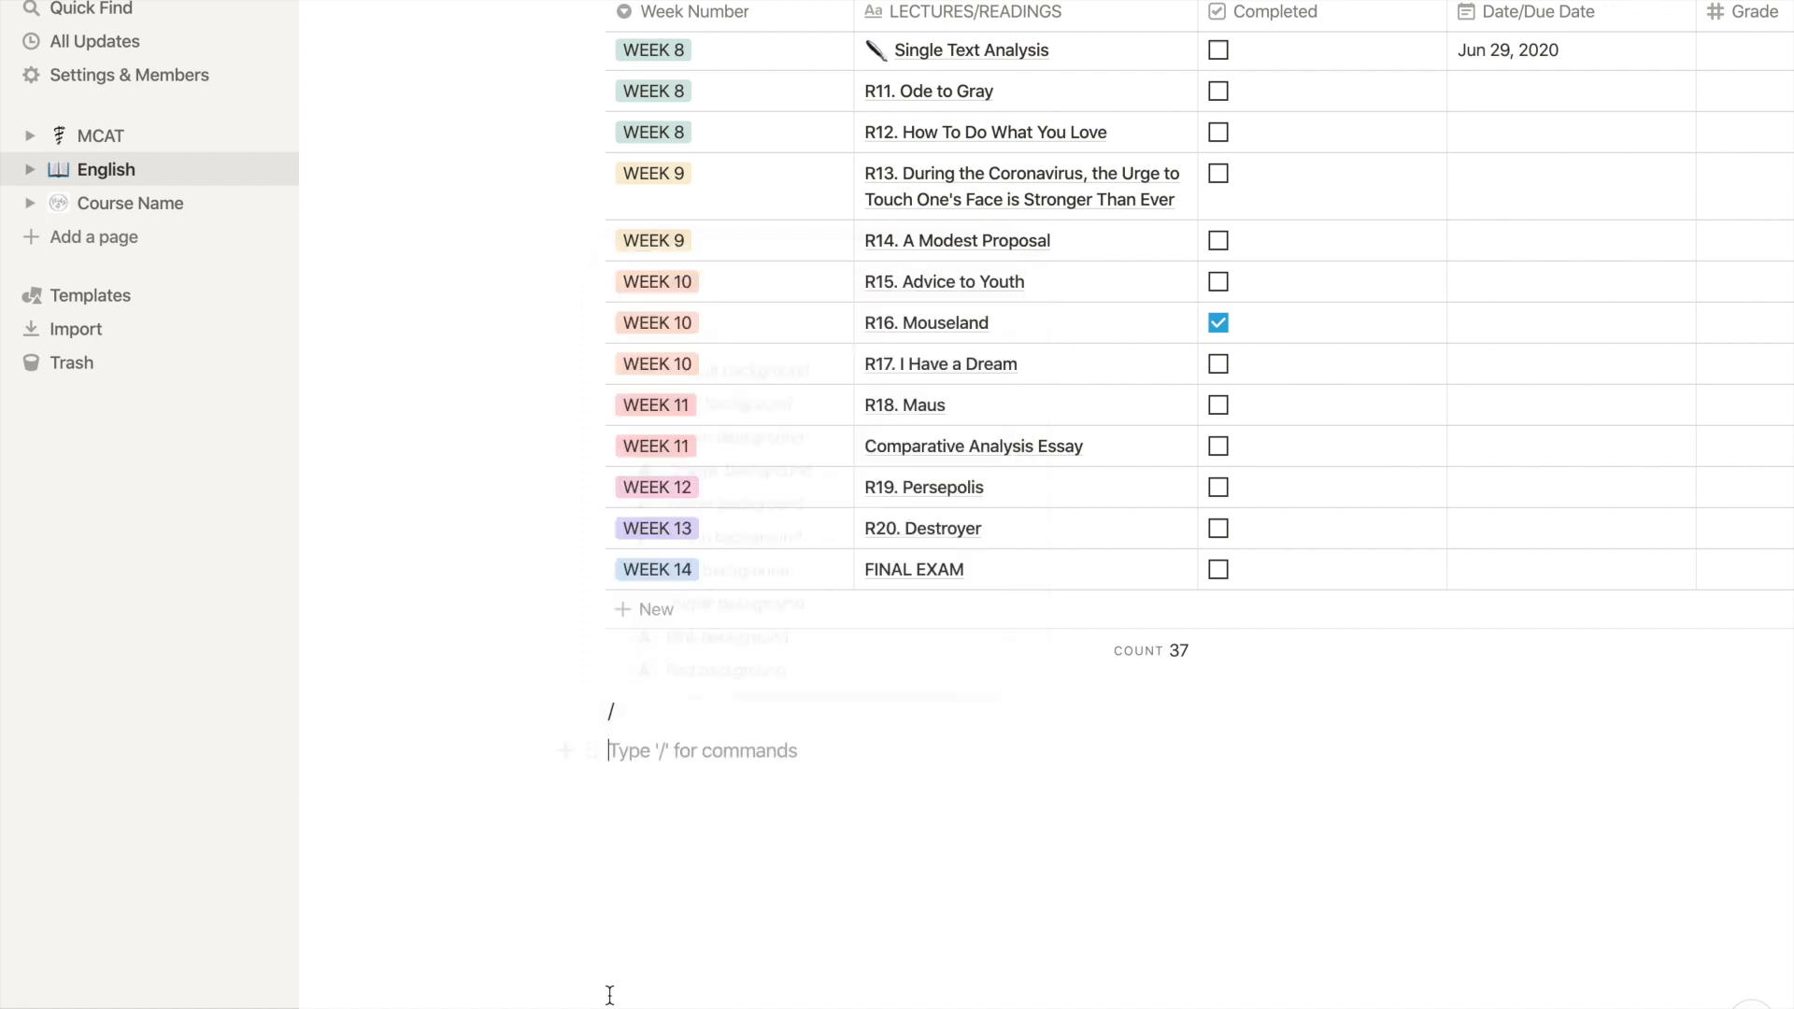
mouse_move(110, 213)
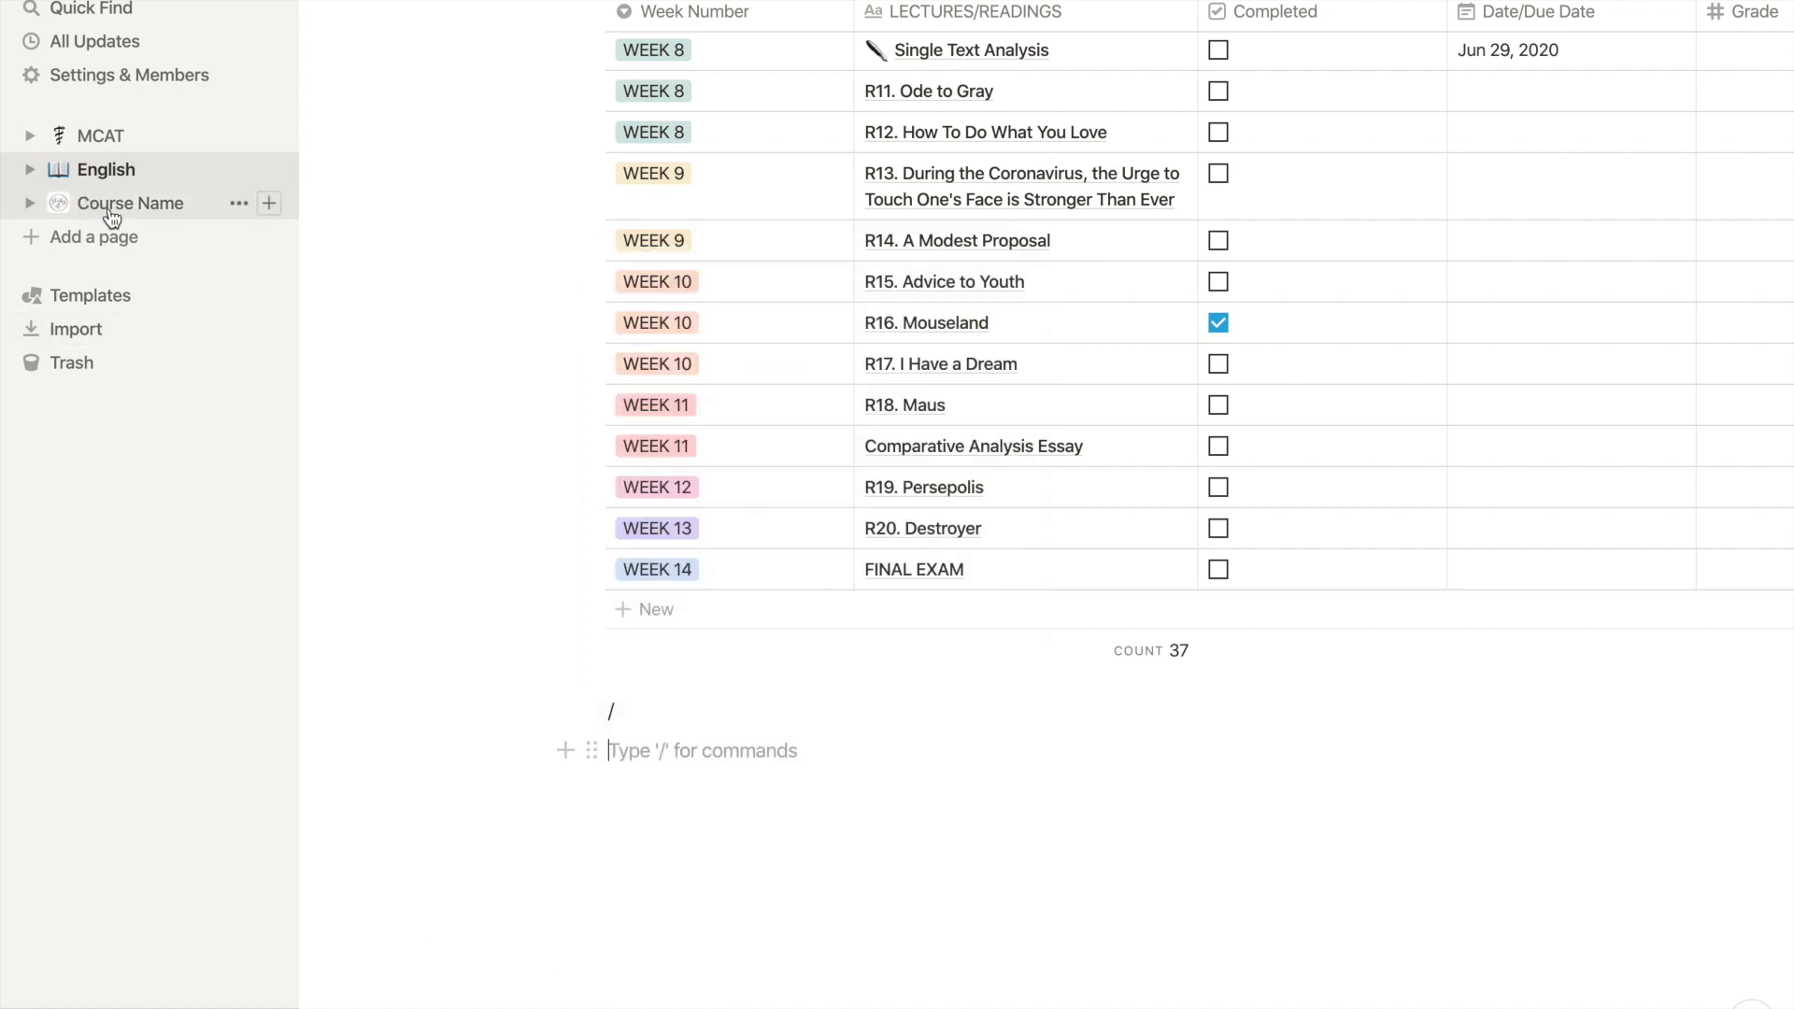
click(131, 203)
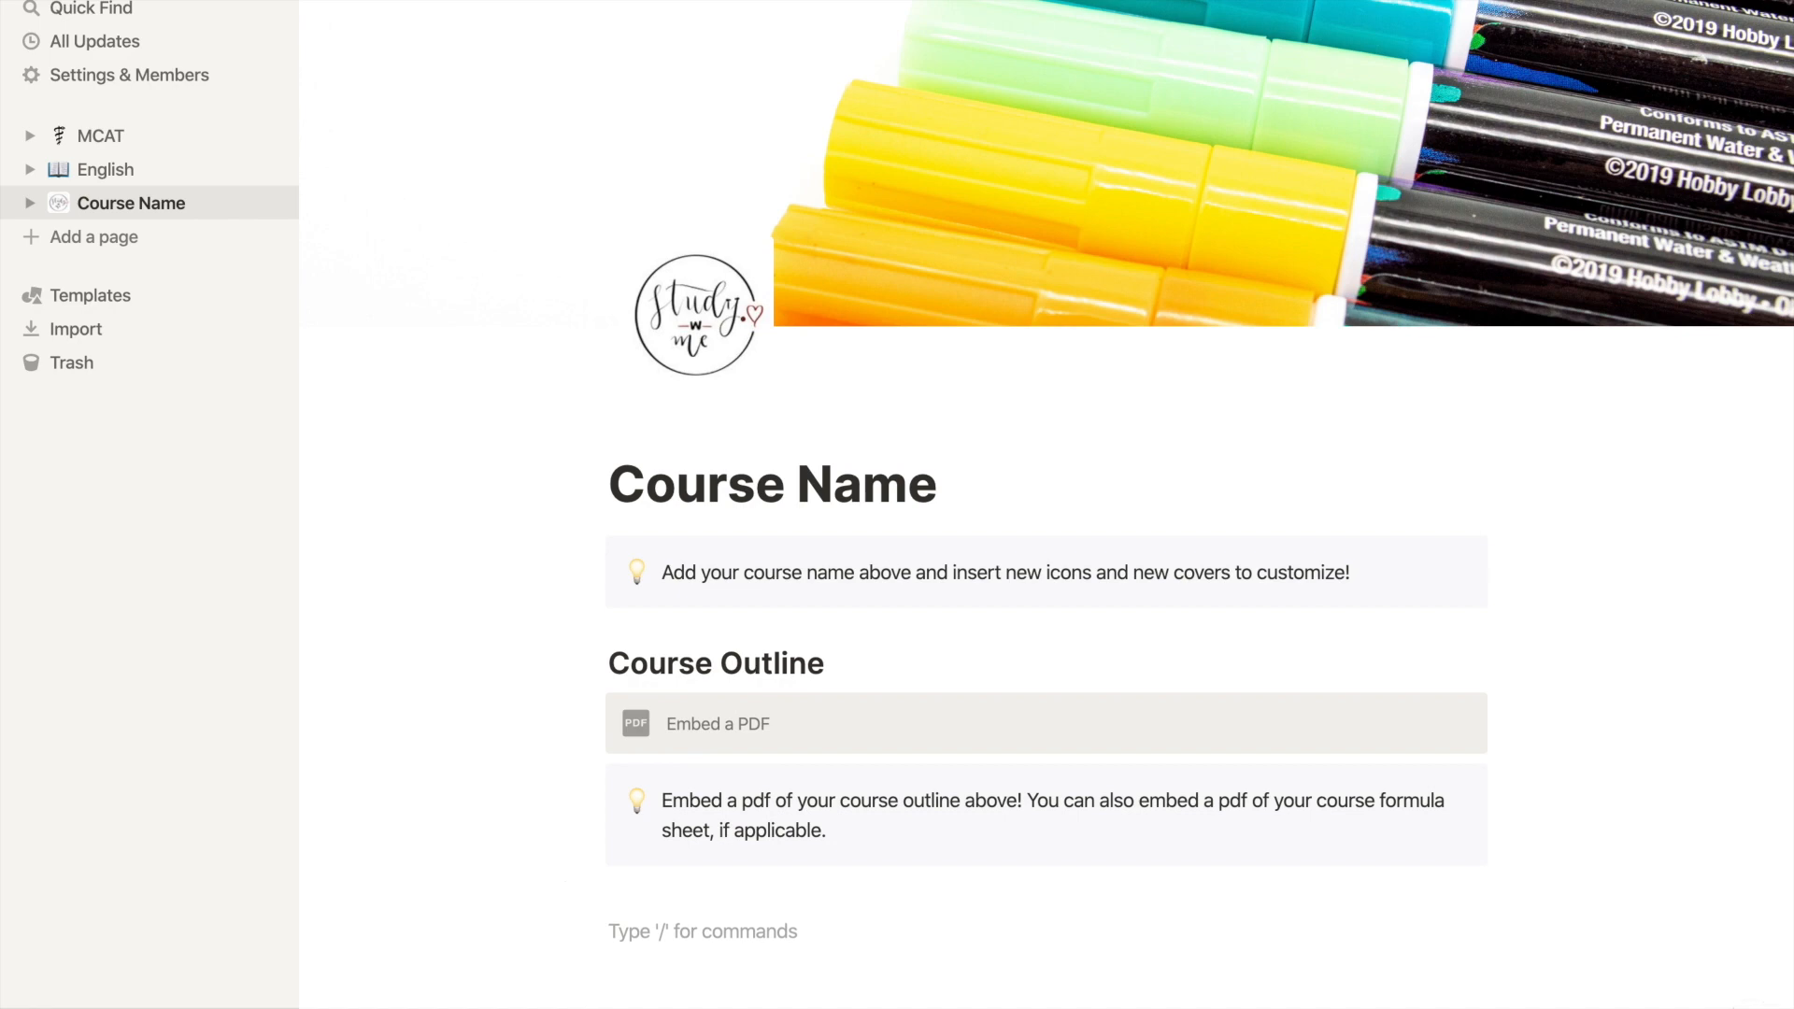
Insert an inline table below the outline note.
text(/tabl)
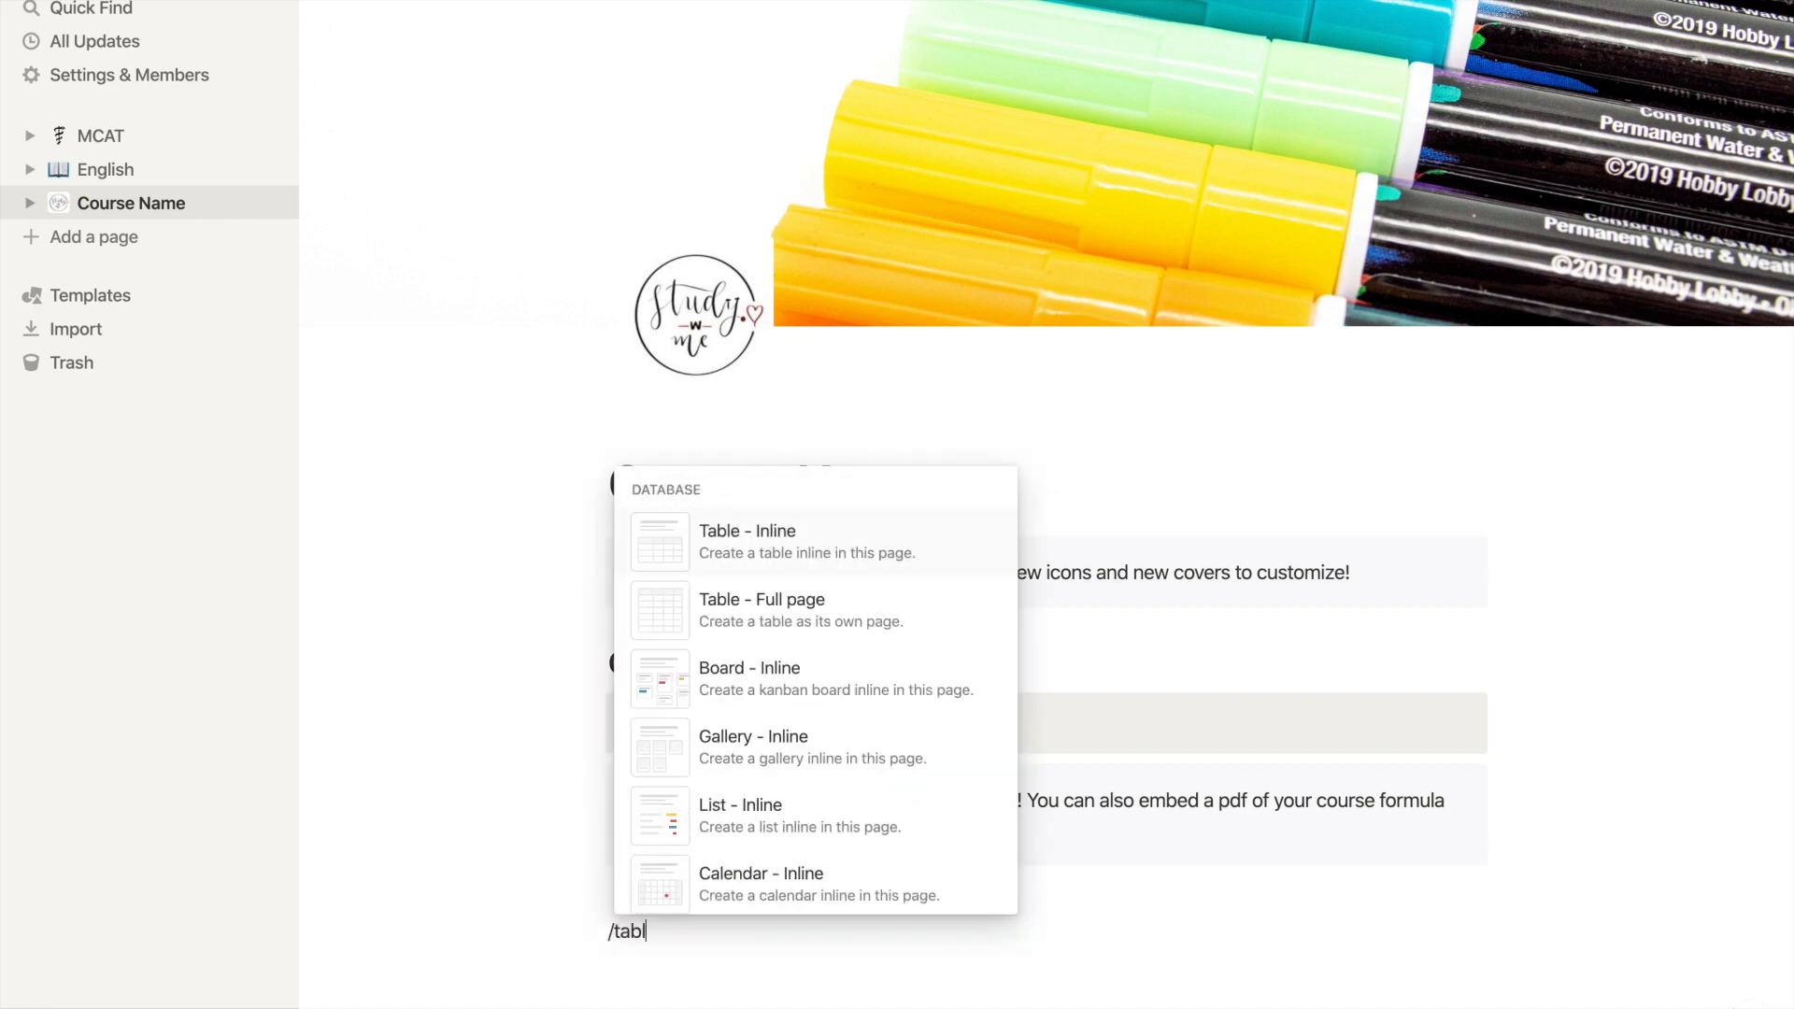
text(e)
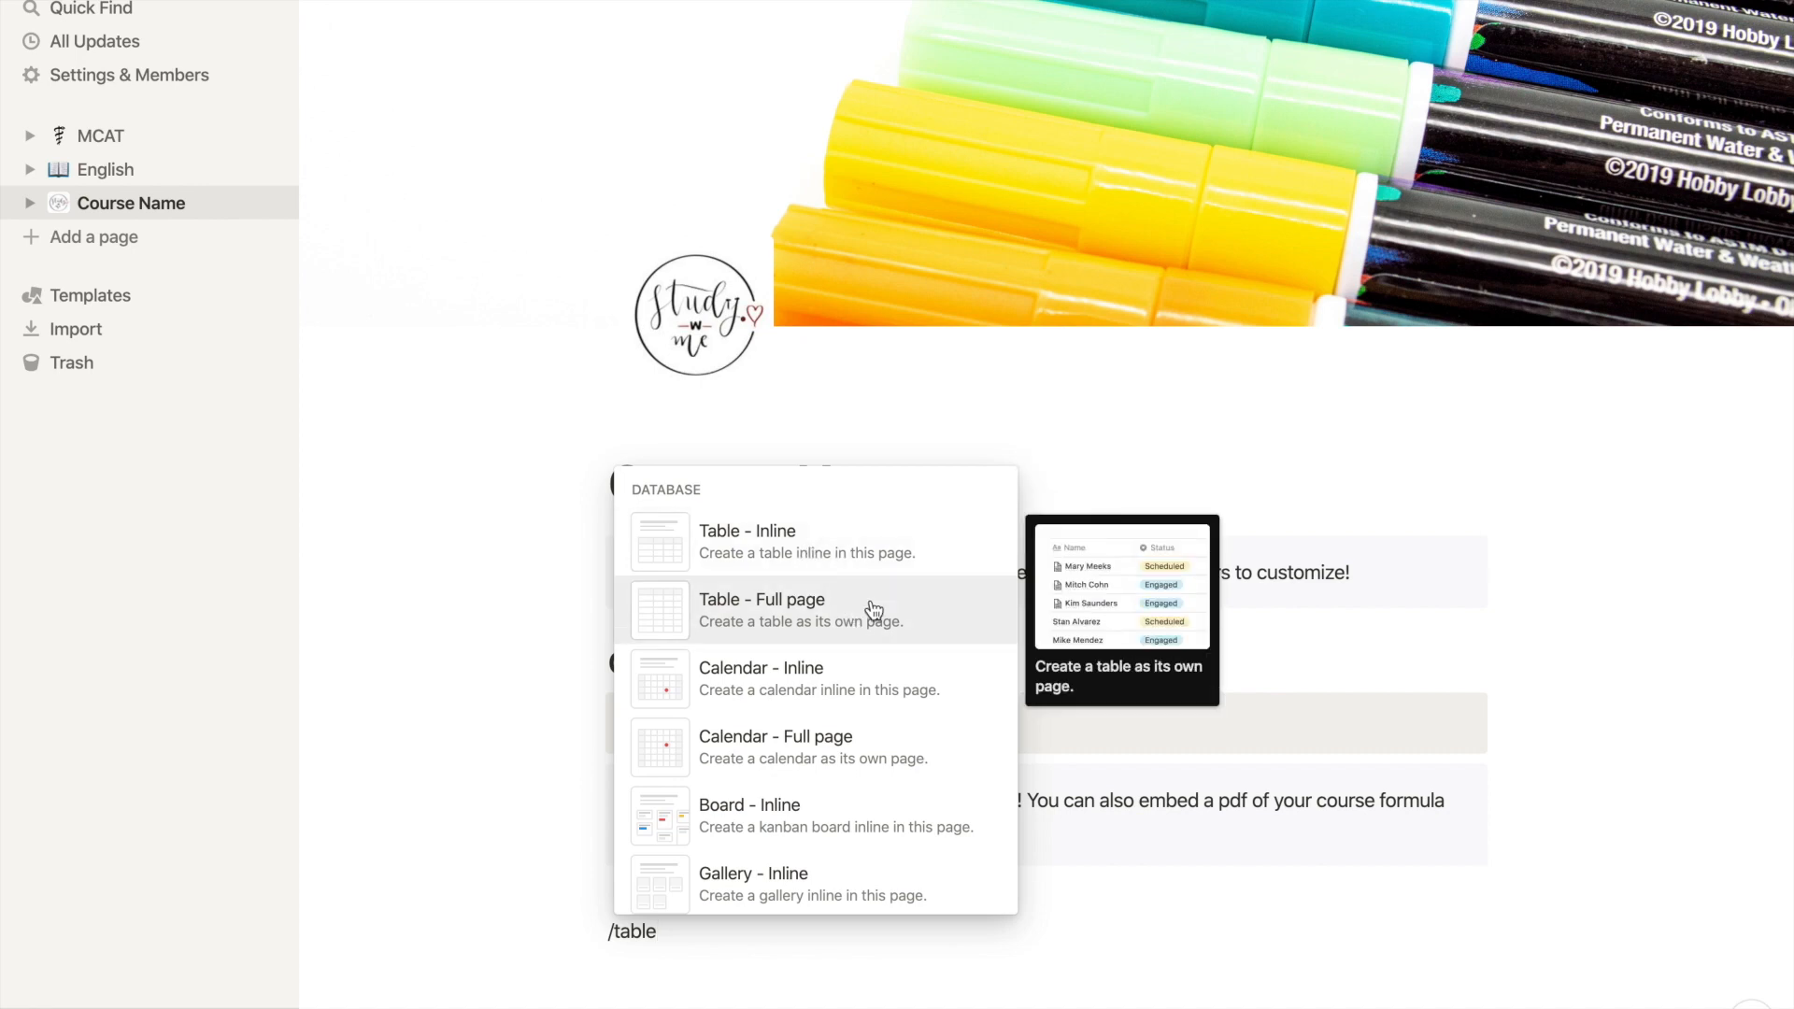
mouse_move(826, 555)
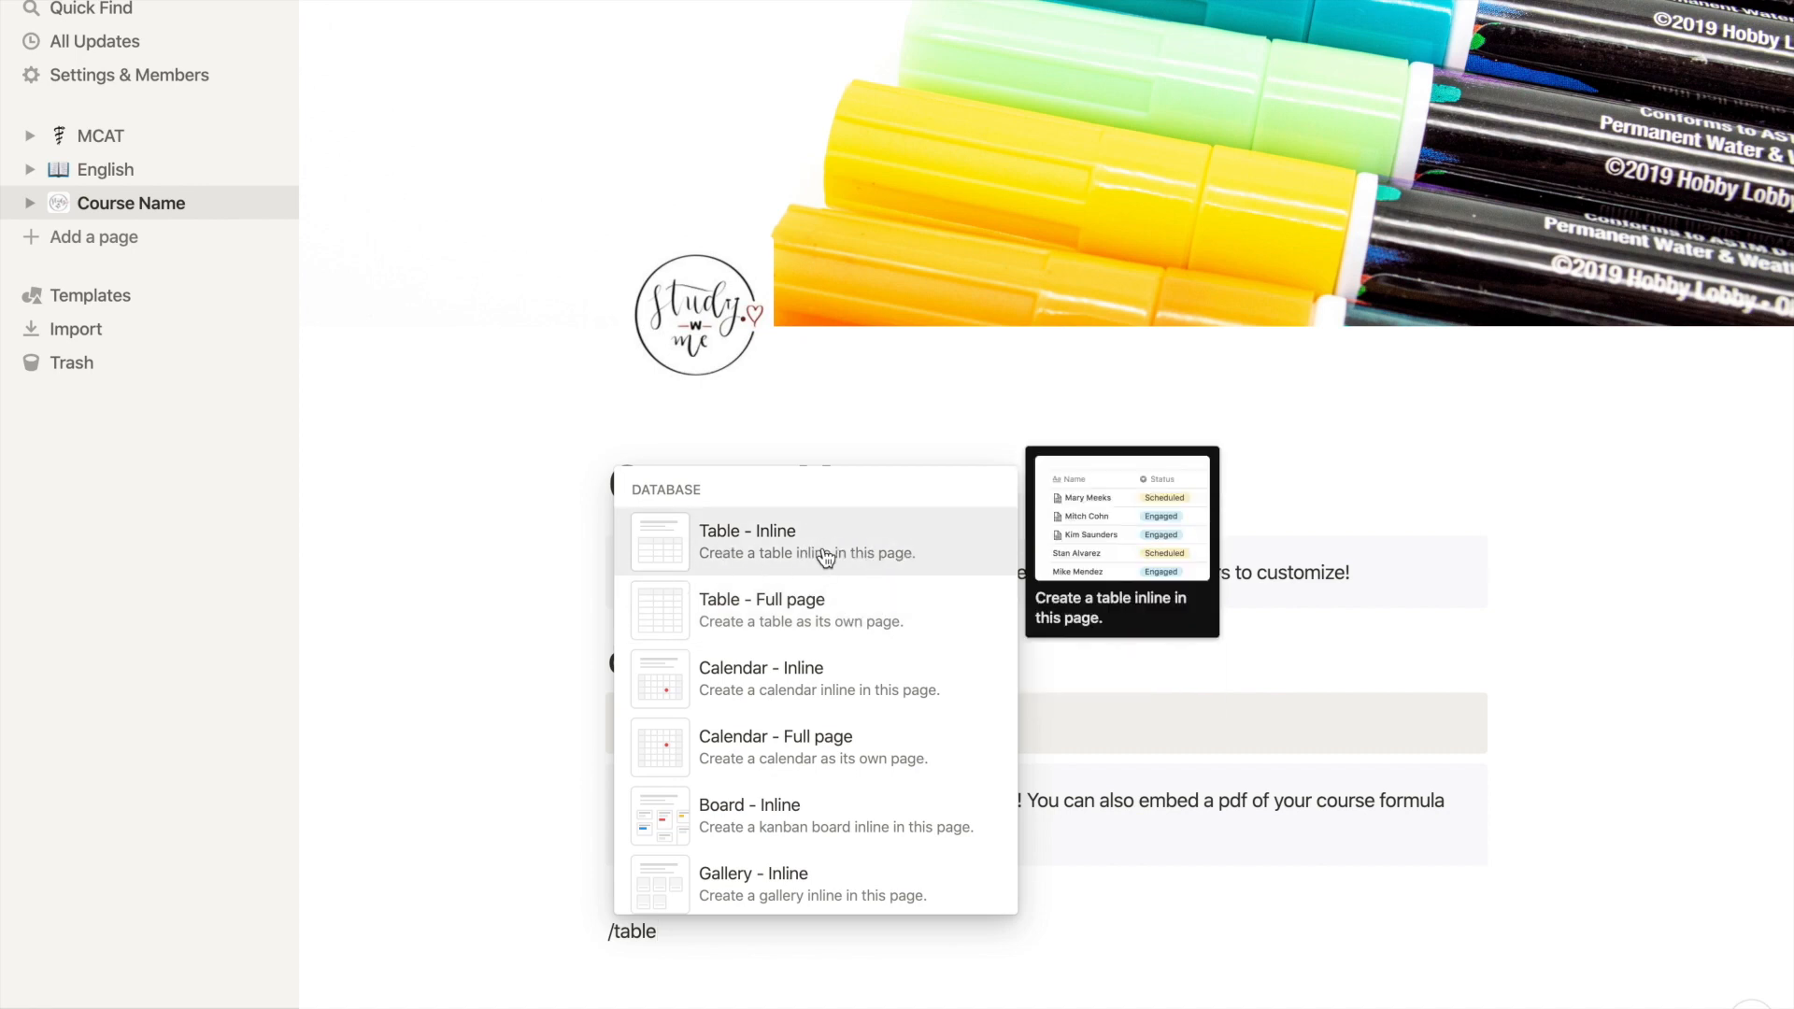
click(748, 542)
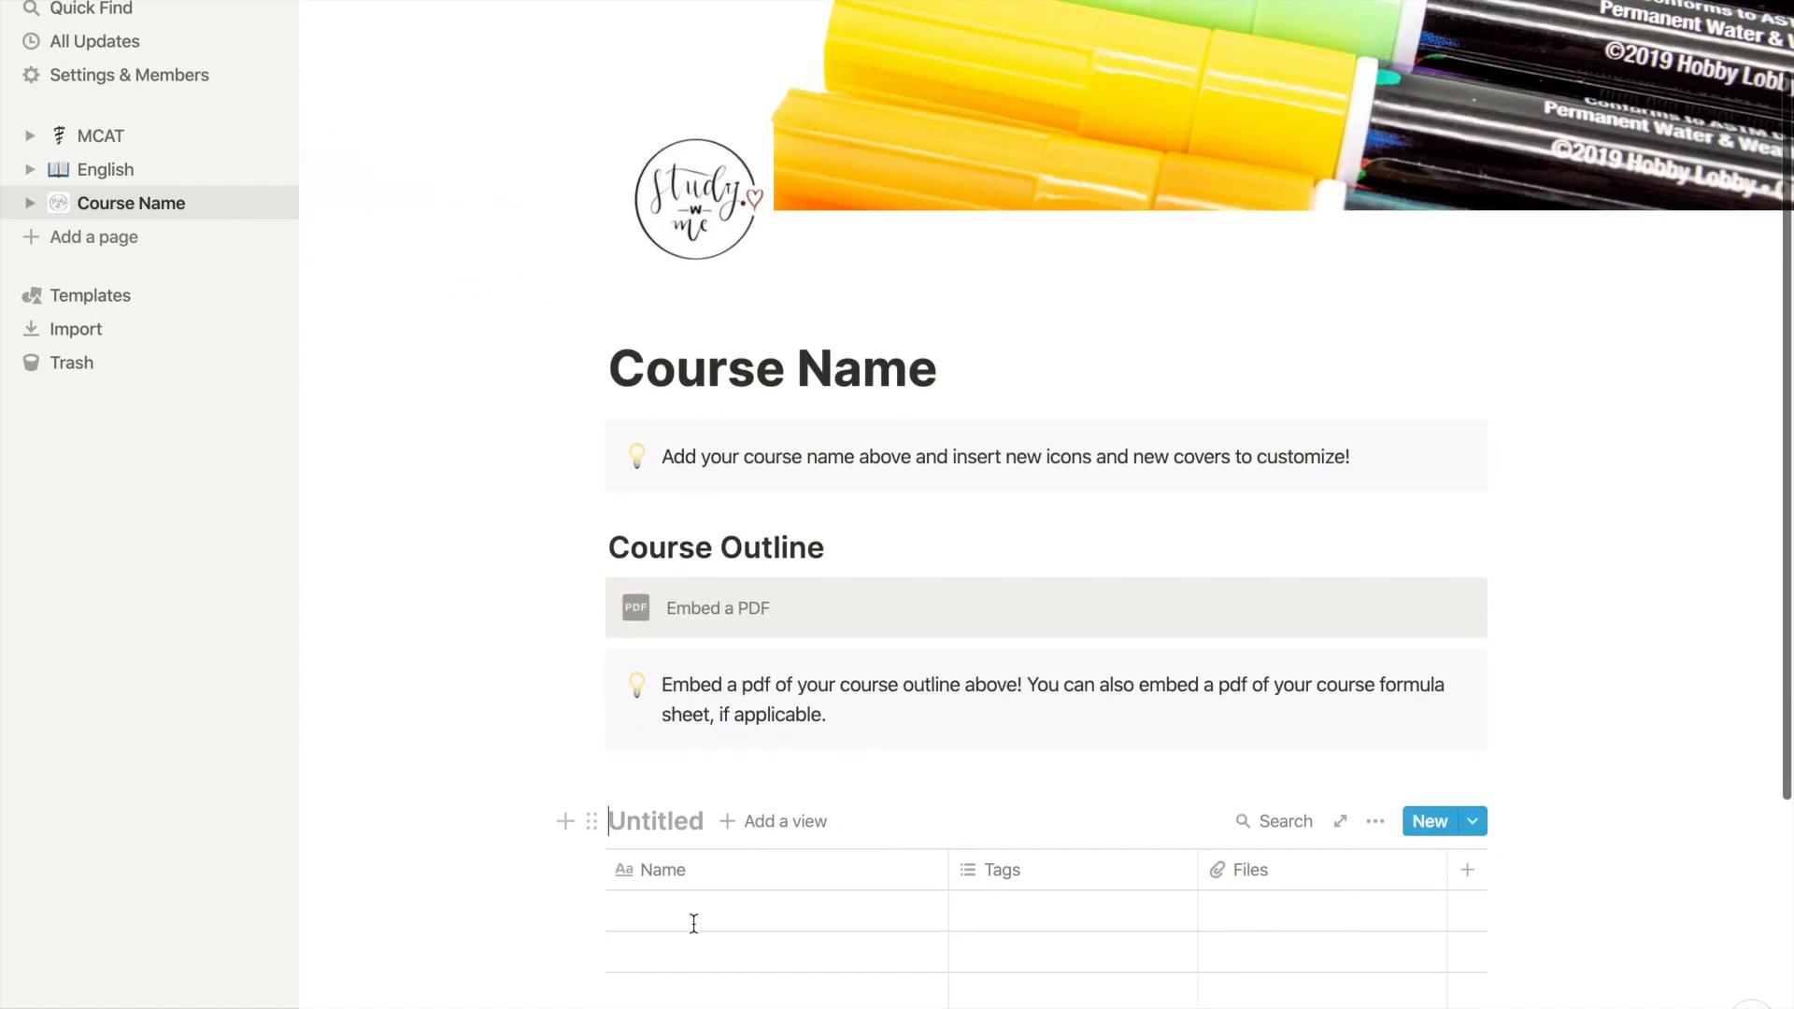
scroll(down, 3)
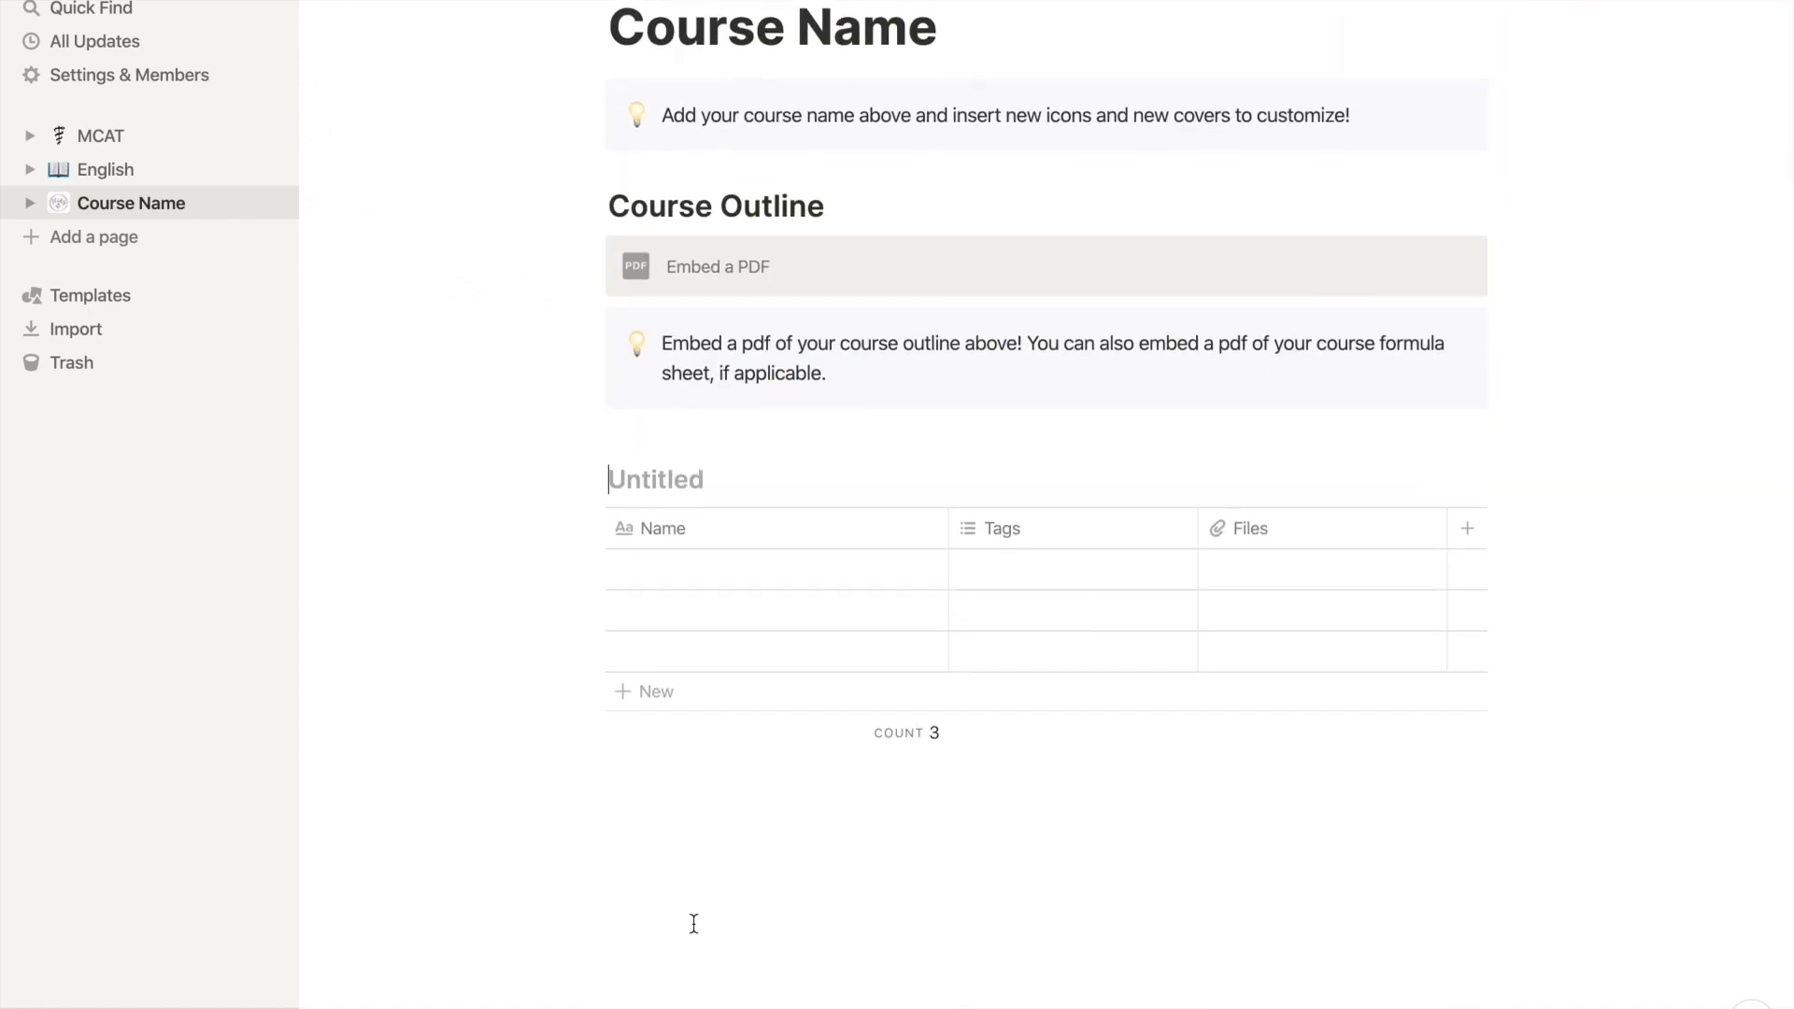
Title the new table 'CONTENT', retyping it after a false start.
text(th)
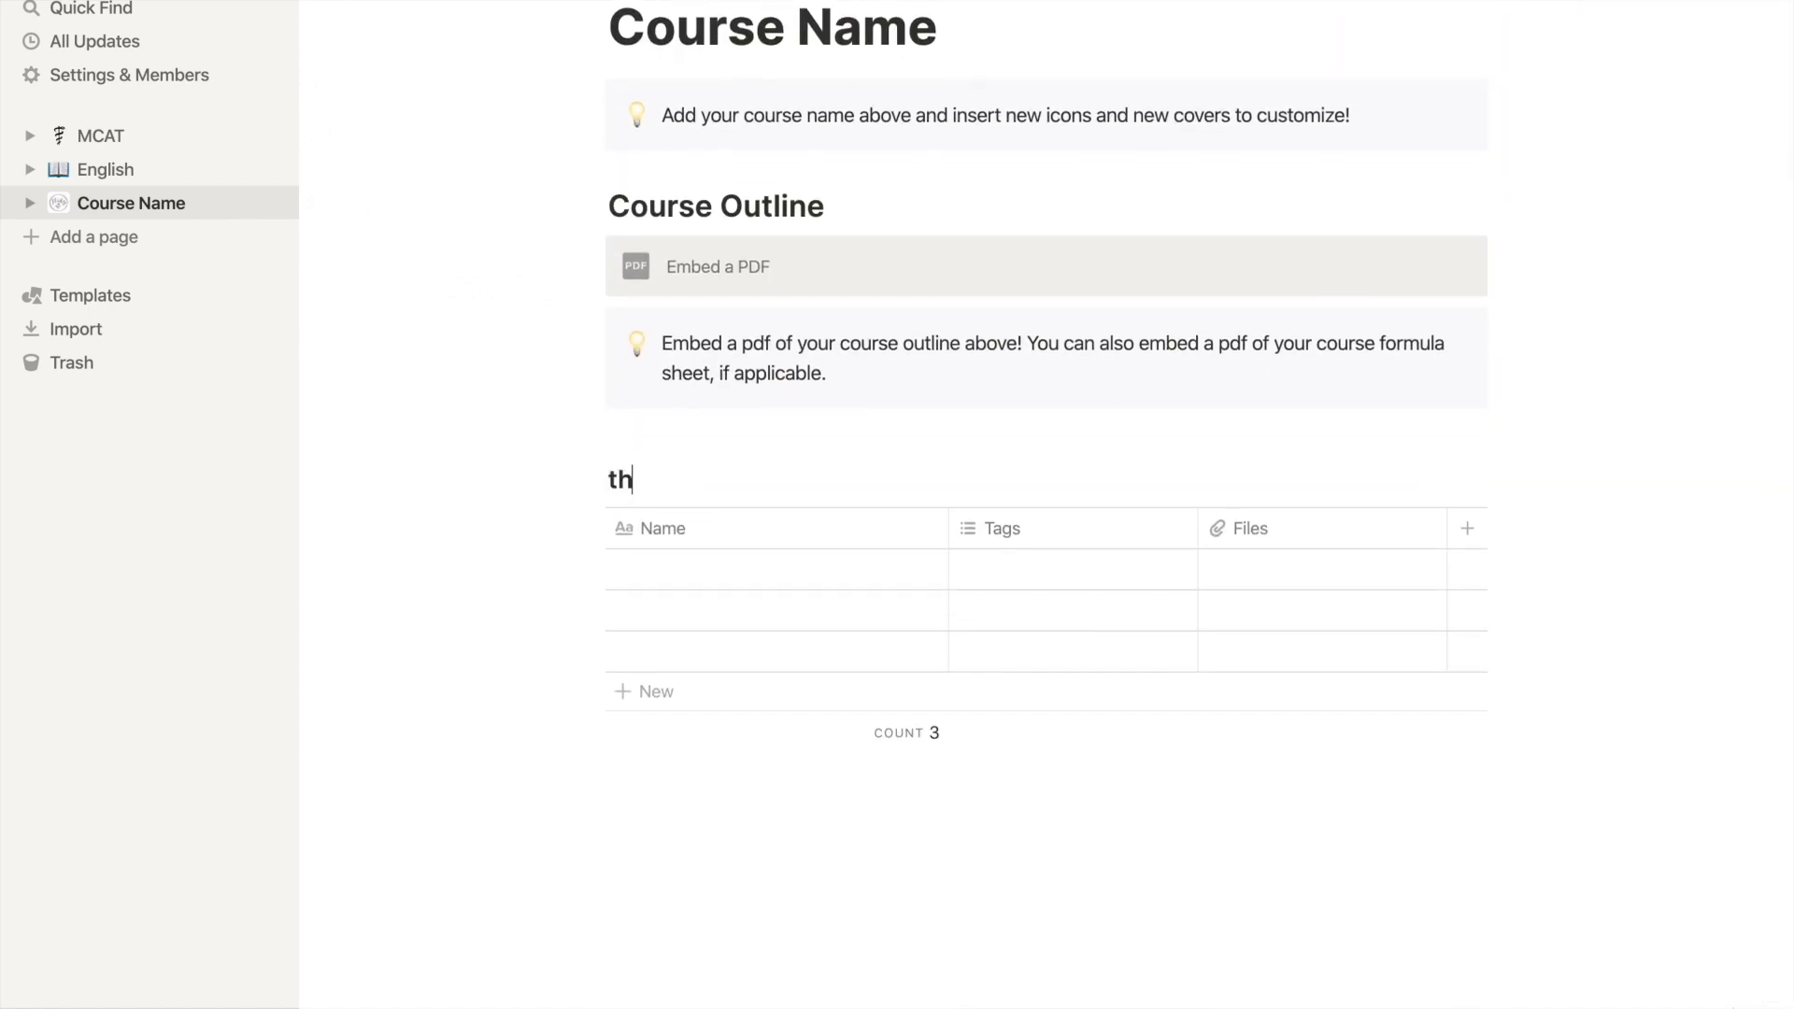
text(COURSE)
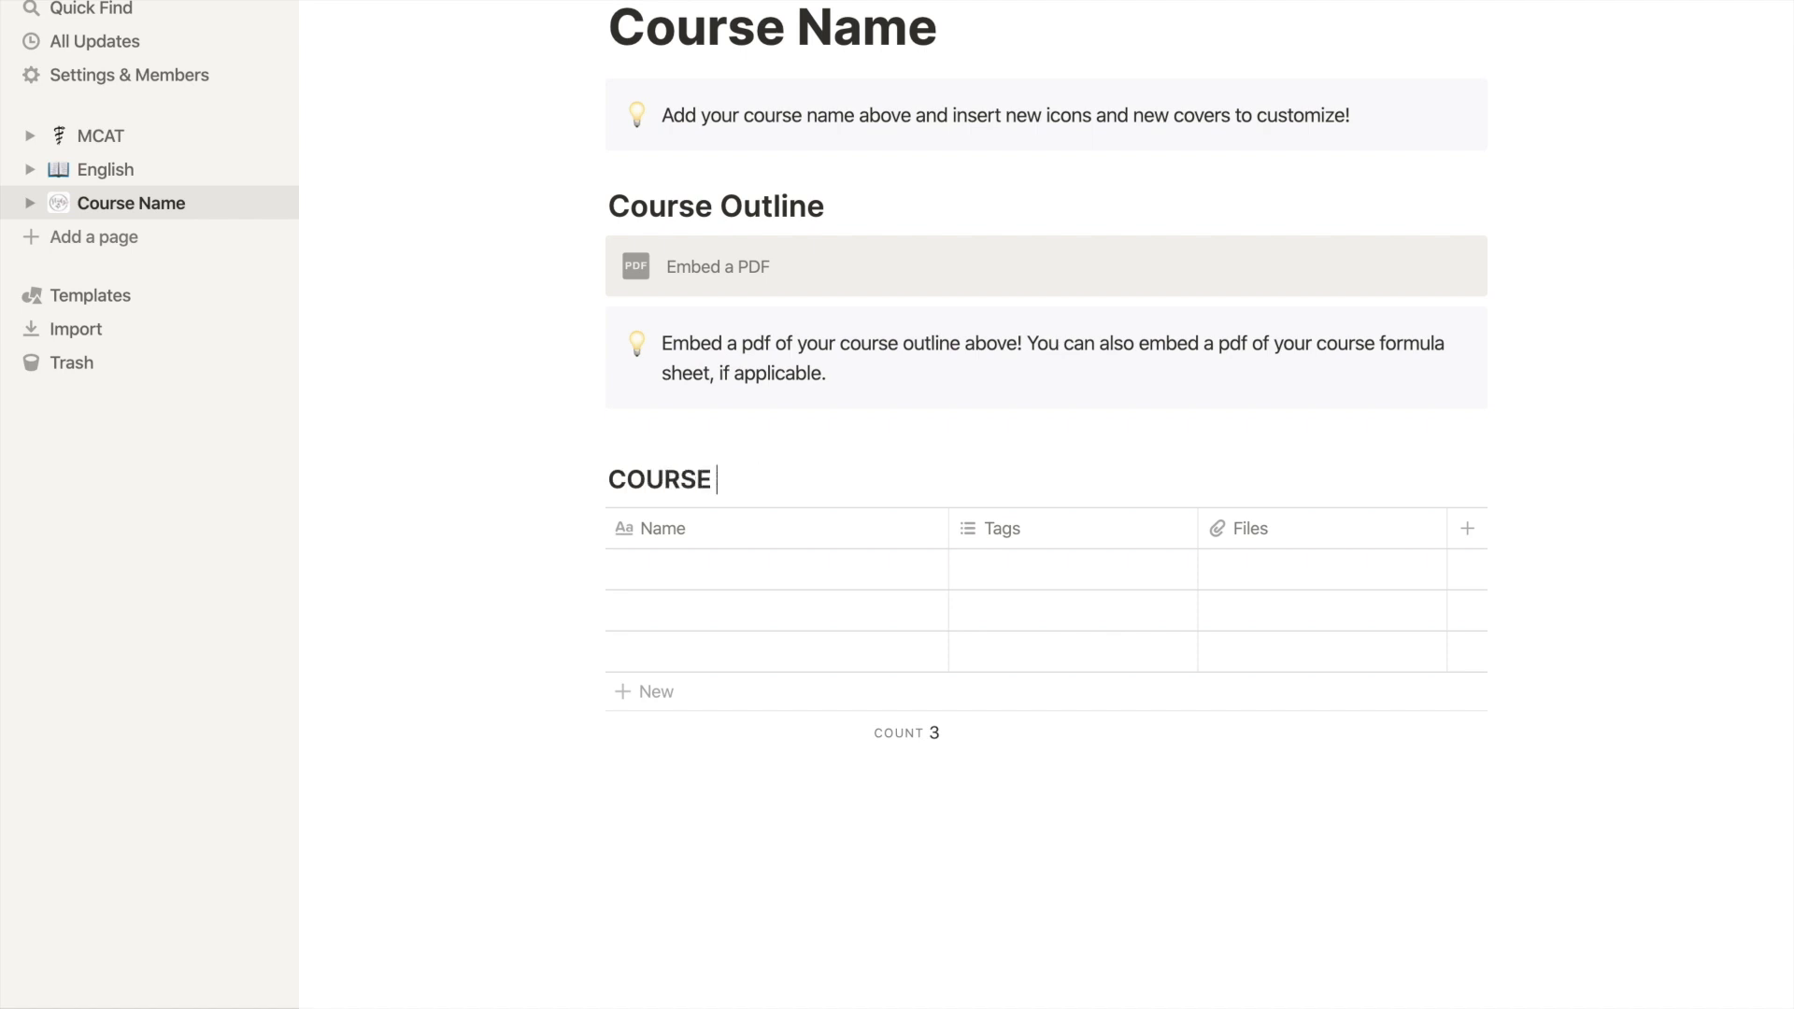
text(CONTENT)
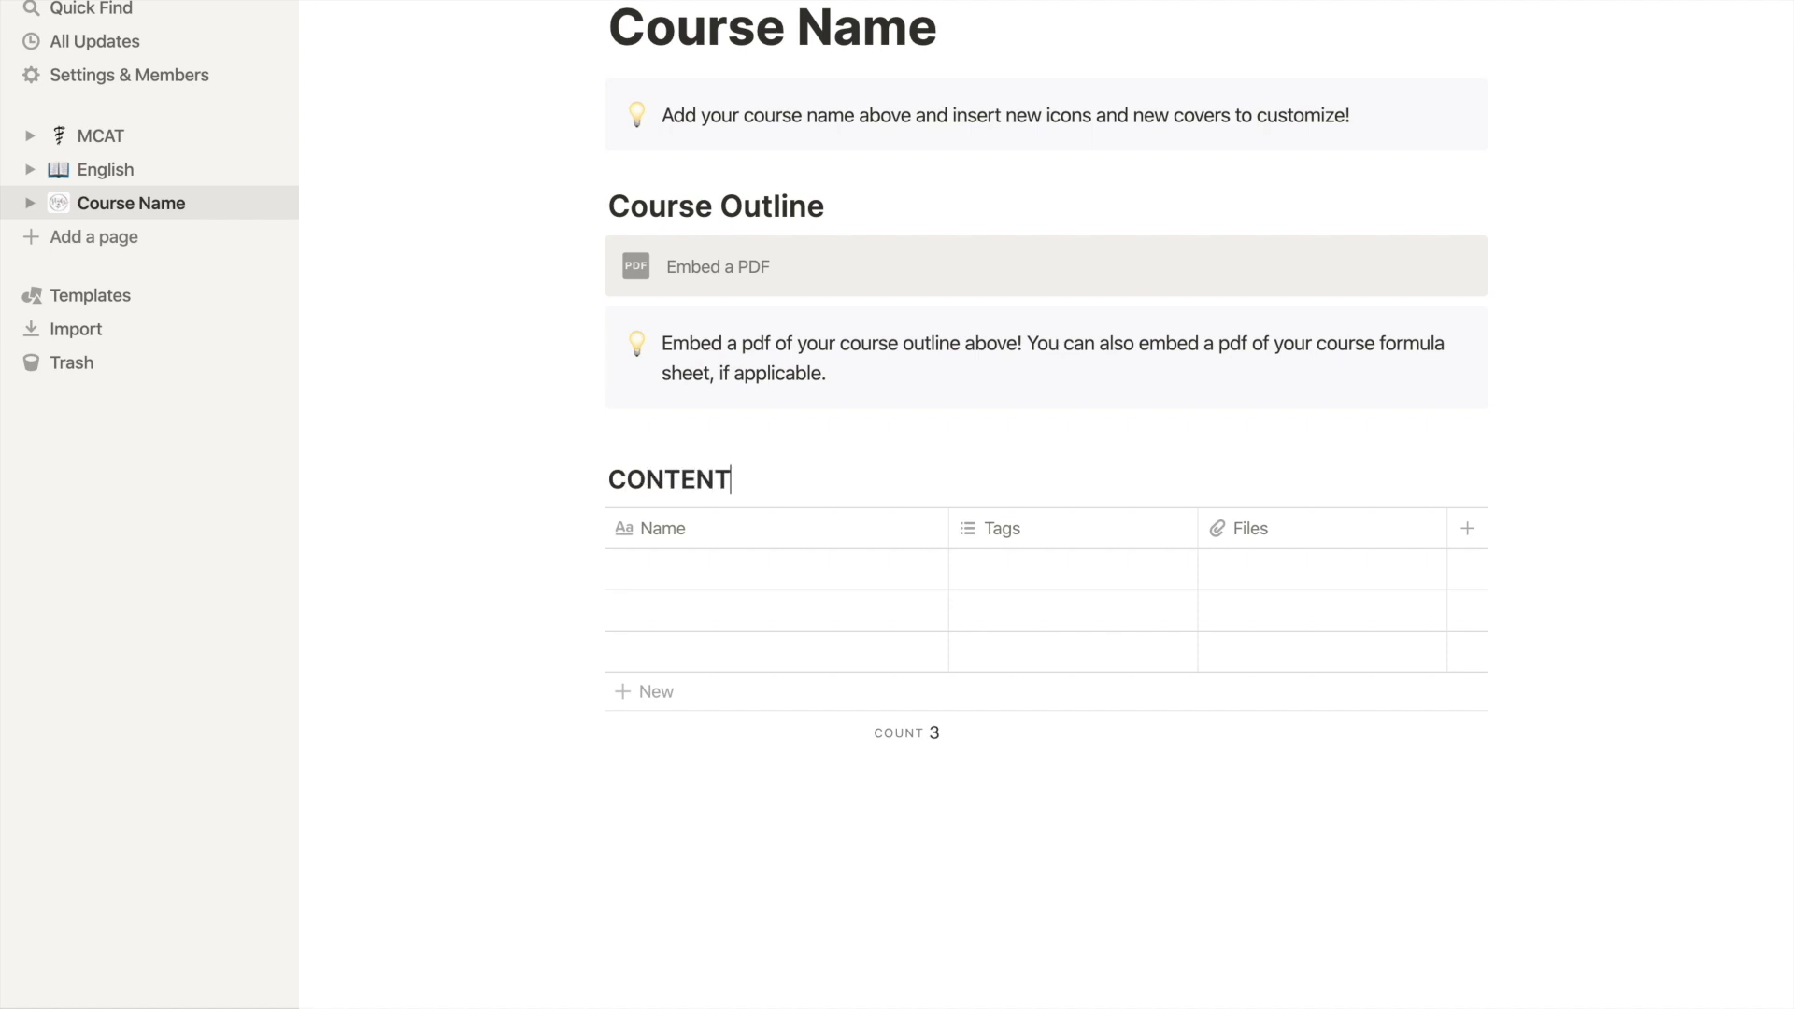
key(Backspace)
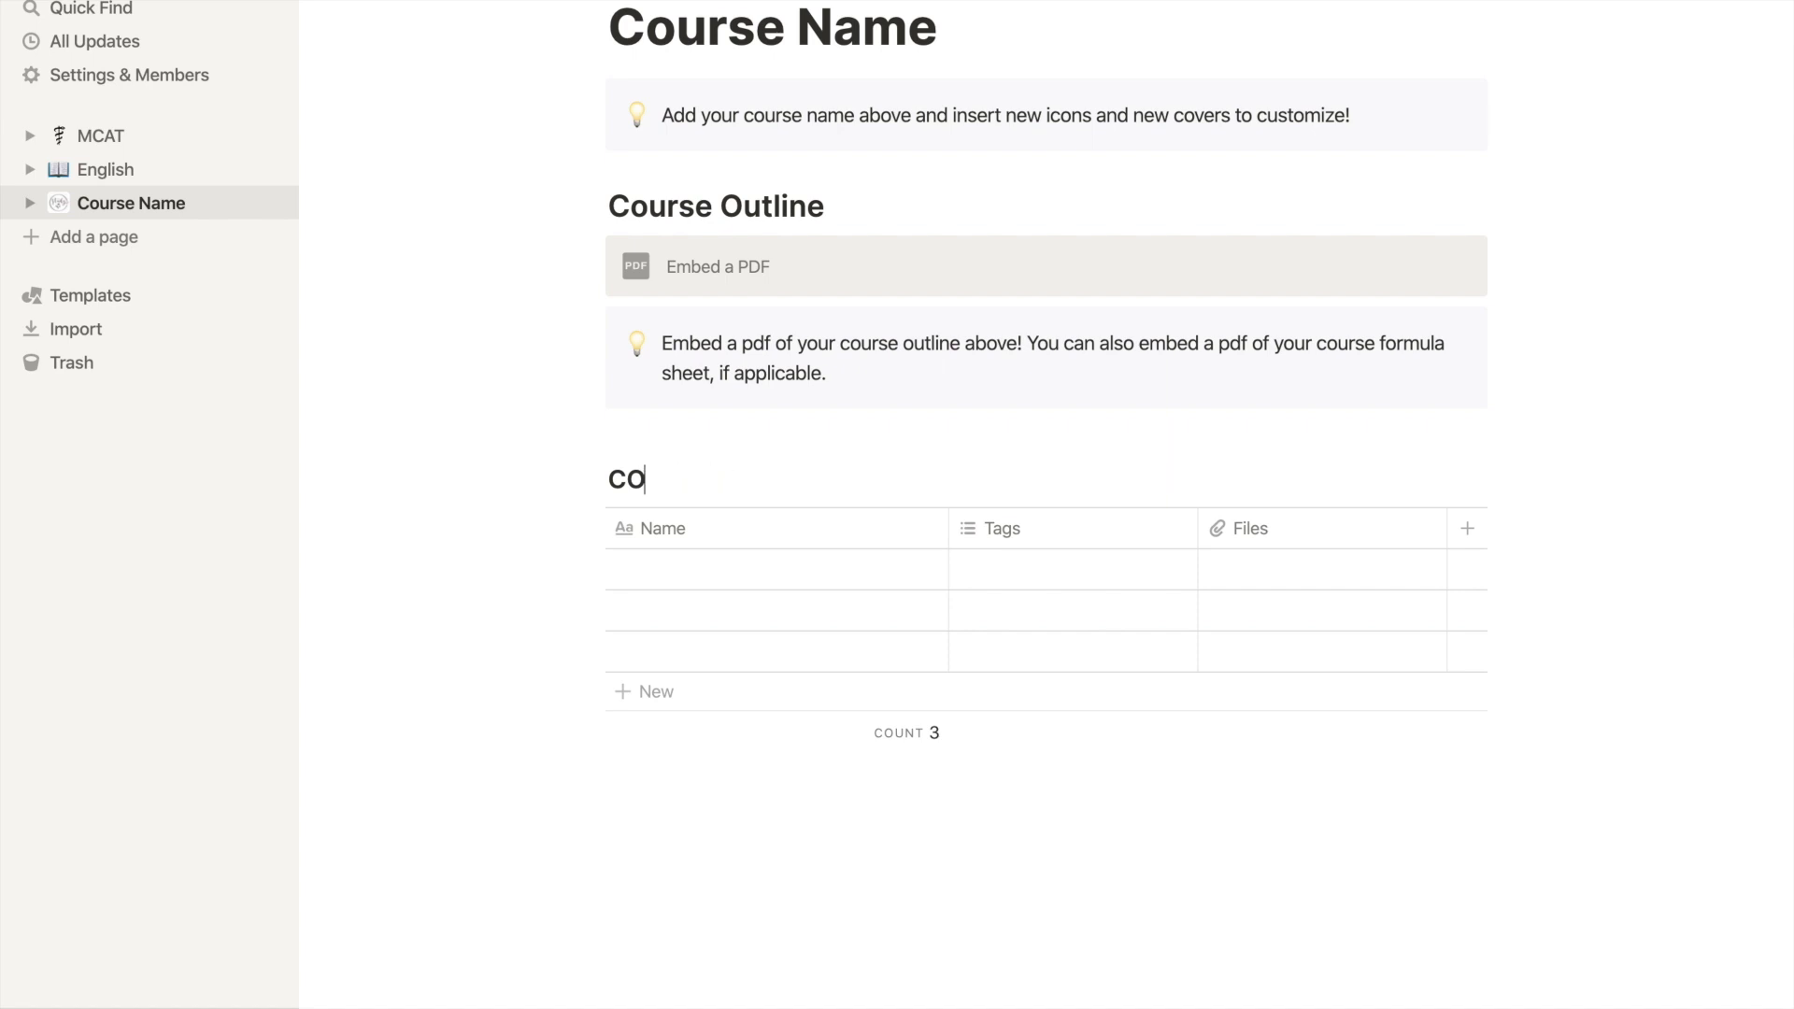
text(NTE)
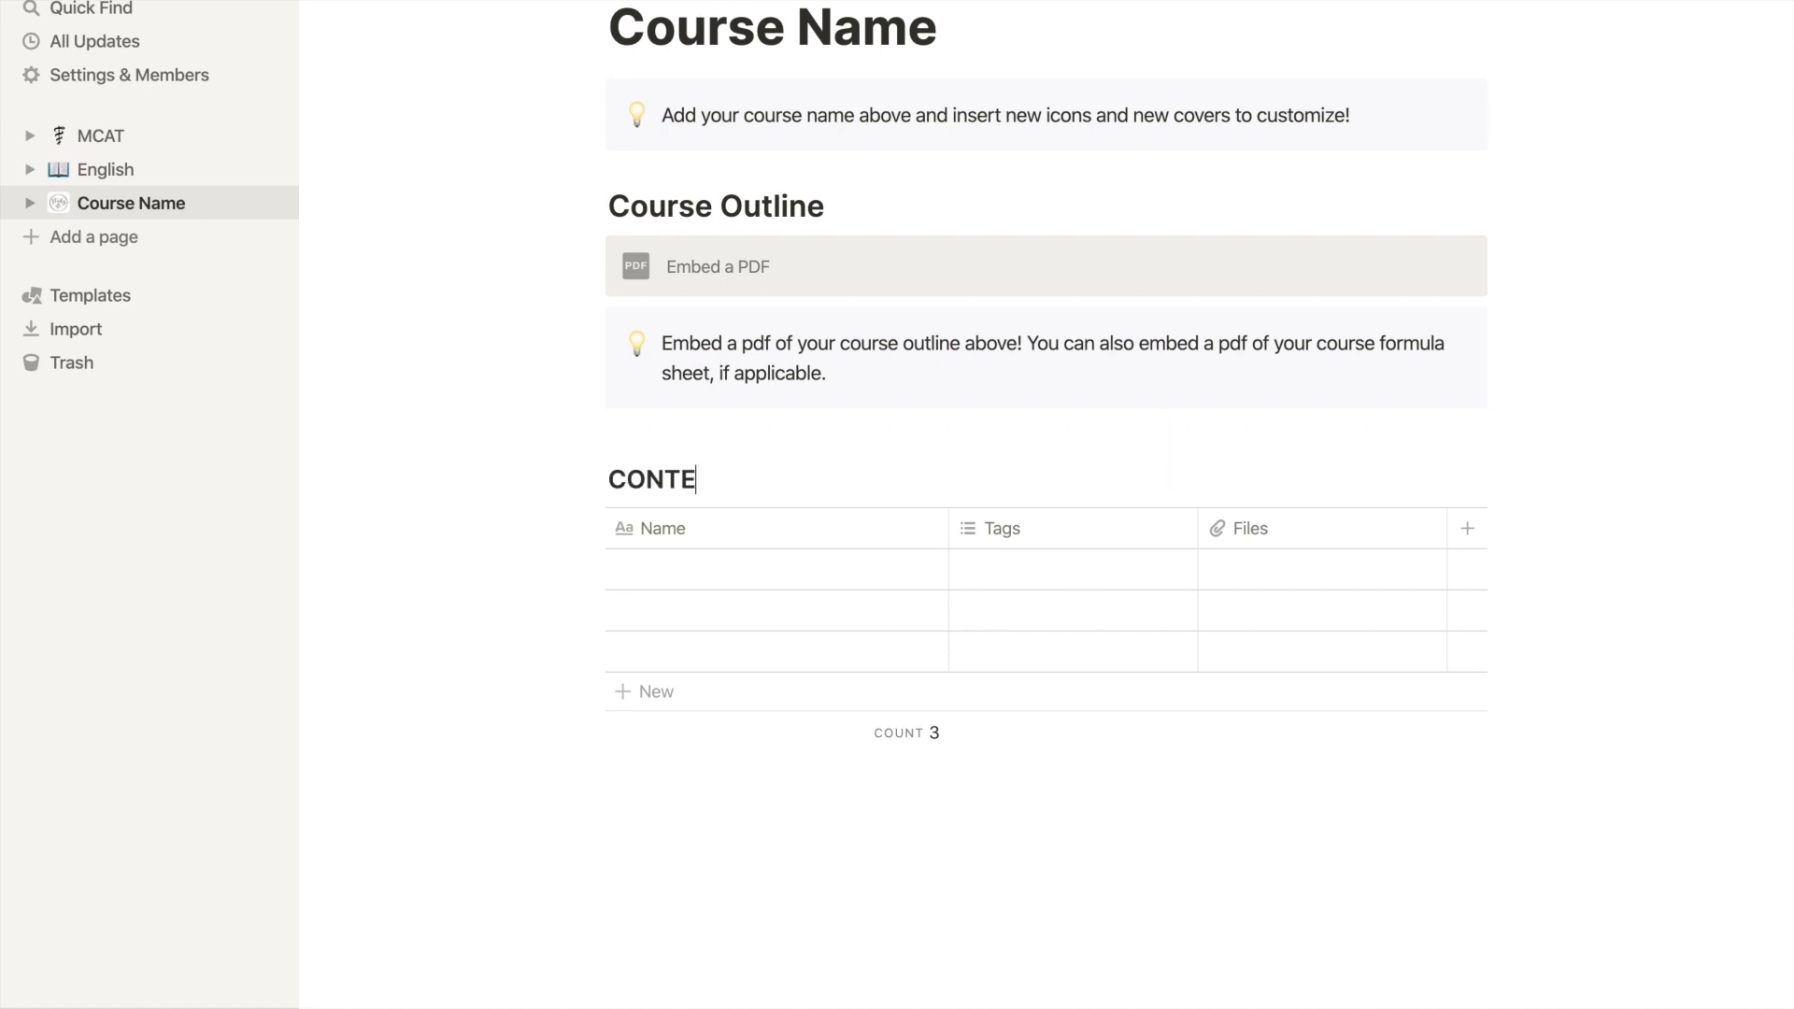
text(NT)
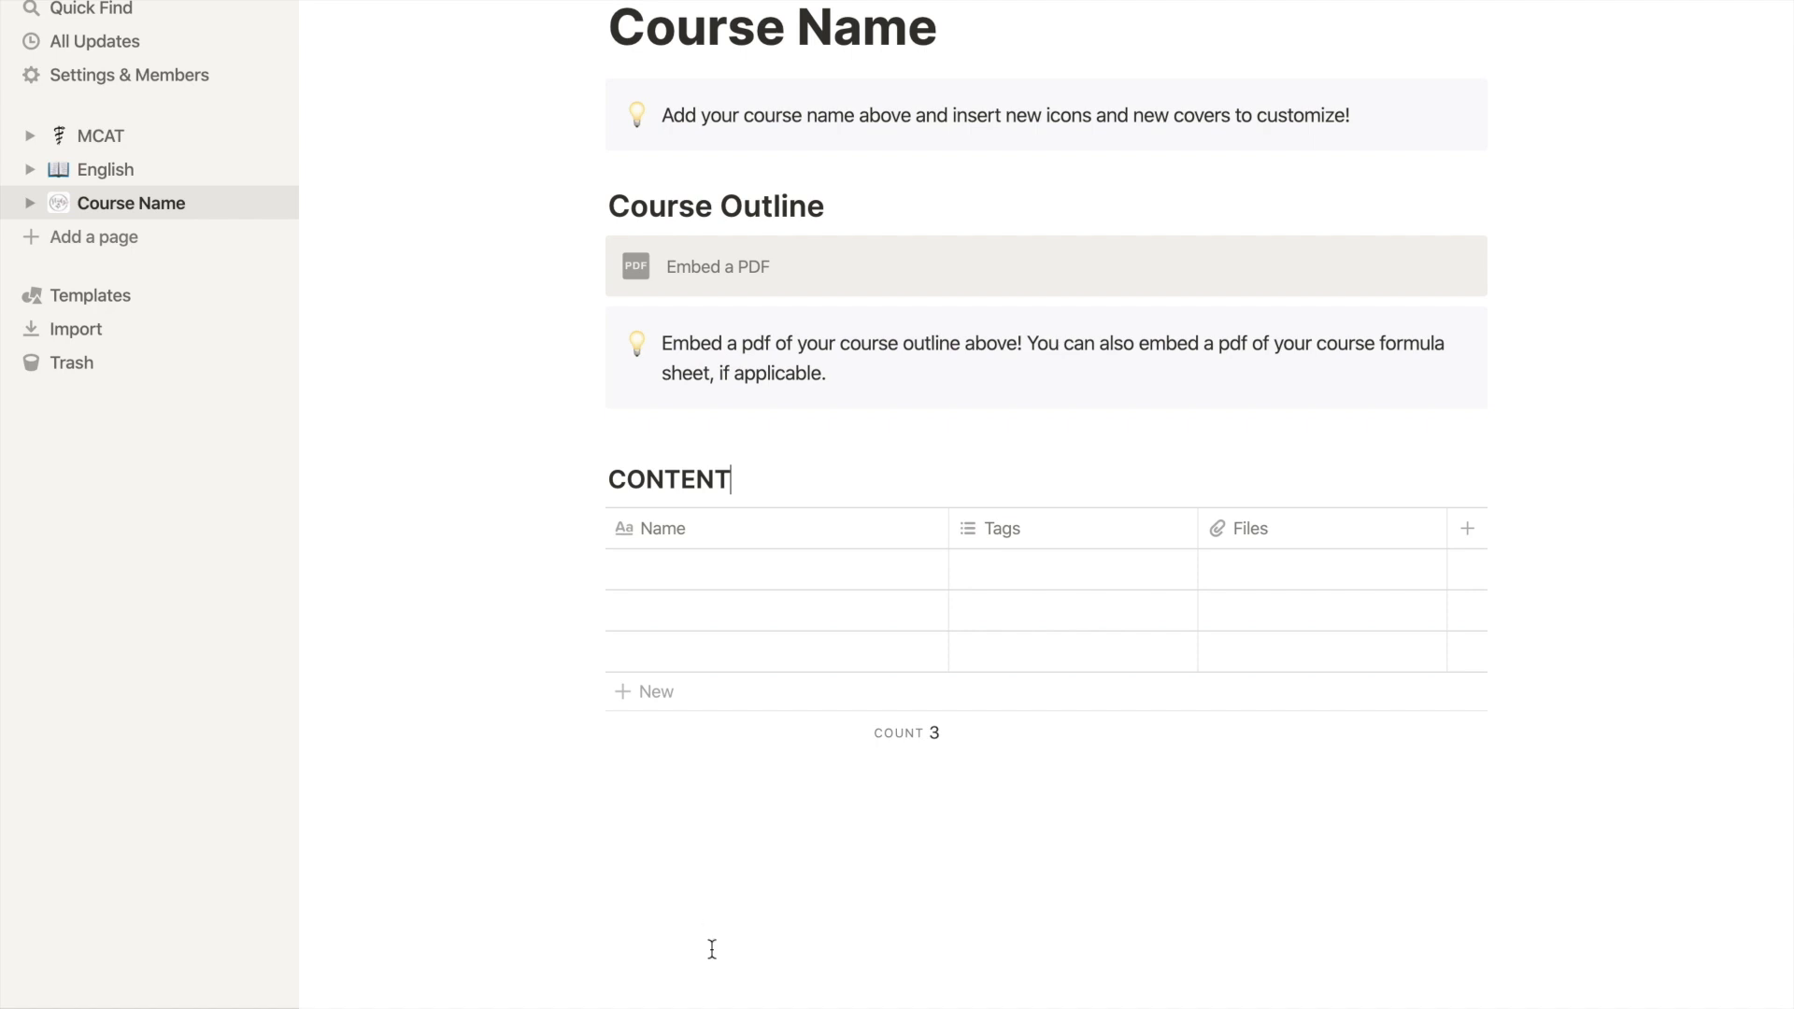
Make Tags a single-select WEEK column and rename Name to Lecture/Reading/Assignment.
click(661, 529)
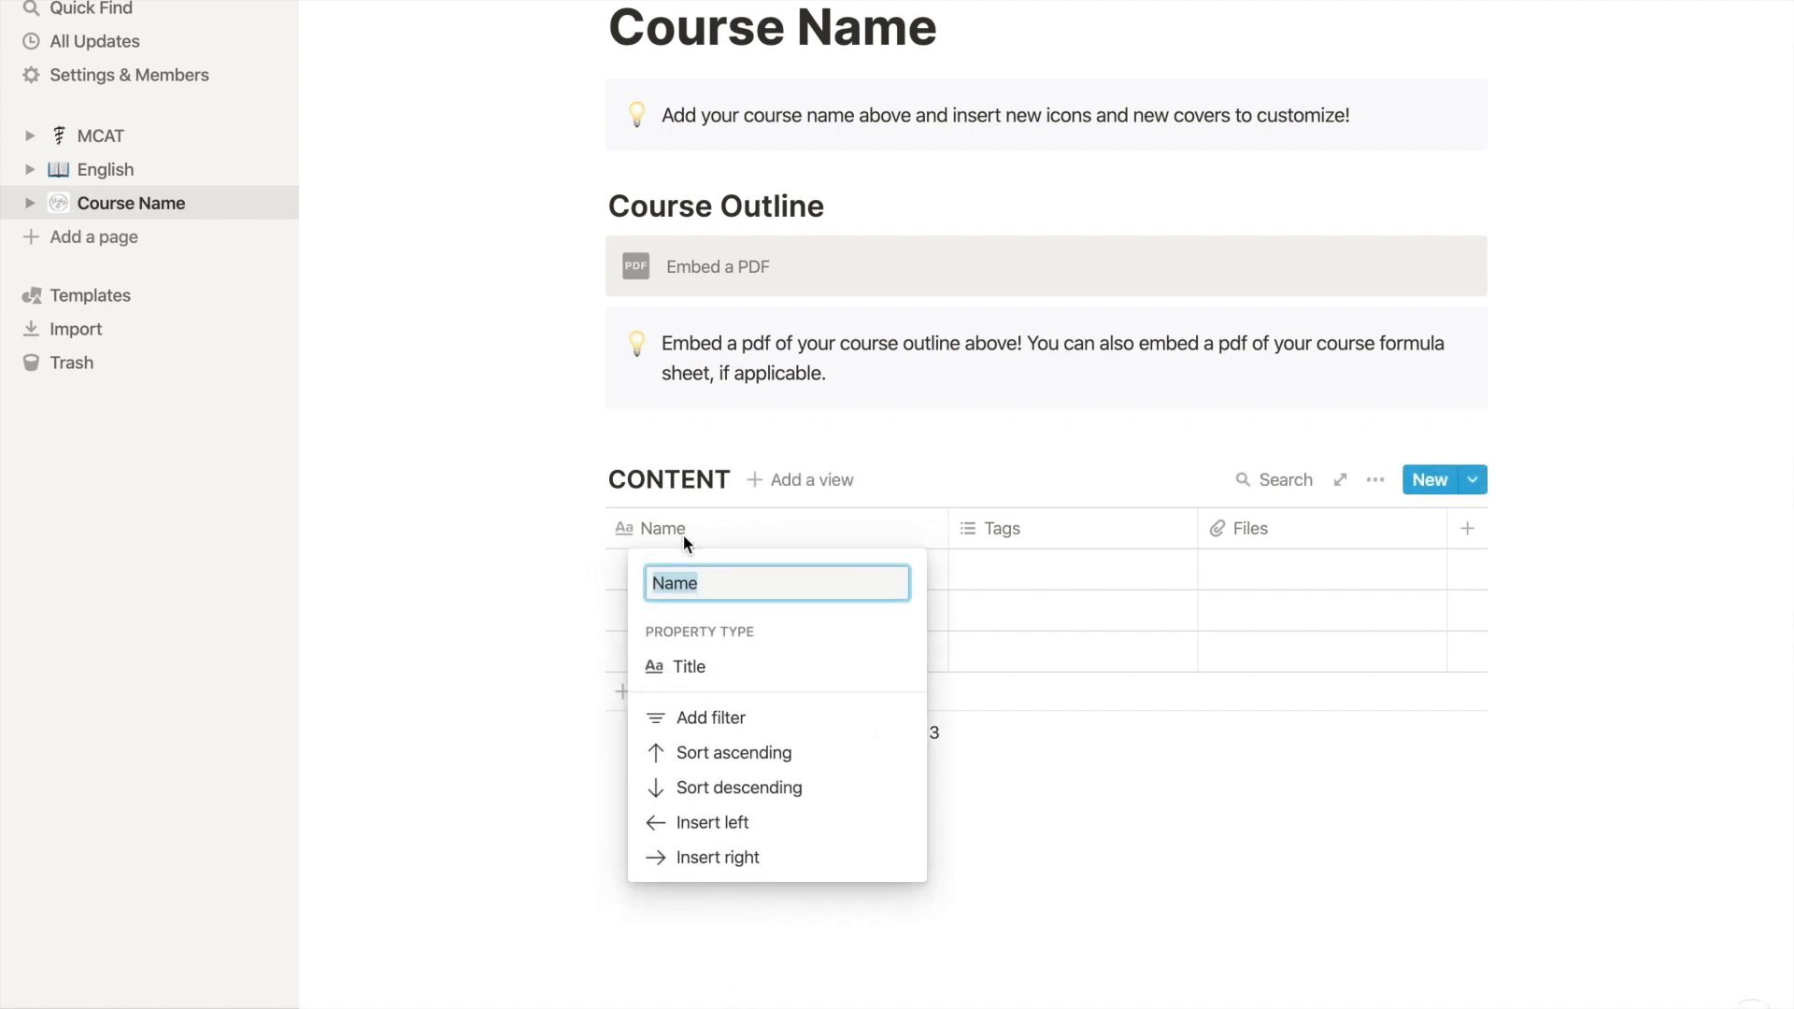
click(1028, 539)
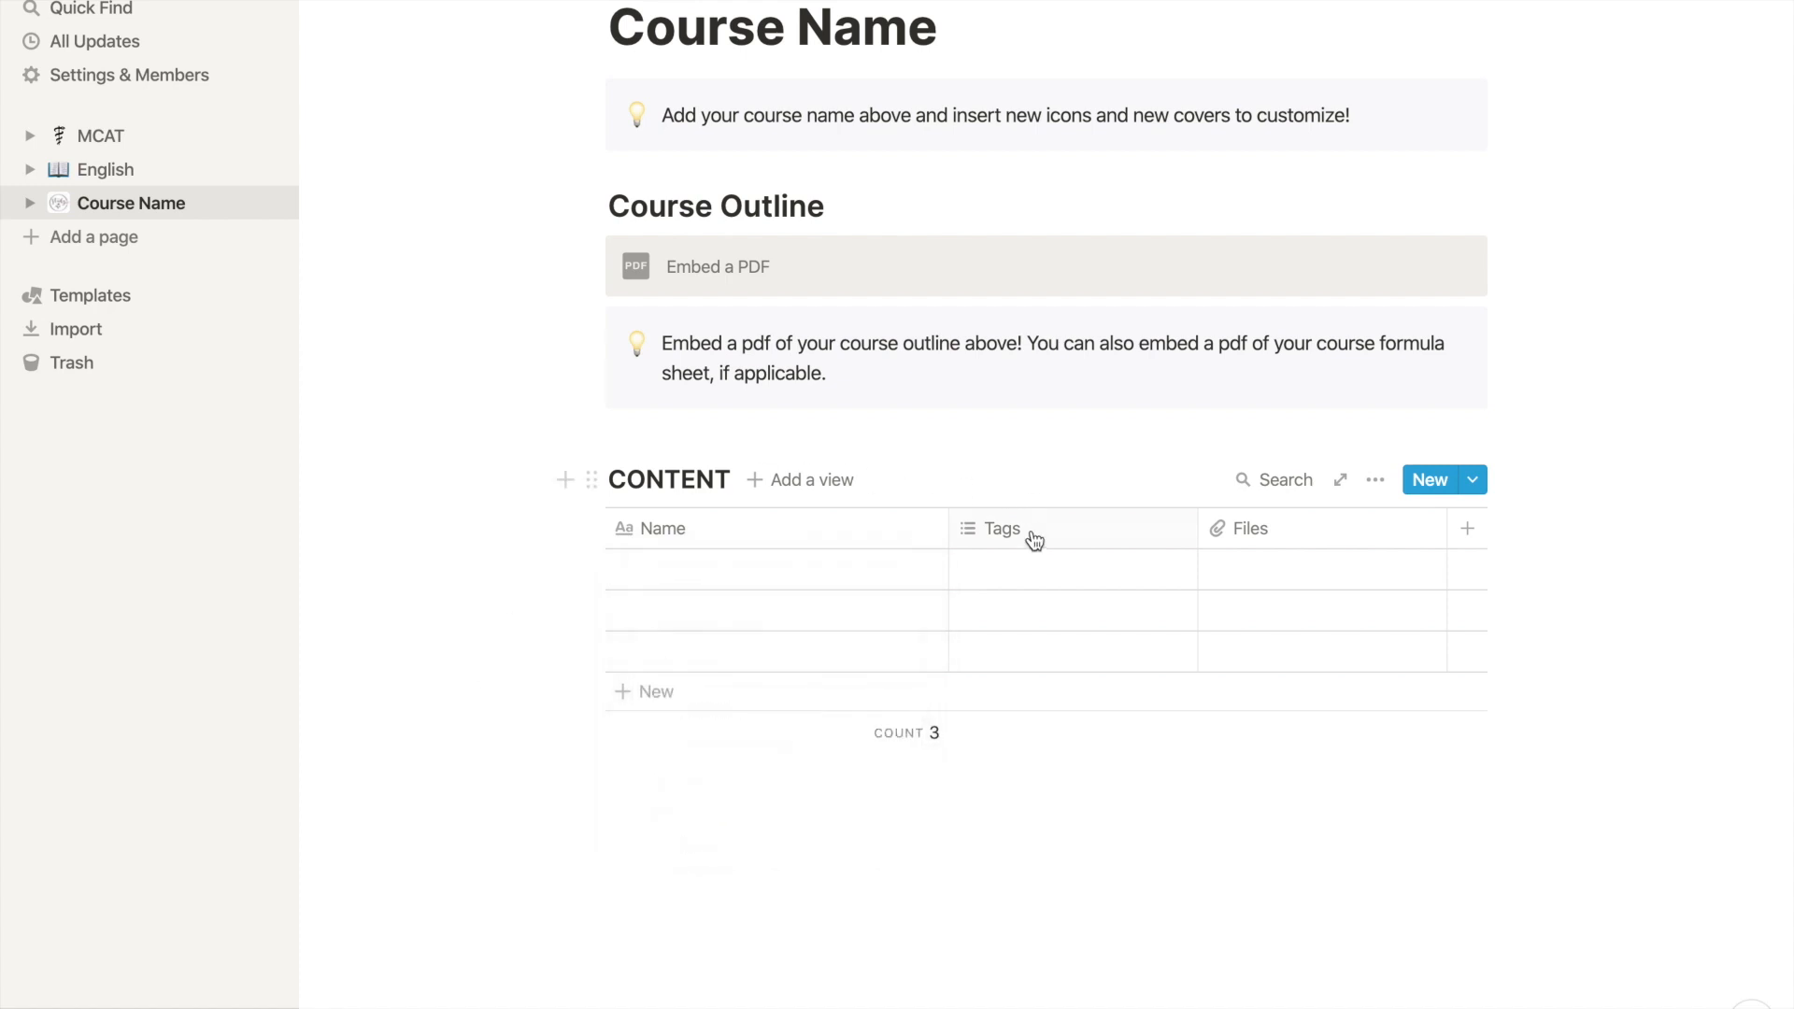
click(1000, 529)
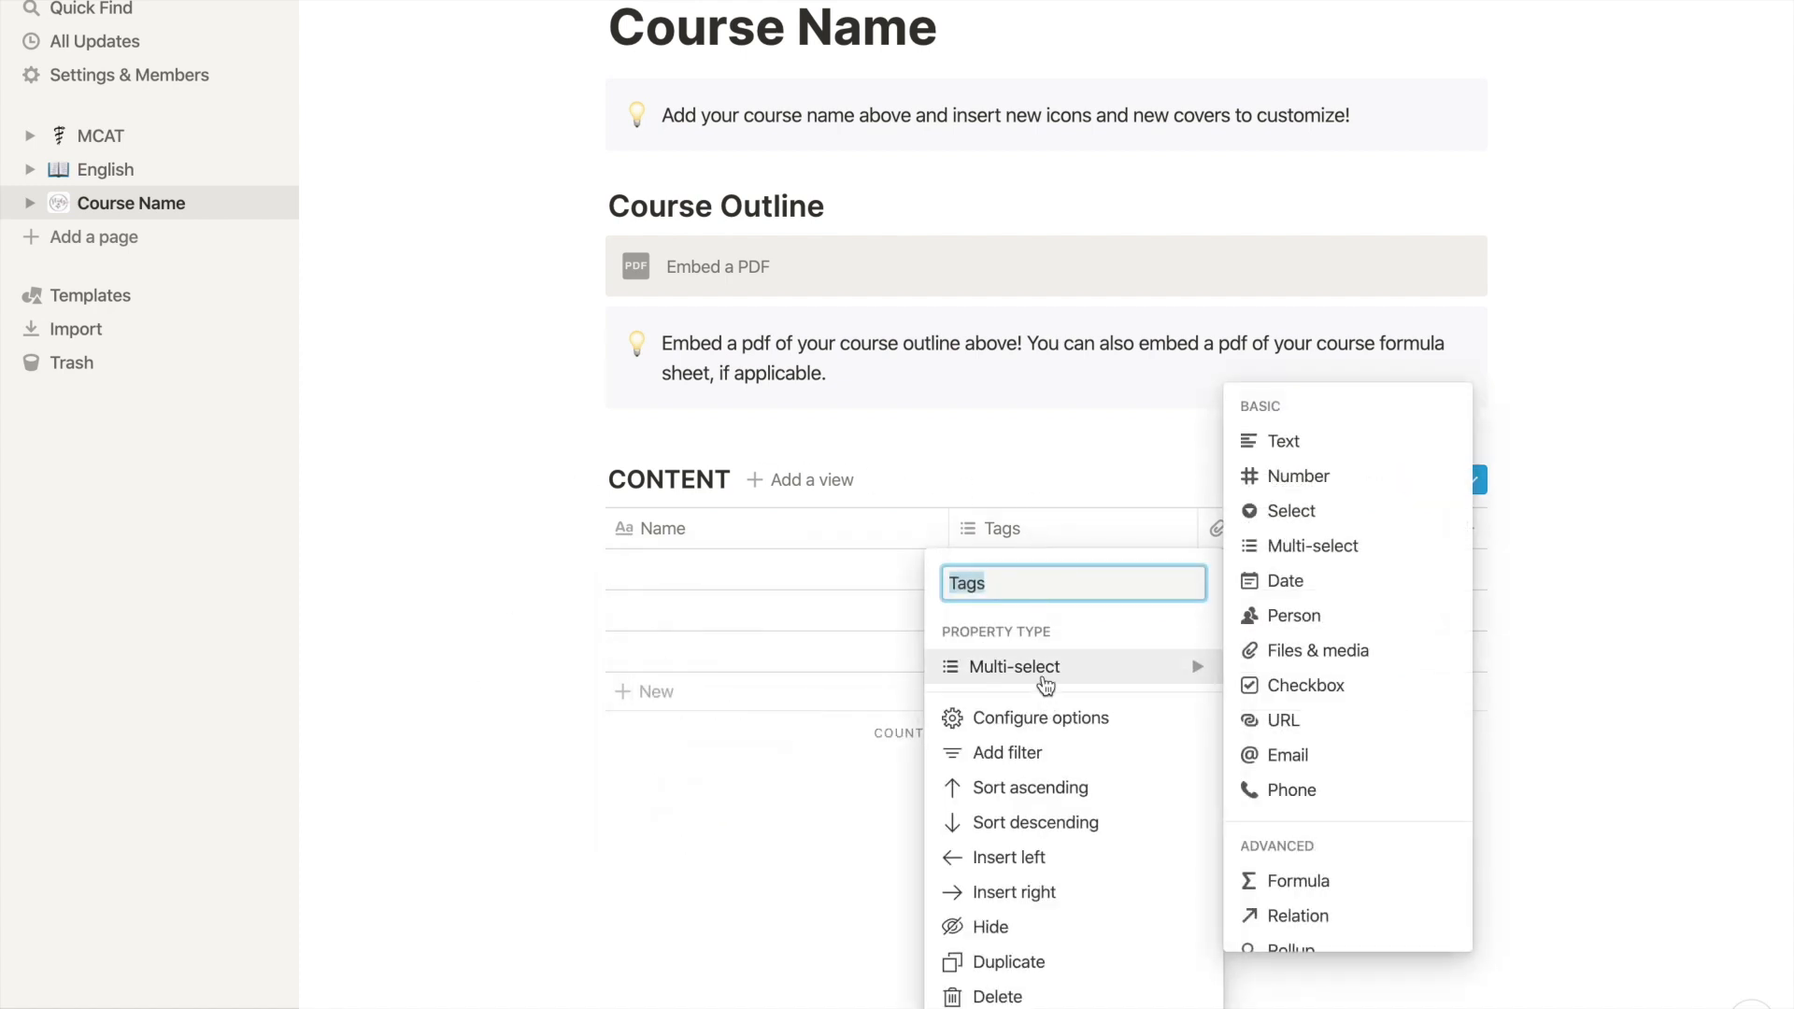
mouse_move(1327, 525)
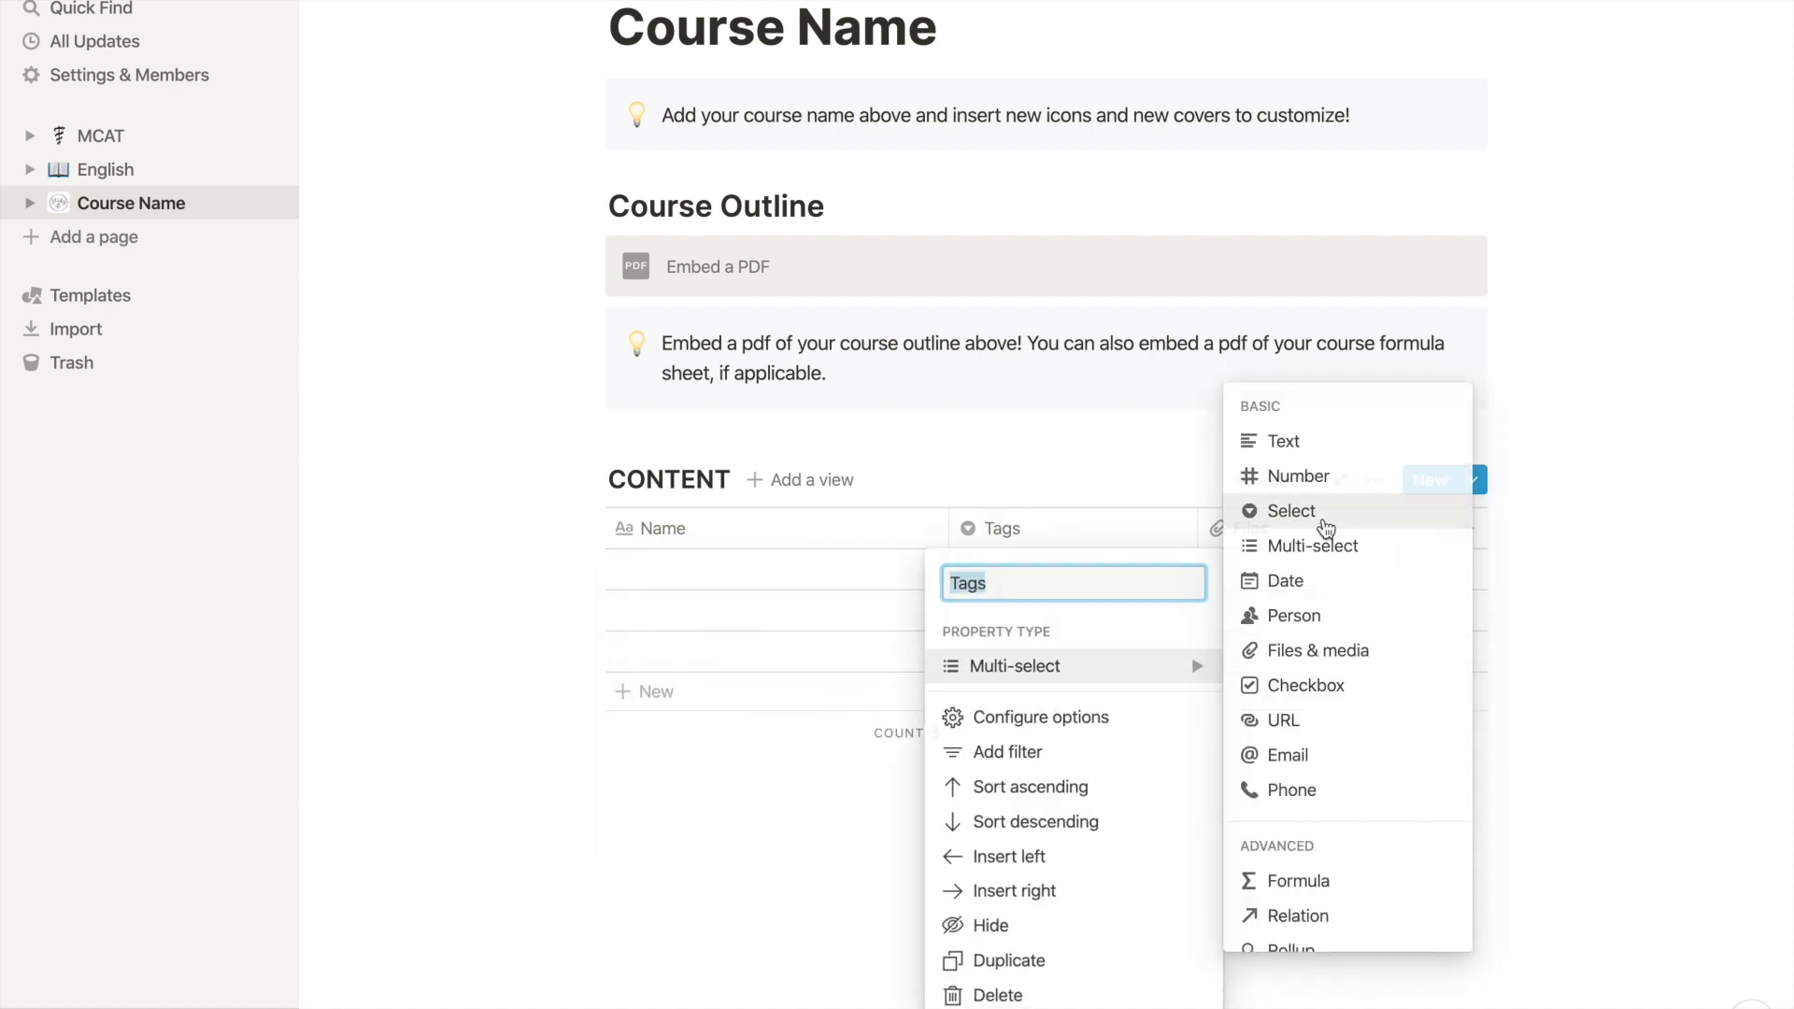
click(1291, 511)
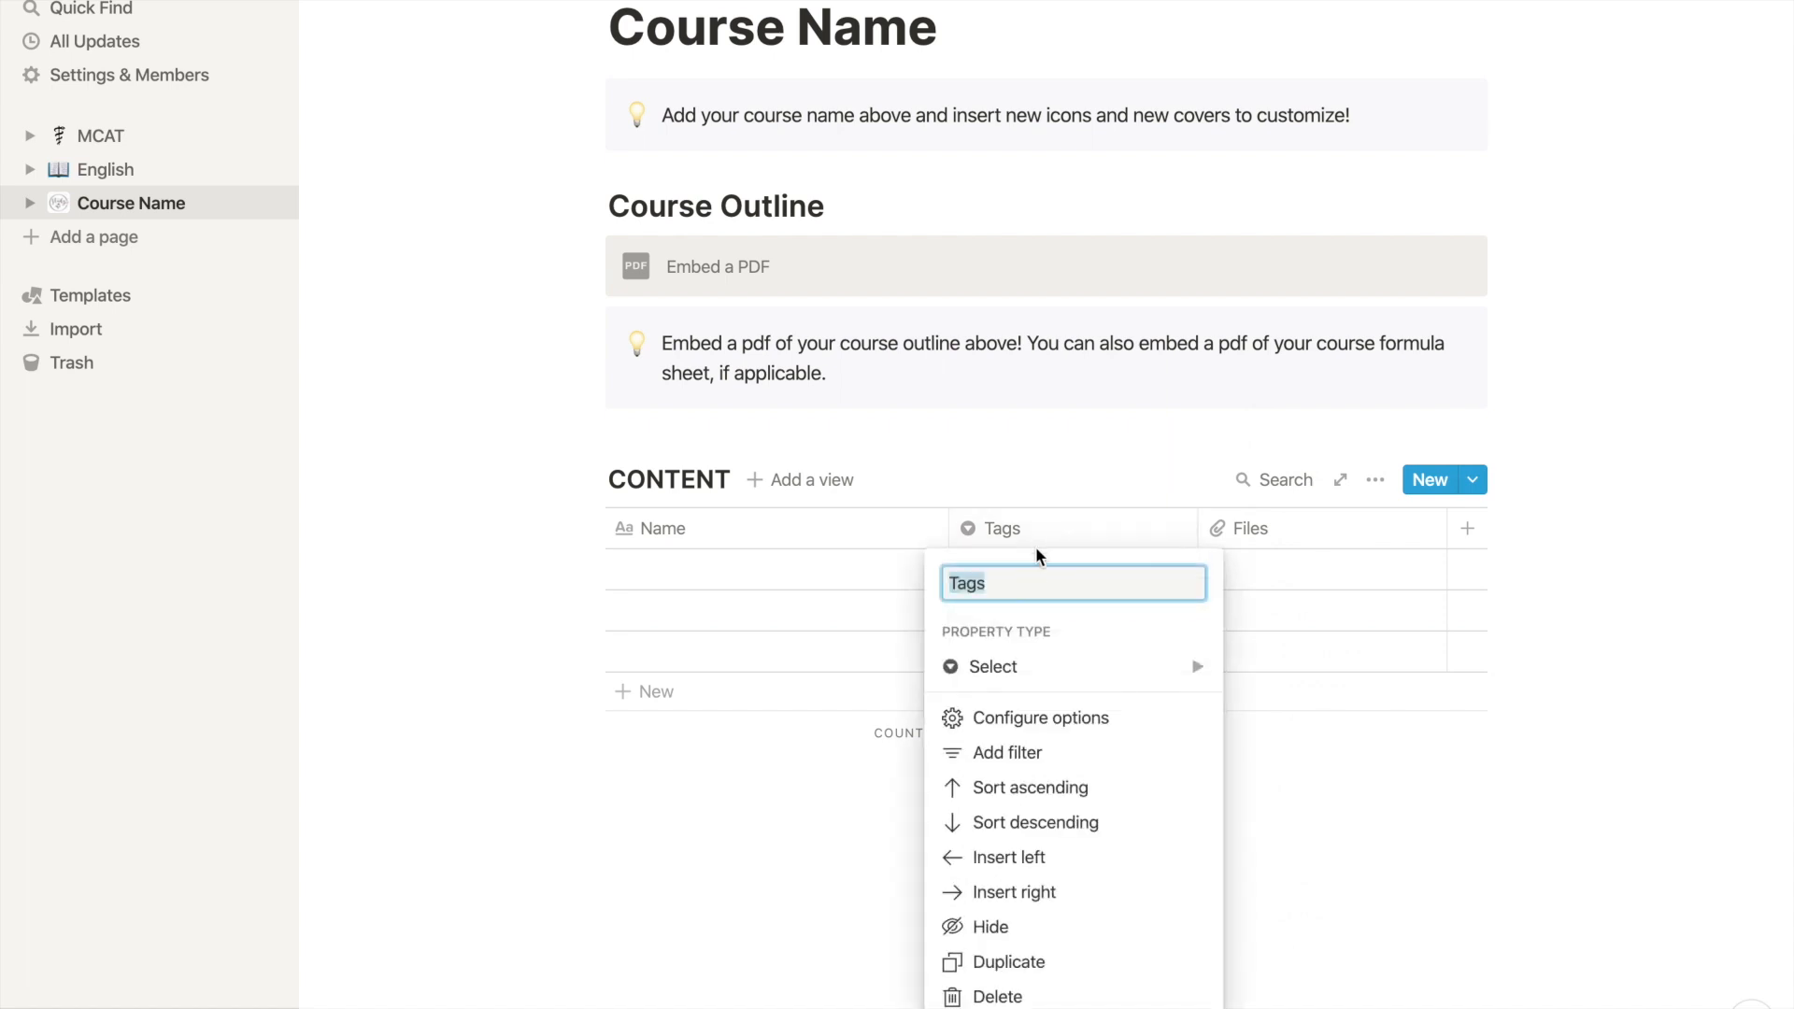
text(WEEk)
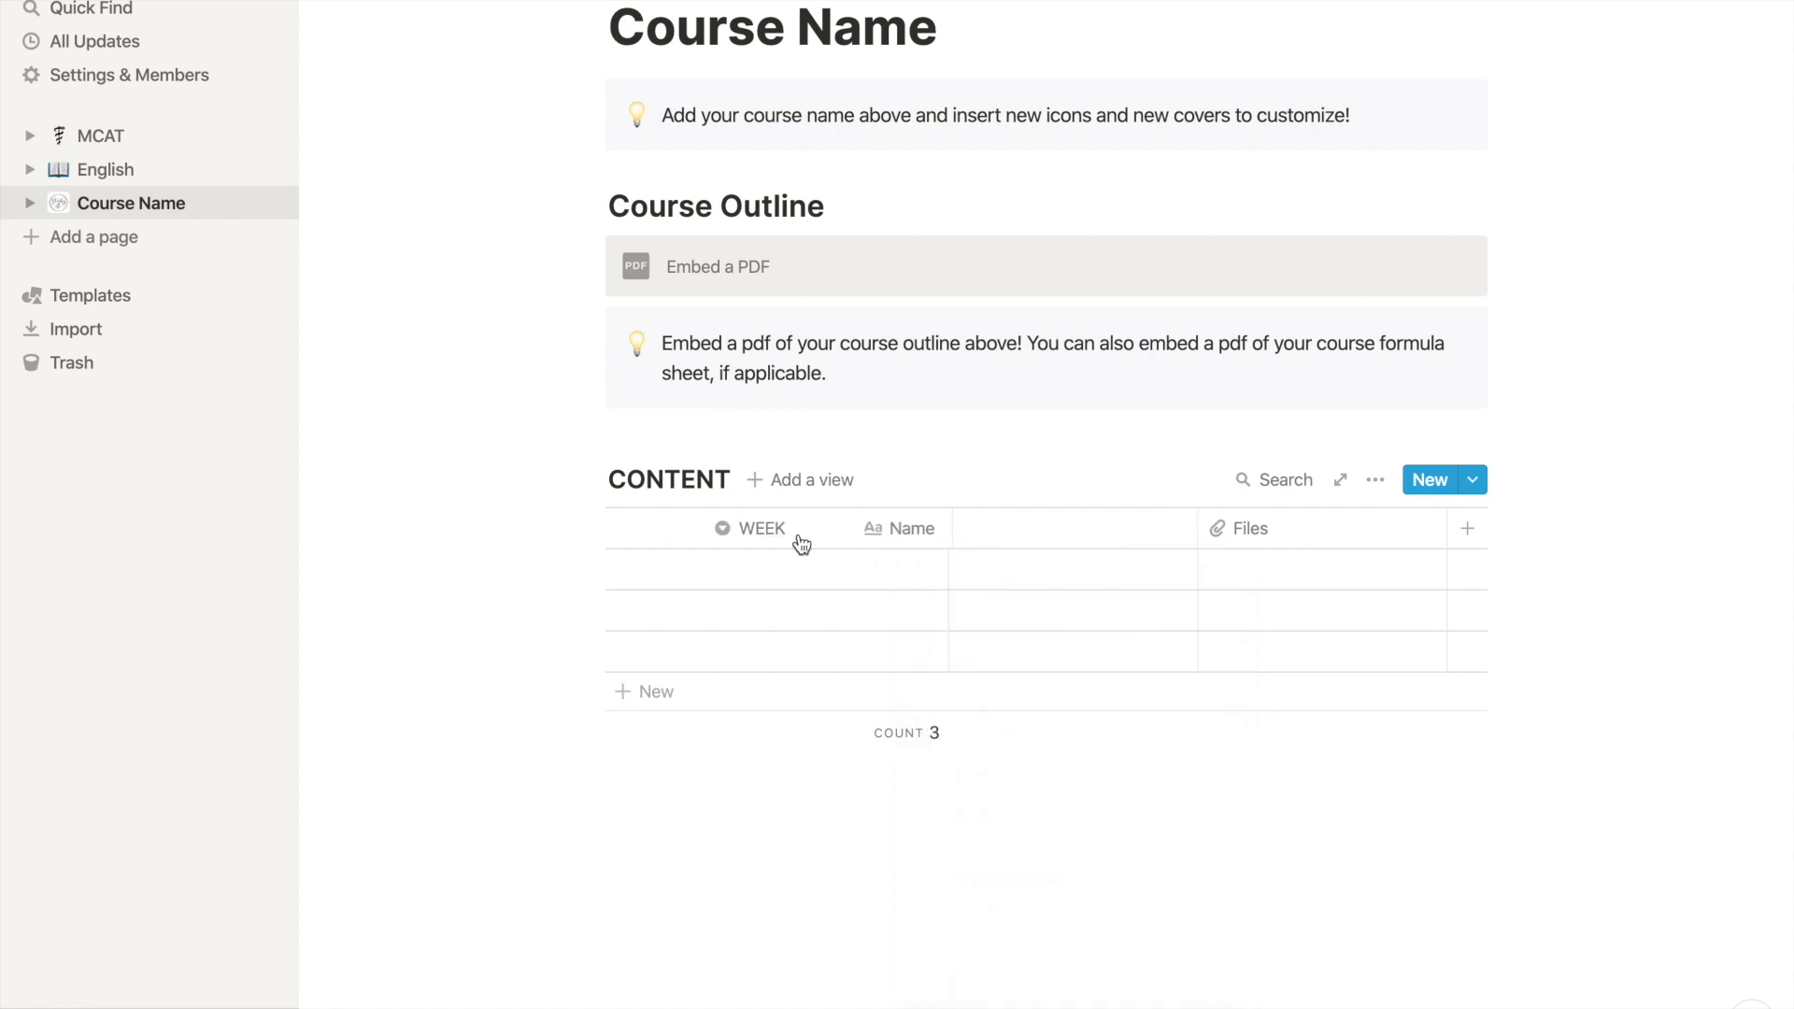
click(912, 529)
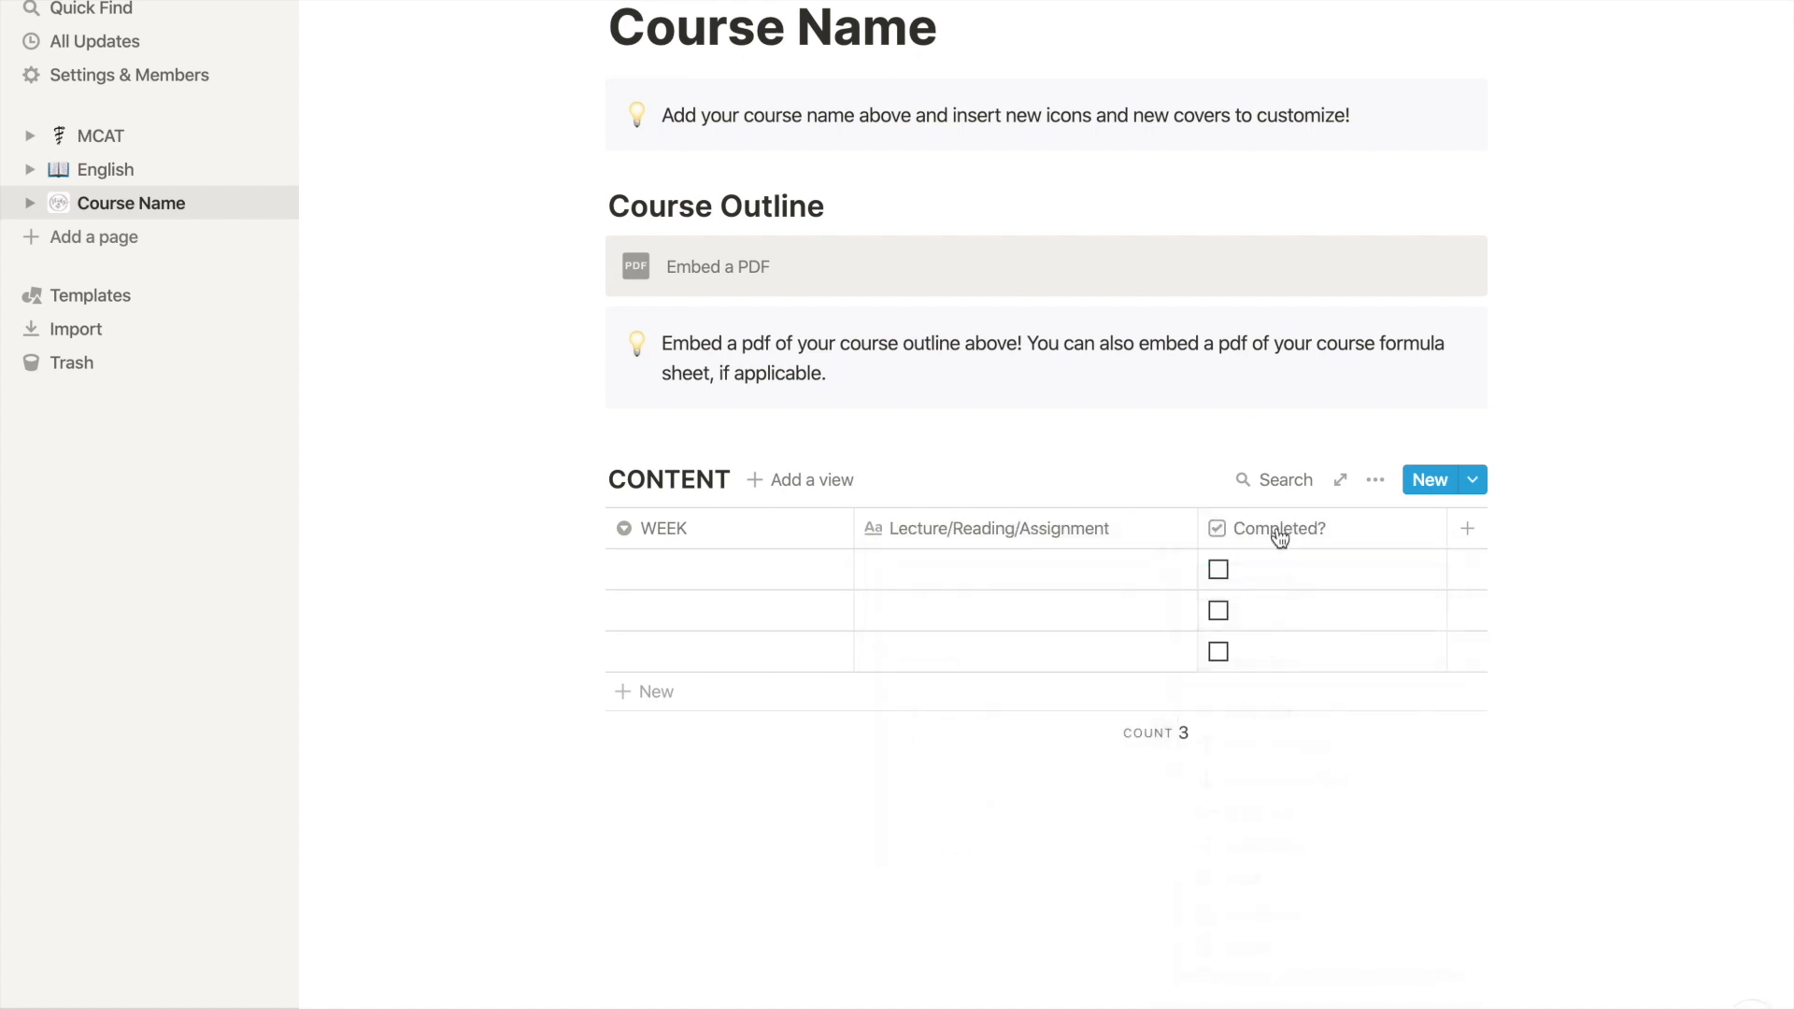
Add Date/Due Date, Grade and Weighted Grade columns plus one more for weightage.
click(1469, 527)
text(Date/Due Date)
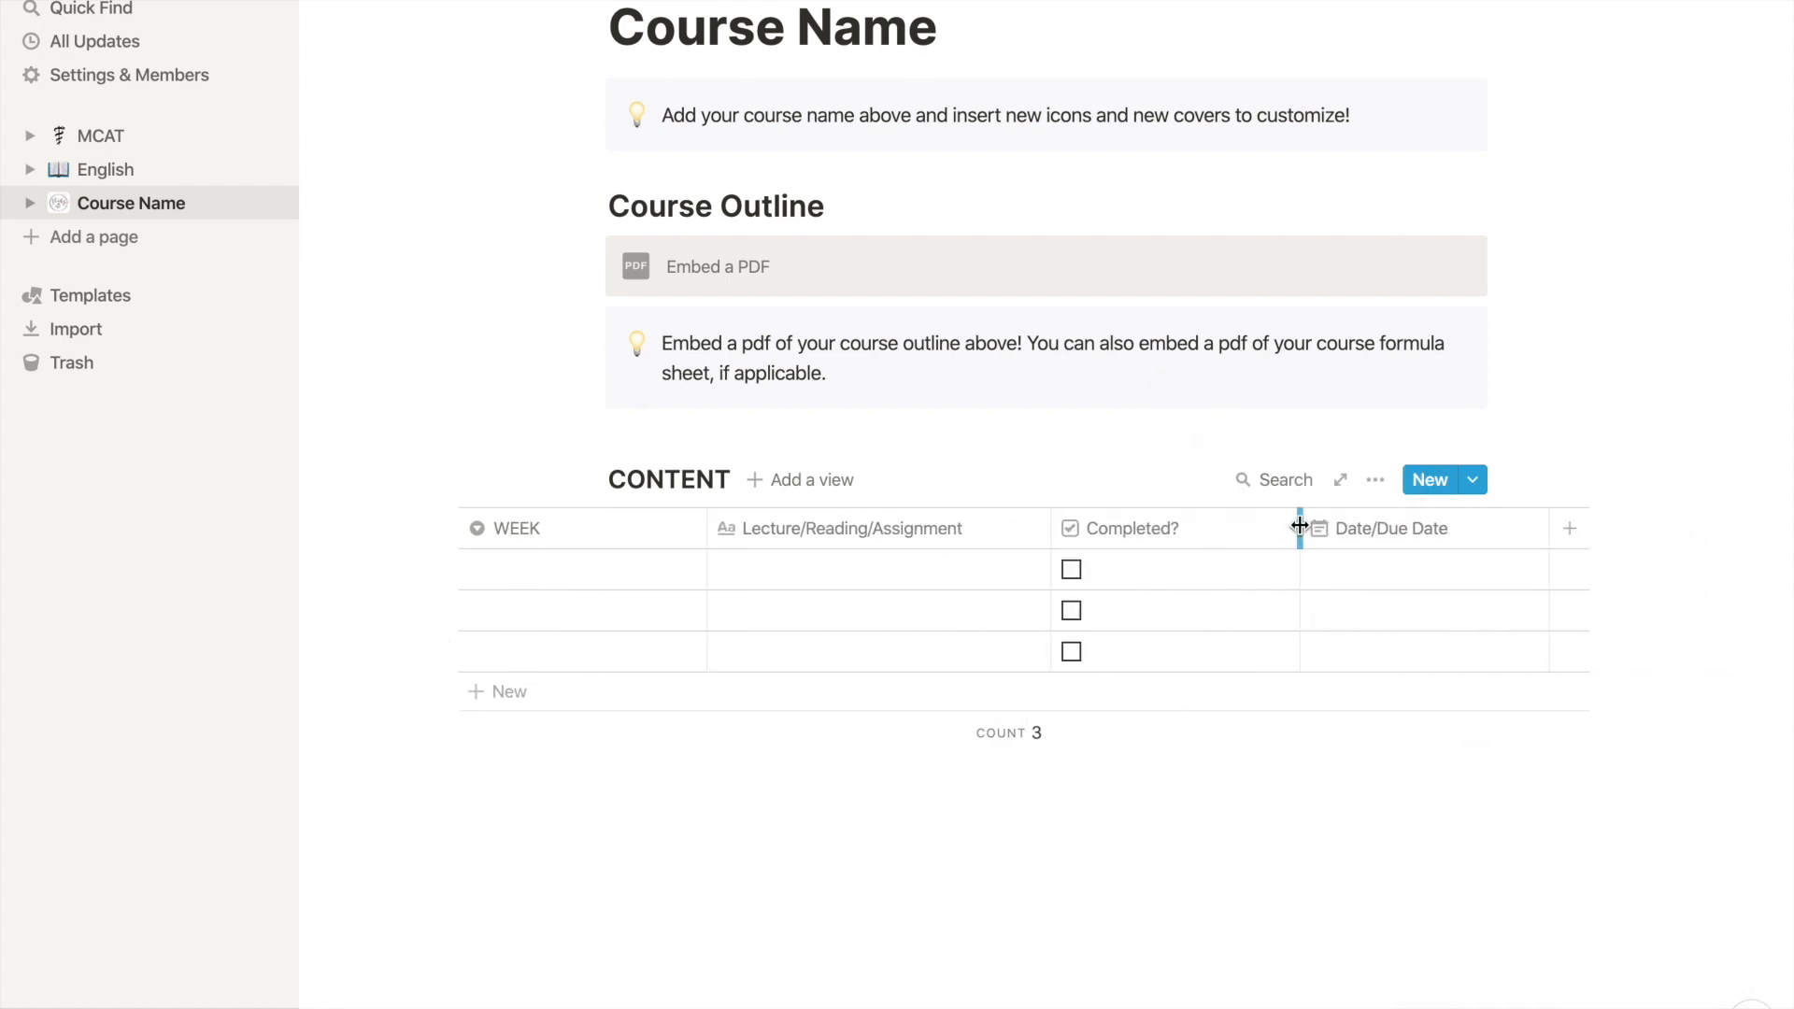
click(1569, 527)
text(Grade)
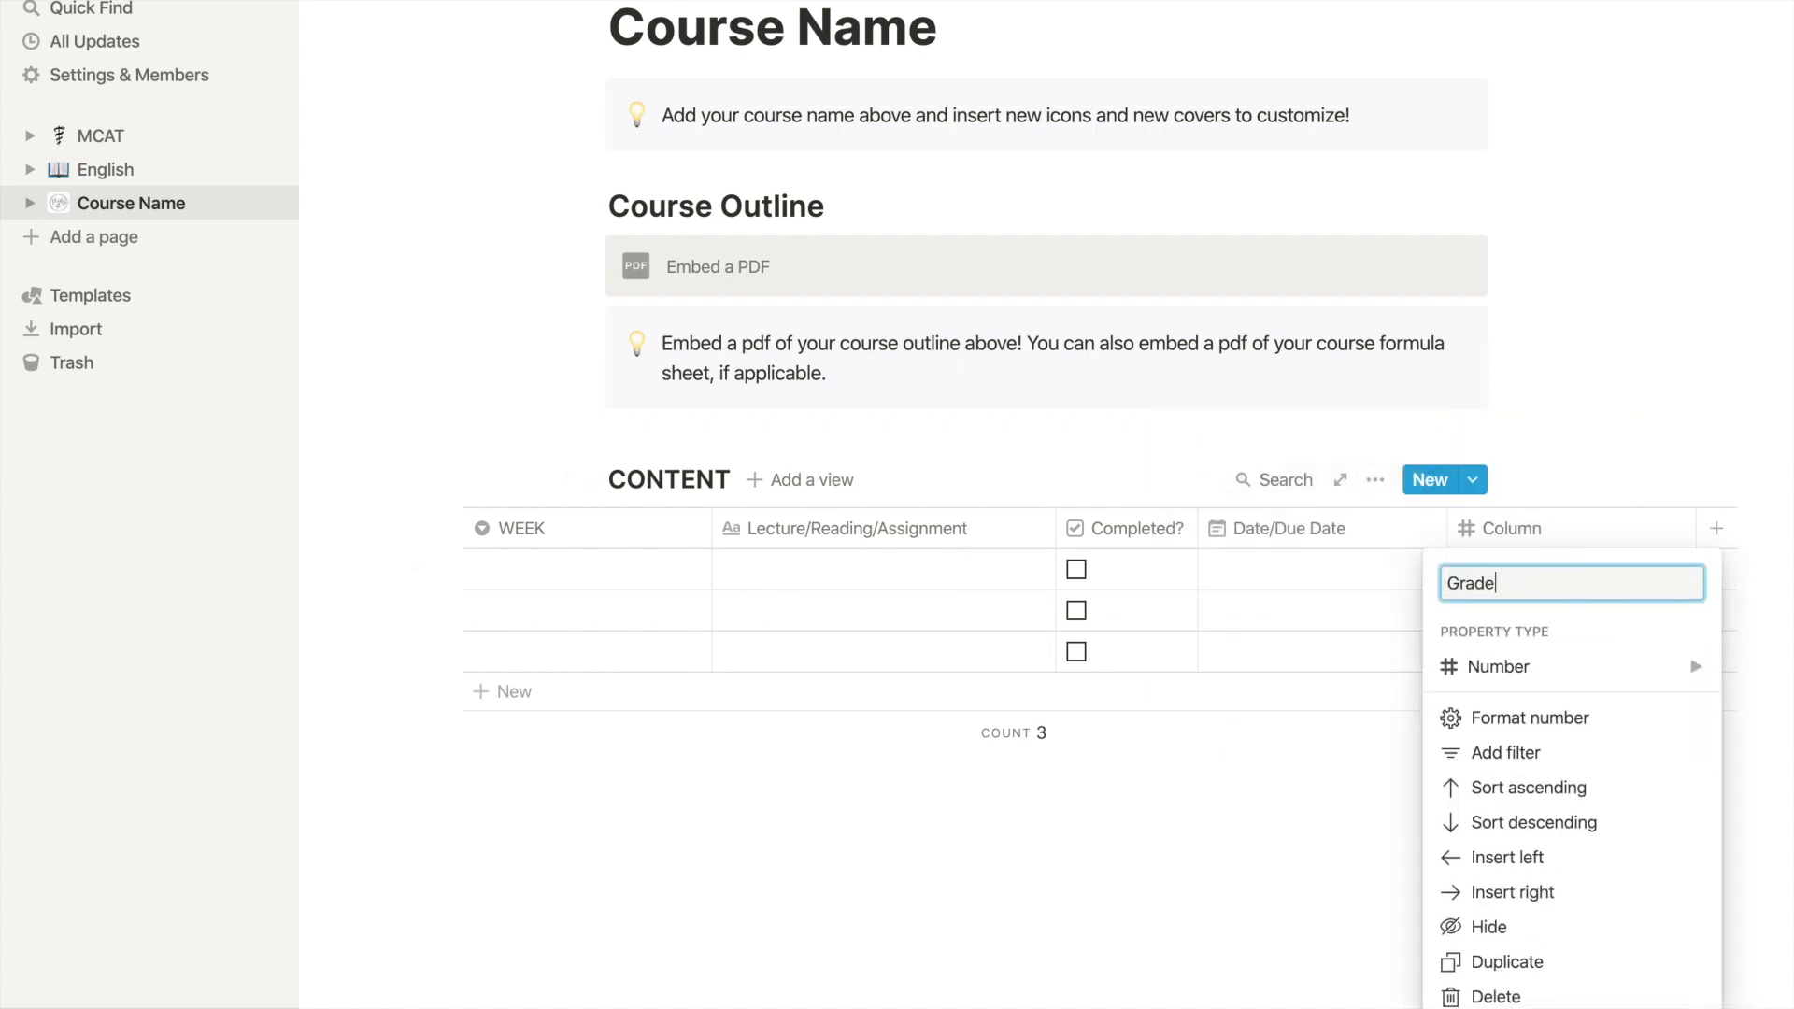
click(1498, 667)
text(Weighted Grade)
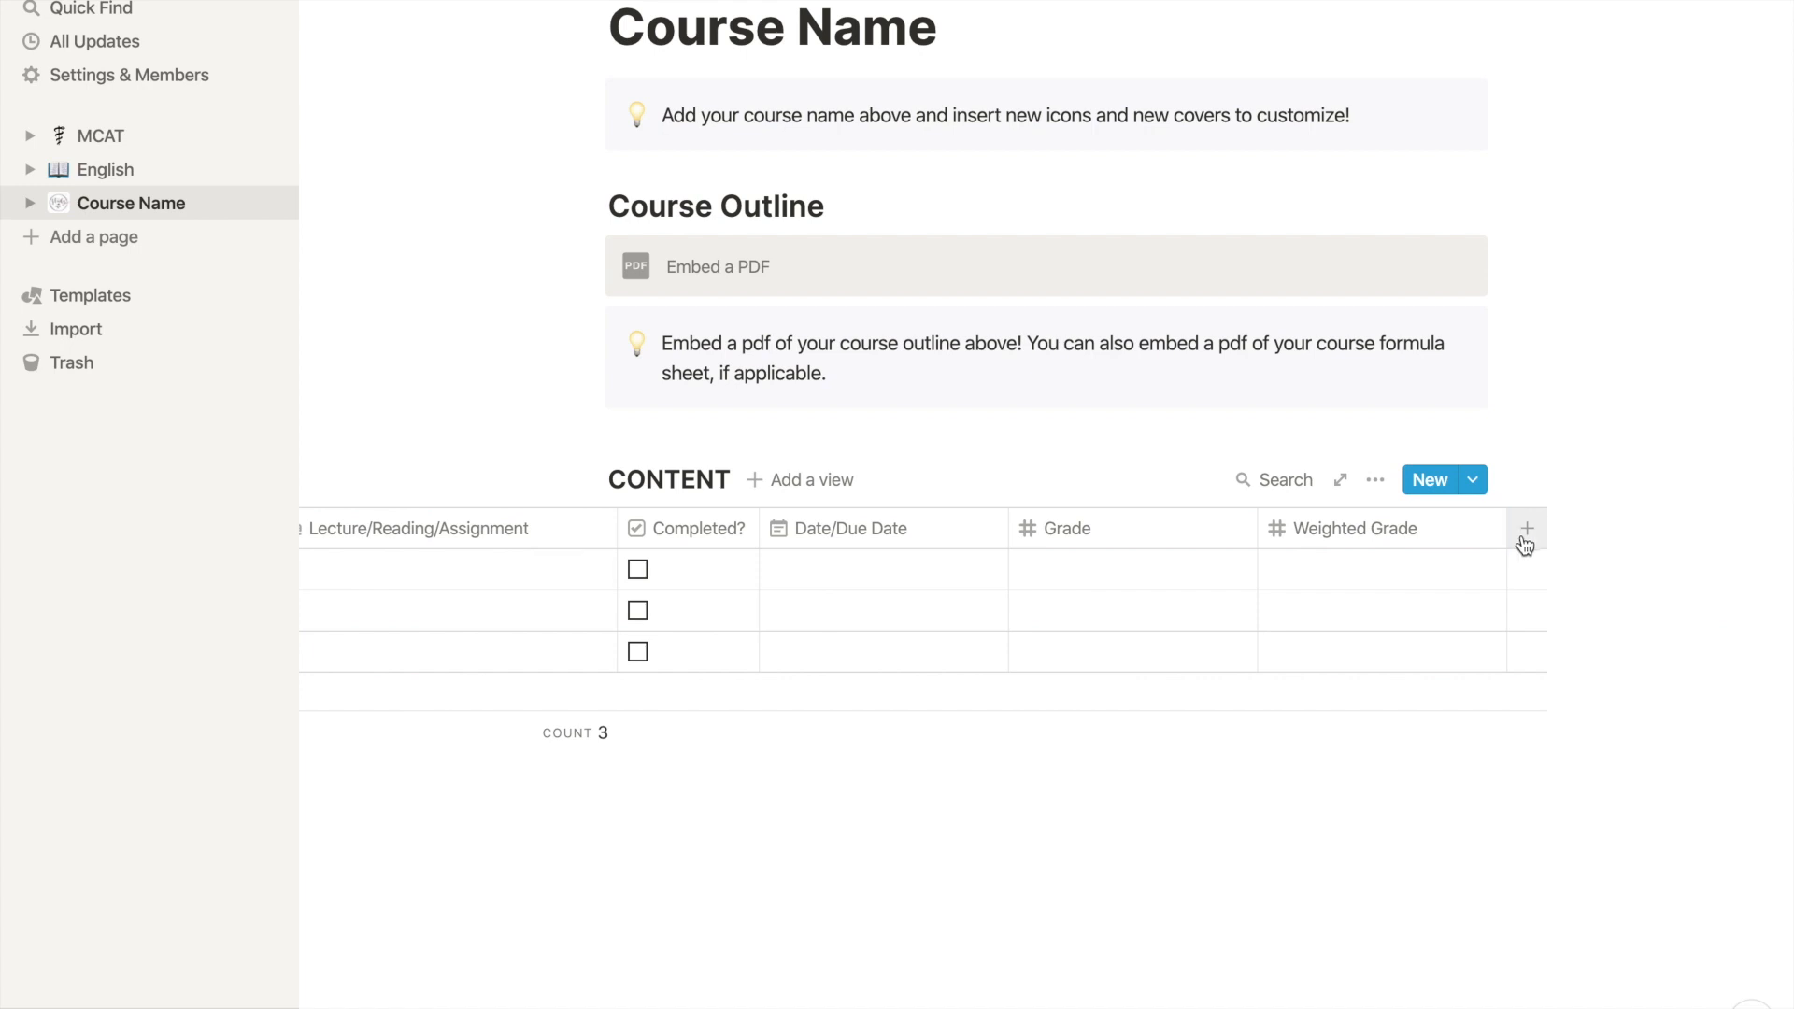
click(1525, 529)
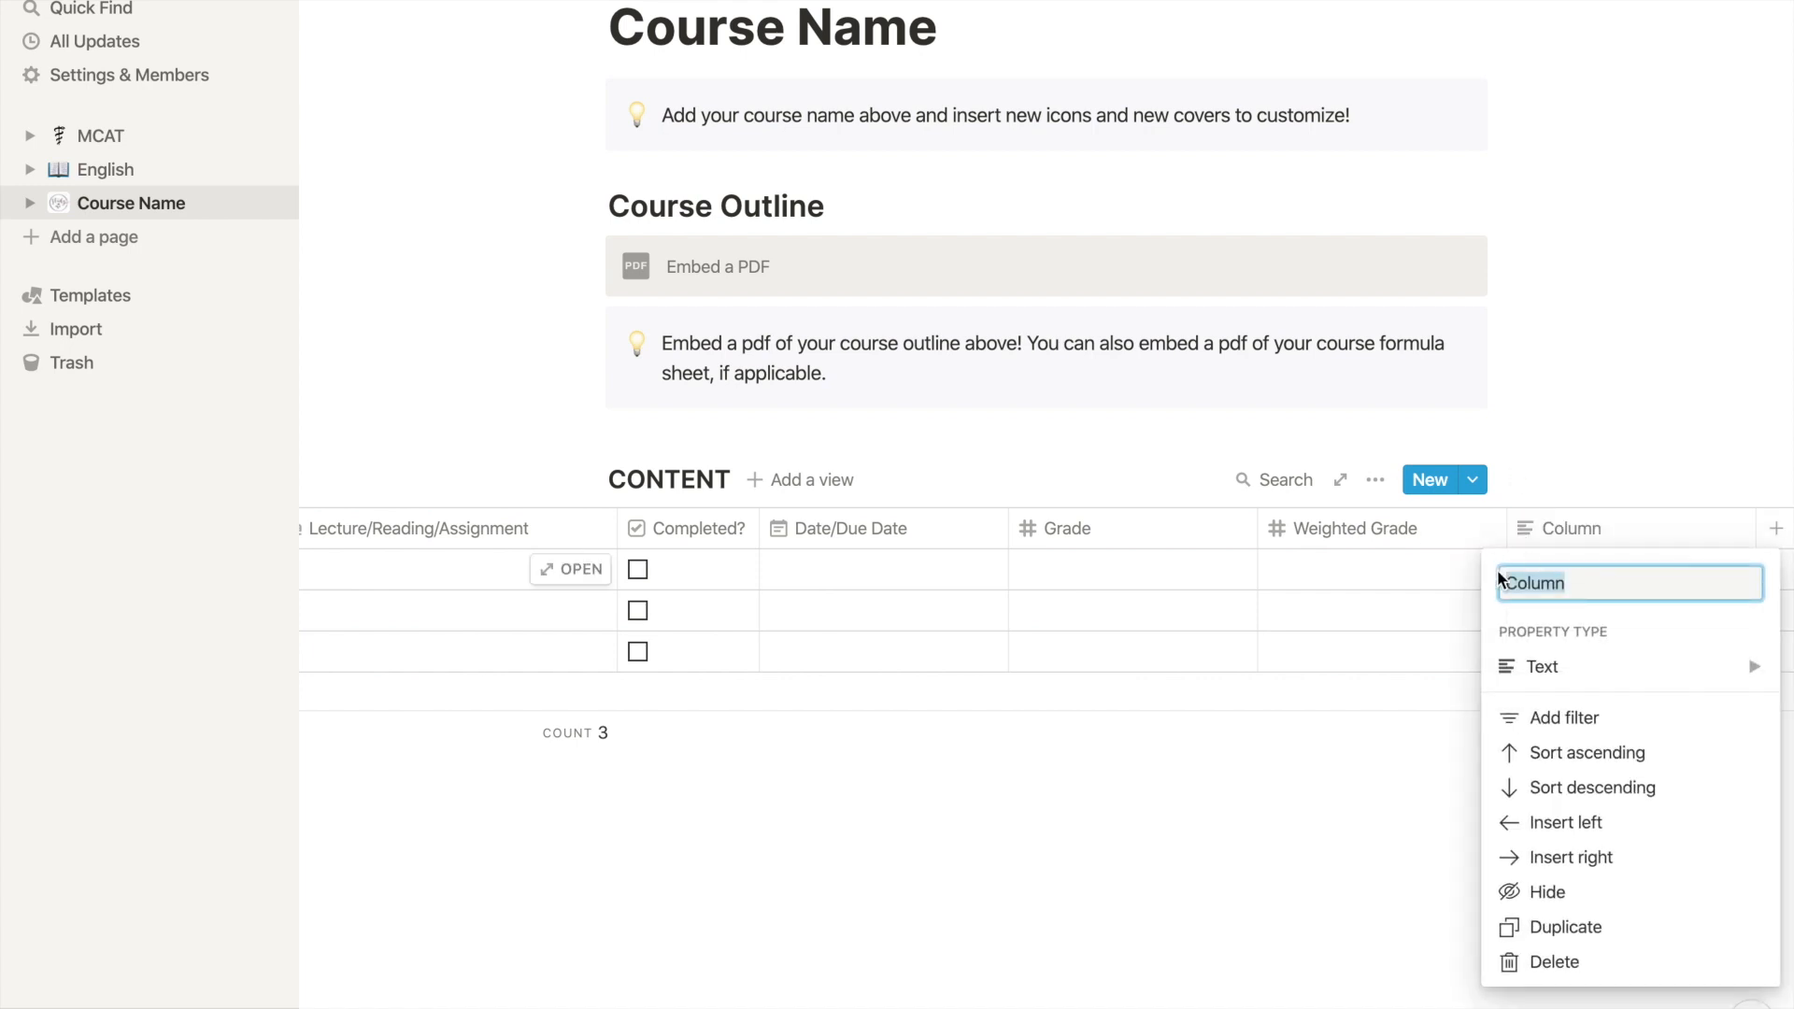
Name the last column Weightage and tag the rows WEEK 1 and WEEK 2.
text(Weightage)
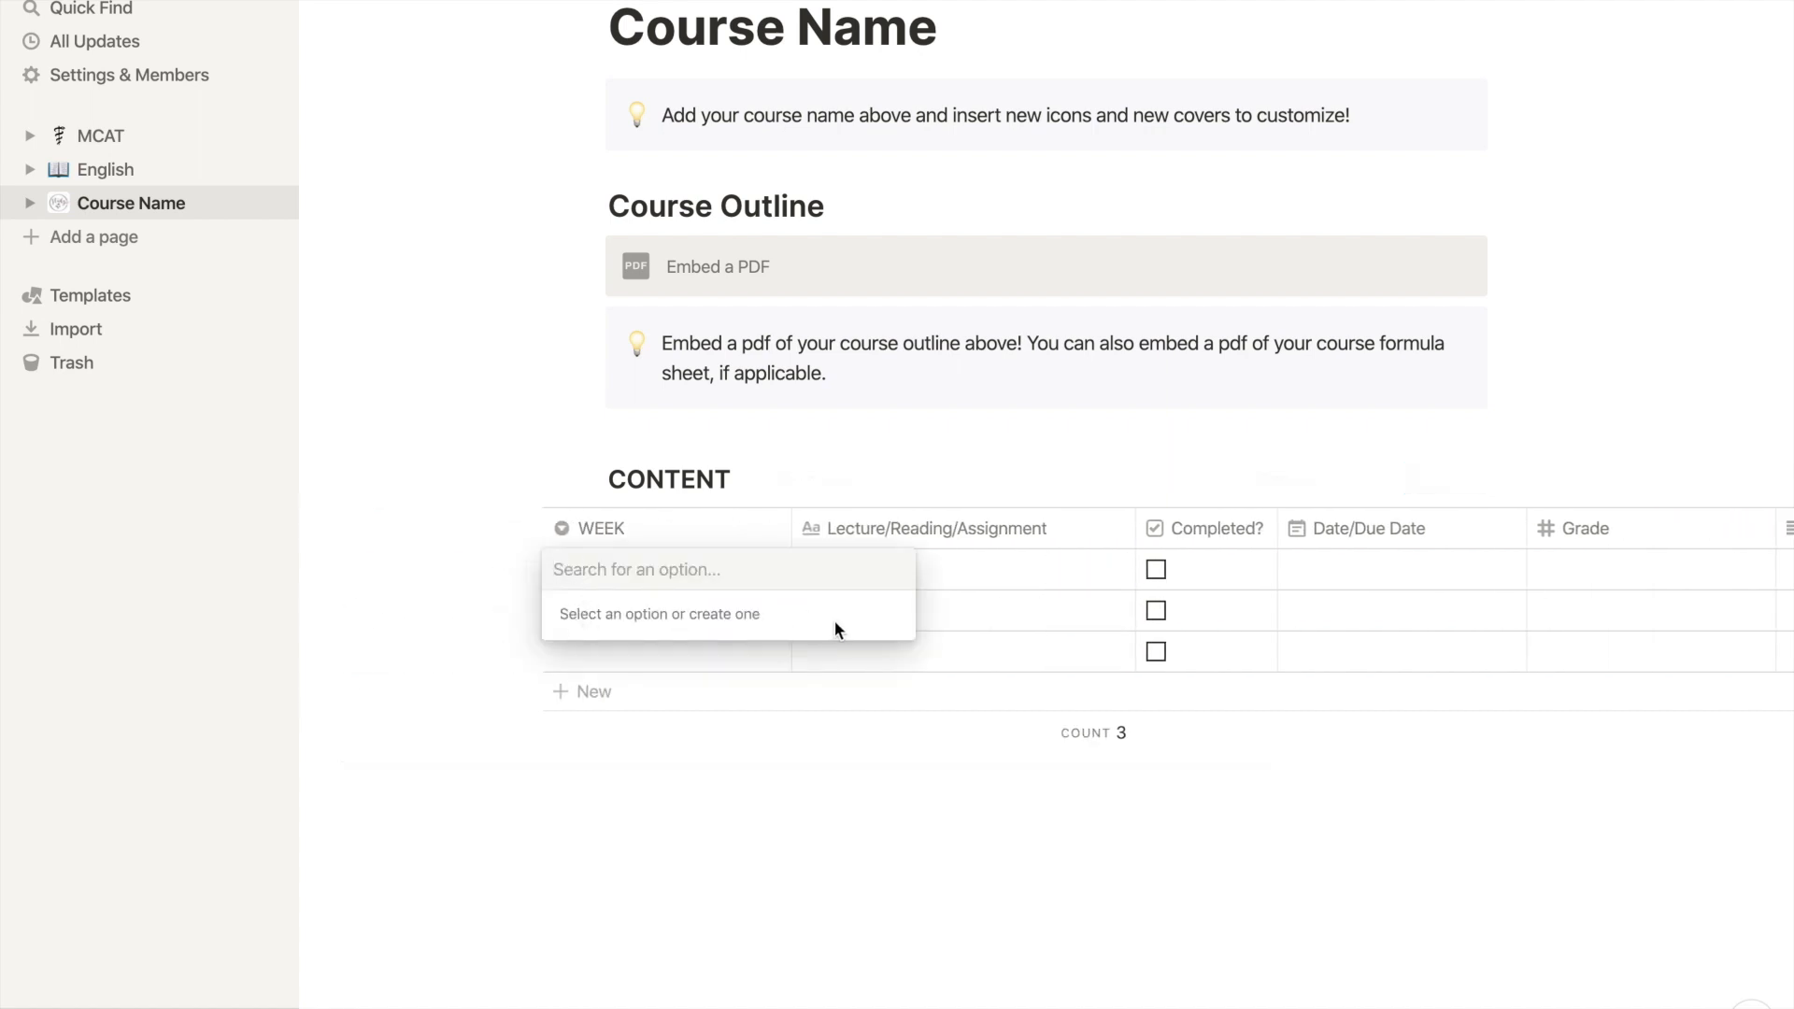
text(week 1)
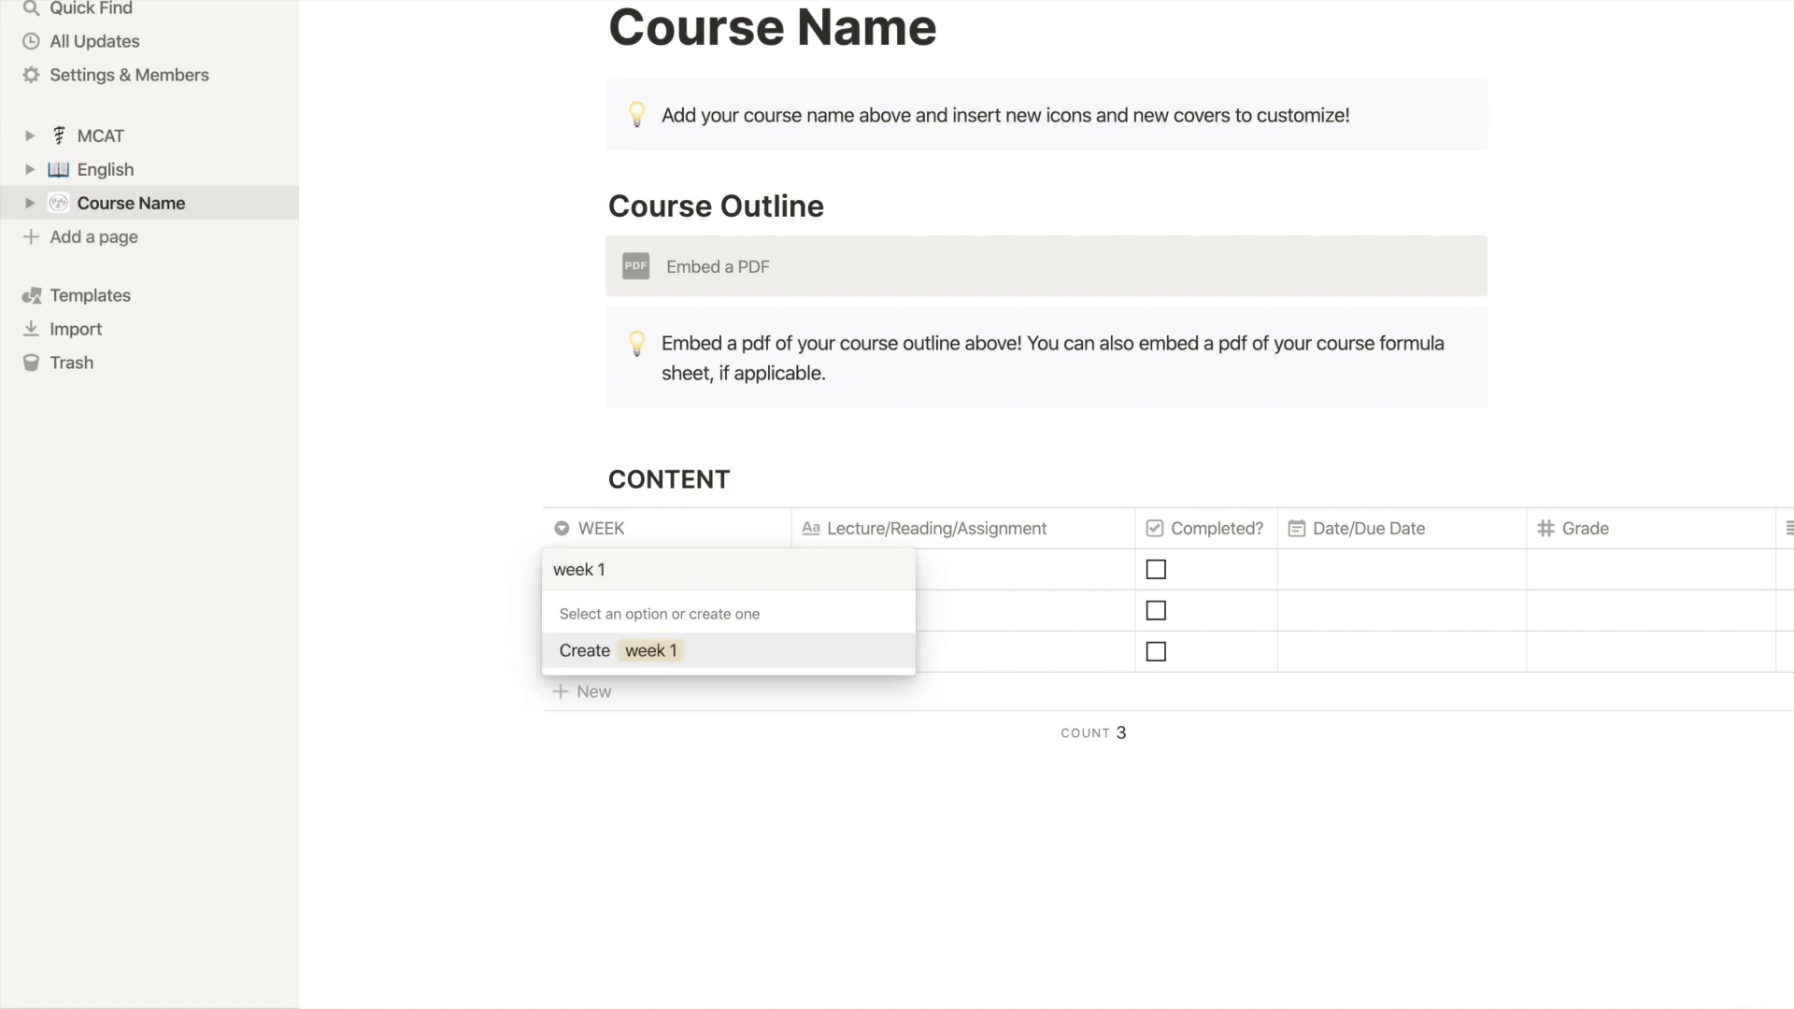
text(WEEK2)
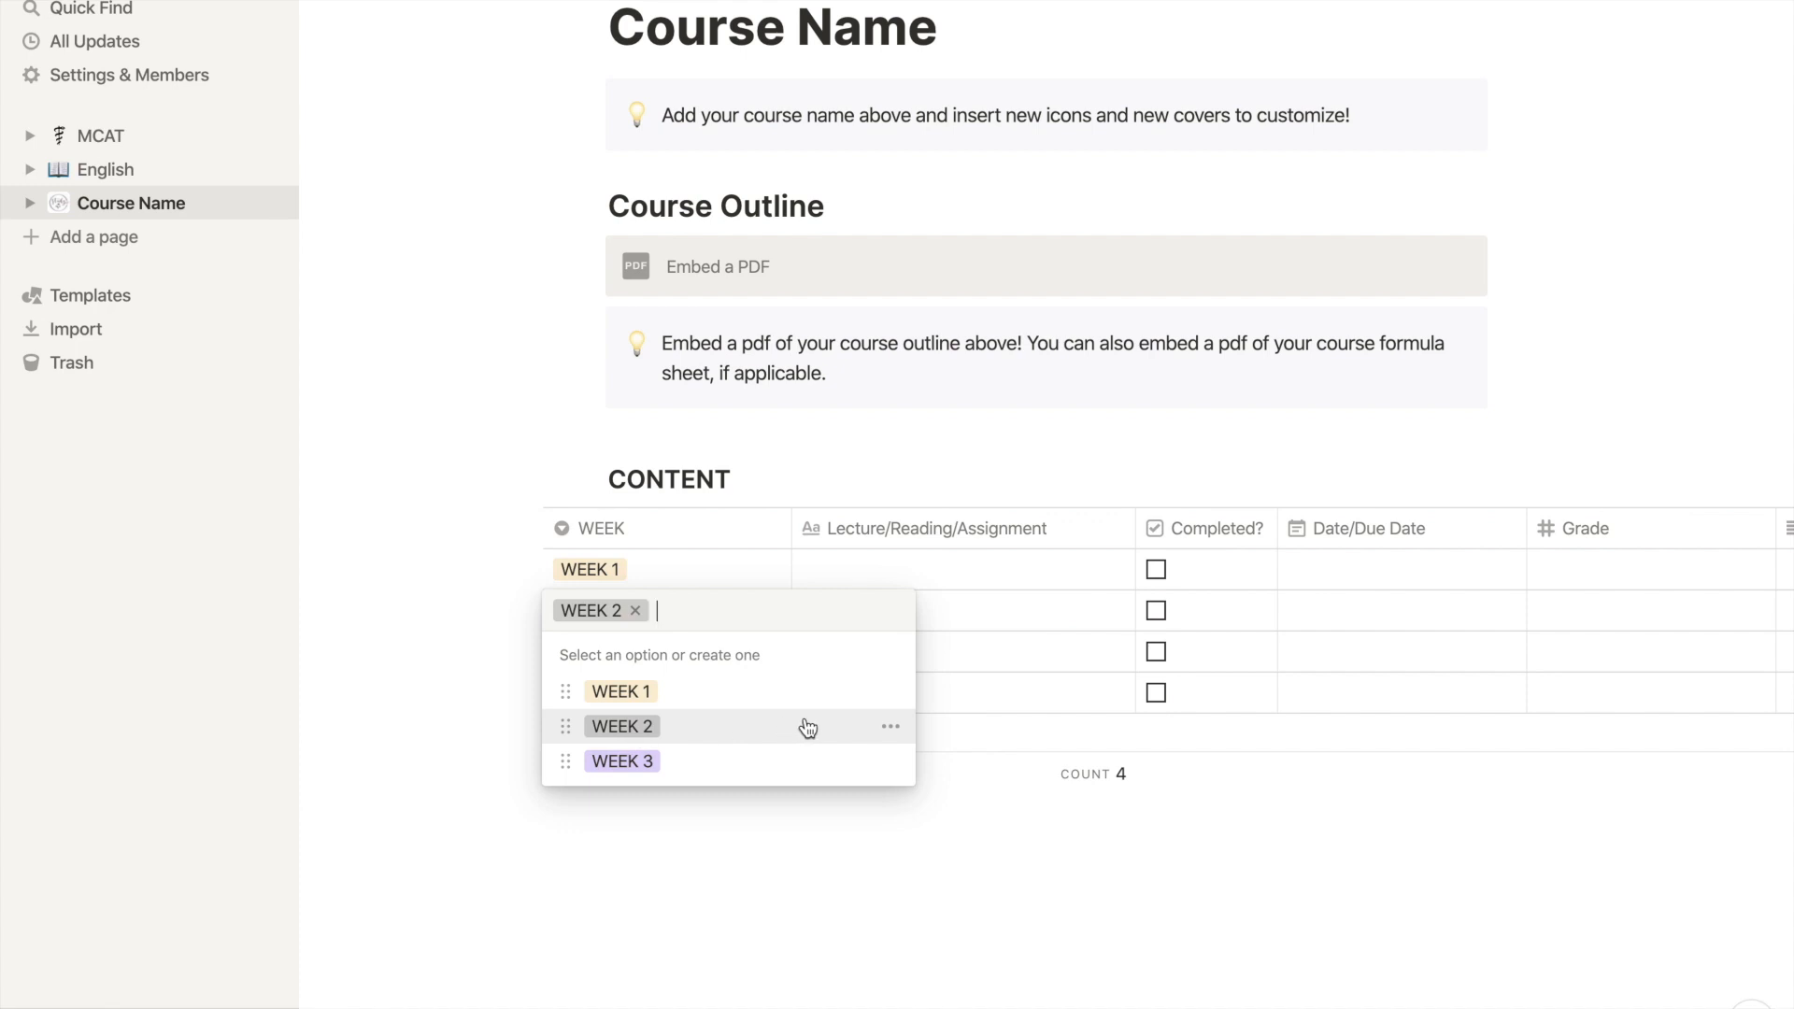
click(891, 725)
text(L1.)
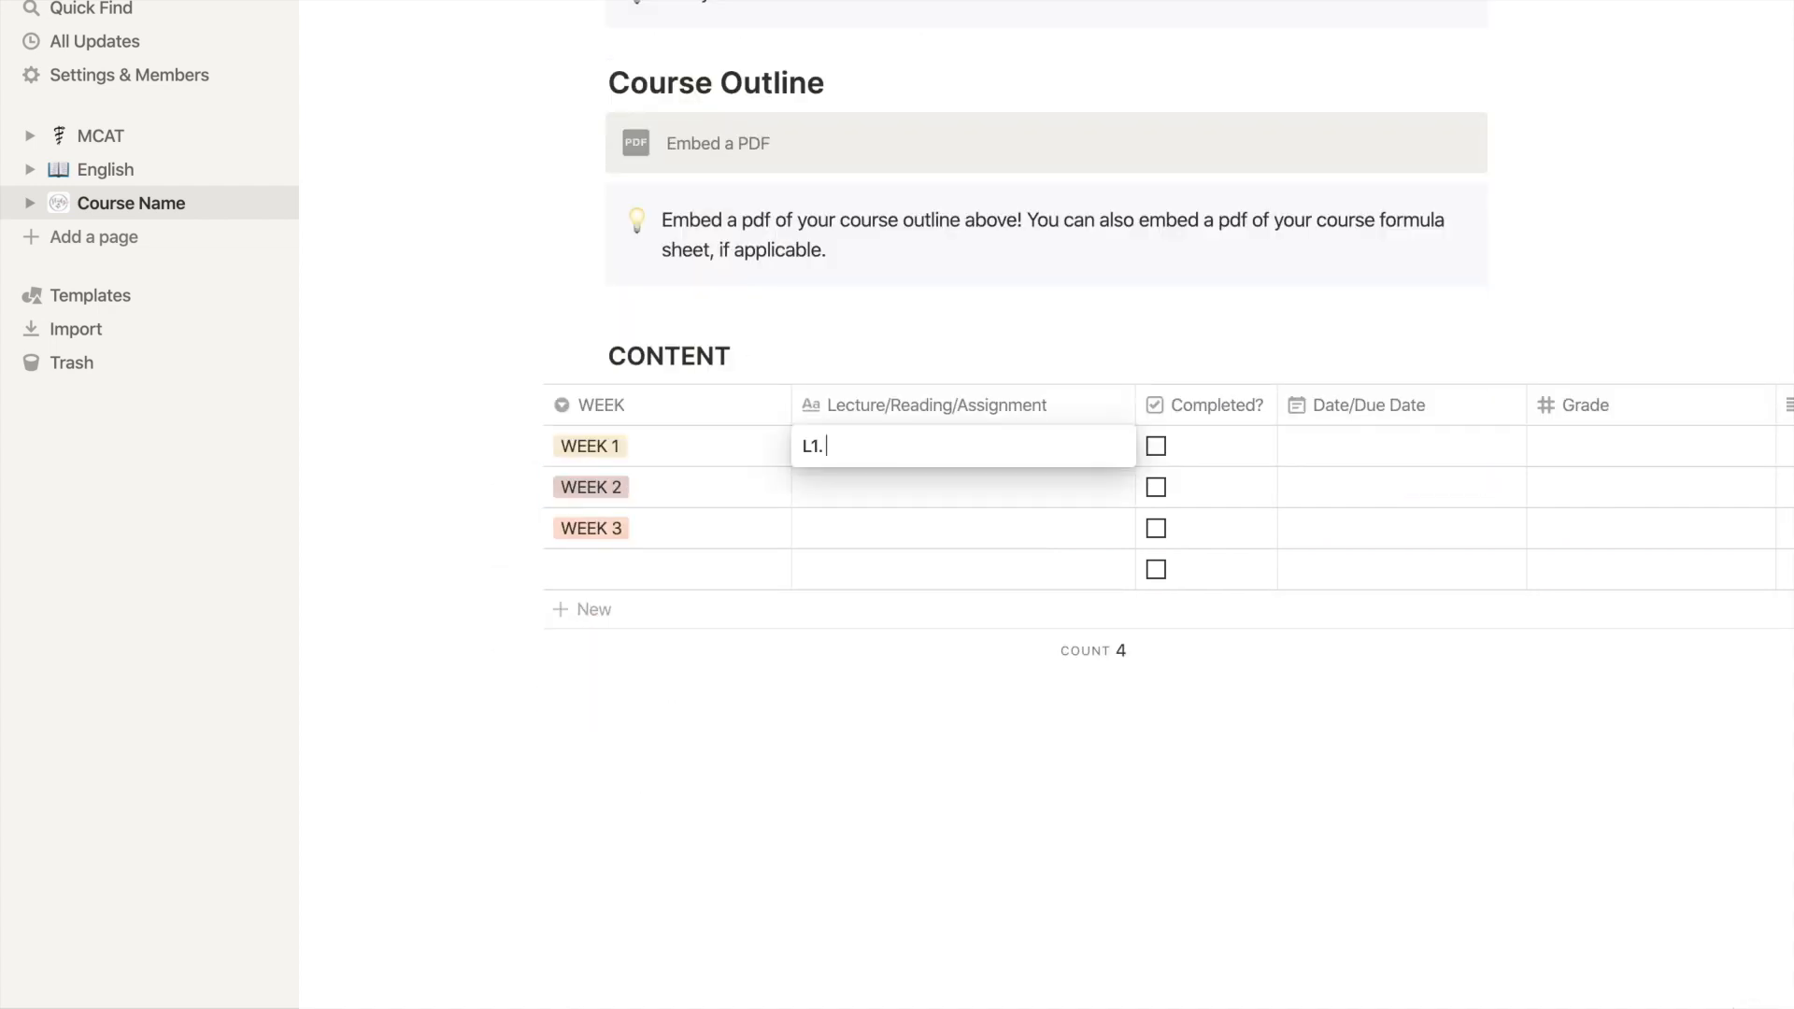
Enter lecture titles 'L1. How to Use Notion', 'L2. You Got the Hang of This' and L3.
text(How to Use Notion)
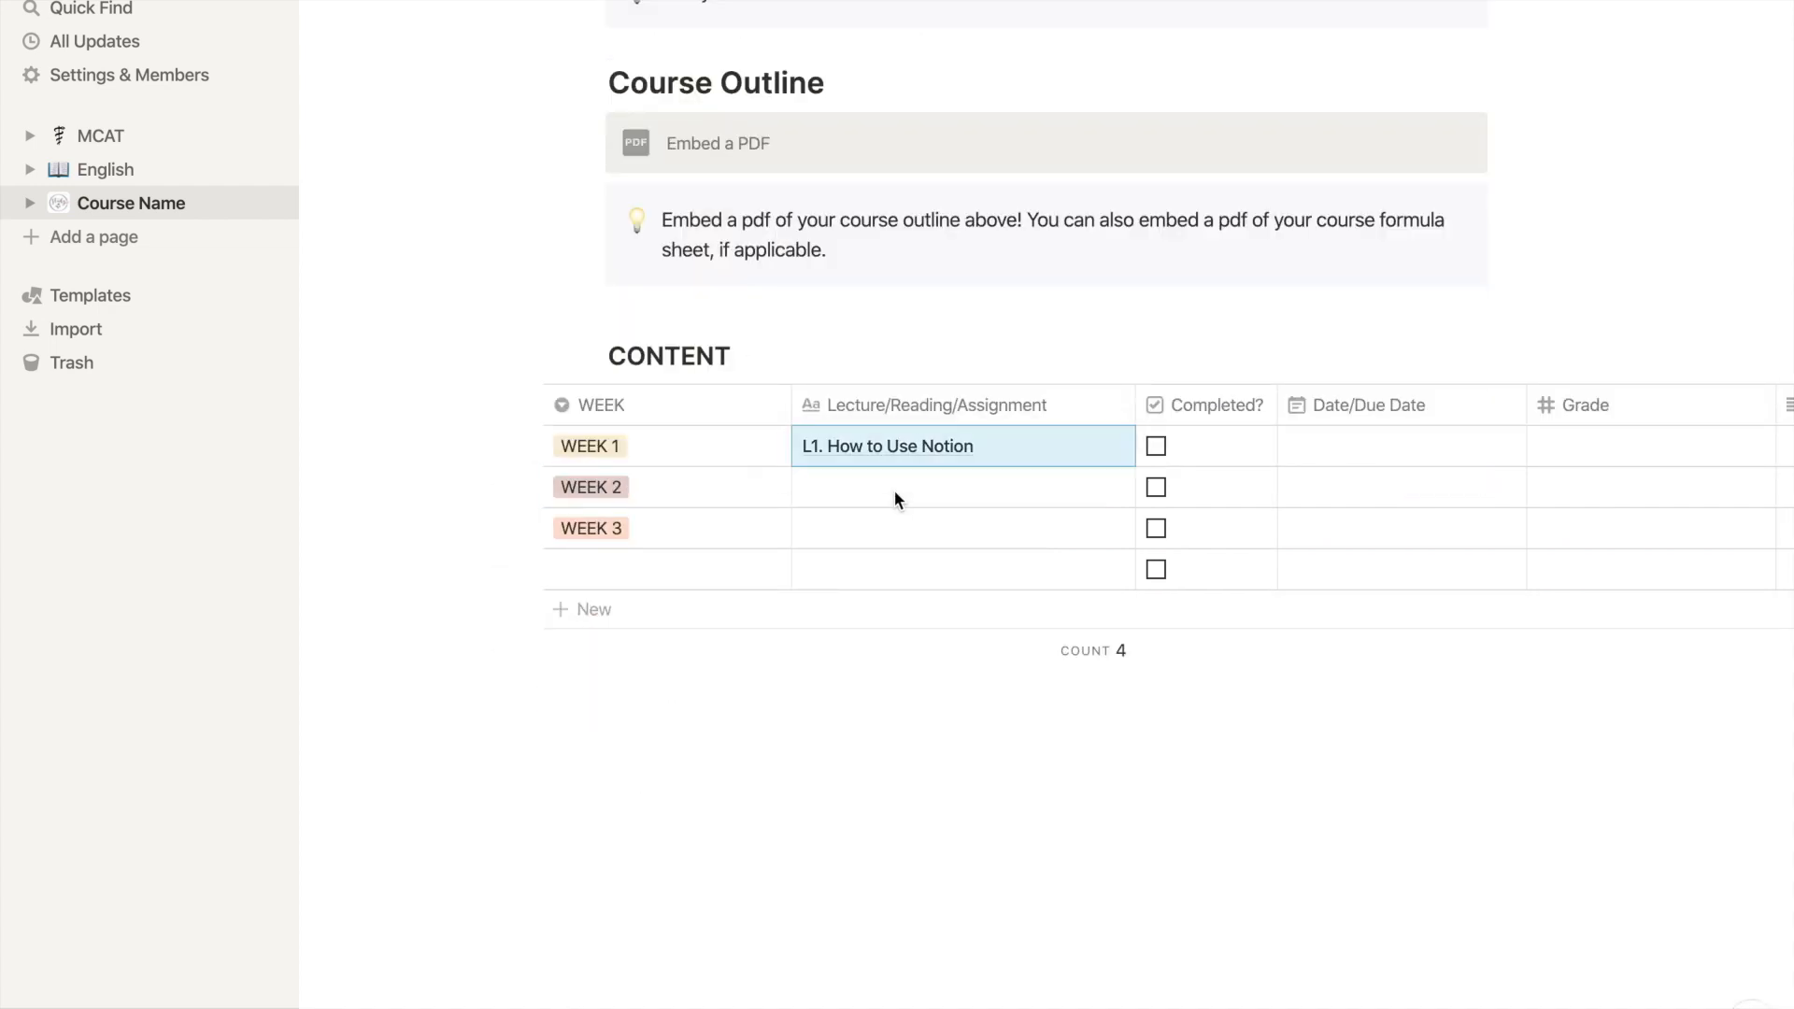
text(L2. You Got the Hang of This)
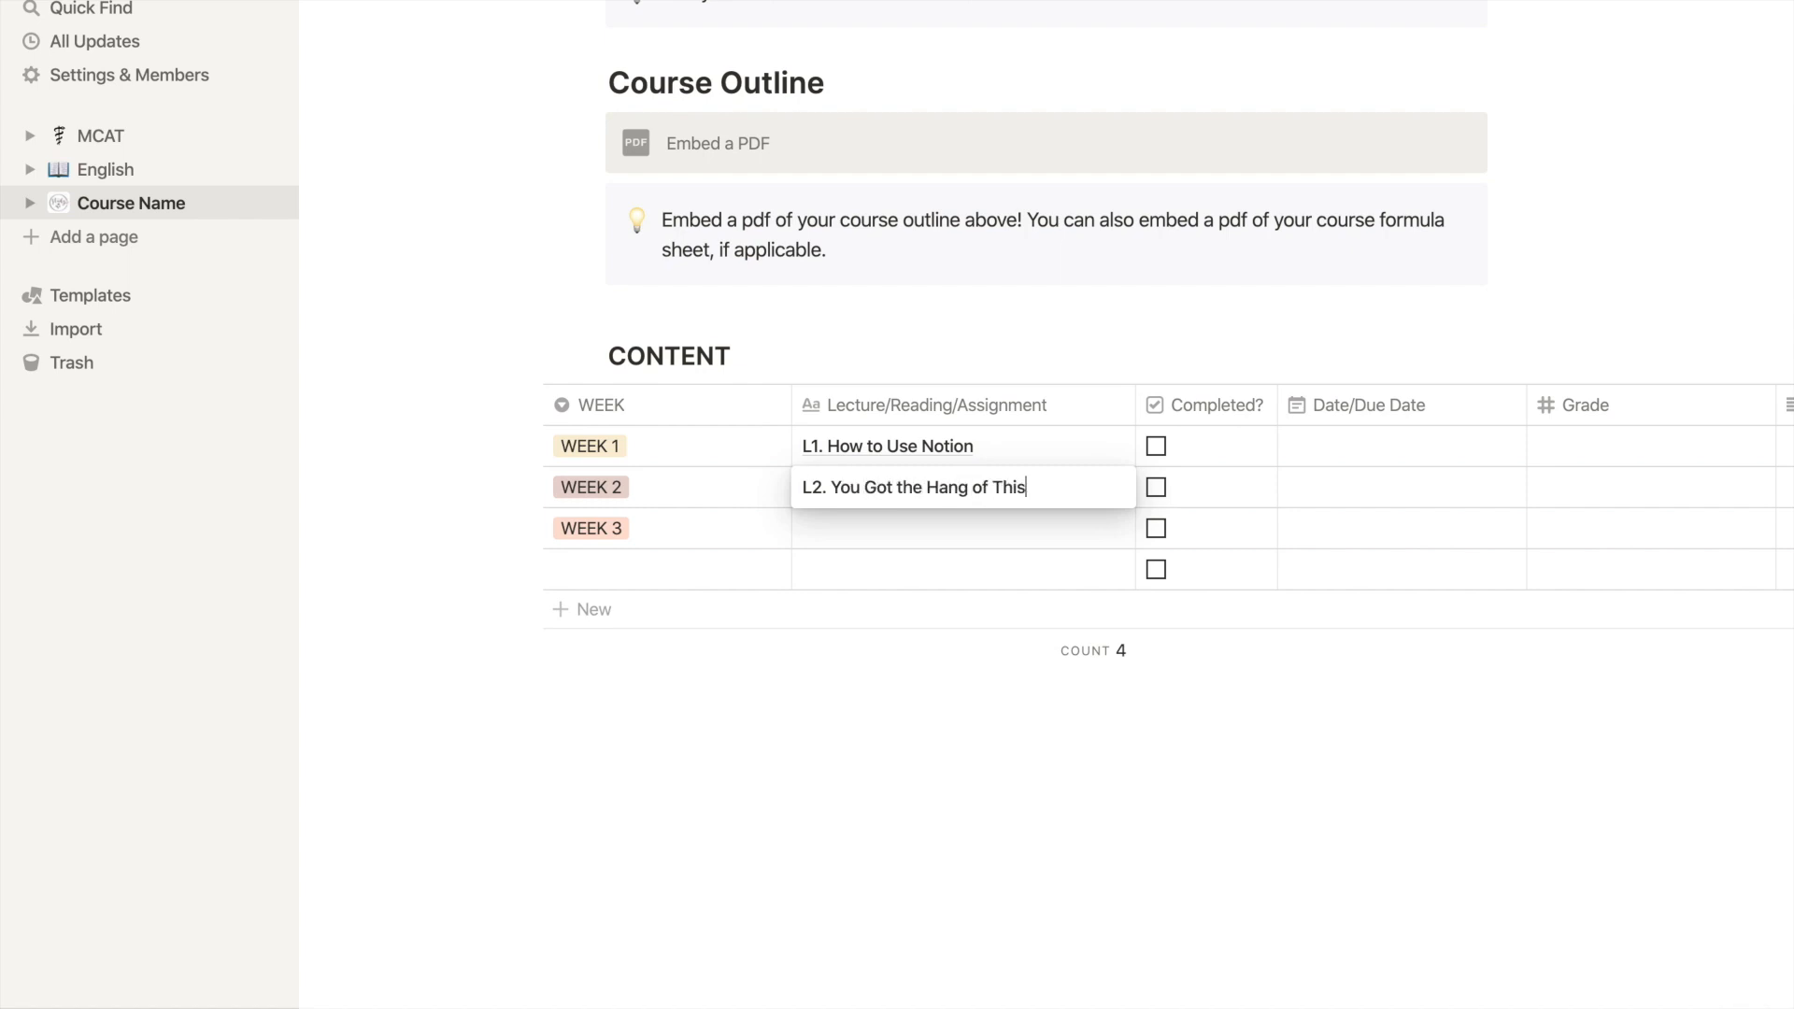
text(L3. Level: Notion Pro)
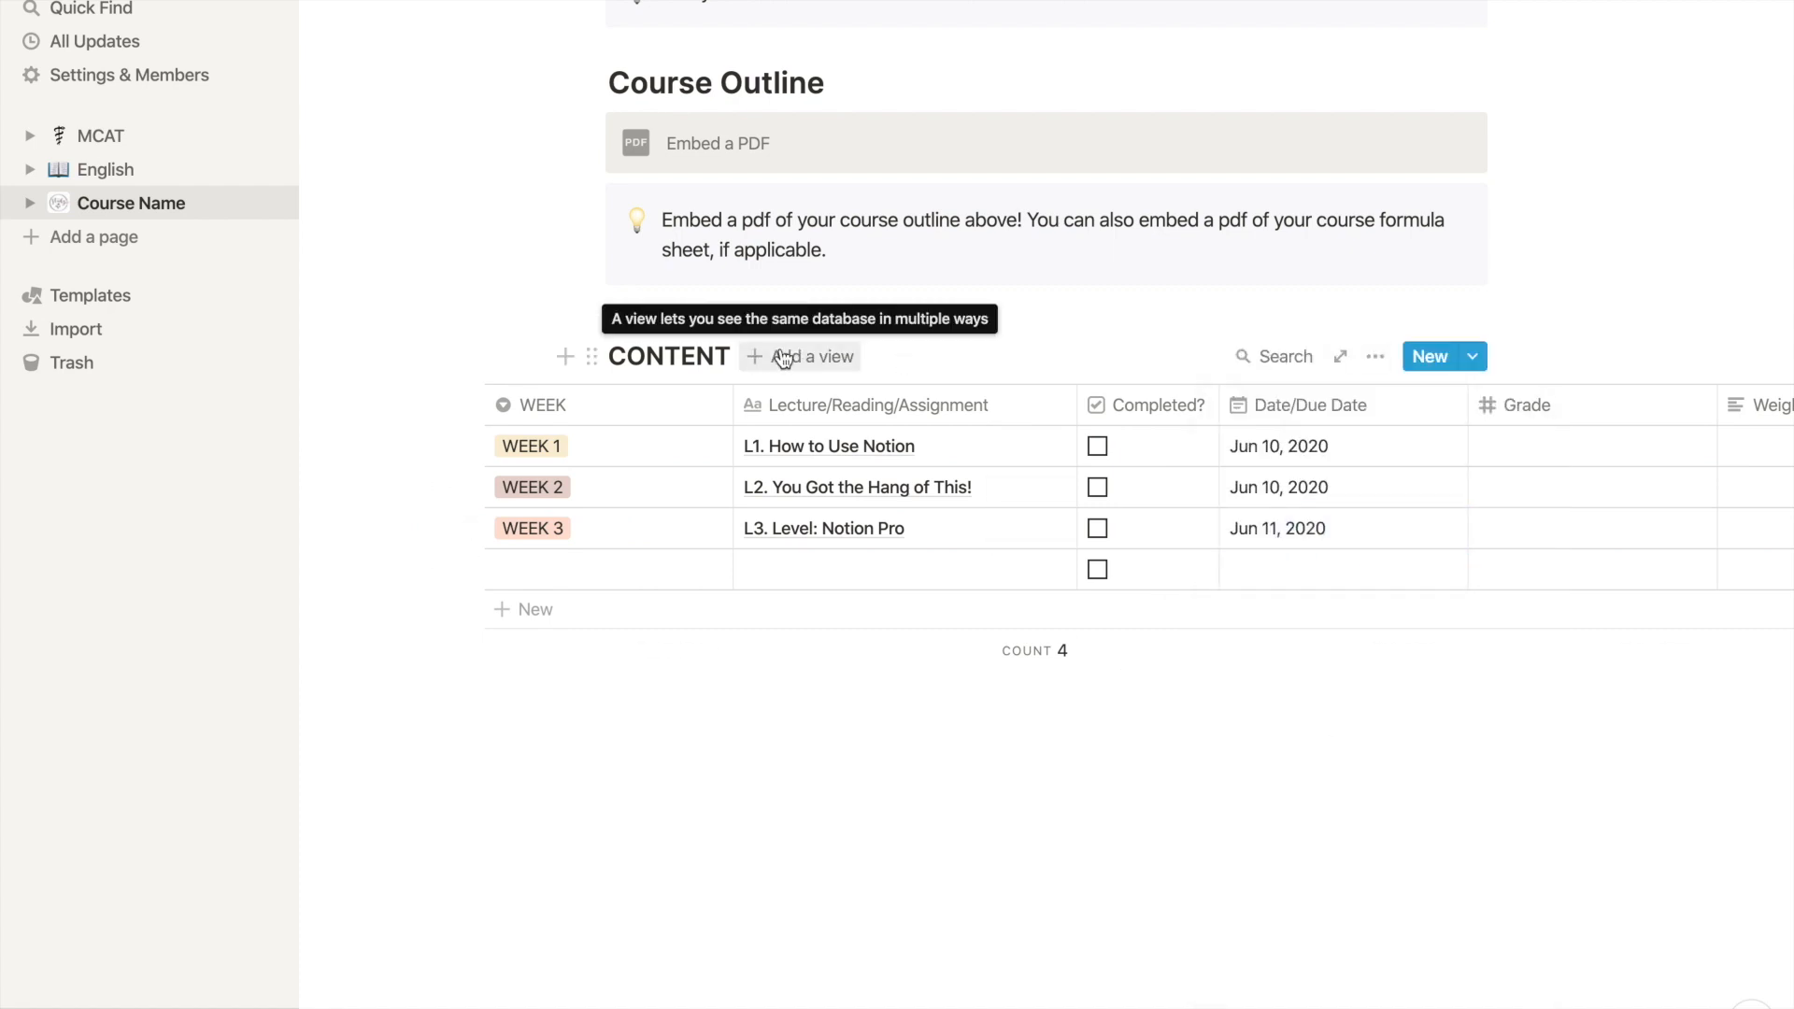
Create a calendar view of the CONTENT table by due date and return to the table layout.
click(800, 357)
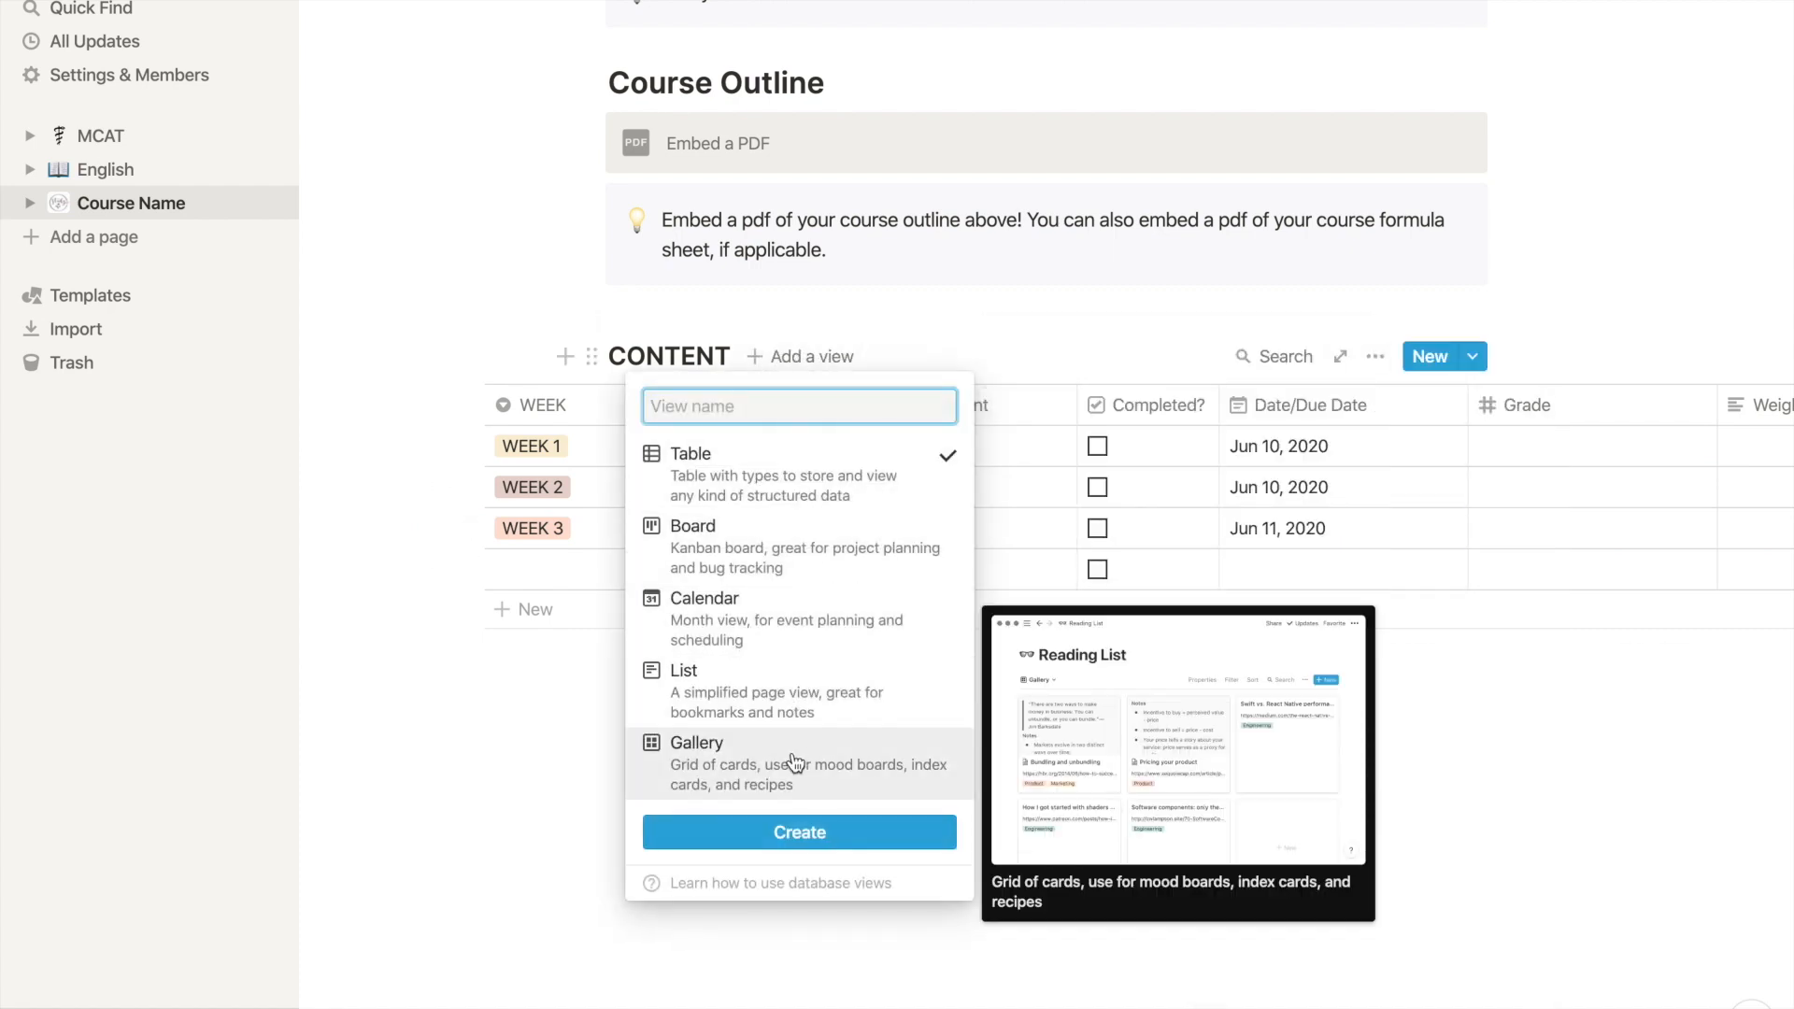
click(703, 598)
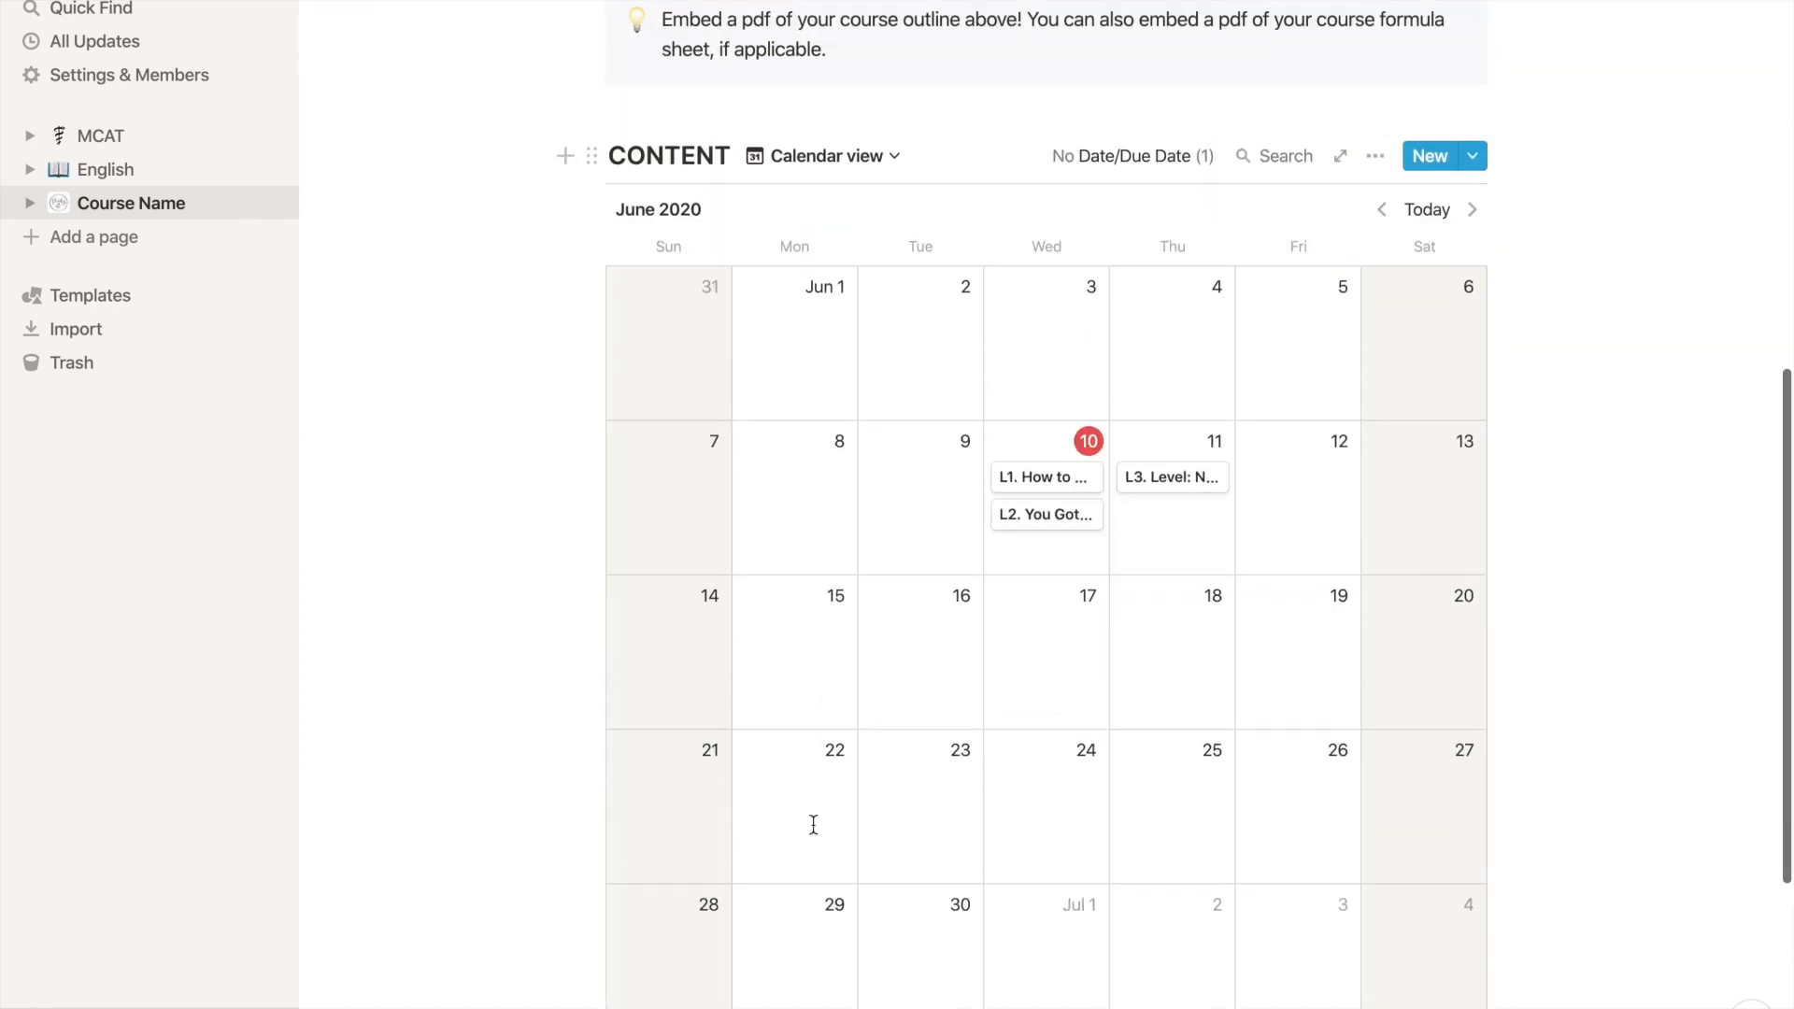
click(822, 157)
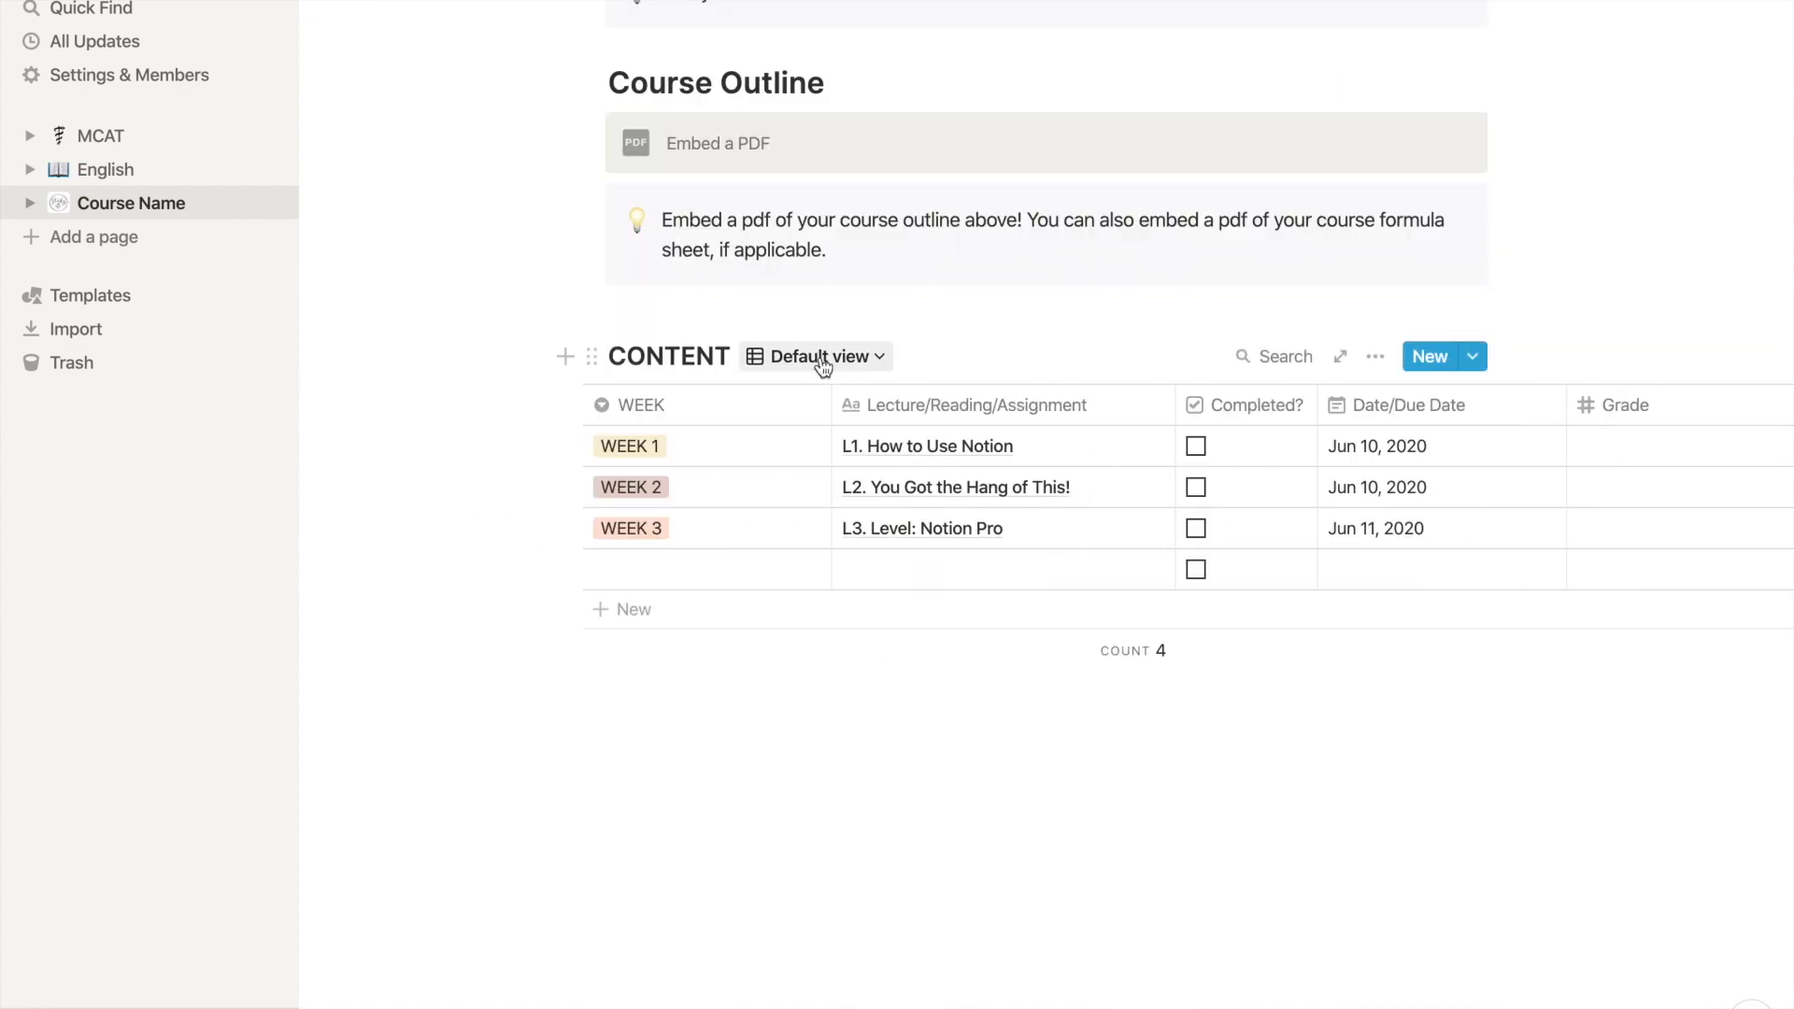
click(818, 355)
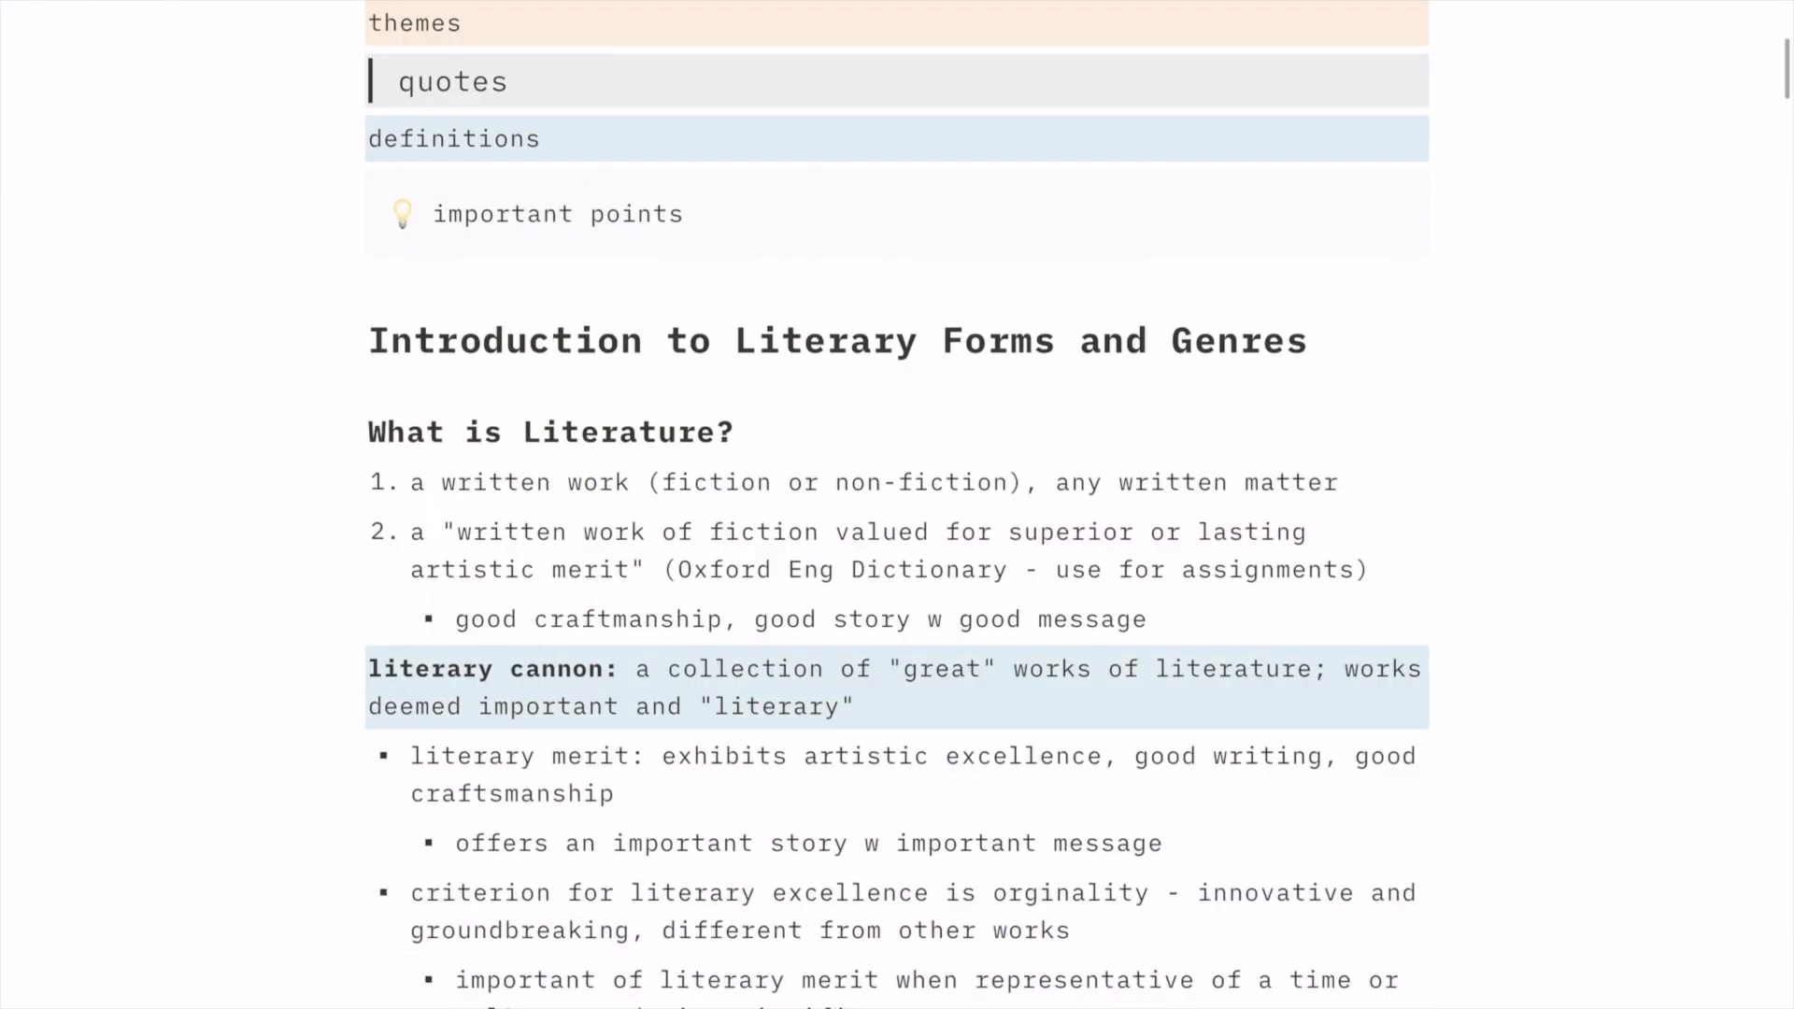
scroll(down, 3)
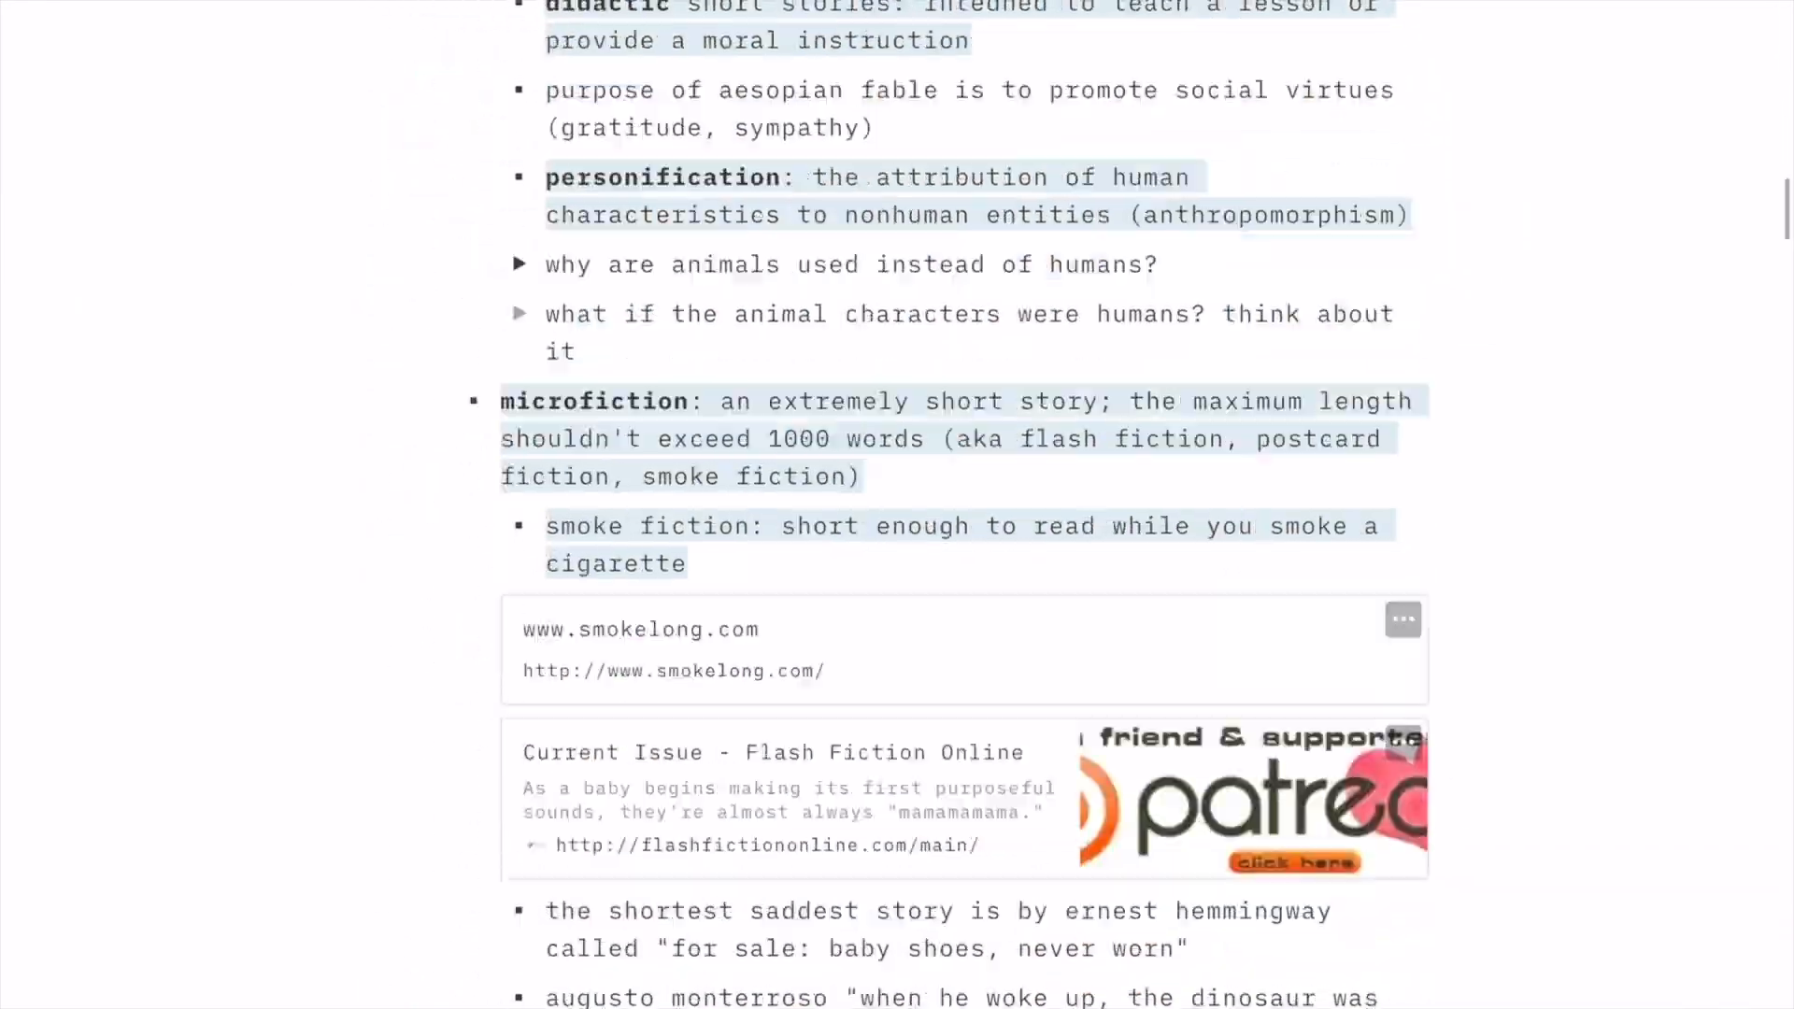
scroll(down, 3)
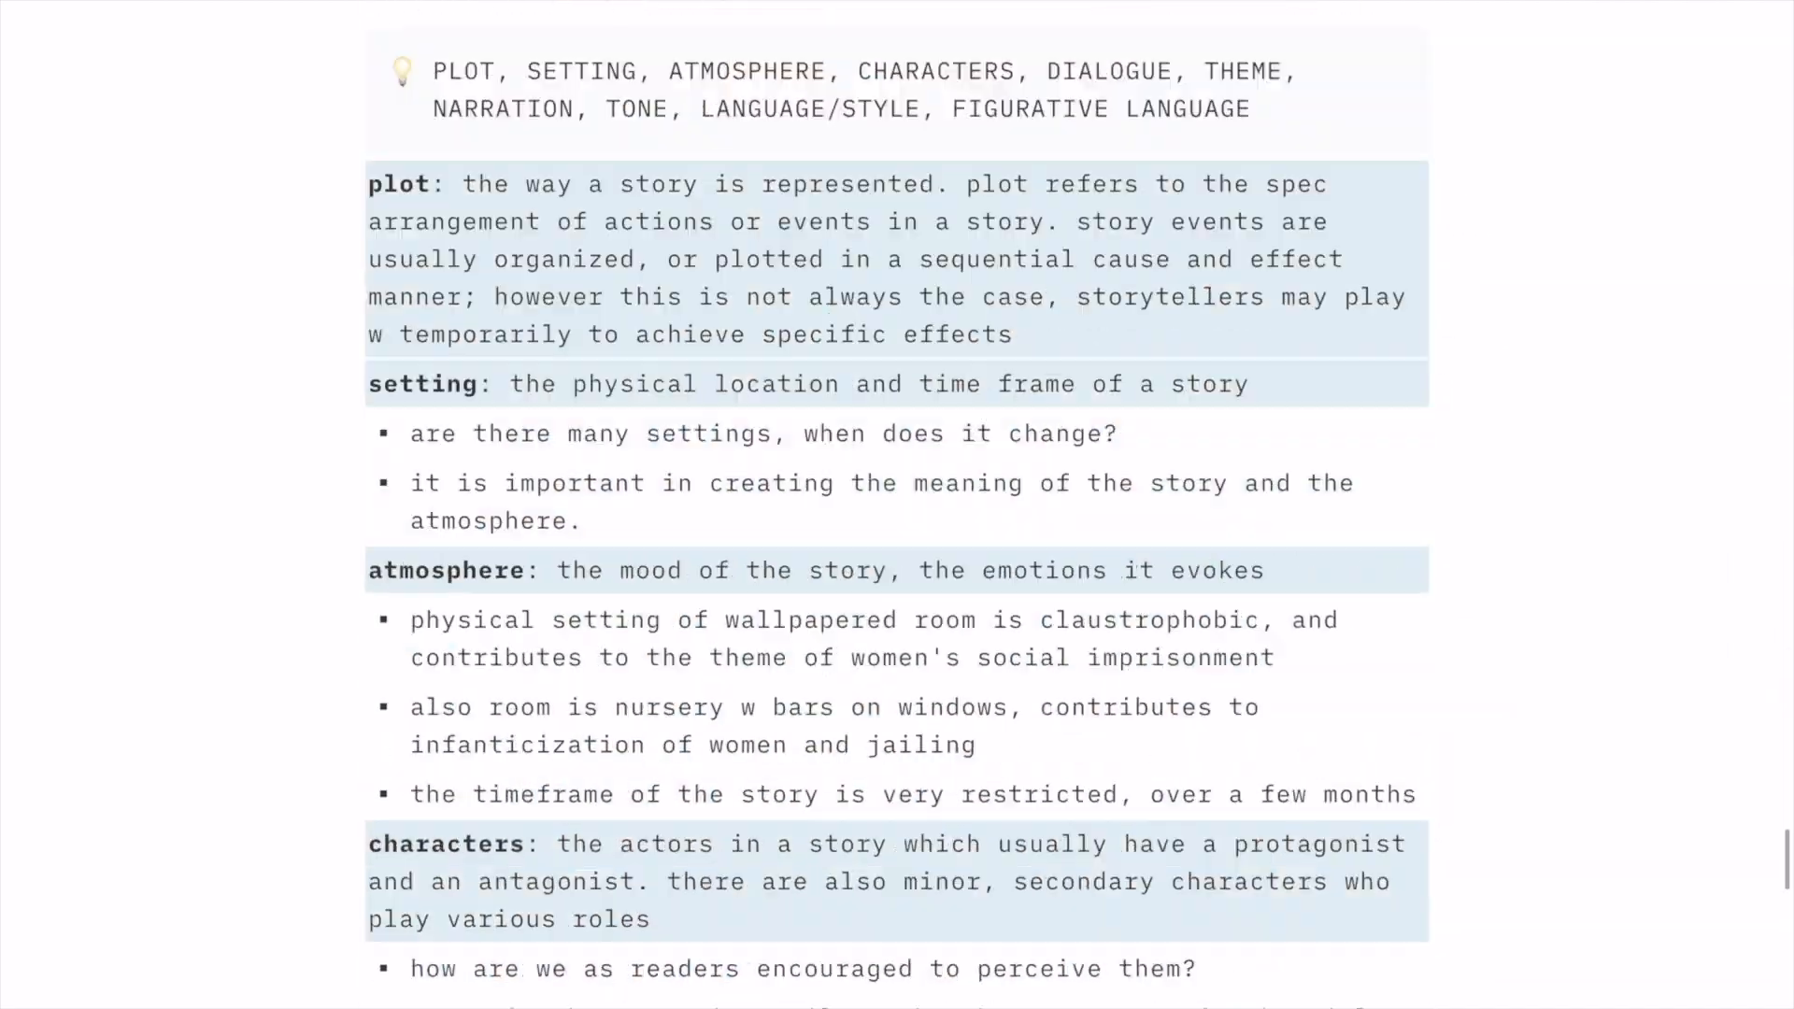
scroll(down, 3)
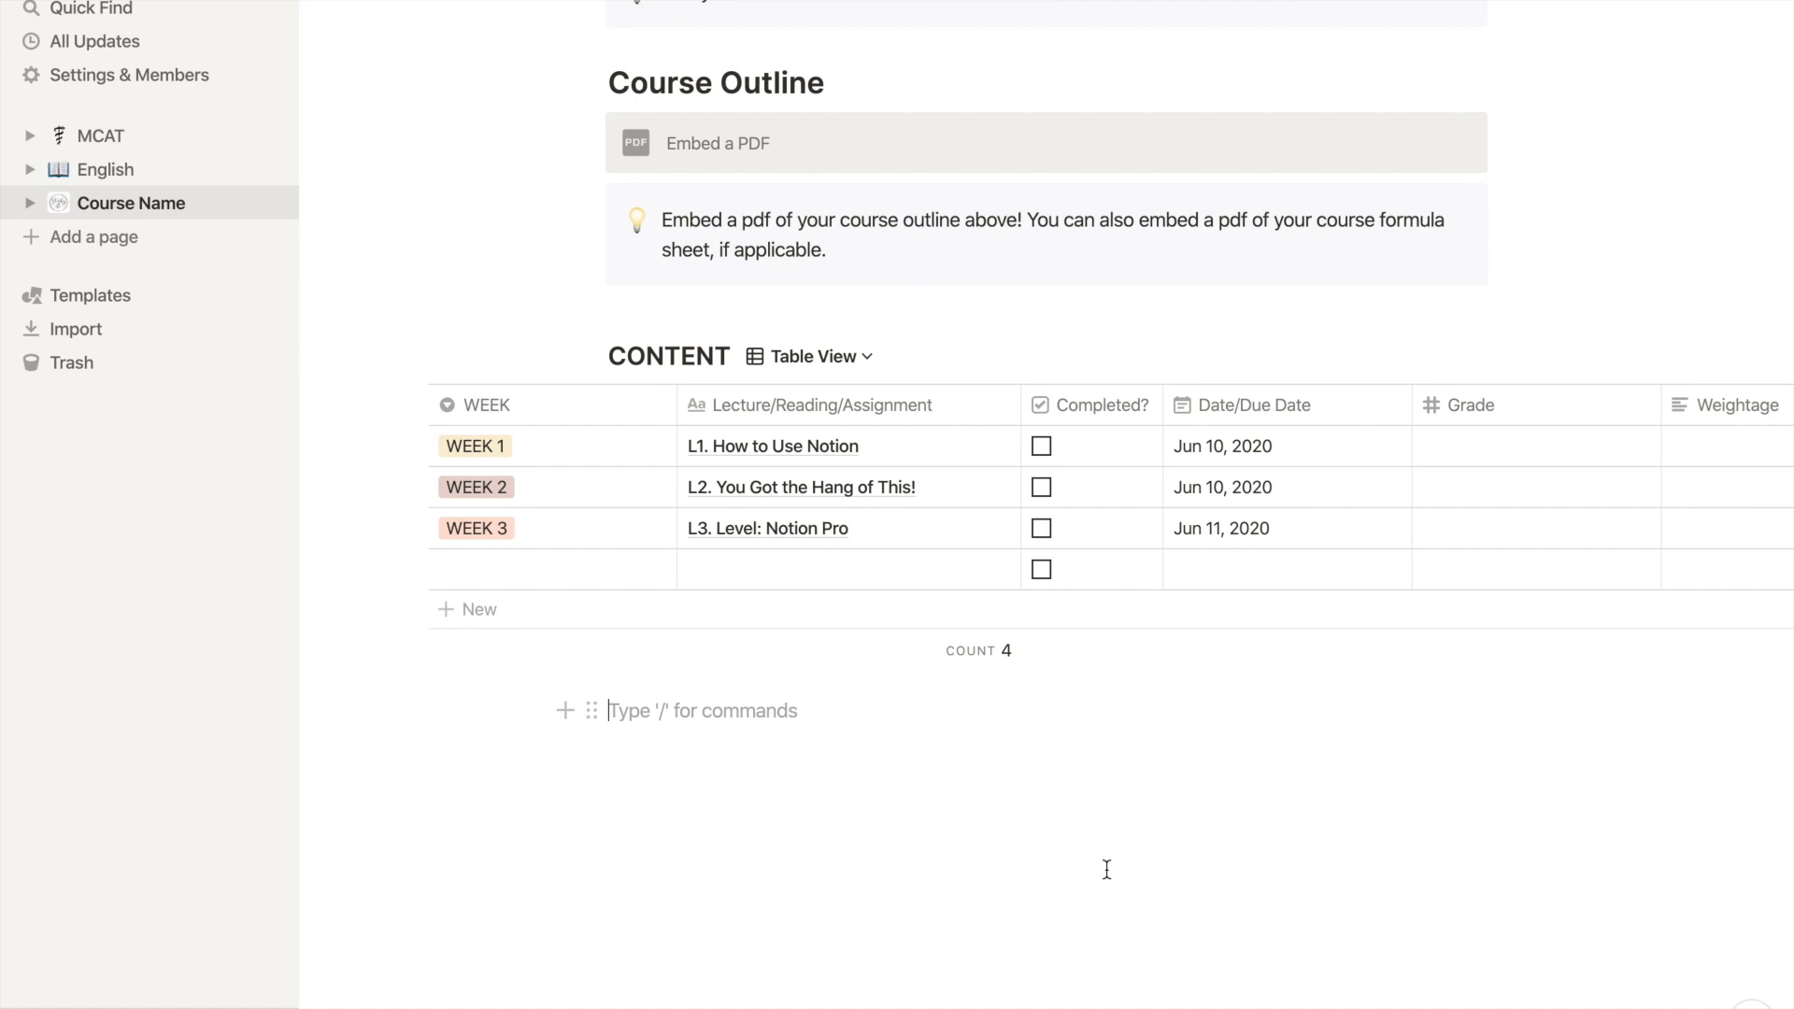
mouse_move(811, 448)
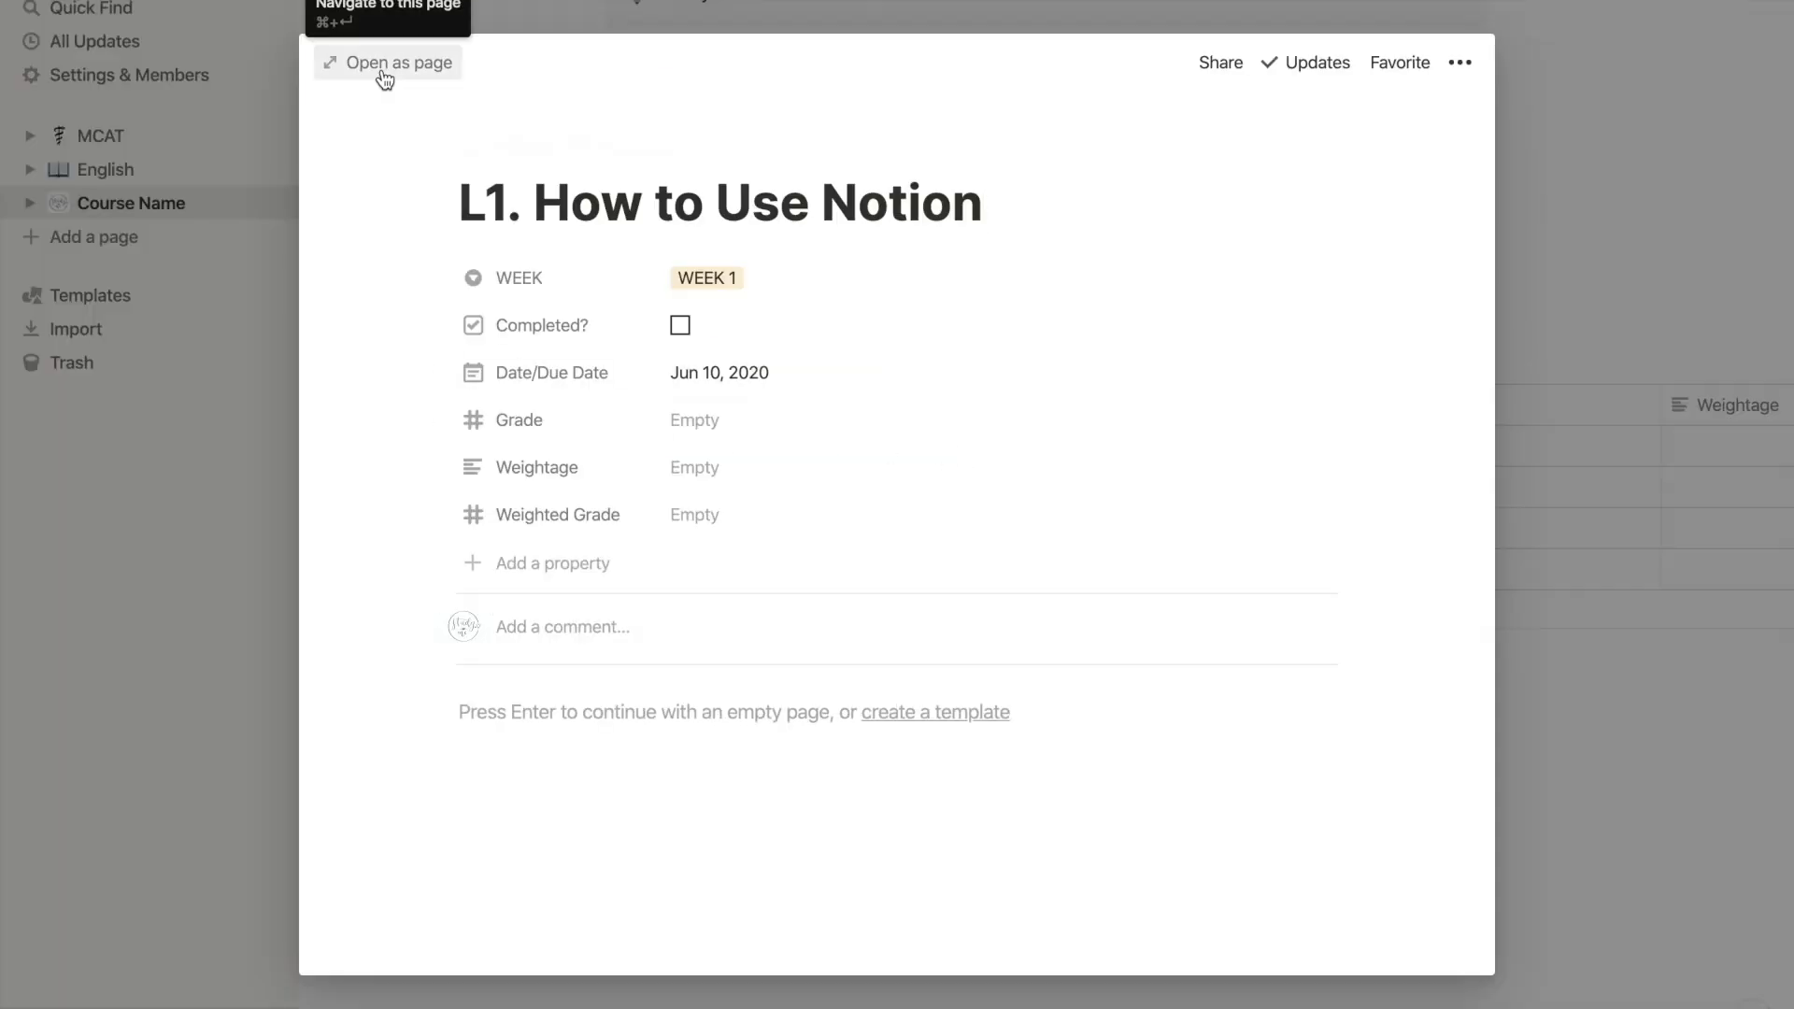
Open the L1. How to Use Notion row as a full page showing WEEK, date and grade properties.
click(388, 64)
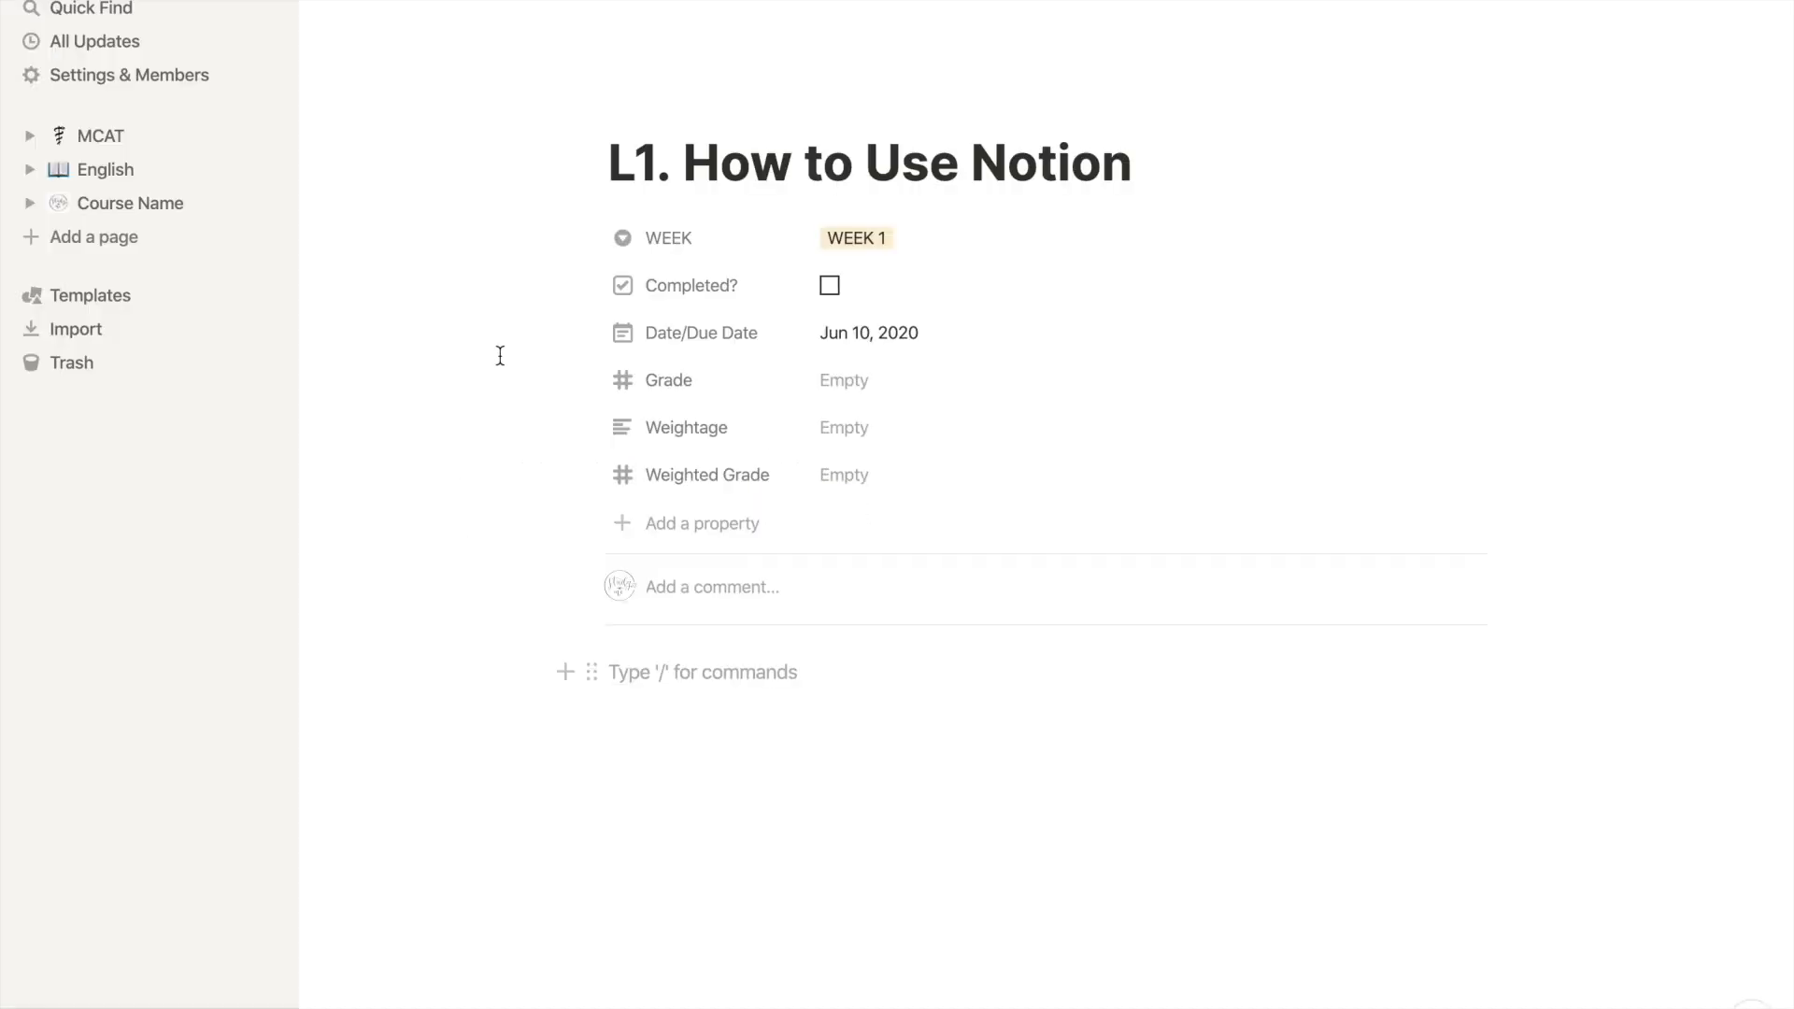
Add a 'Part A of Lec' Heading 1 with a divider and an H3 'subheading' beneath it.
text(/)
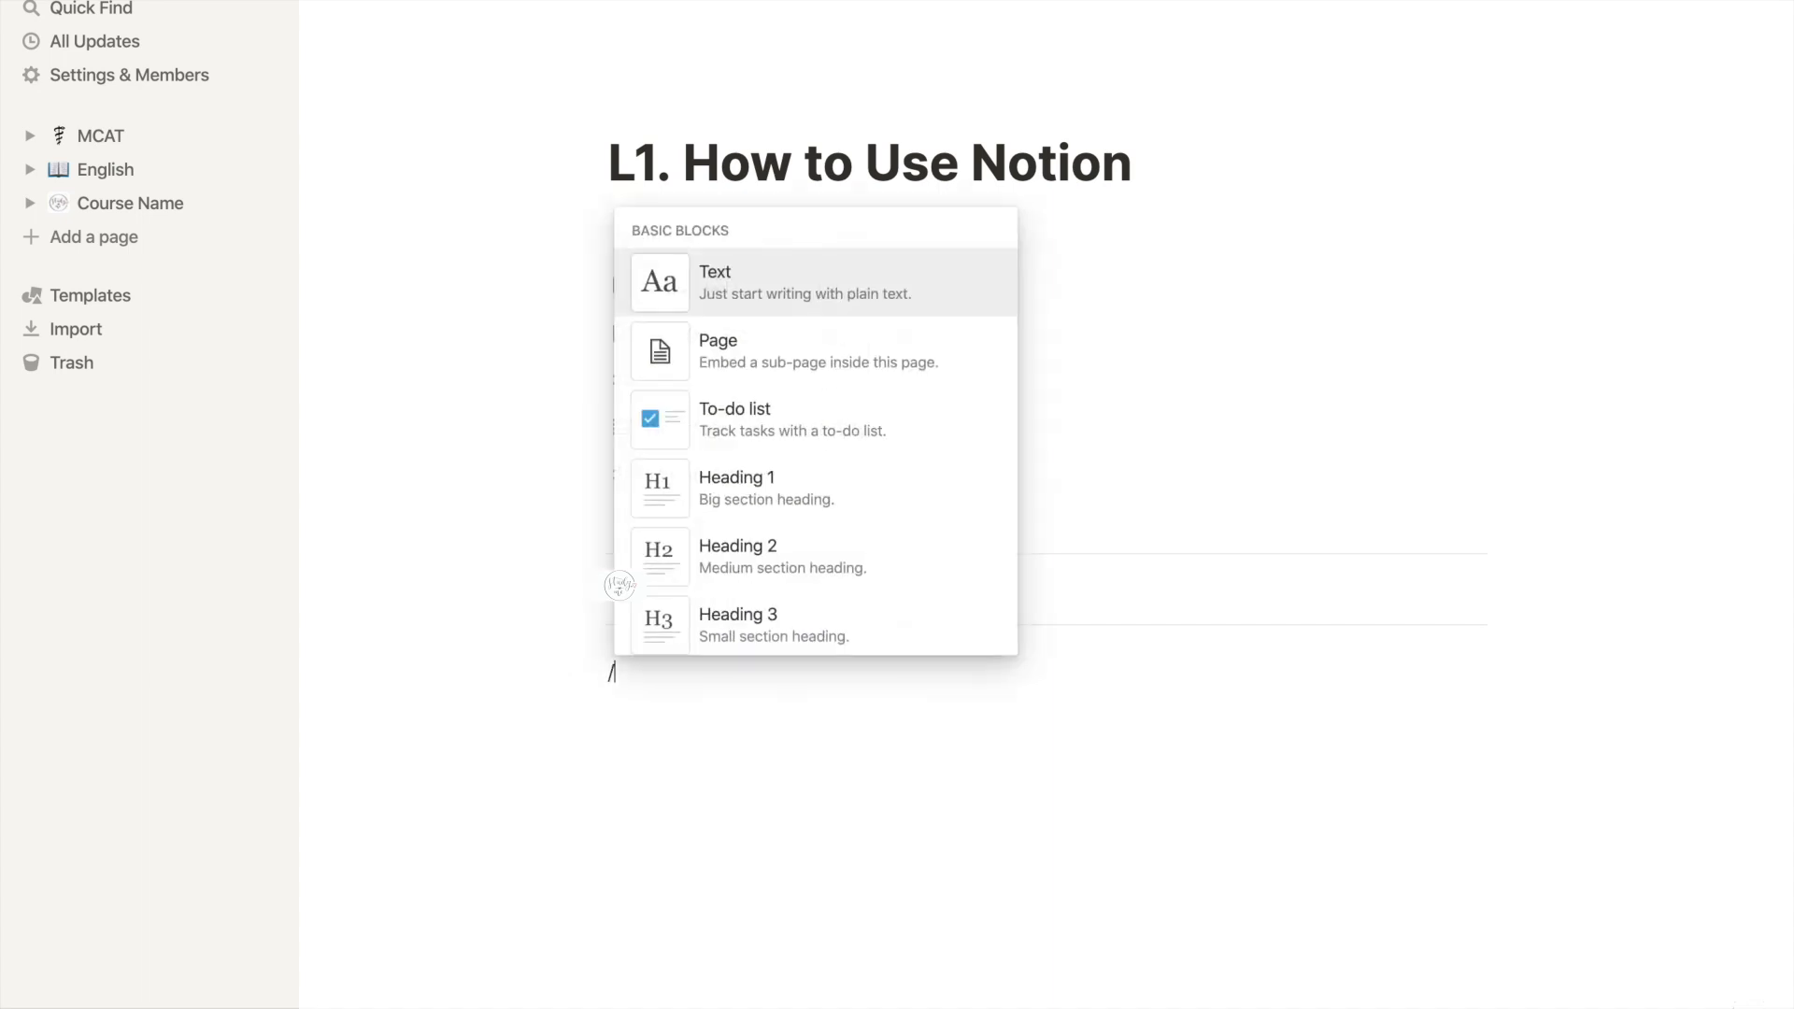
click(736, 490)
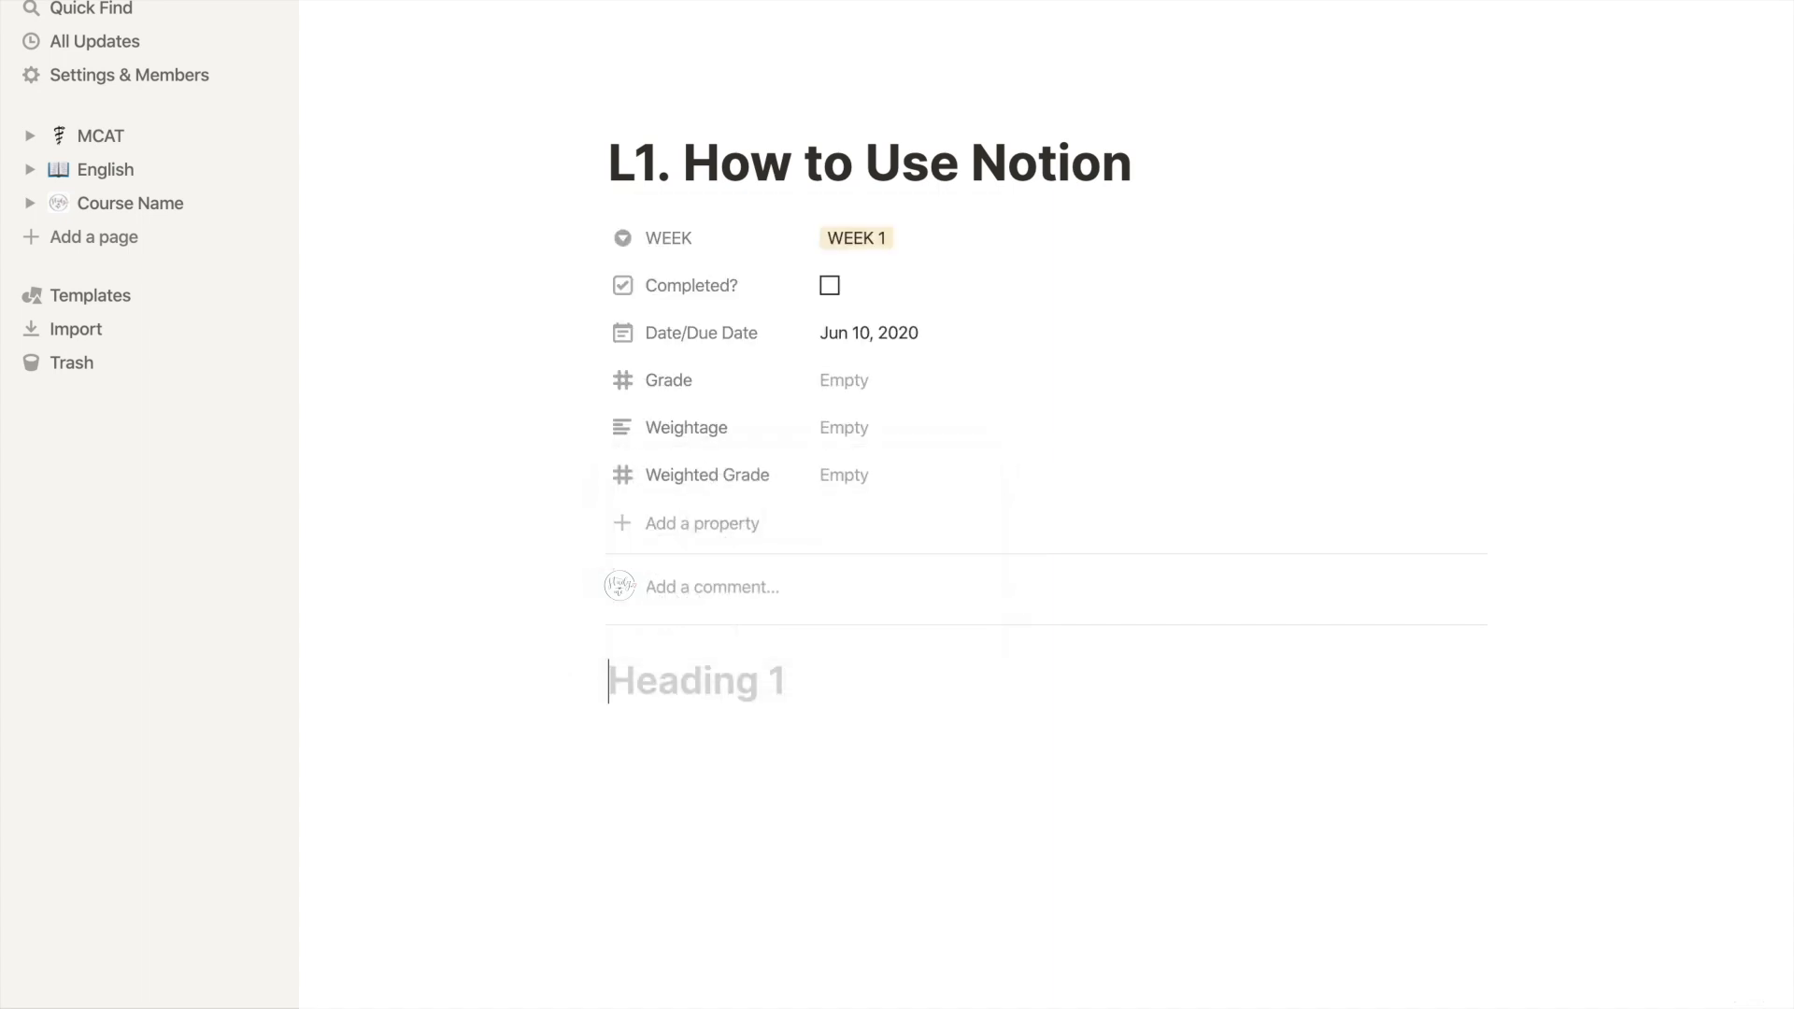
text(Part A of Lec)
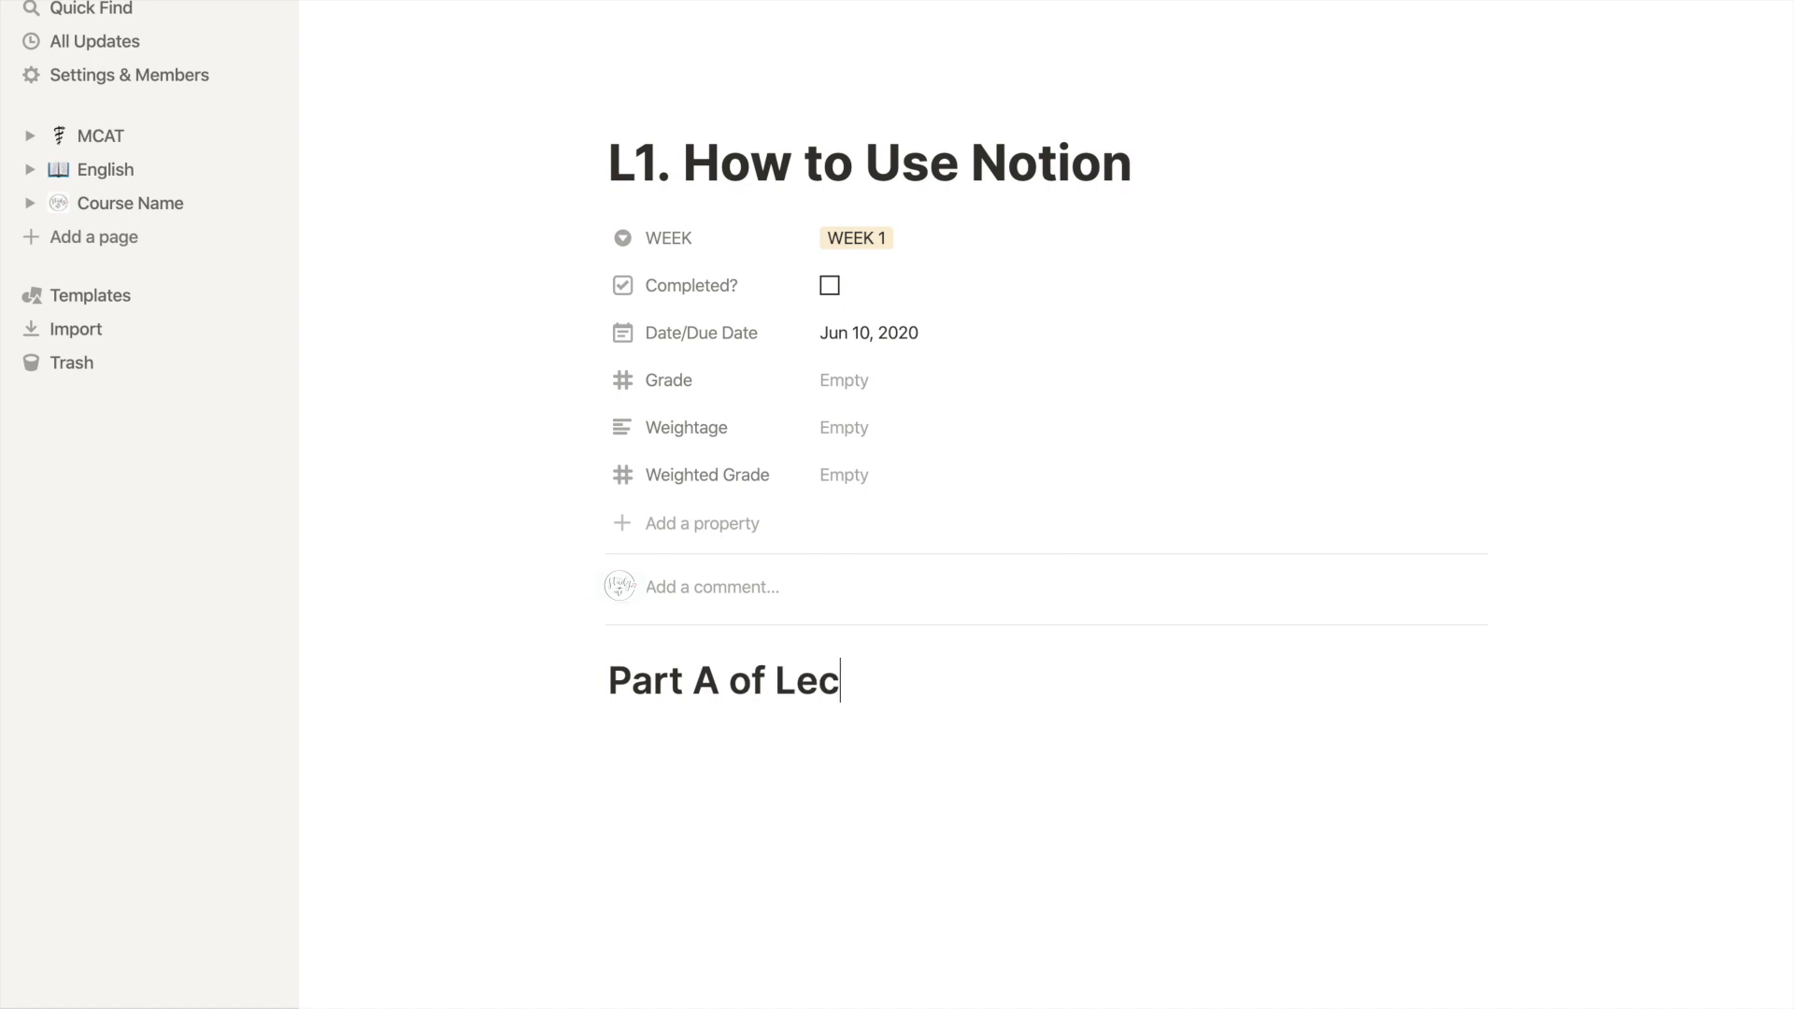
text(/)
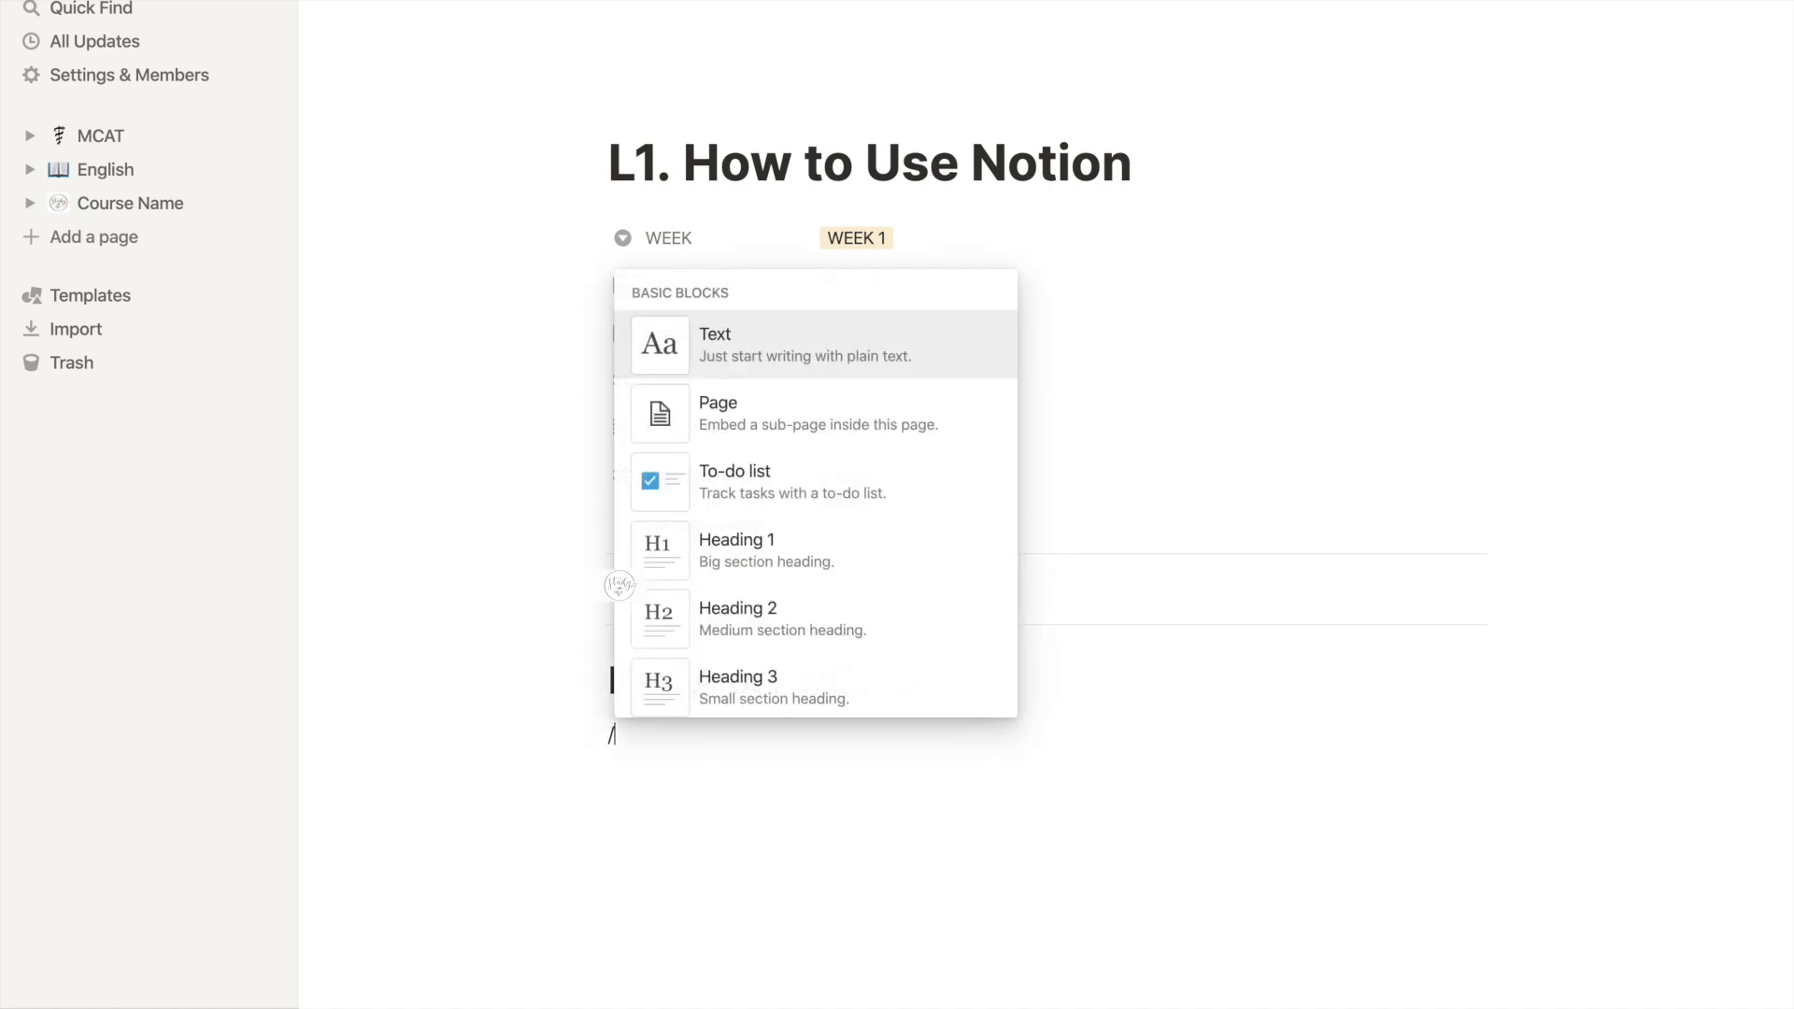
text(div)
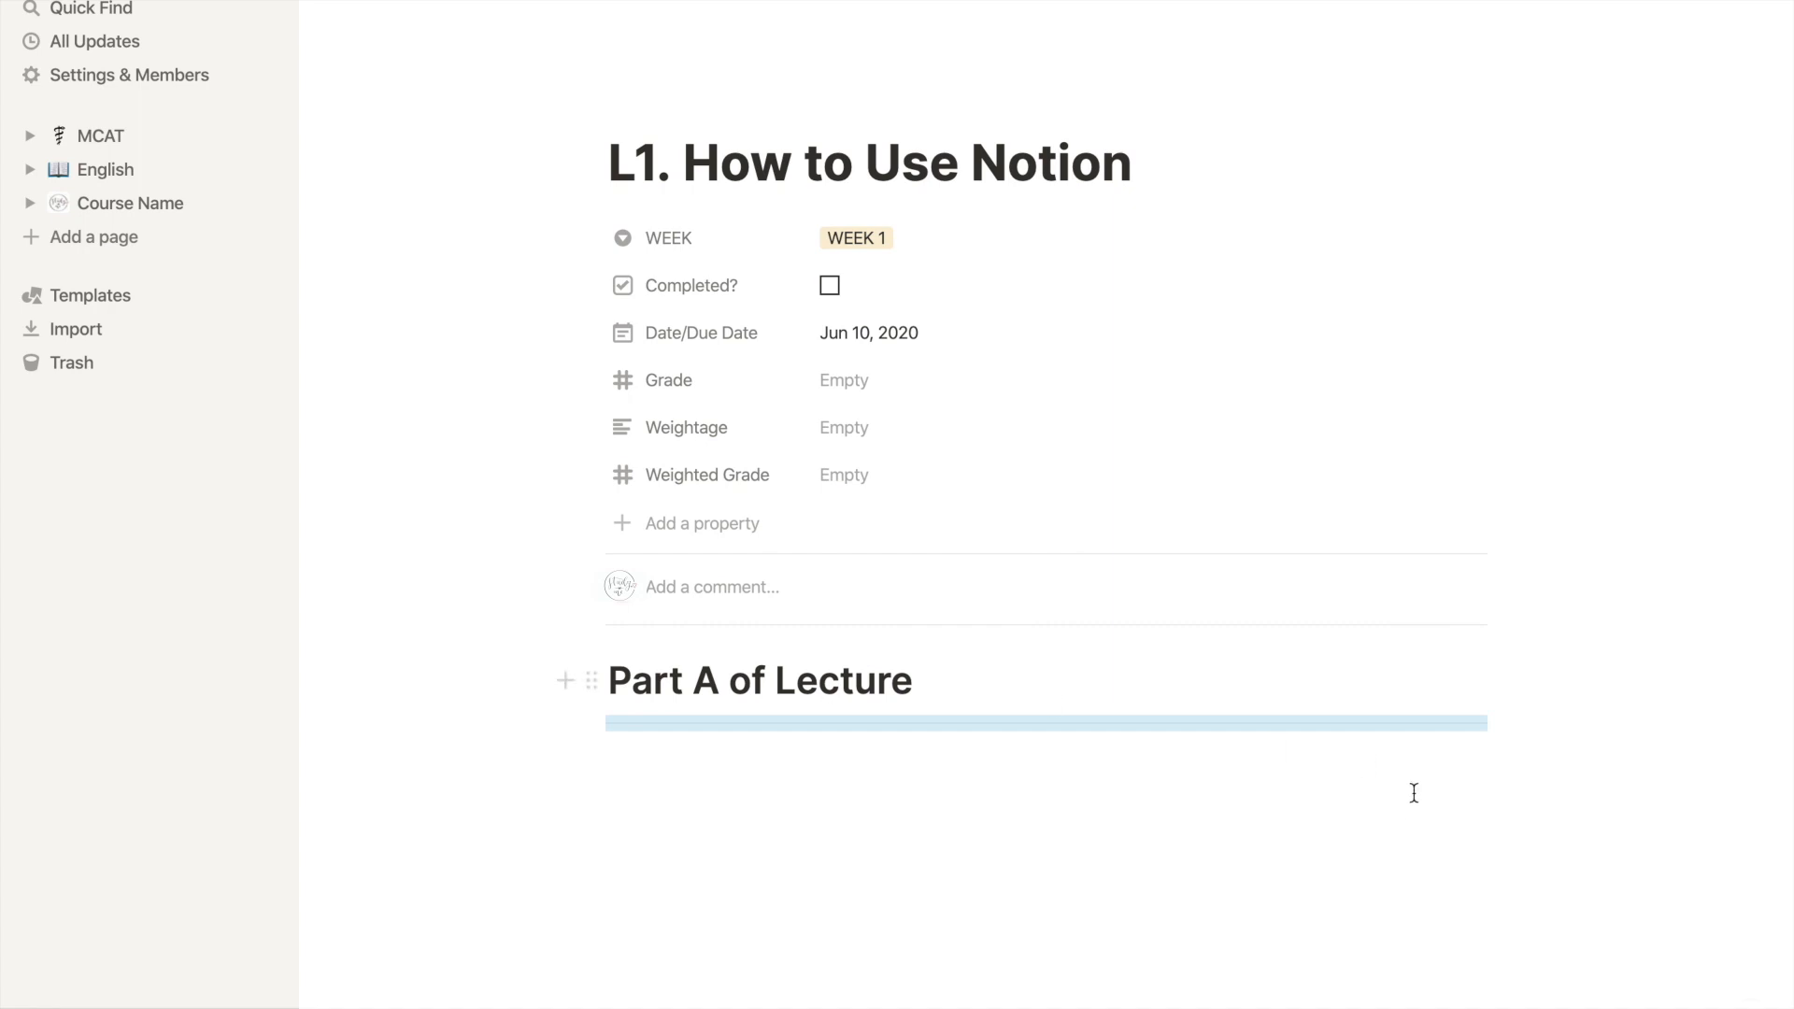
text(/)
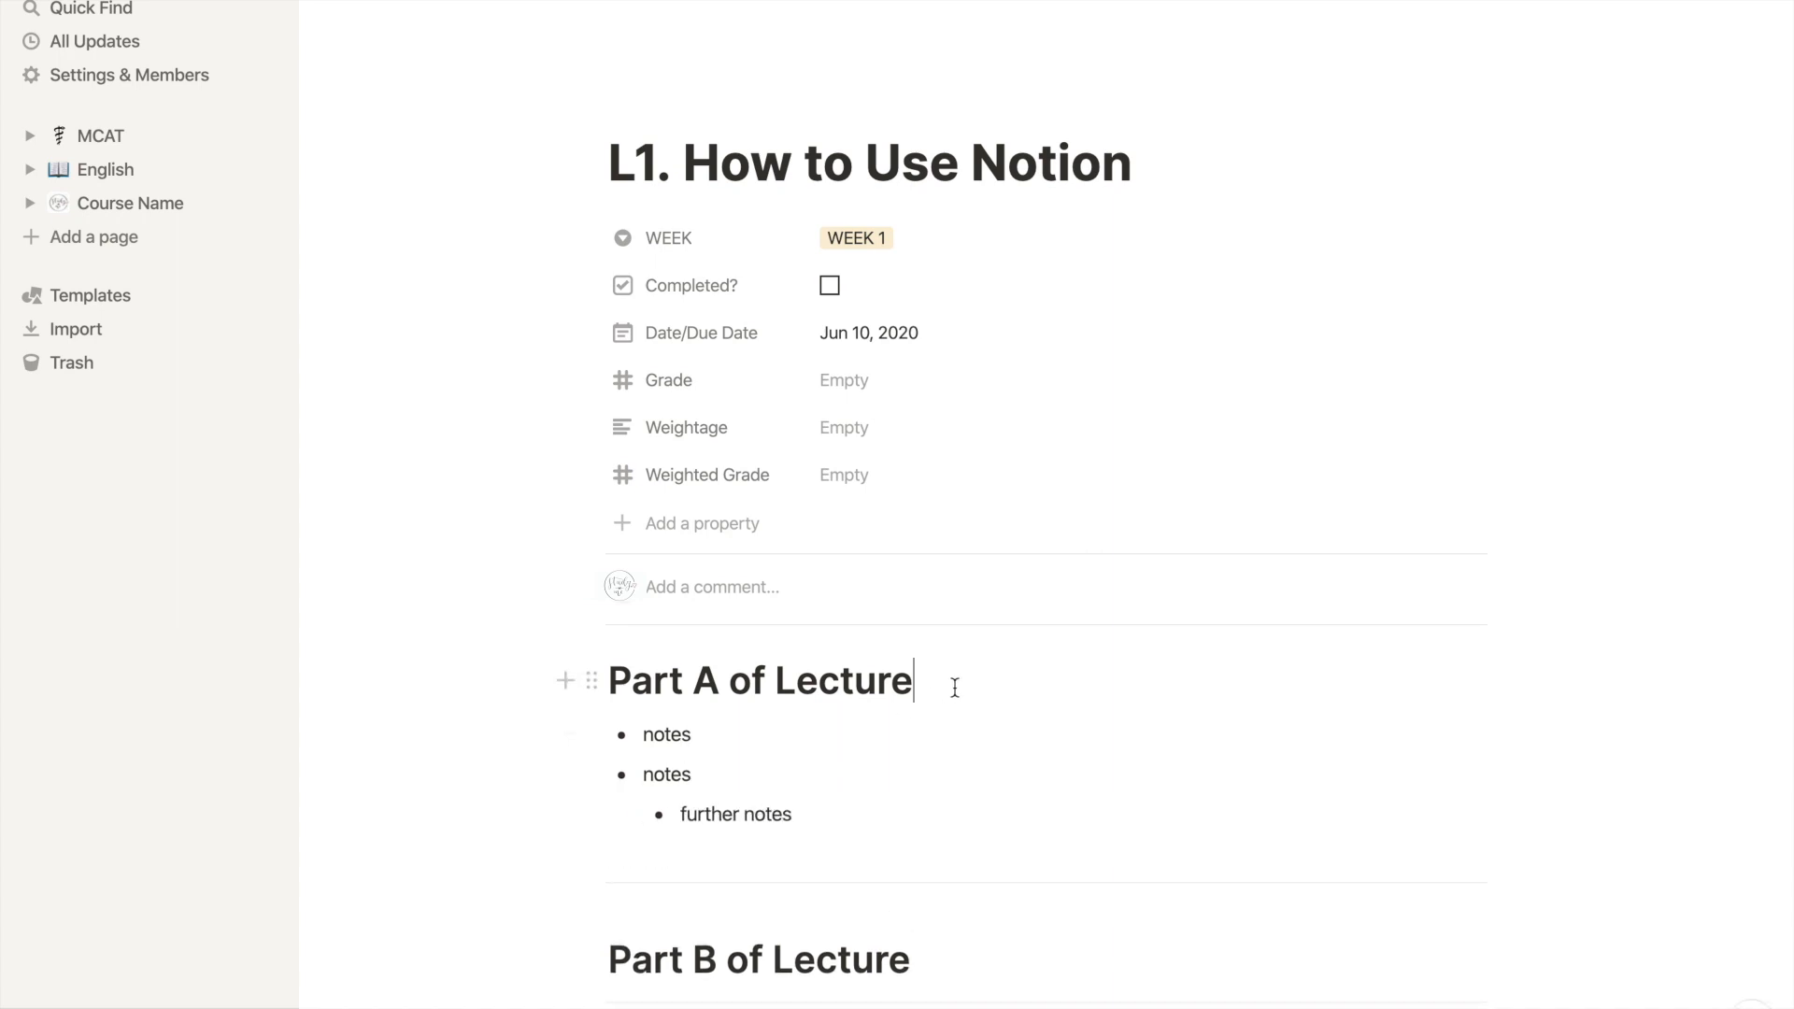
text(/h)
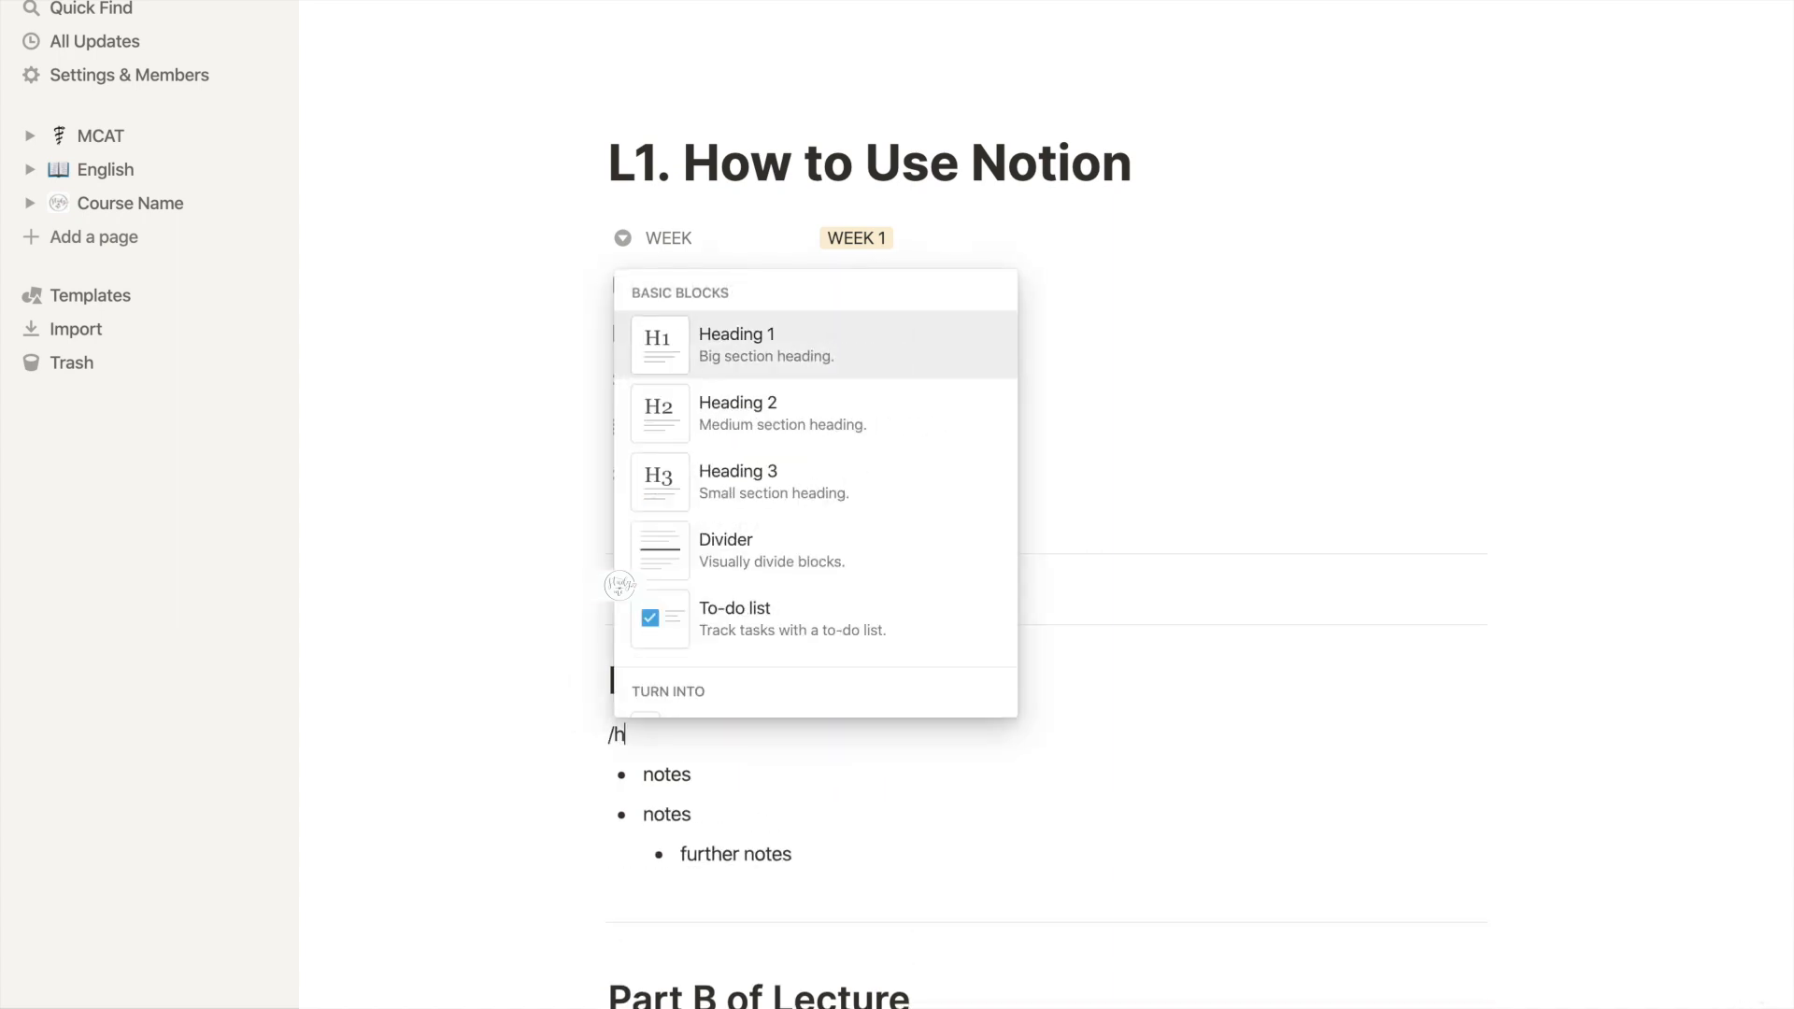
text(3)
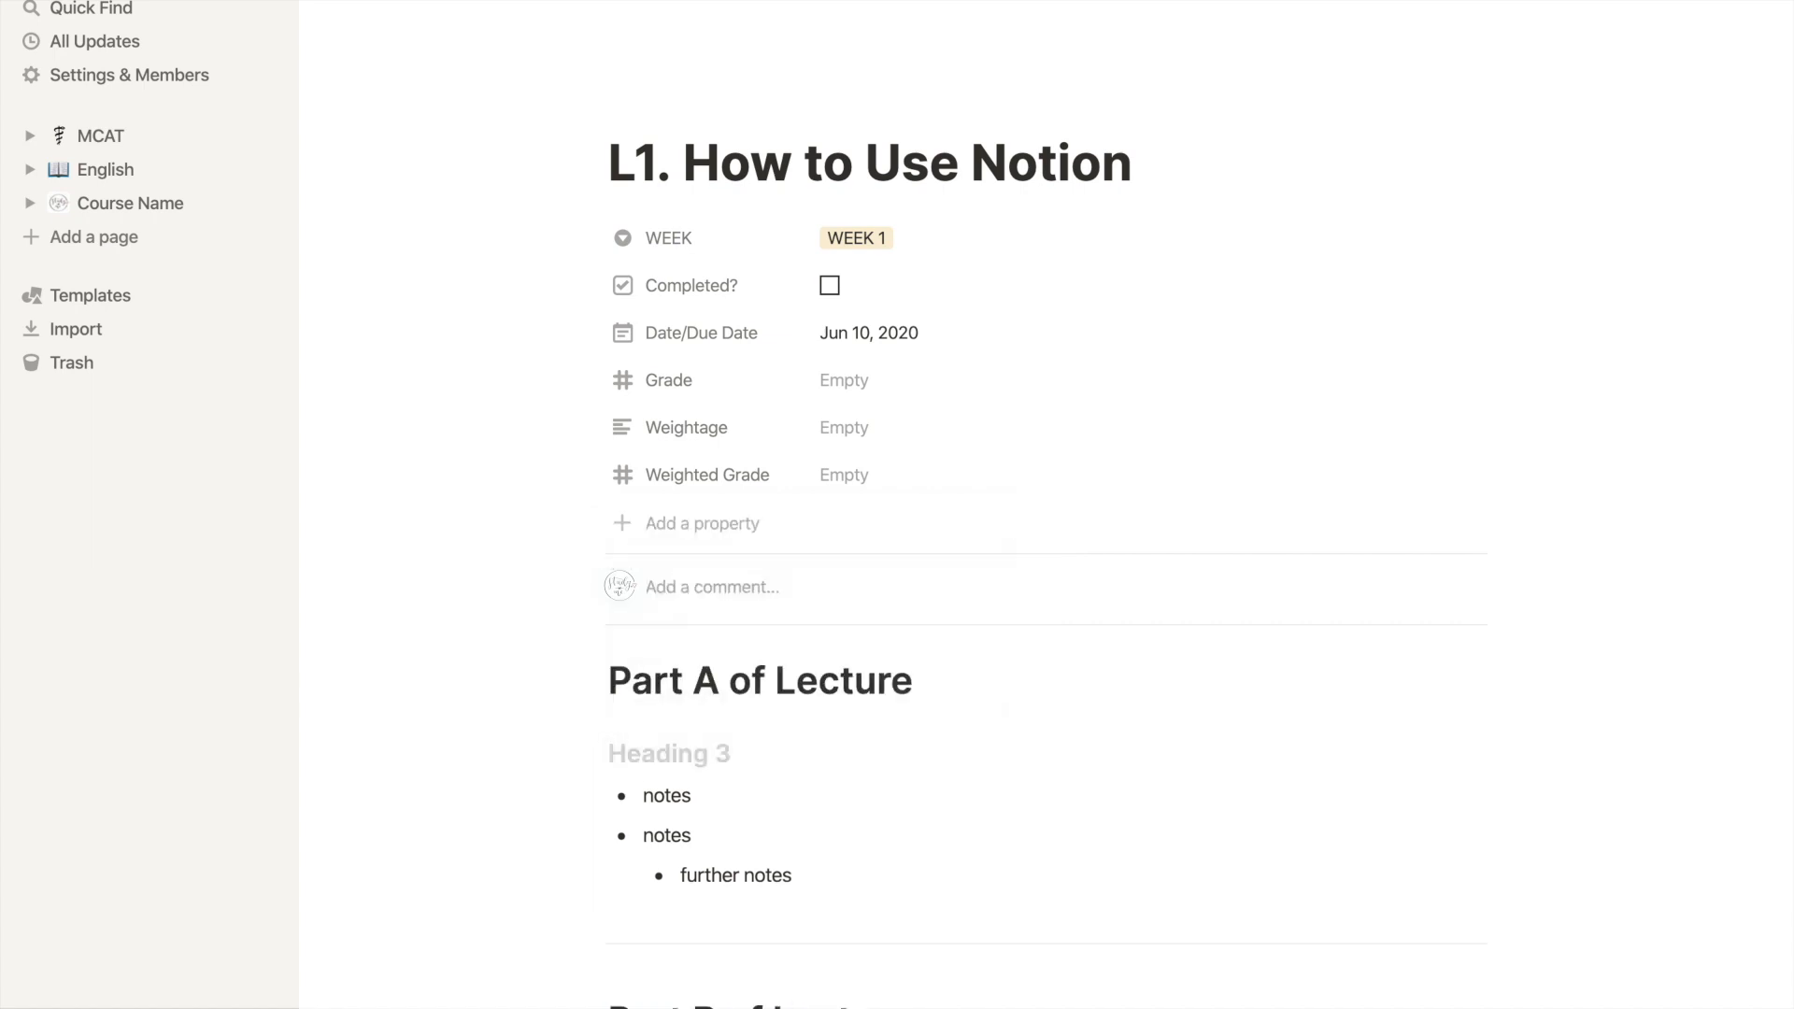
text(subheading 1)
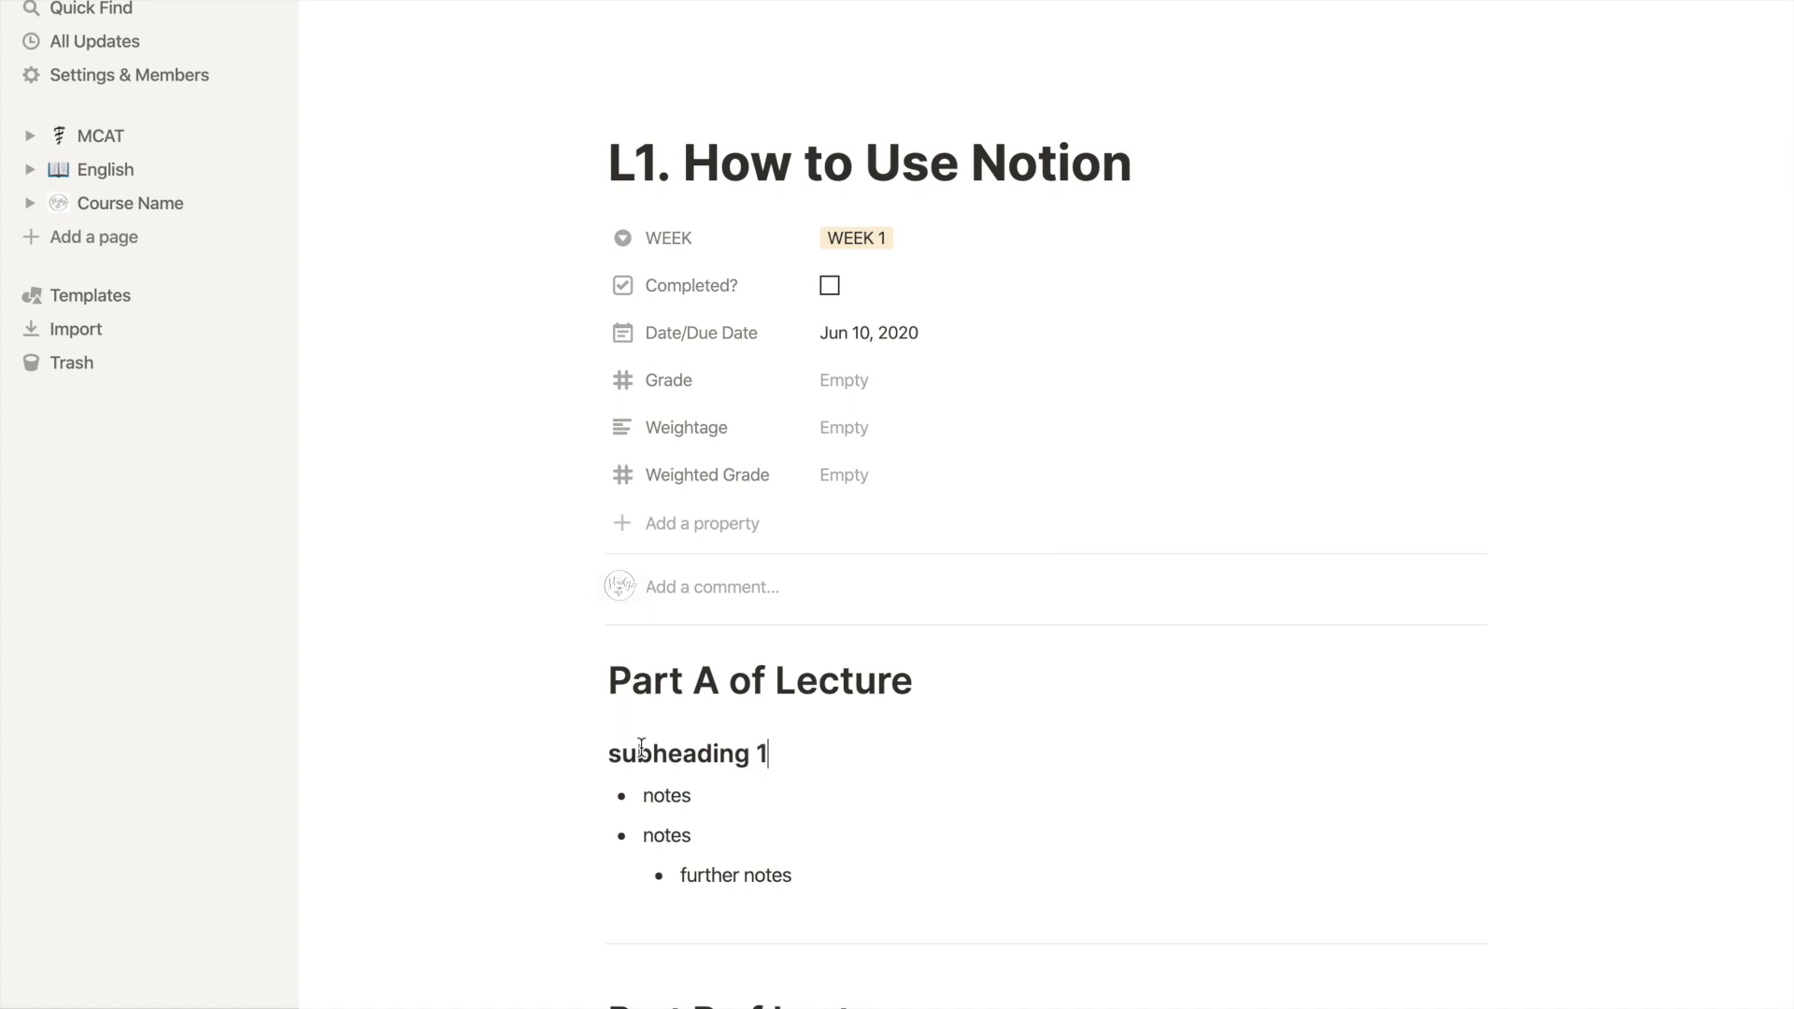
Insert a quote block and a starred callout under the bullet notes.
click(786, 874)
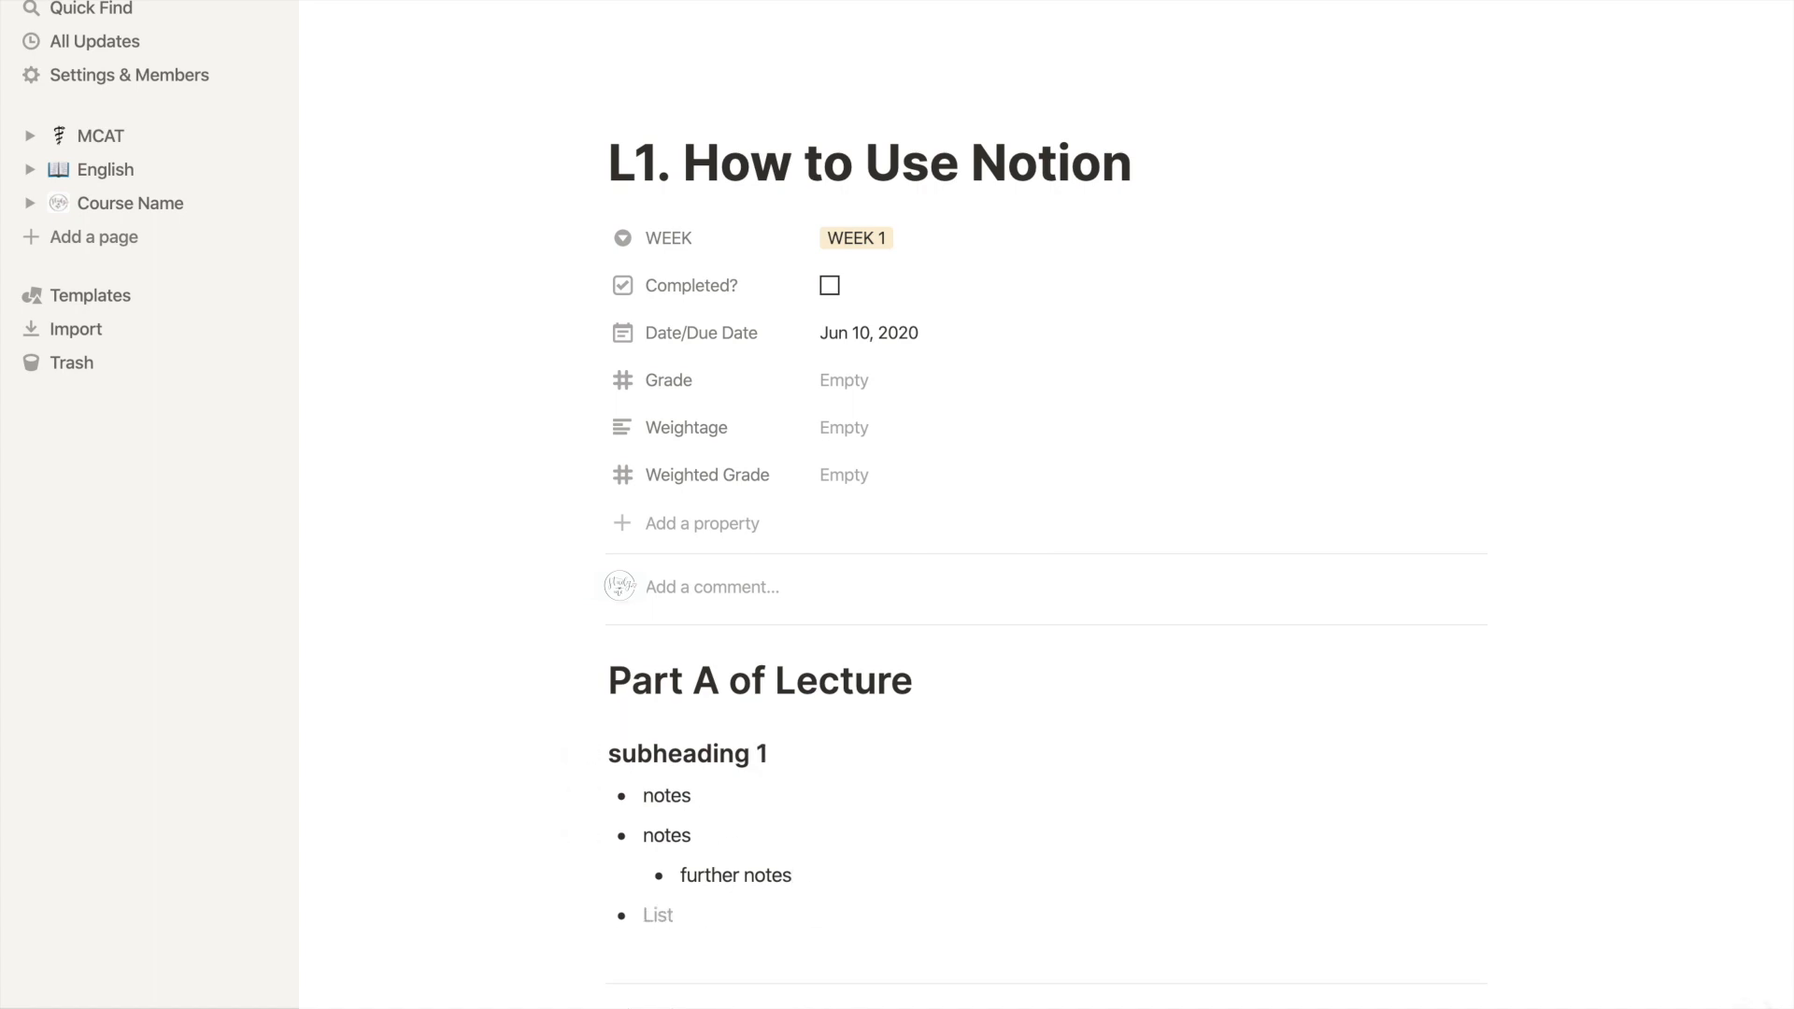
text(/q)
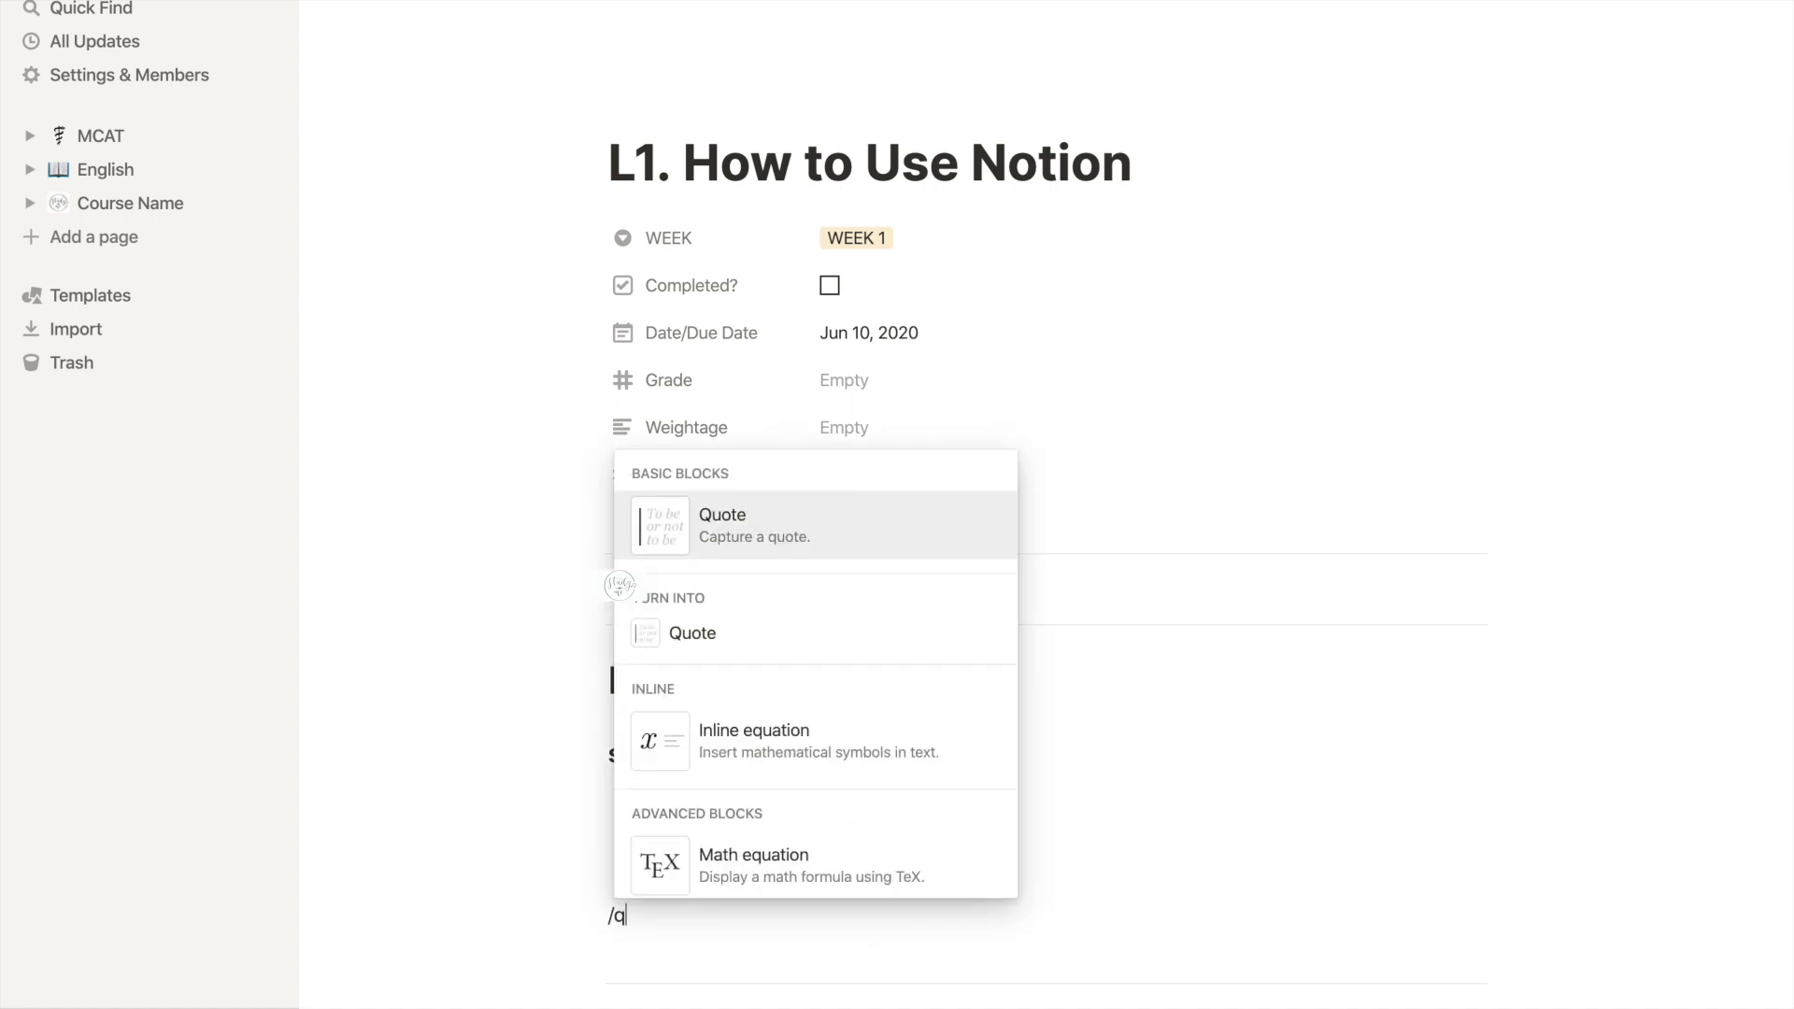
click(721, 525)
text("insert an important quote from a reading or from the textbook!)
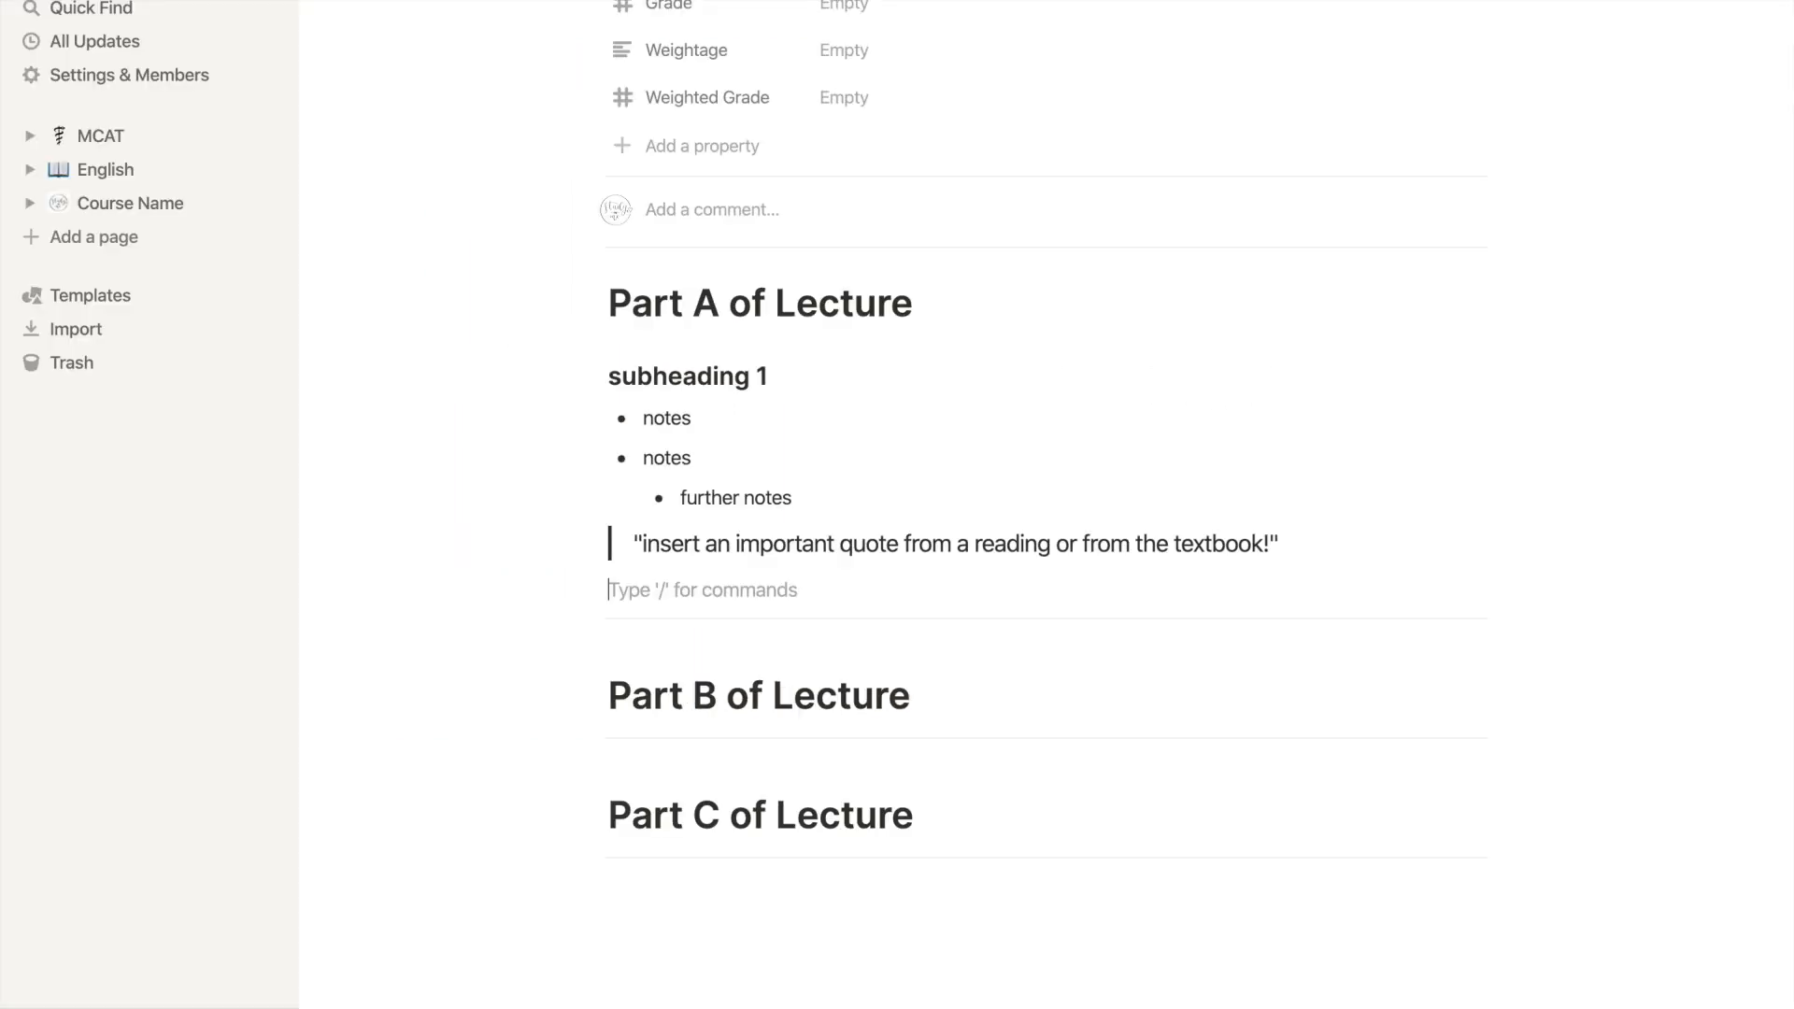
text(/c)
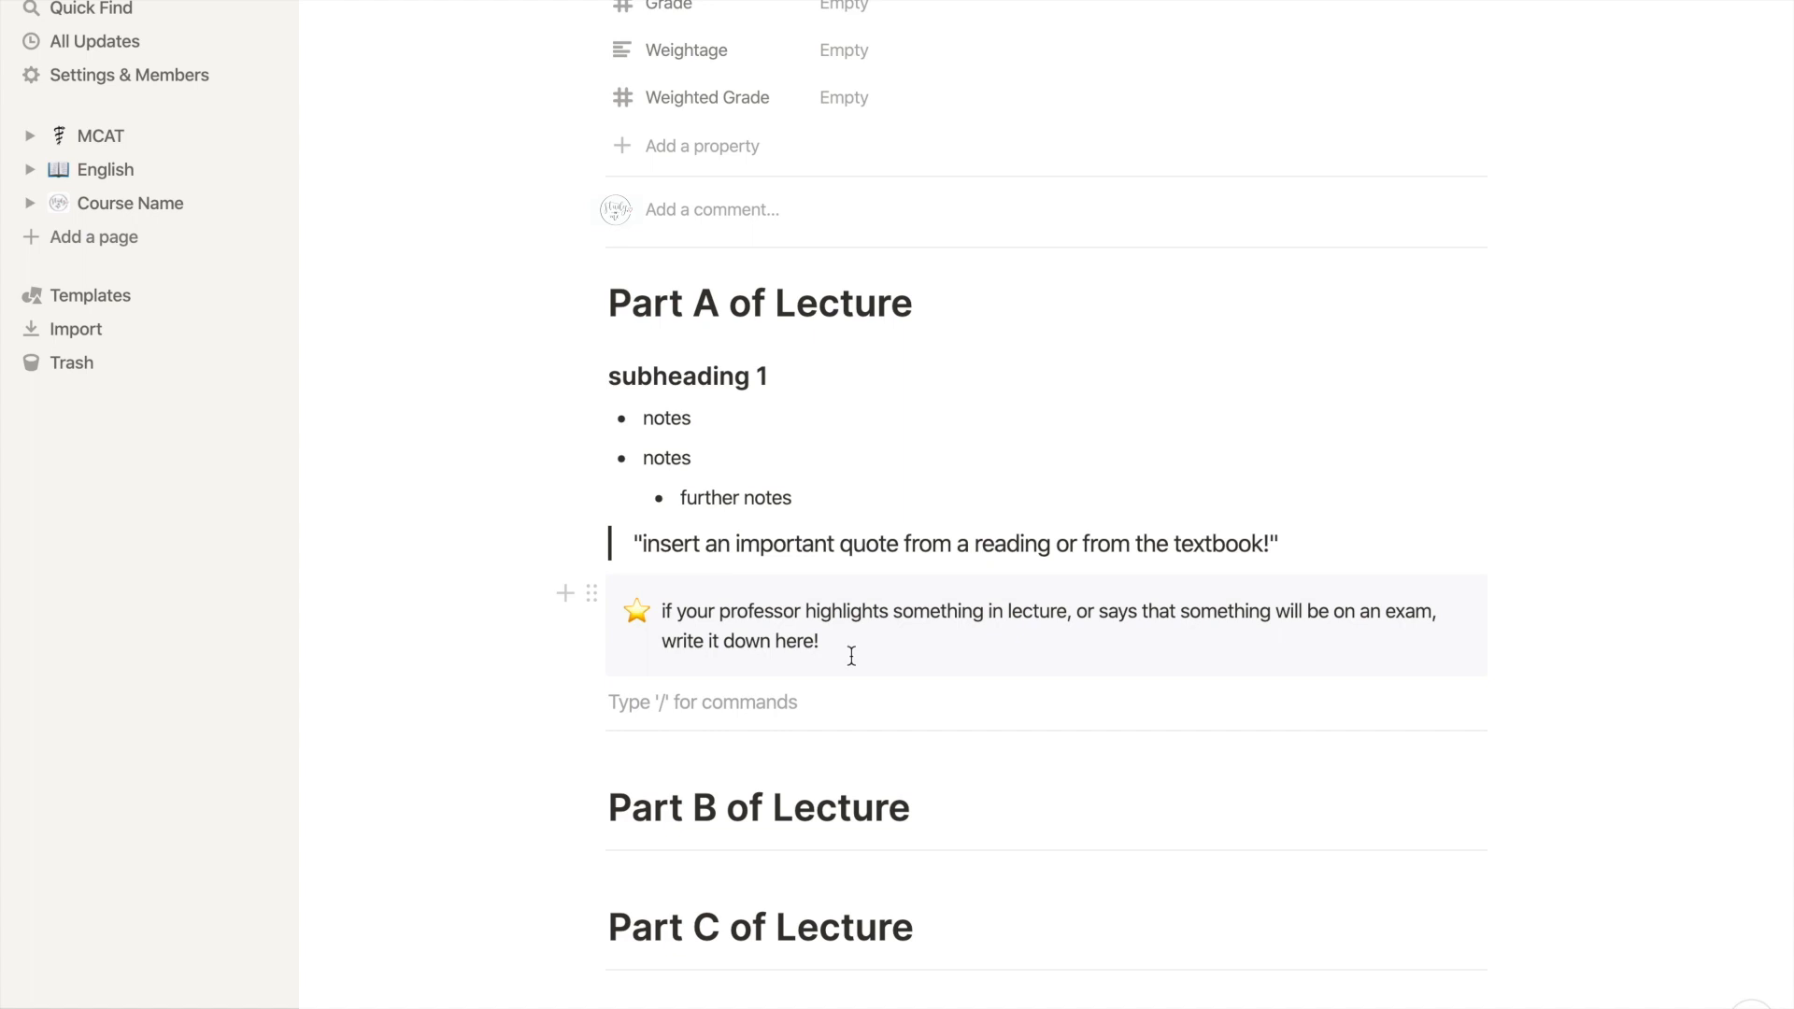
Add a toggle 'write your main point here.' with a nested 'write your answer points underneath' bullet.
text(/)
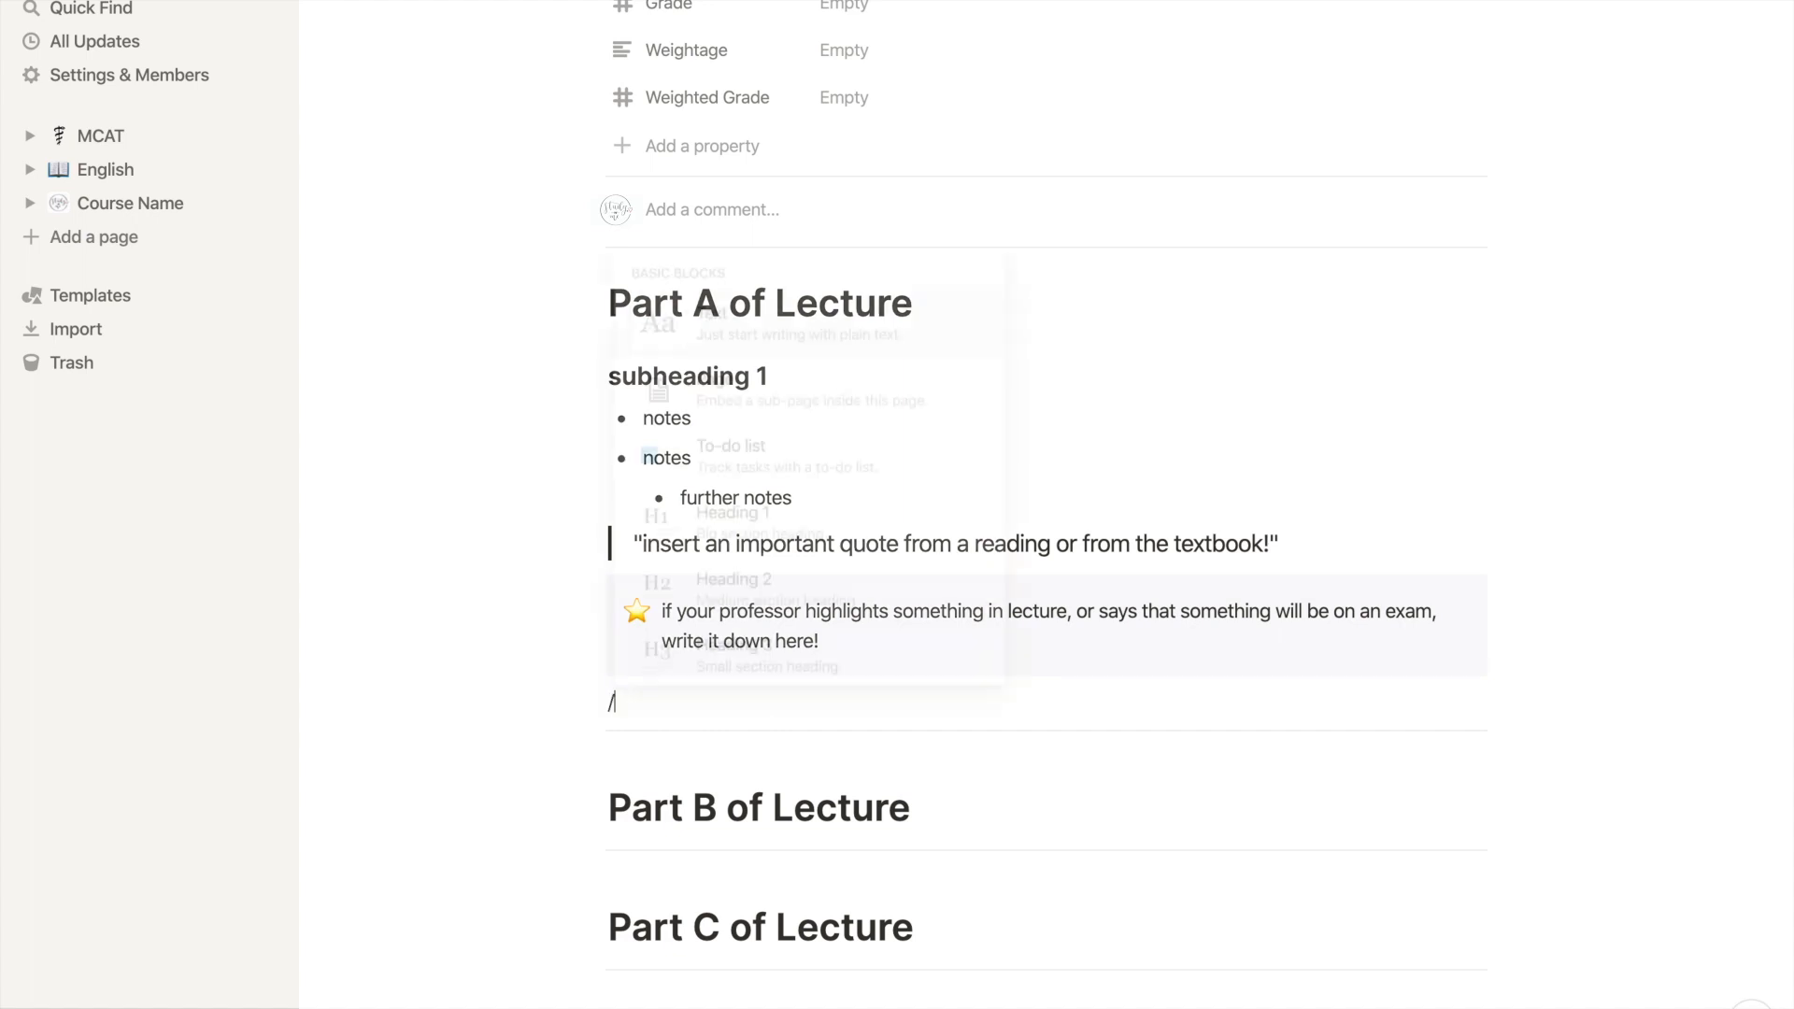
text(tog)
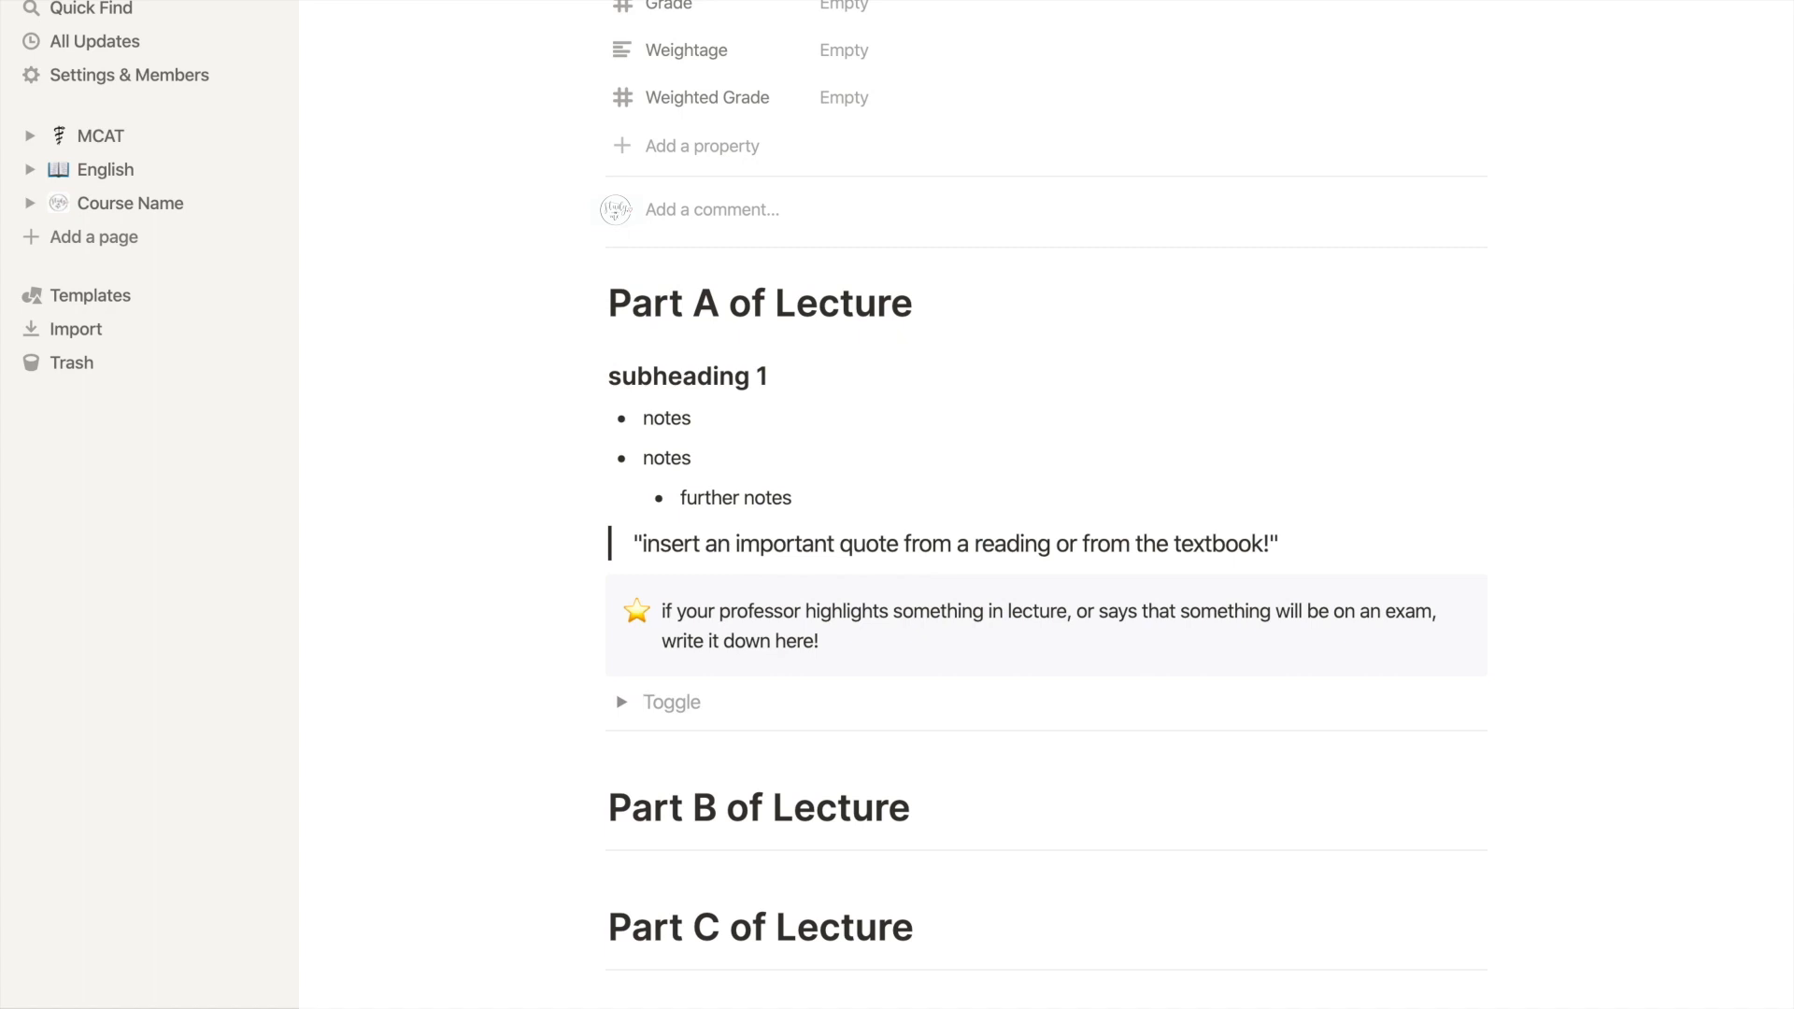
text(write your m)
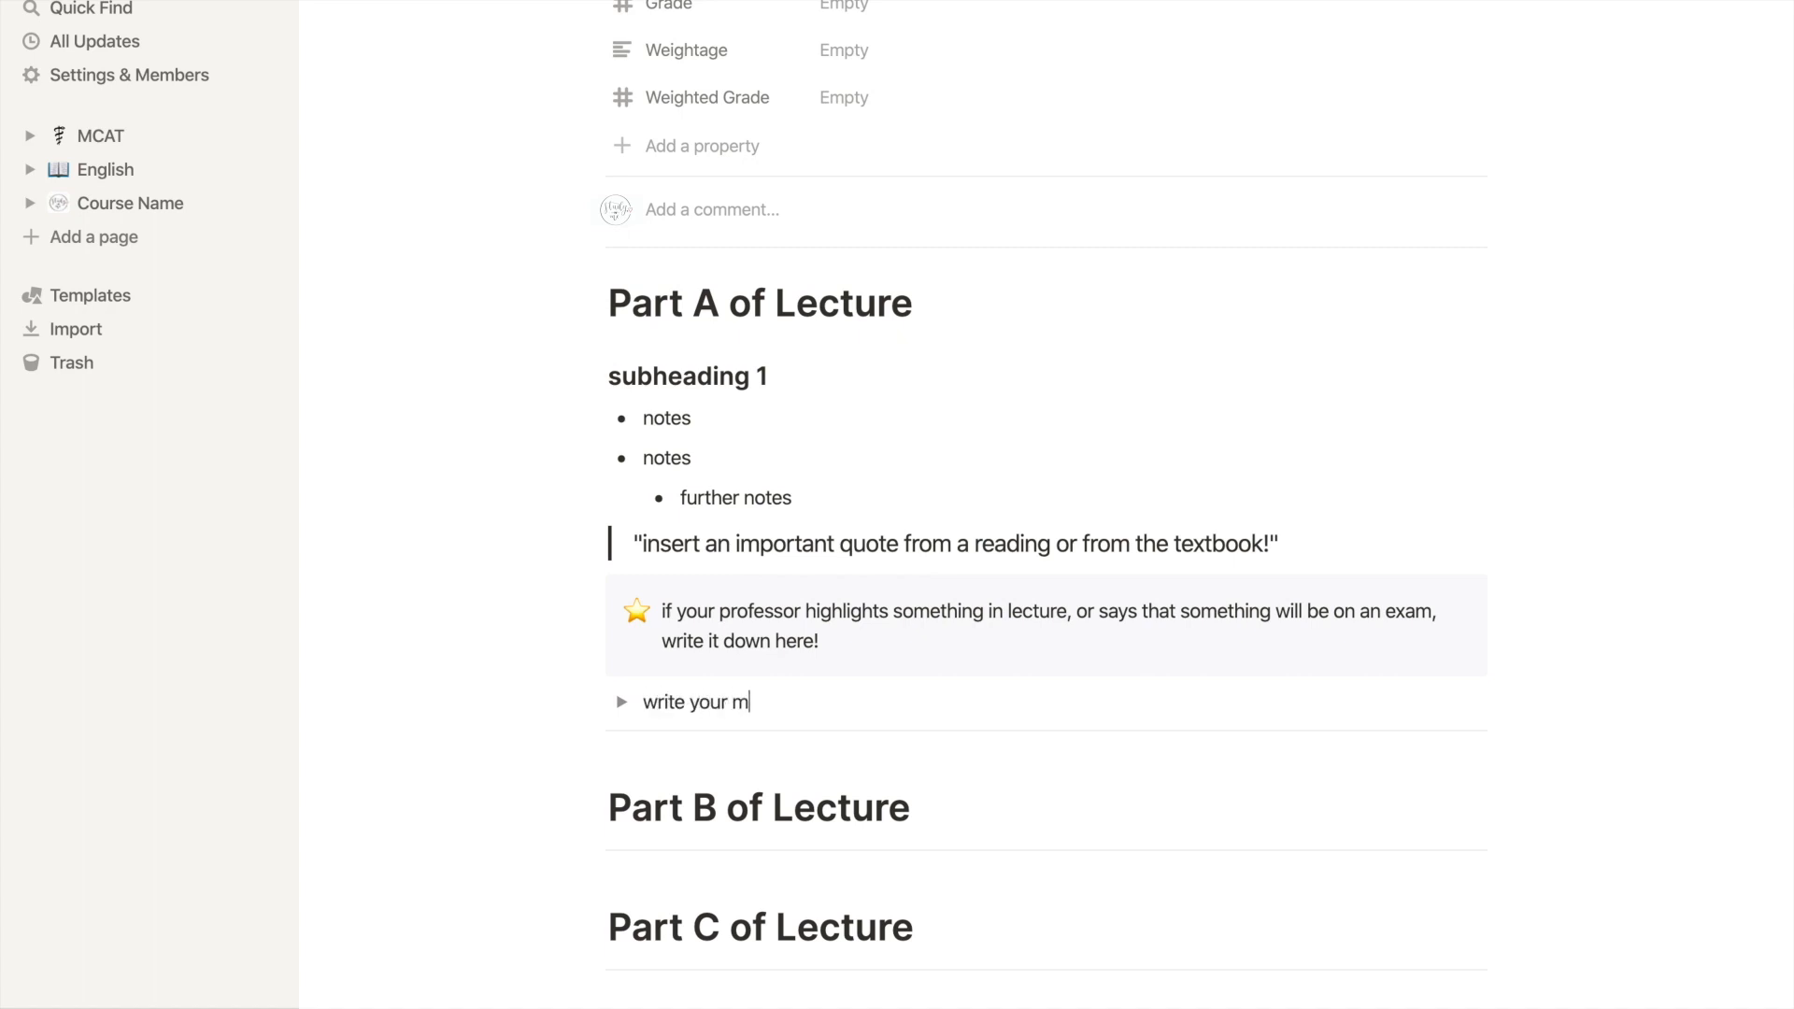
text(ain point)
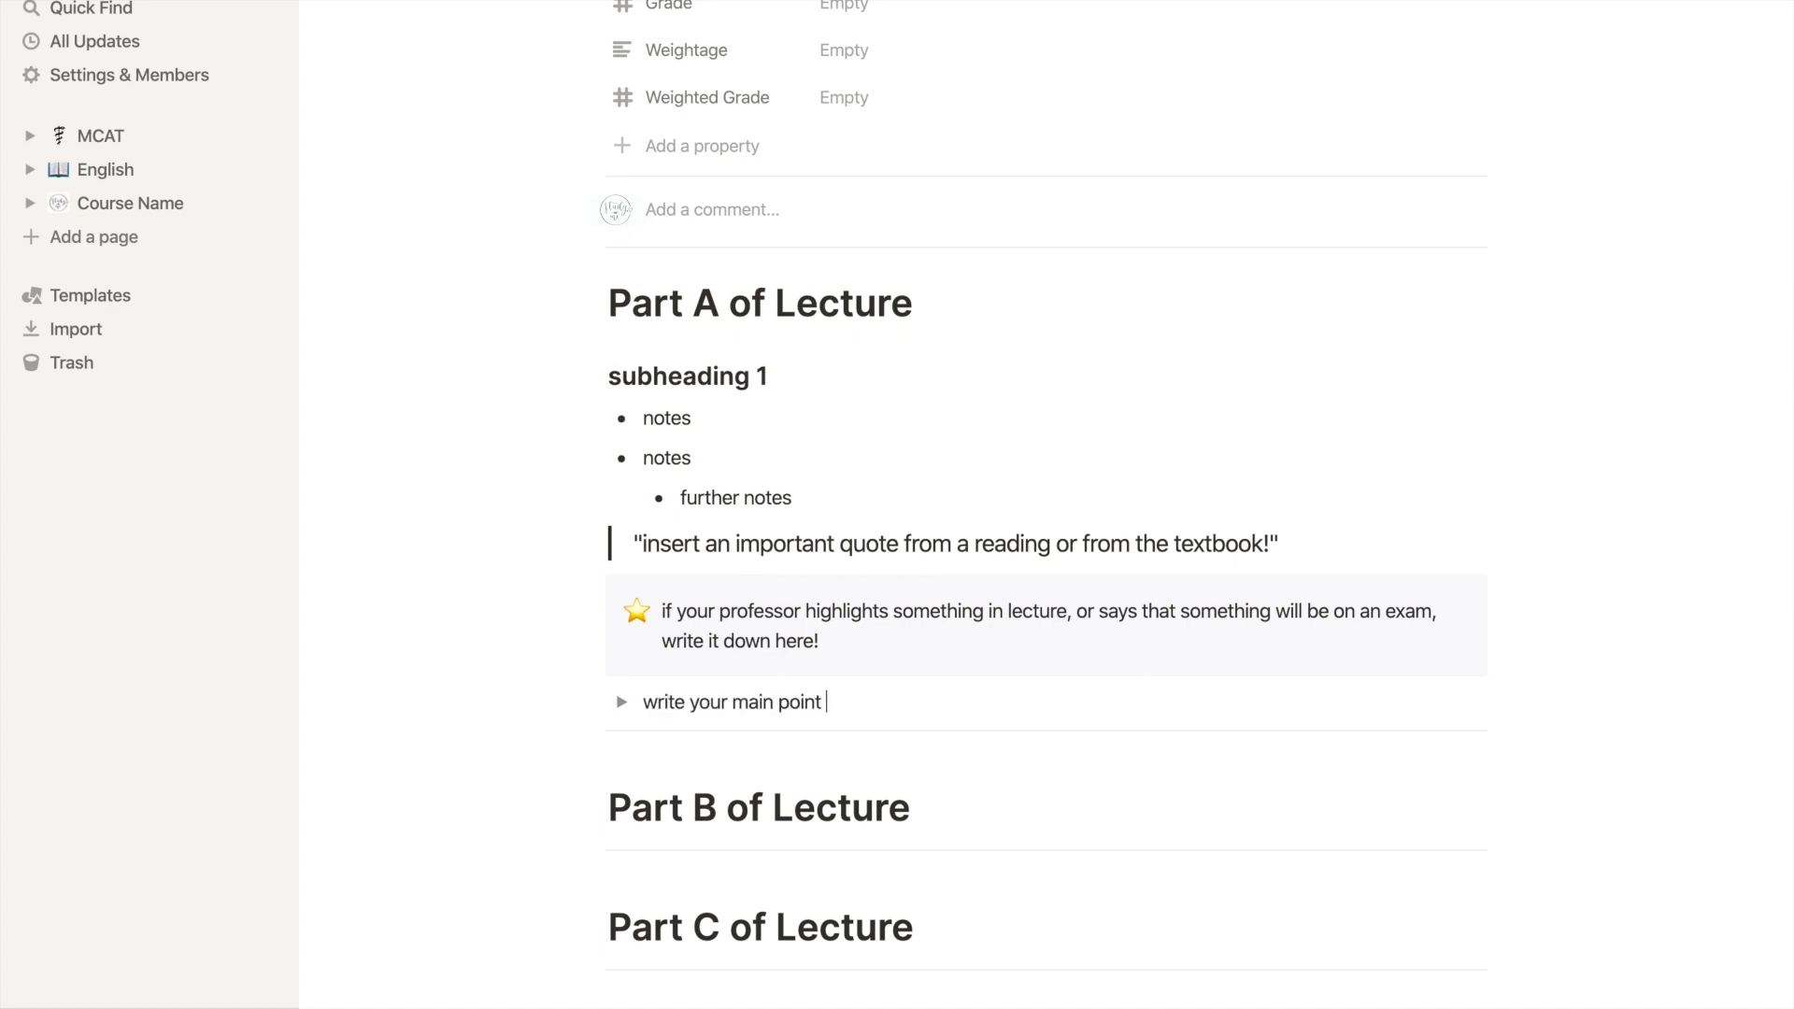
text(here.)
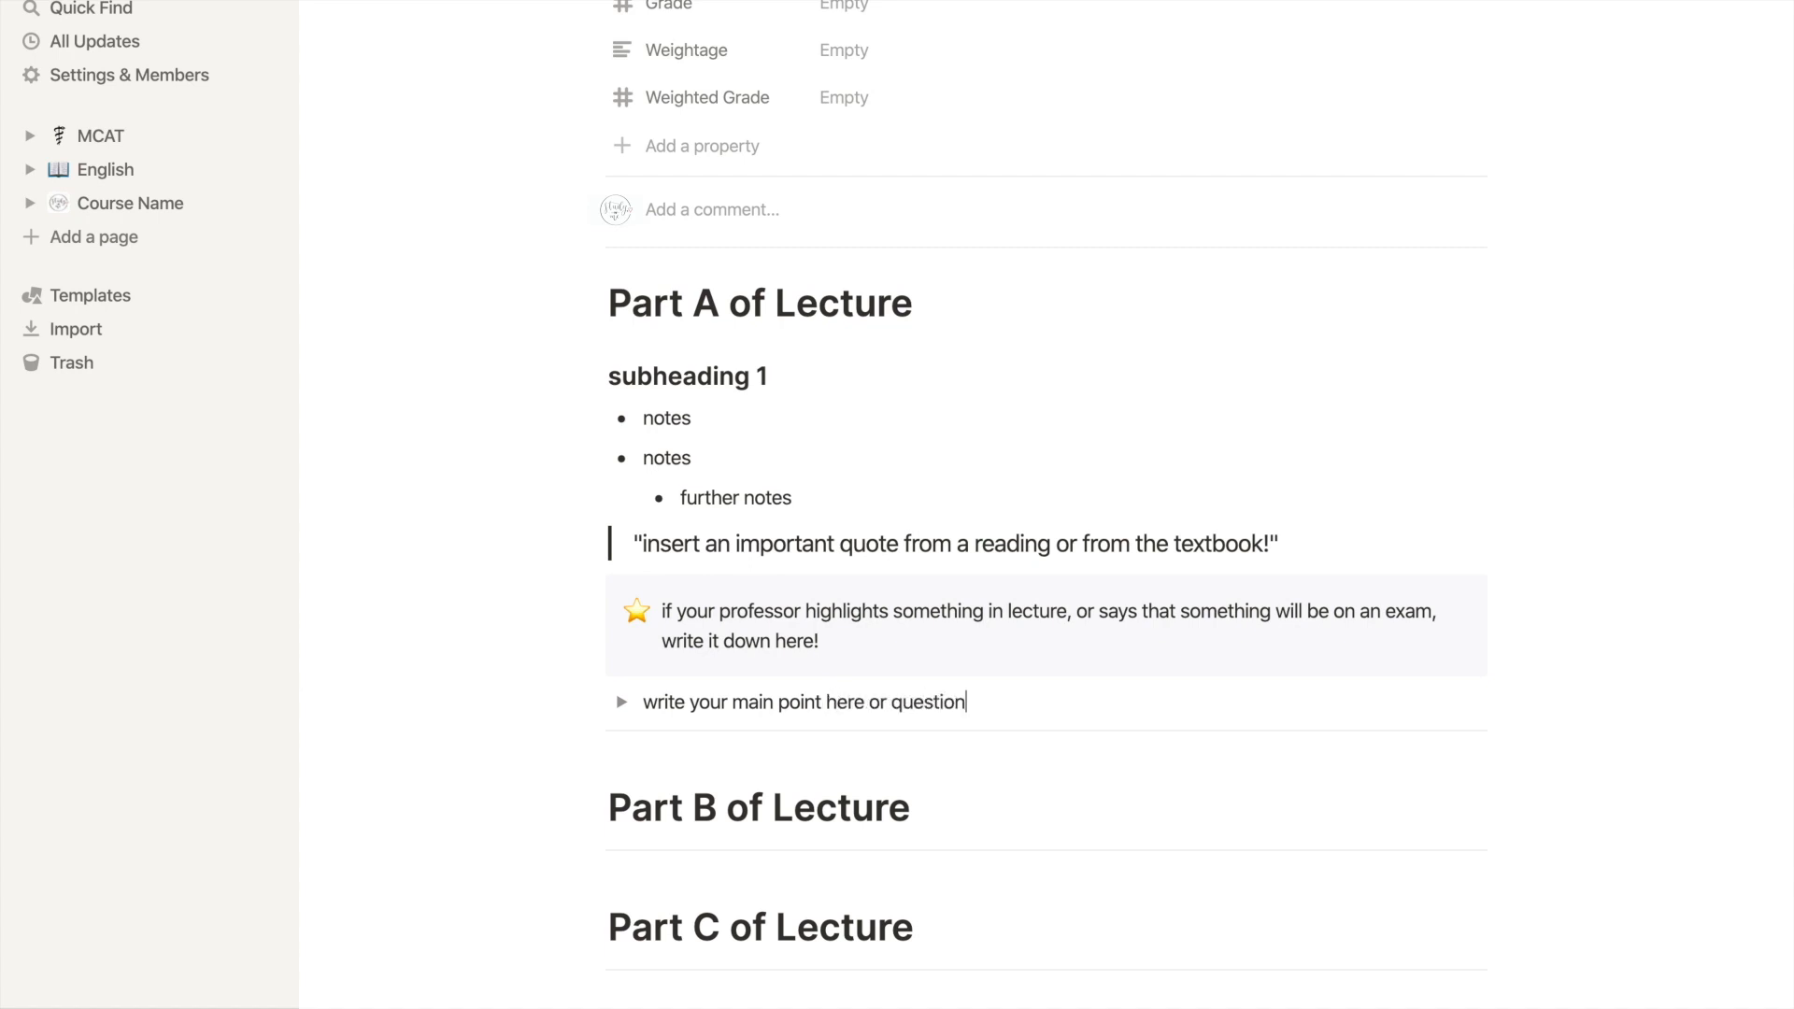
click(620, 703)
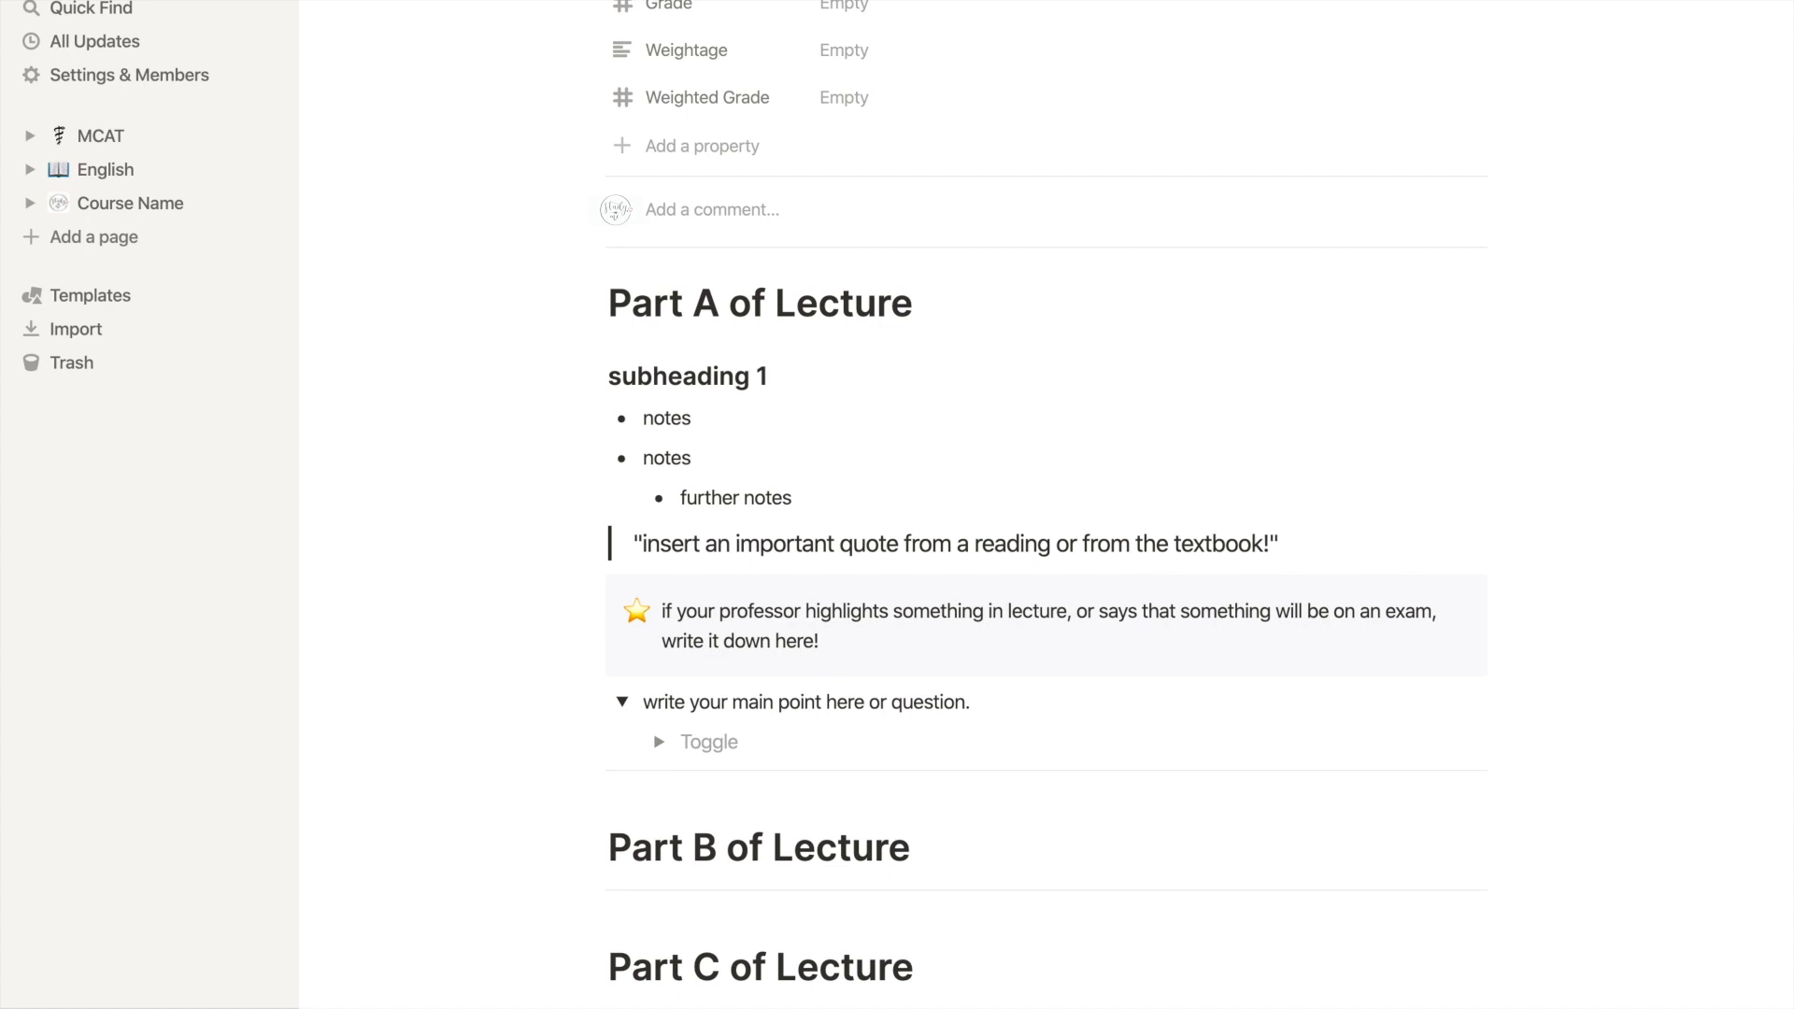
text(*)
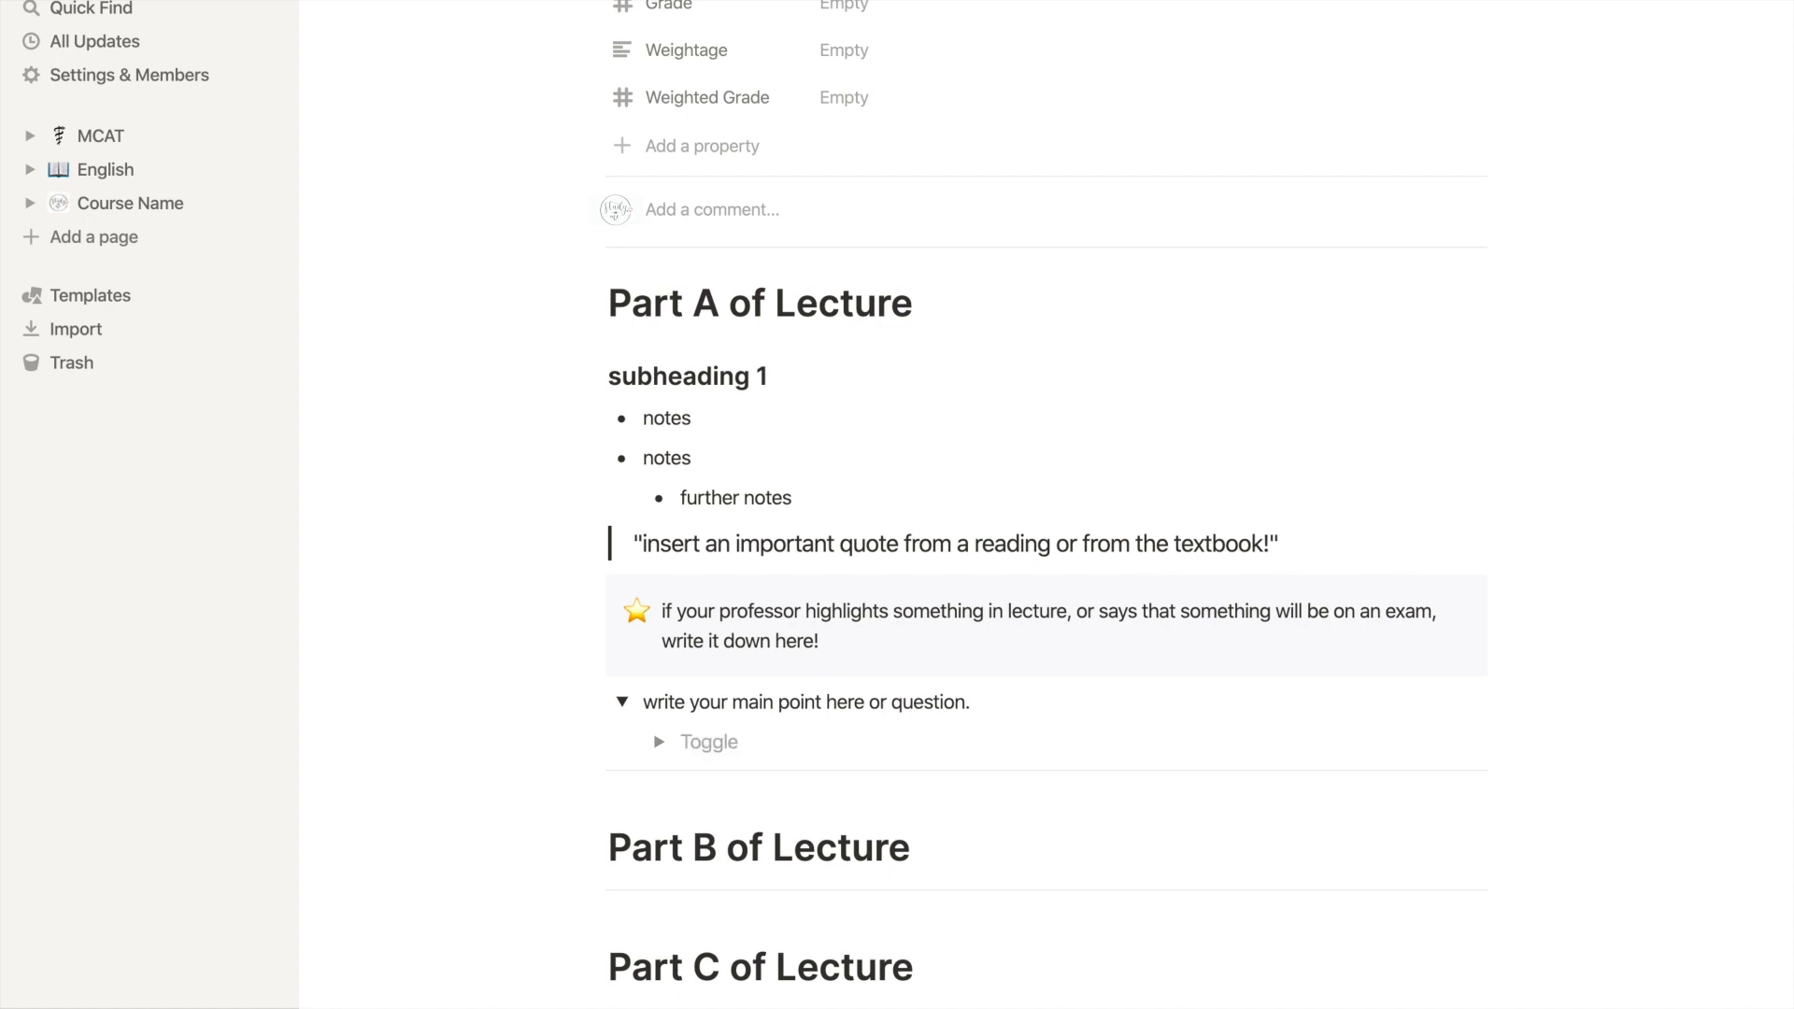
text(write y)
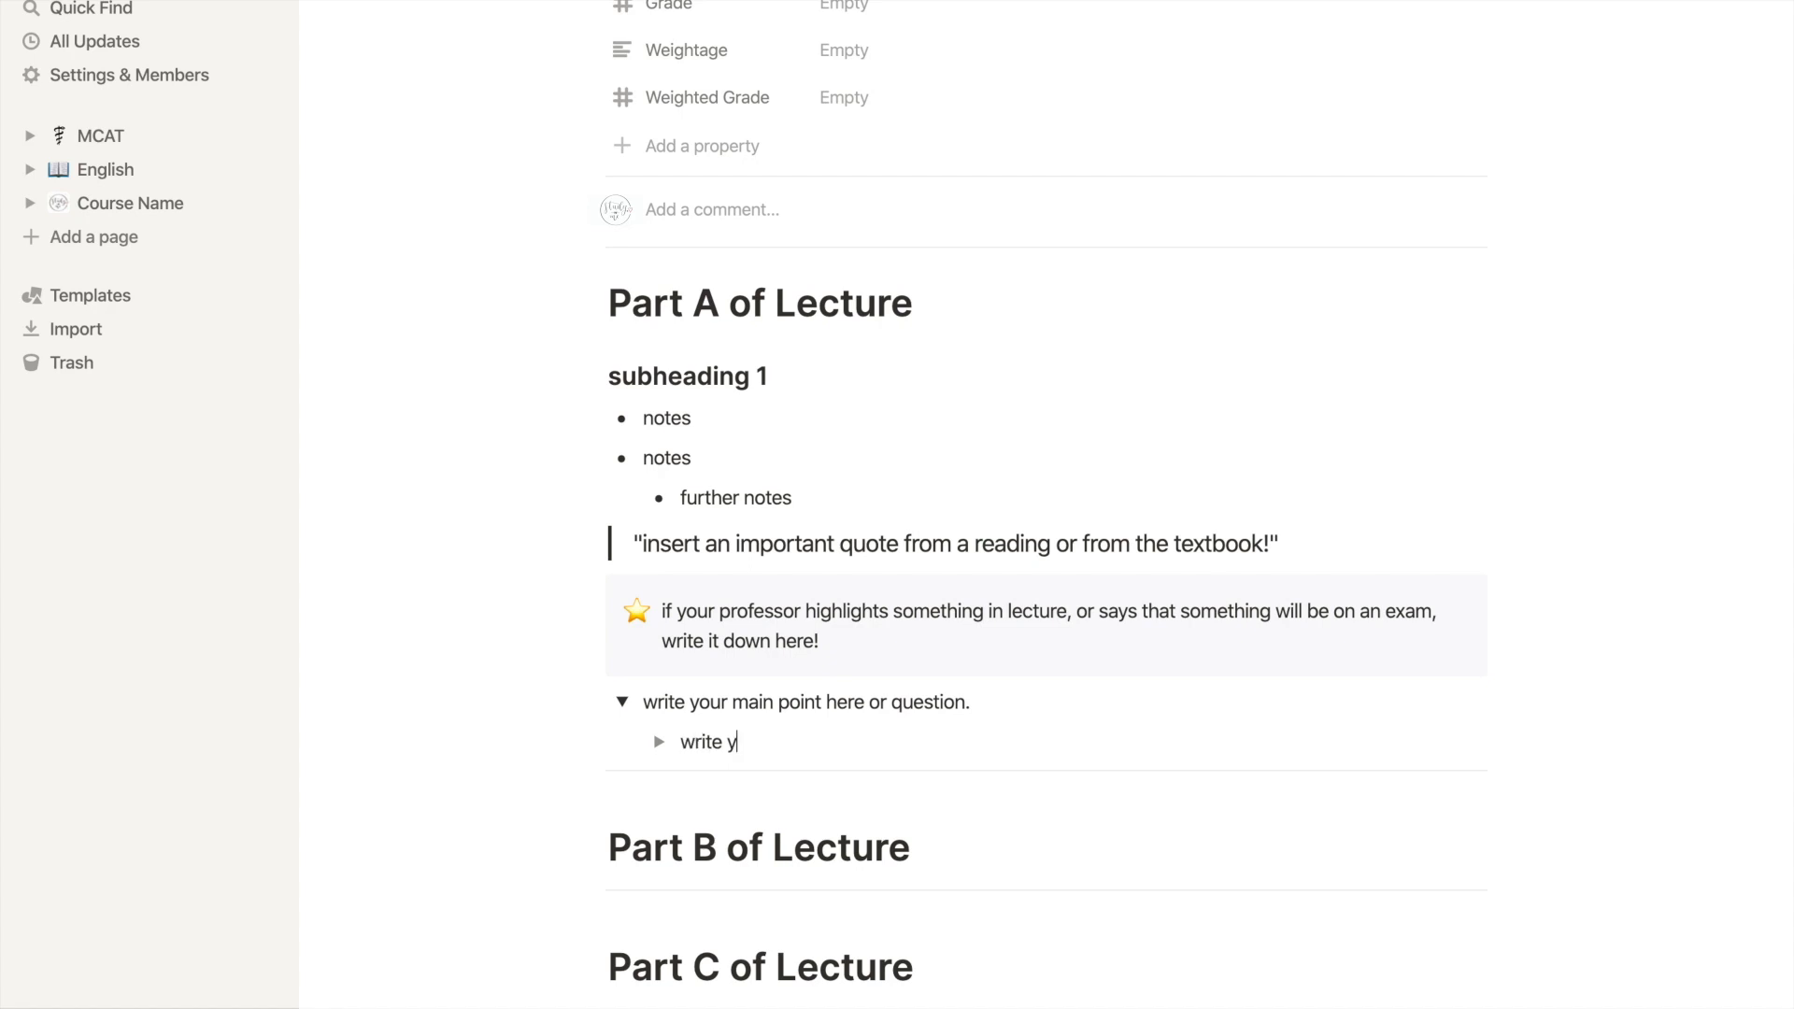
text(our answer or further po)
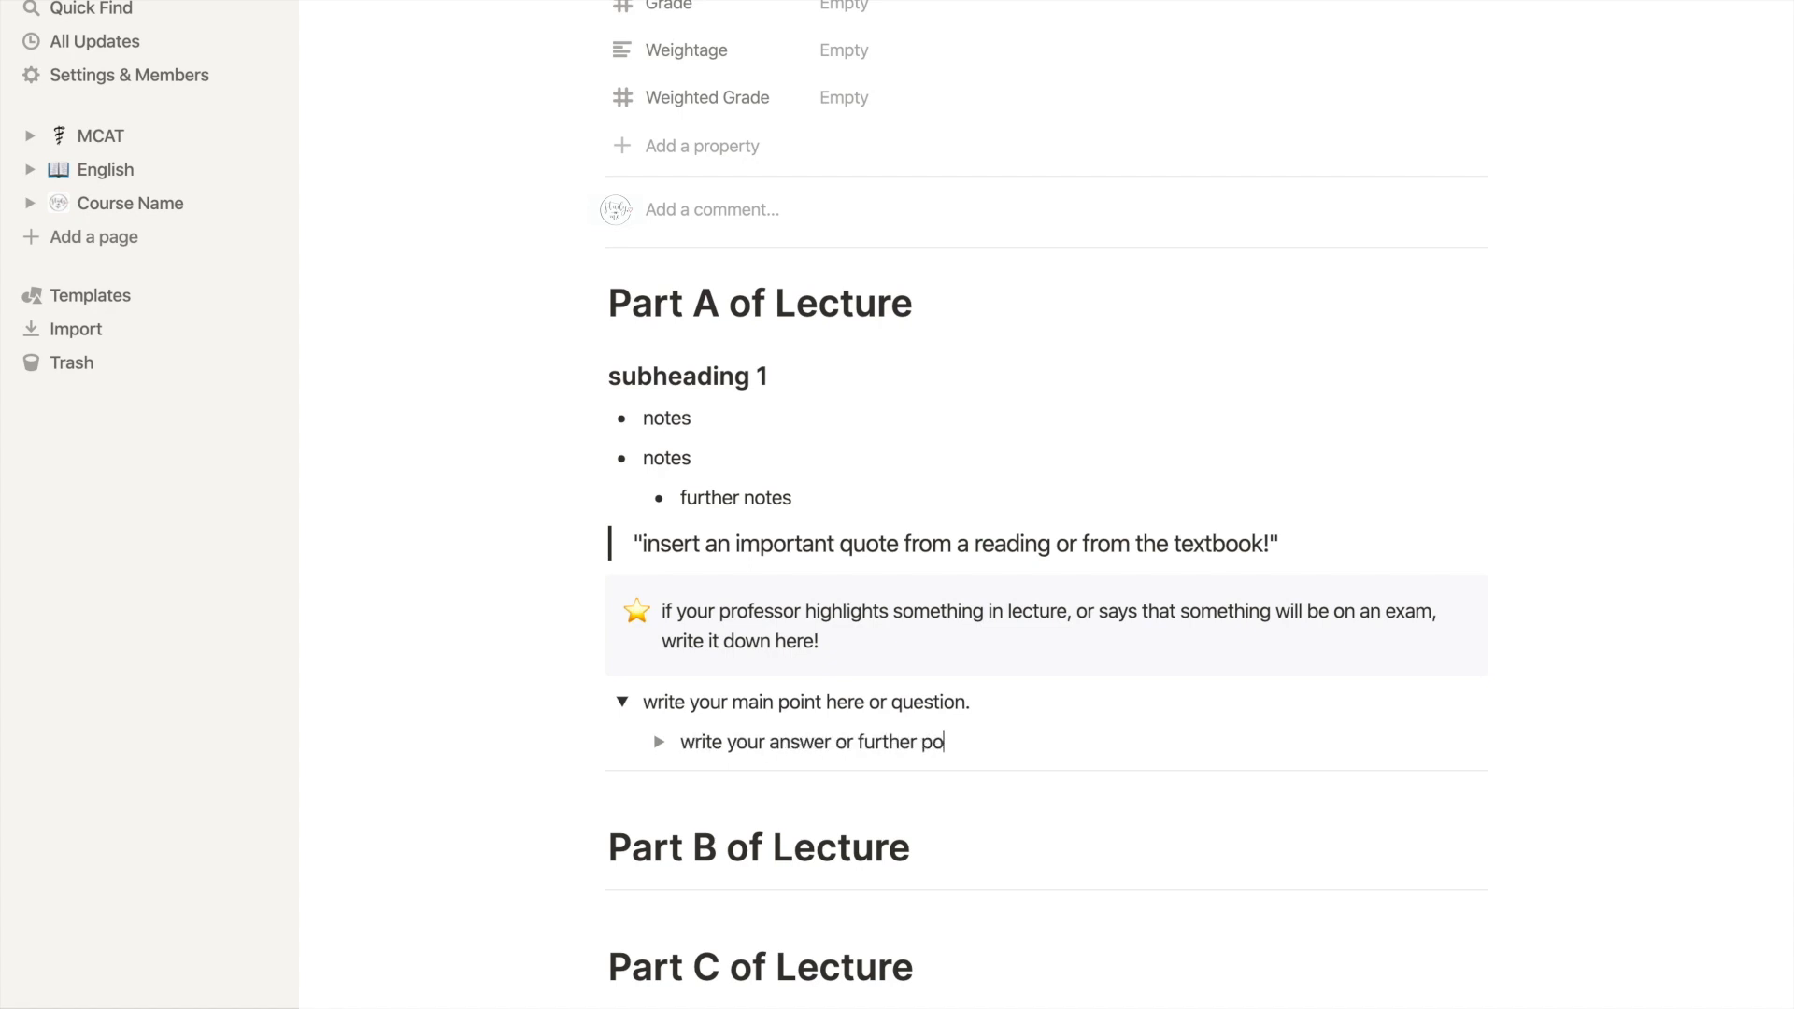
text(ints underneath!)
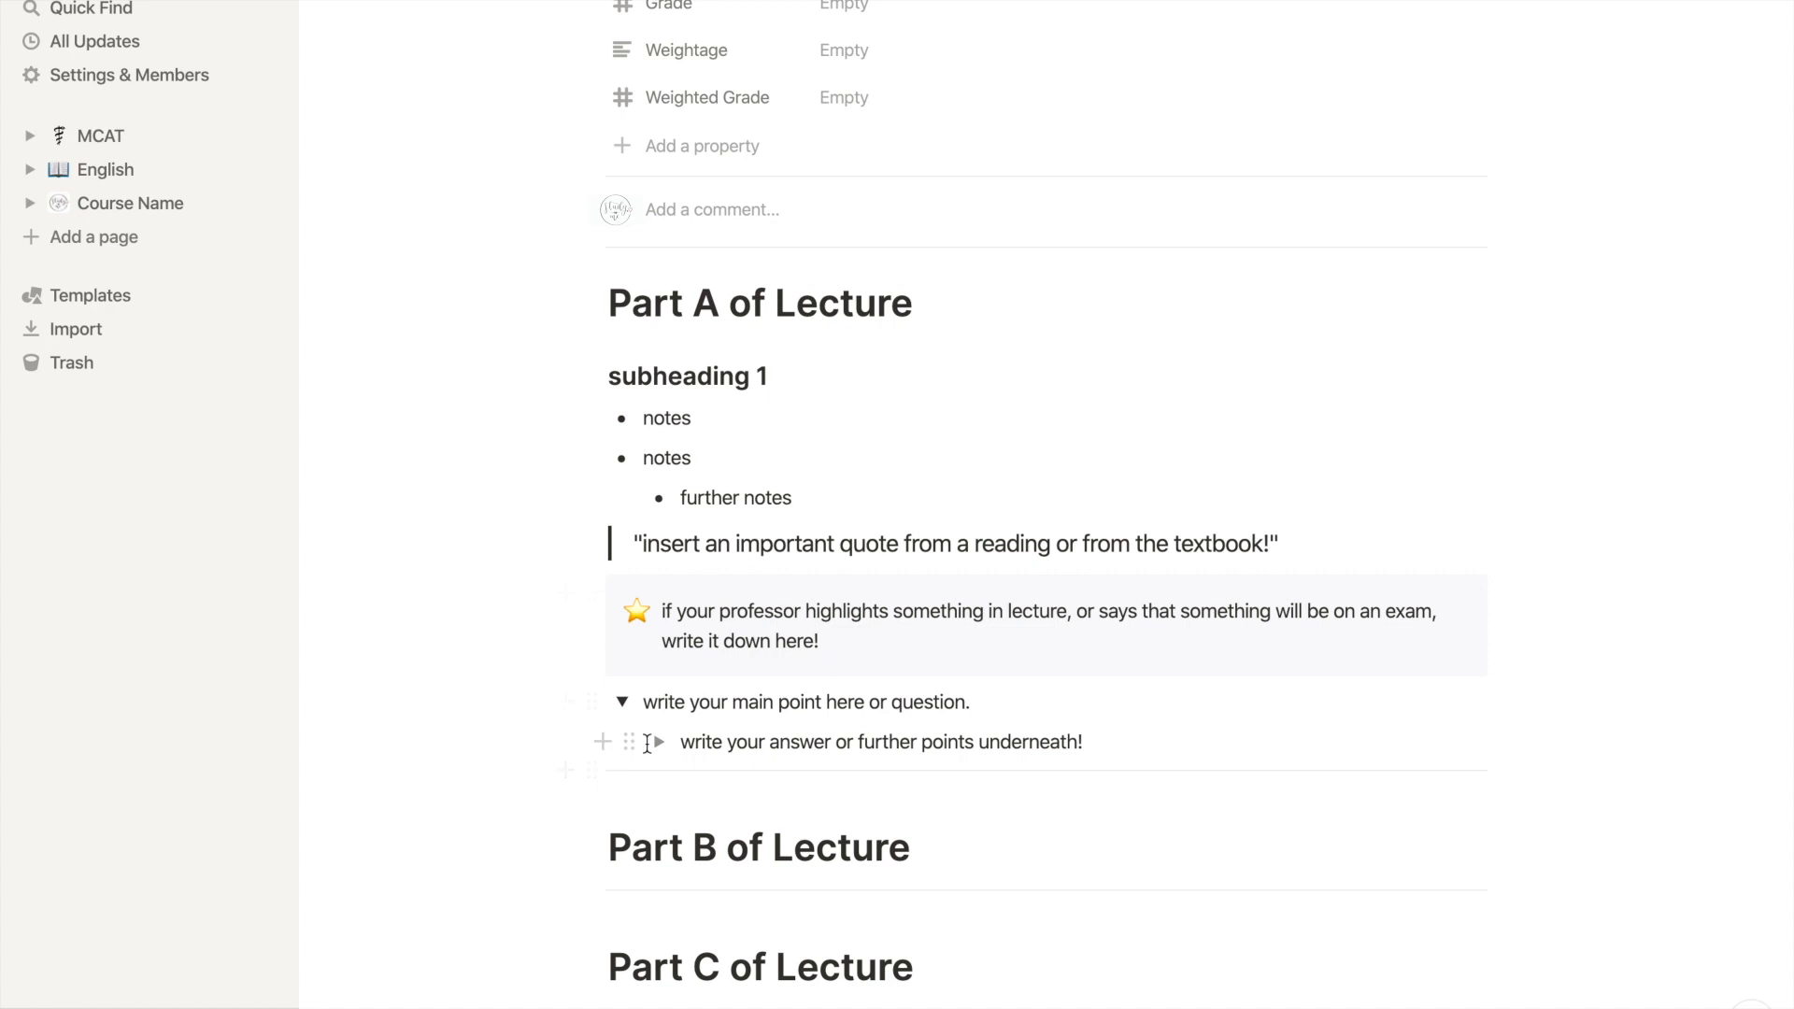
mouse_move(618, 744)
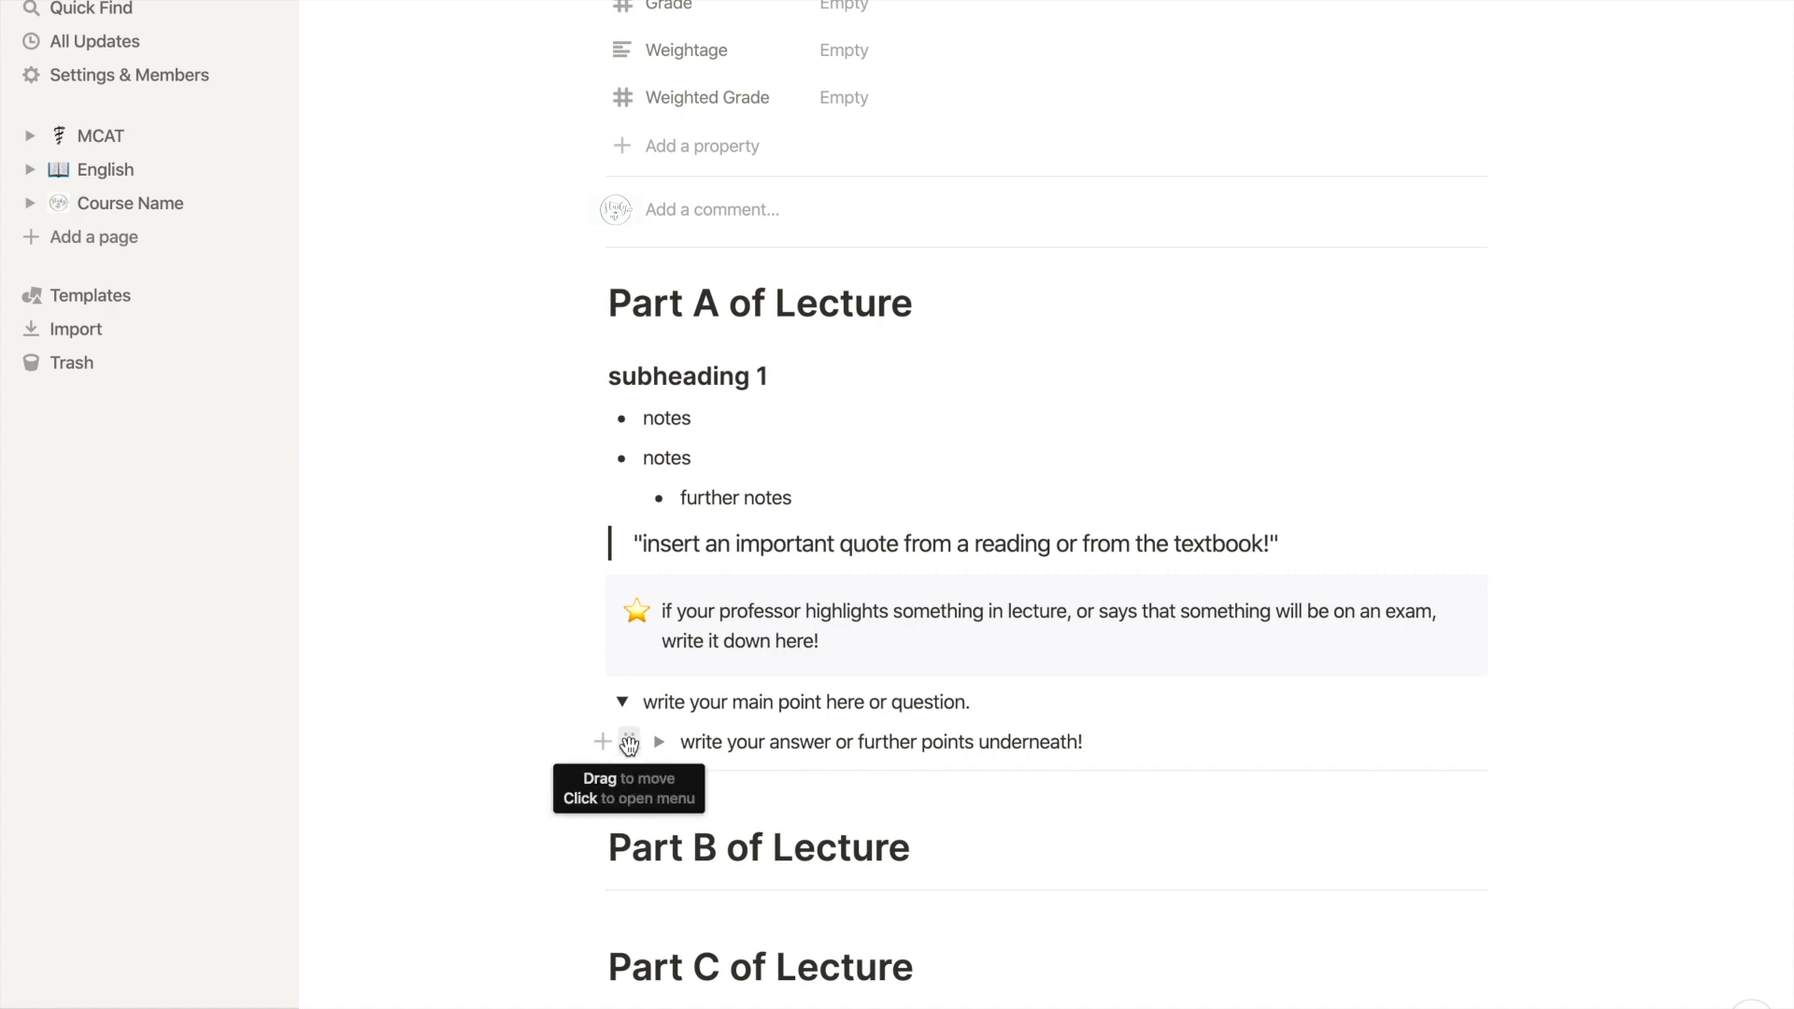
Add a highlighted 'term: the definition of the term' line under Part A.
click(624, 742)
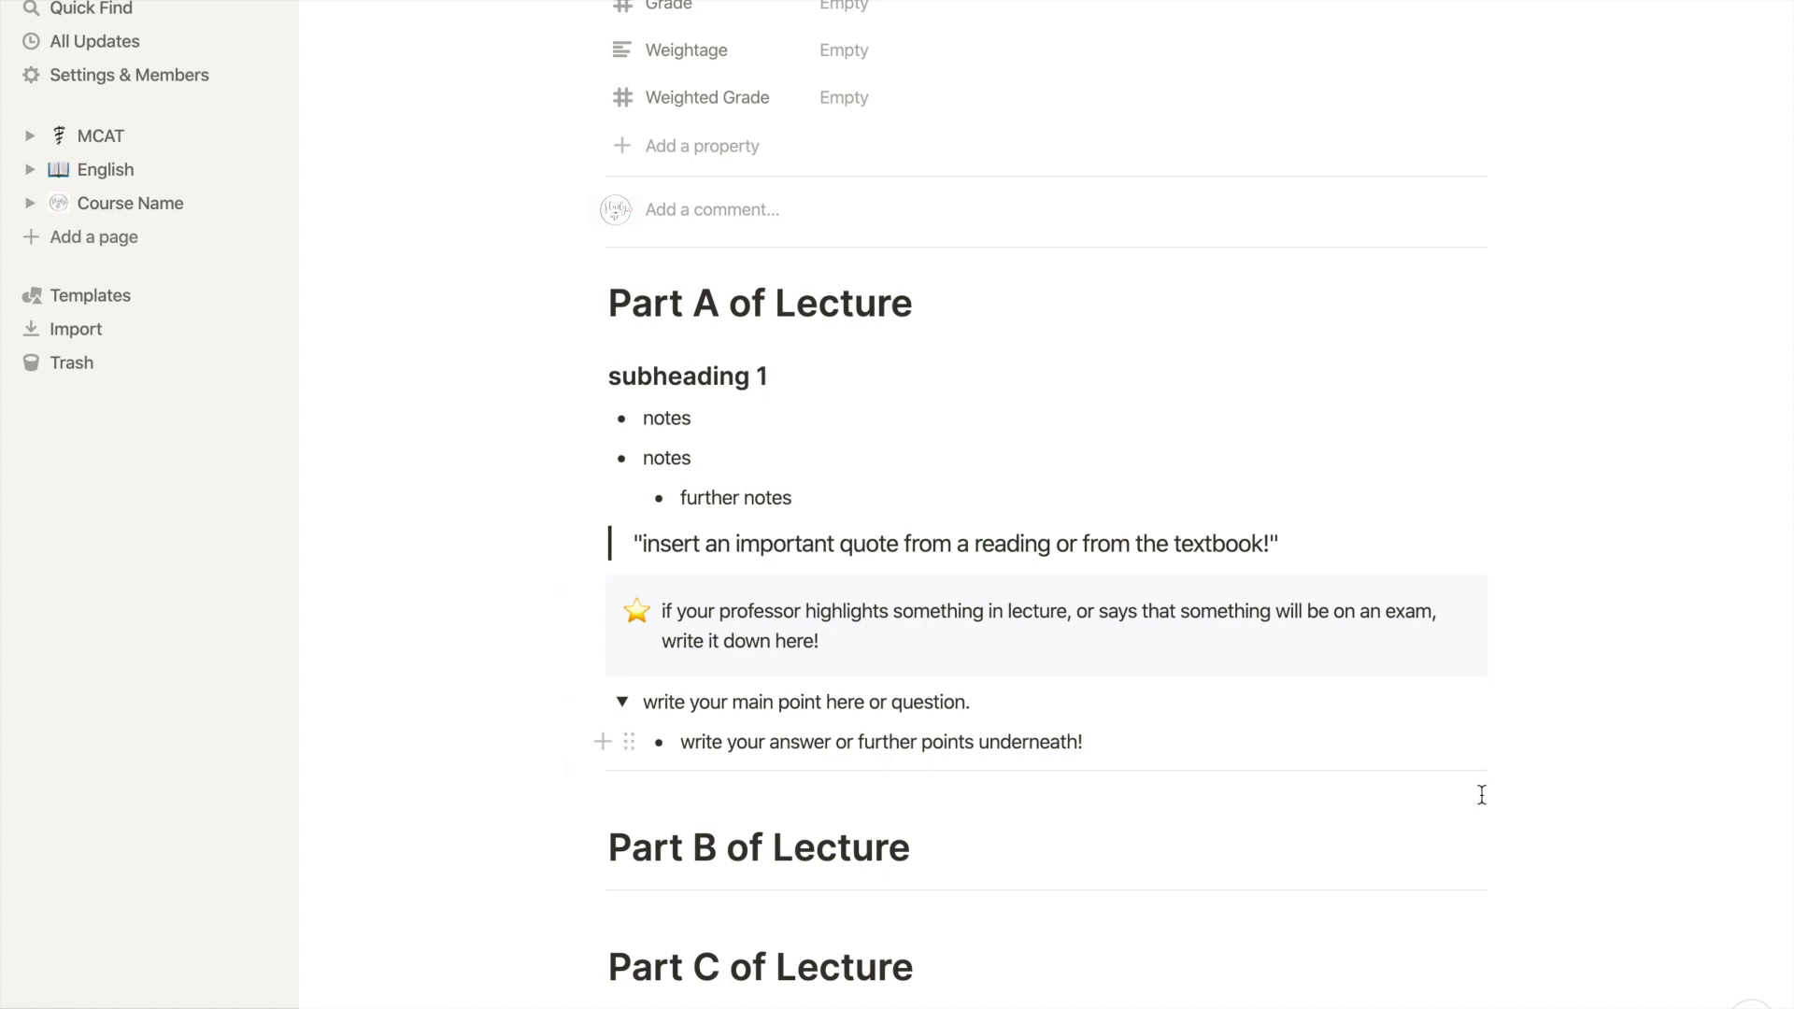
text(if)
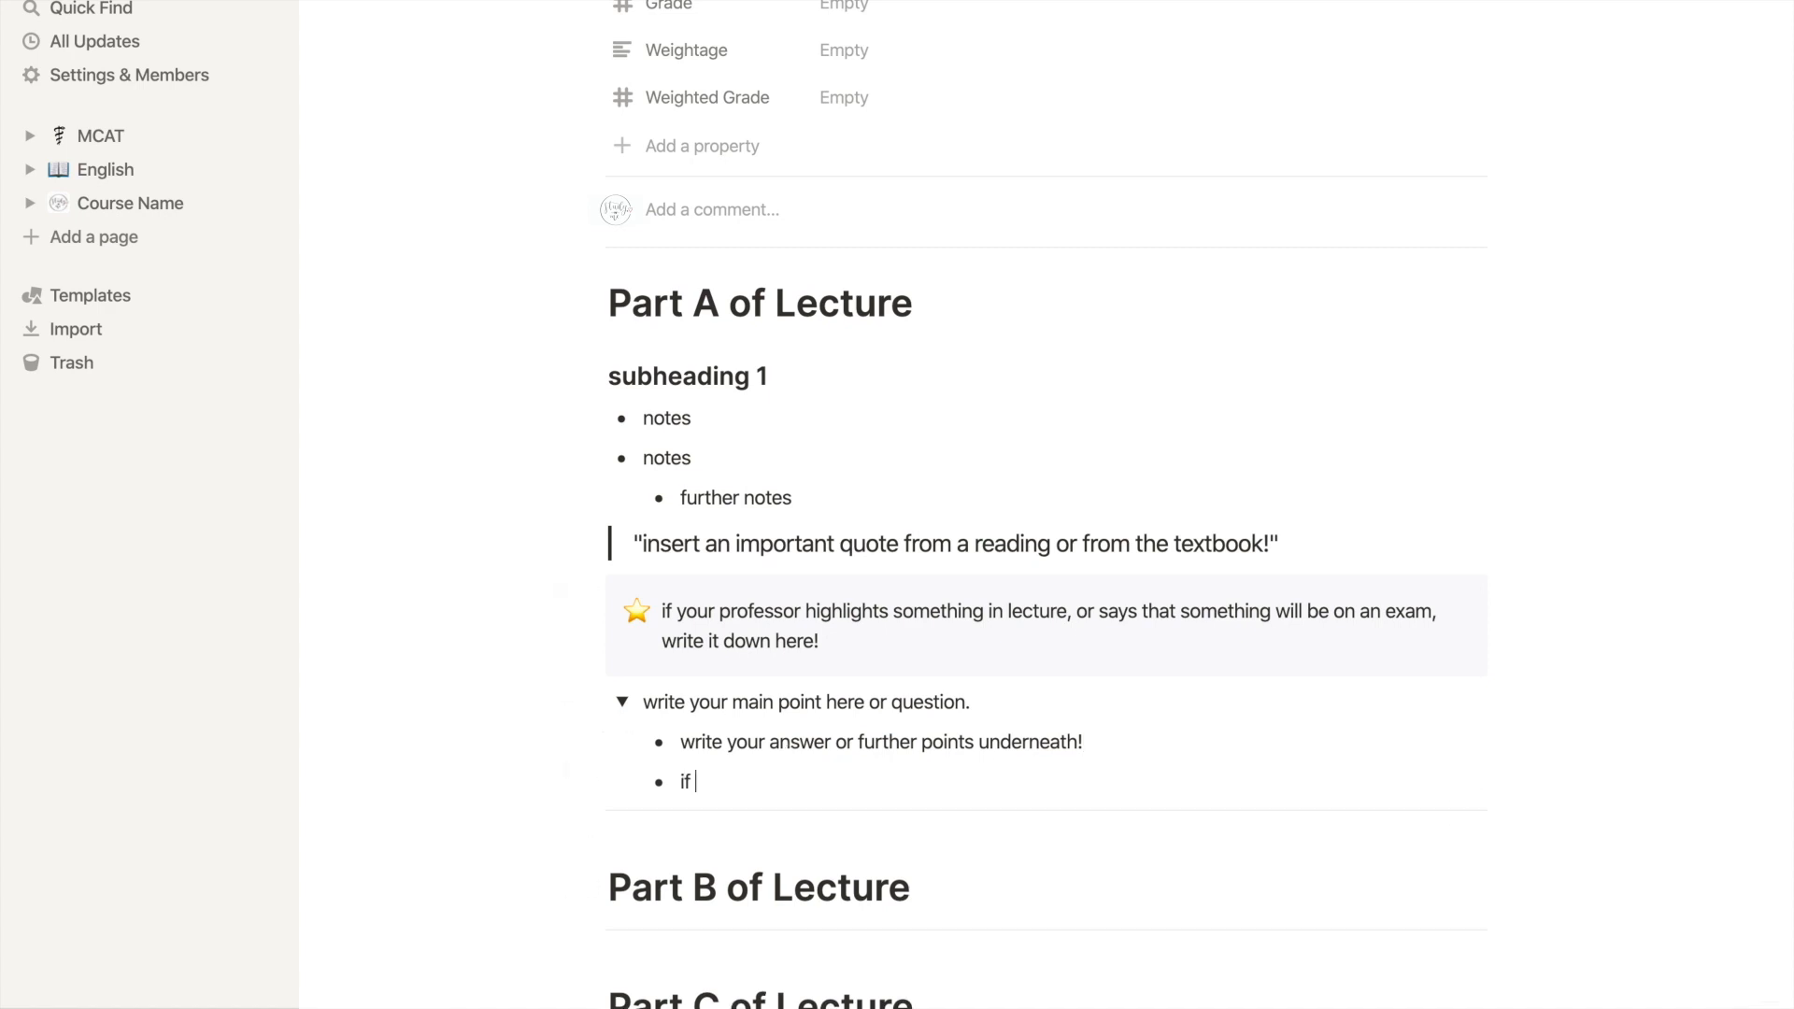
key(Backspace)
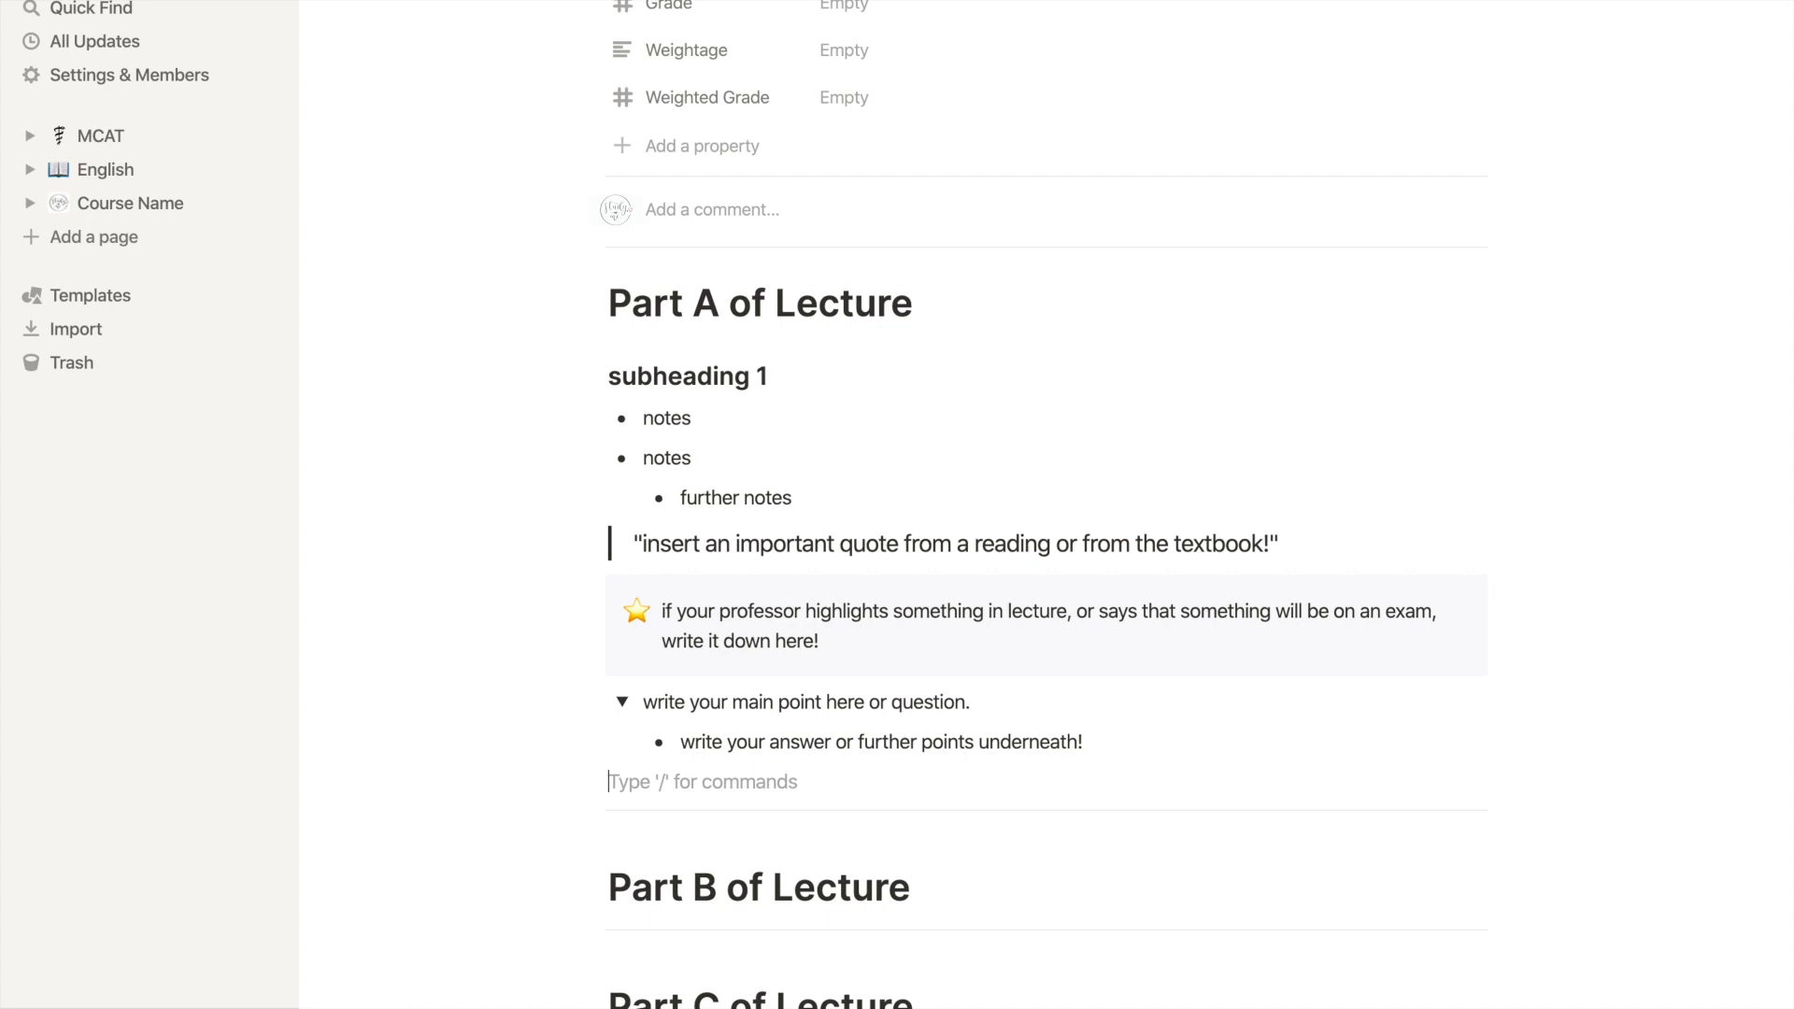
text(/to)
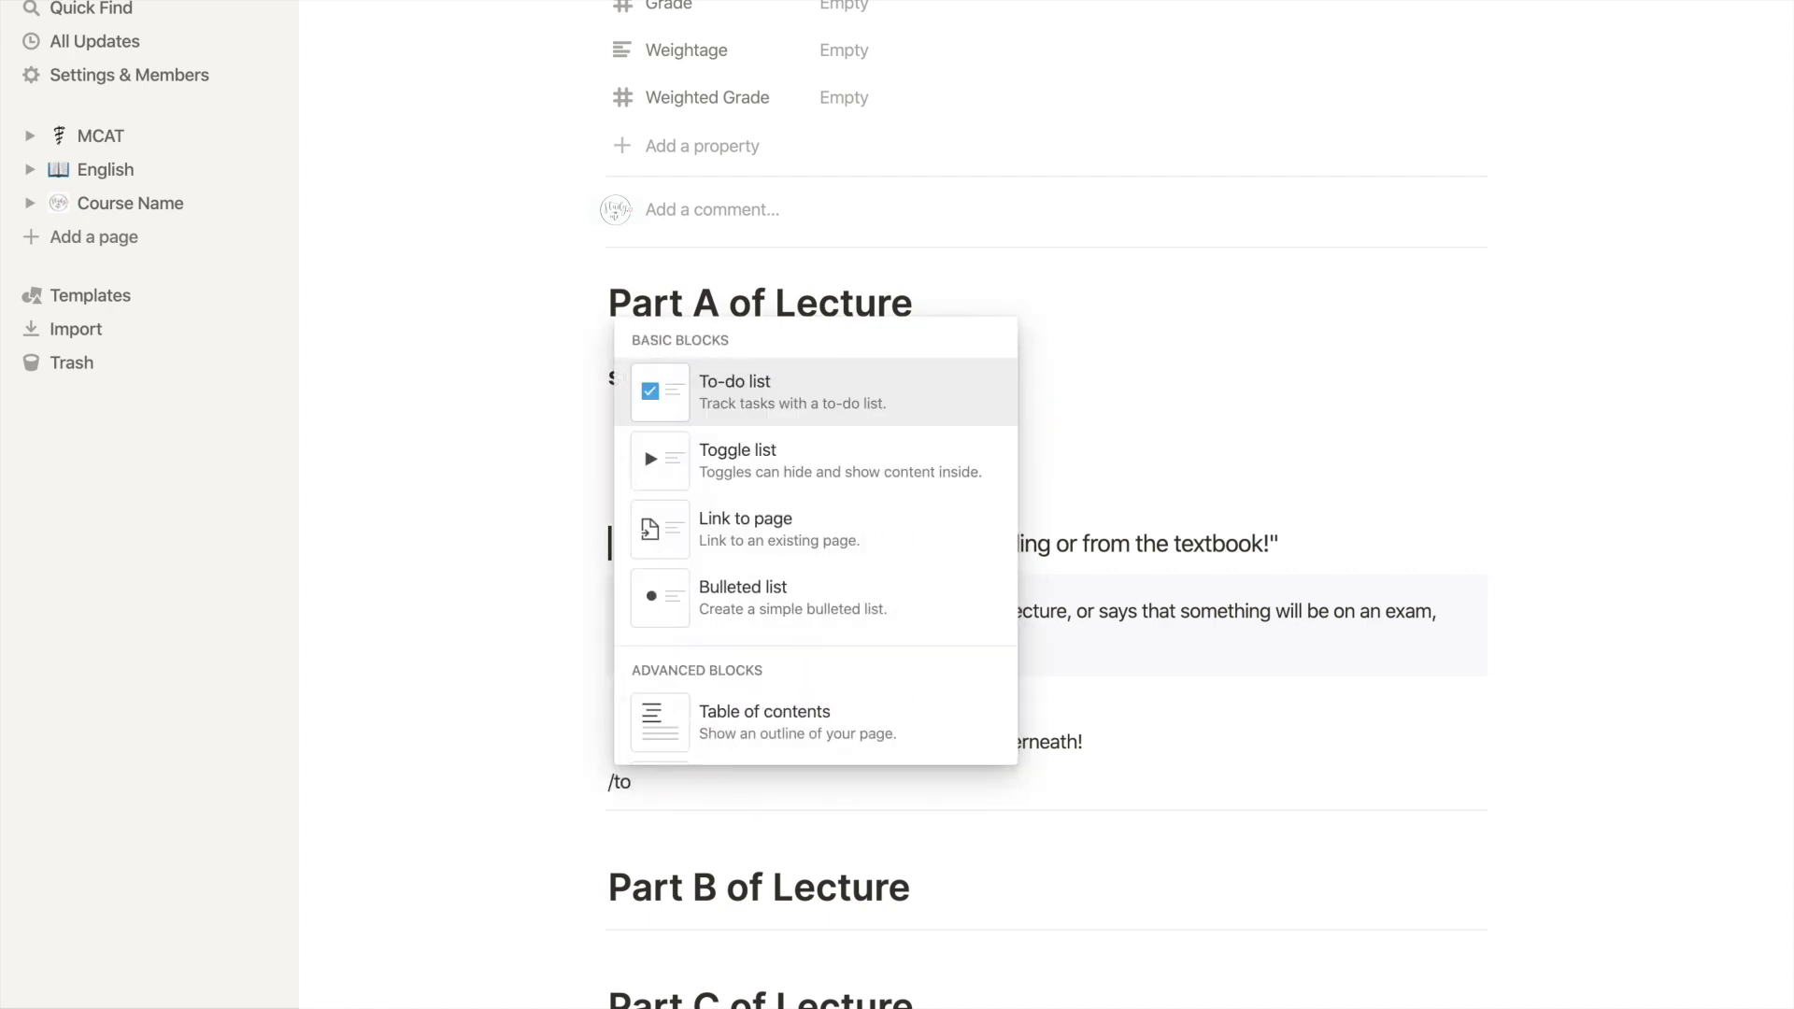
text(term: the)
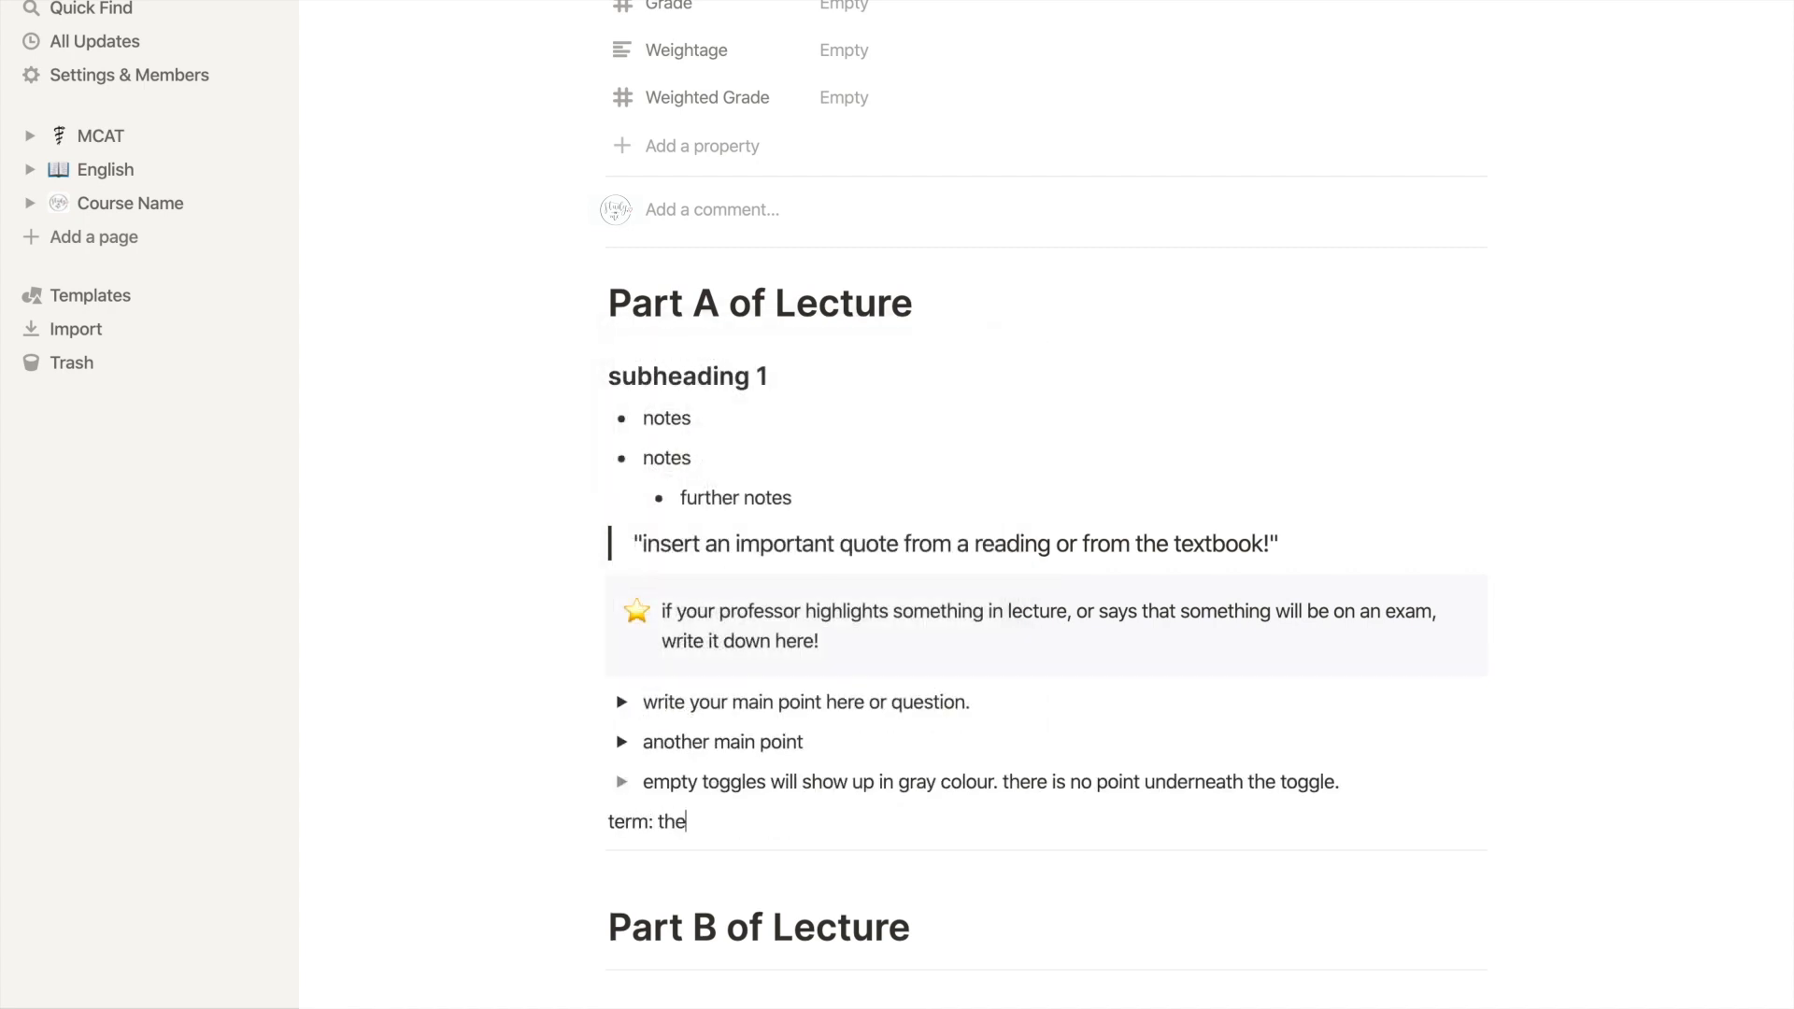
text(definition of the term)
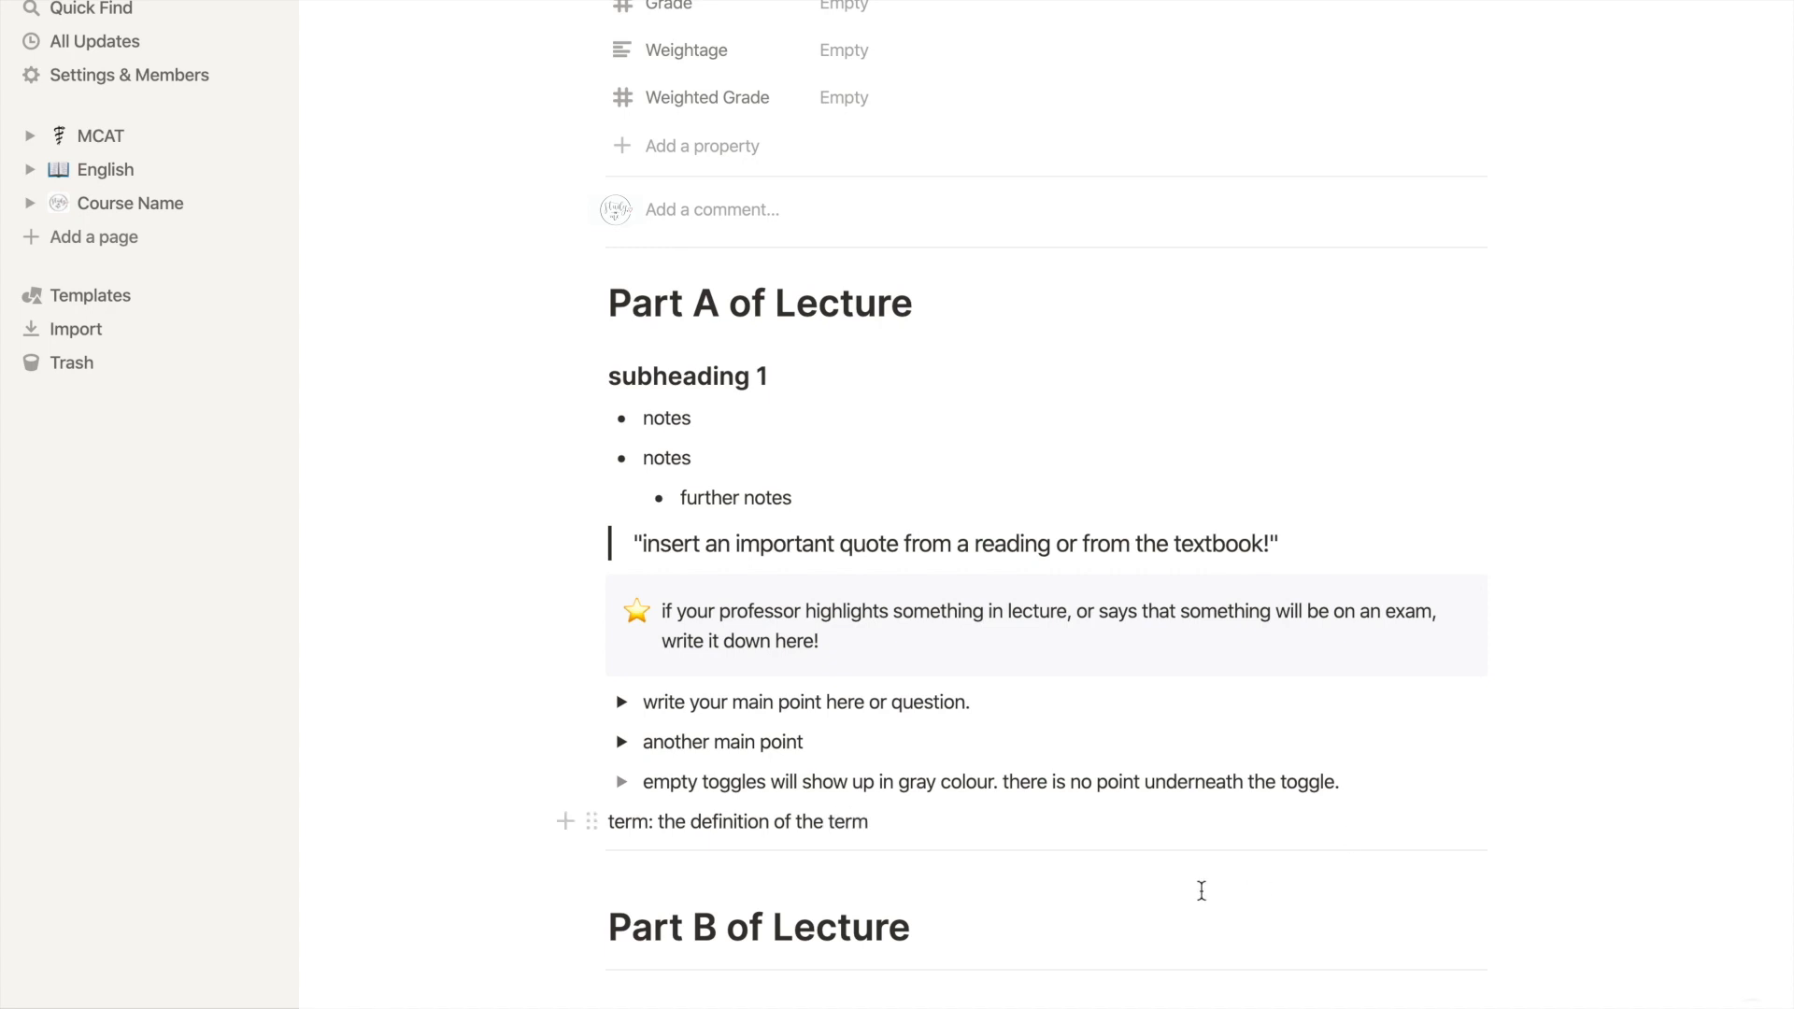
Add 'bullet points about the term.' and 'further bullet' notes arranged side by side in columns.
click(871, 822)
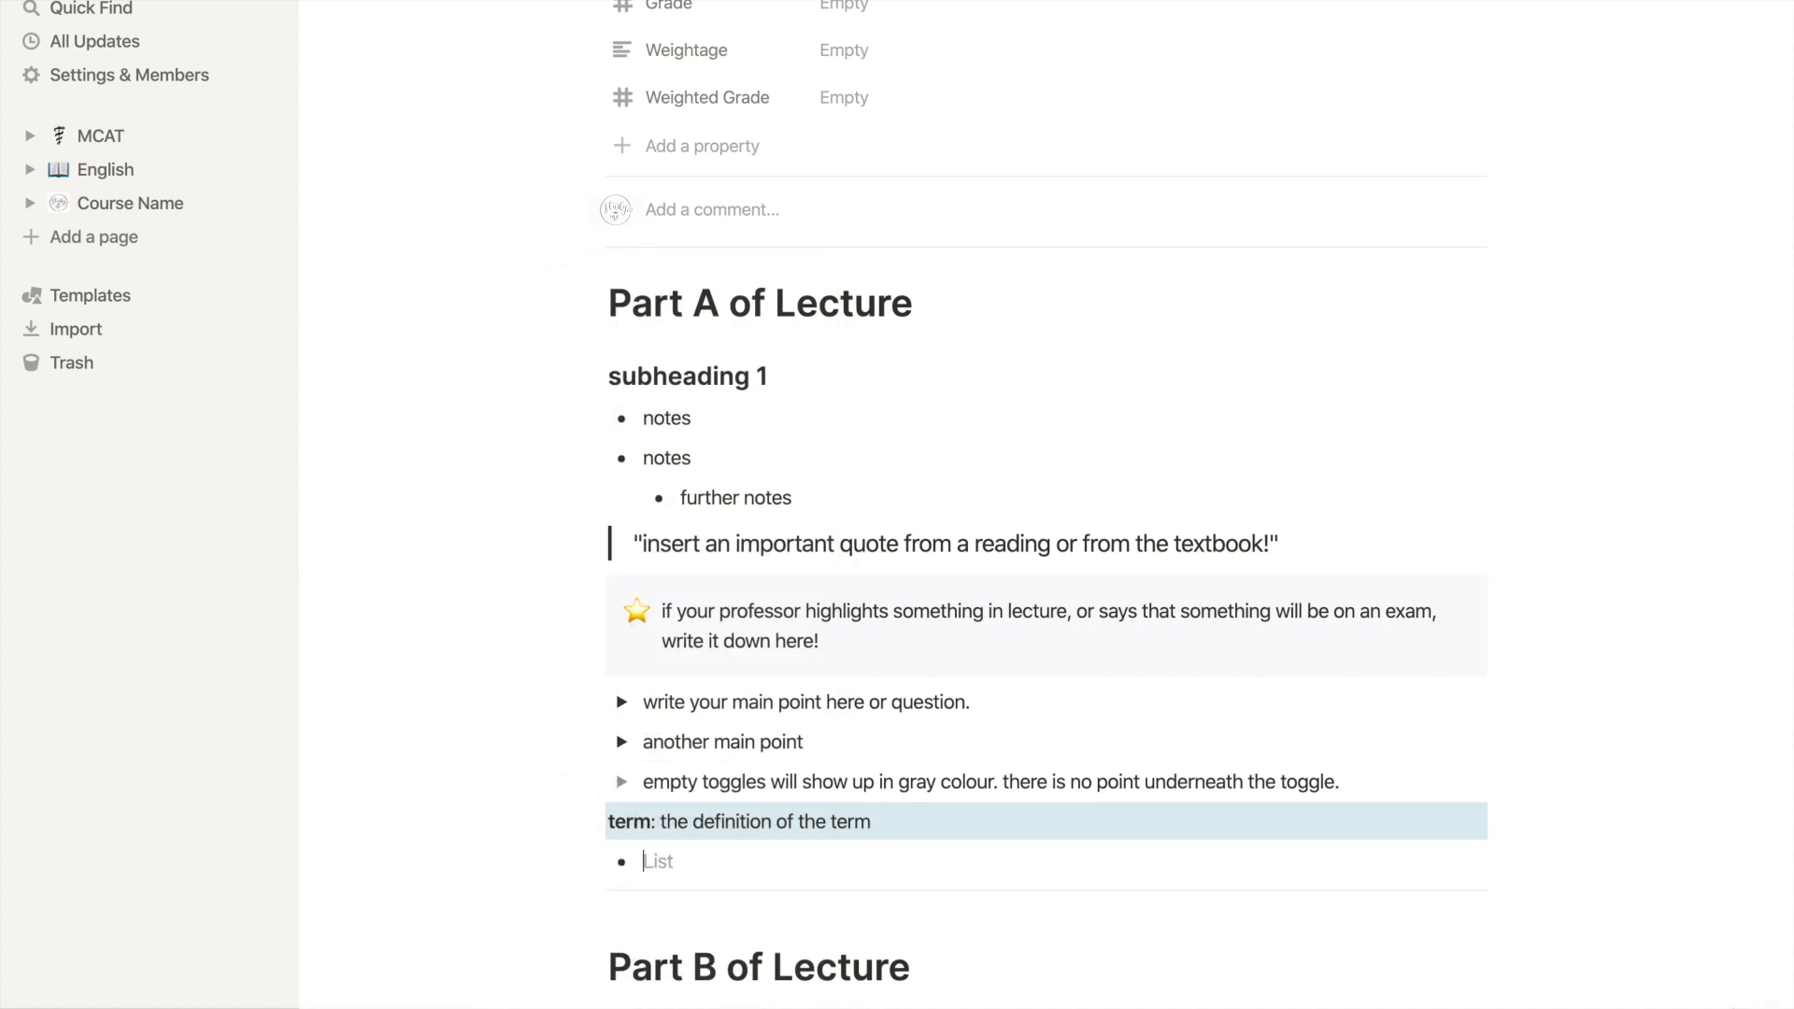
text(bullet points about the)
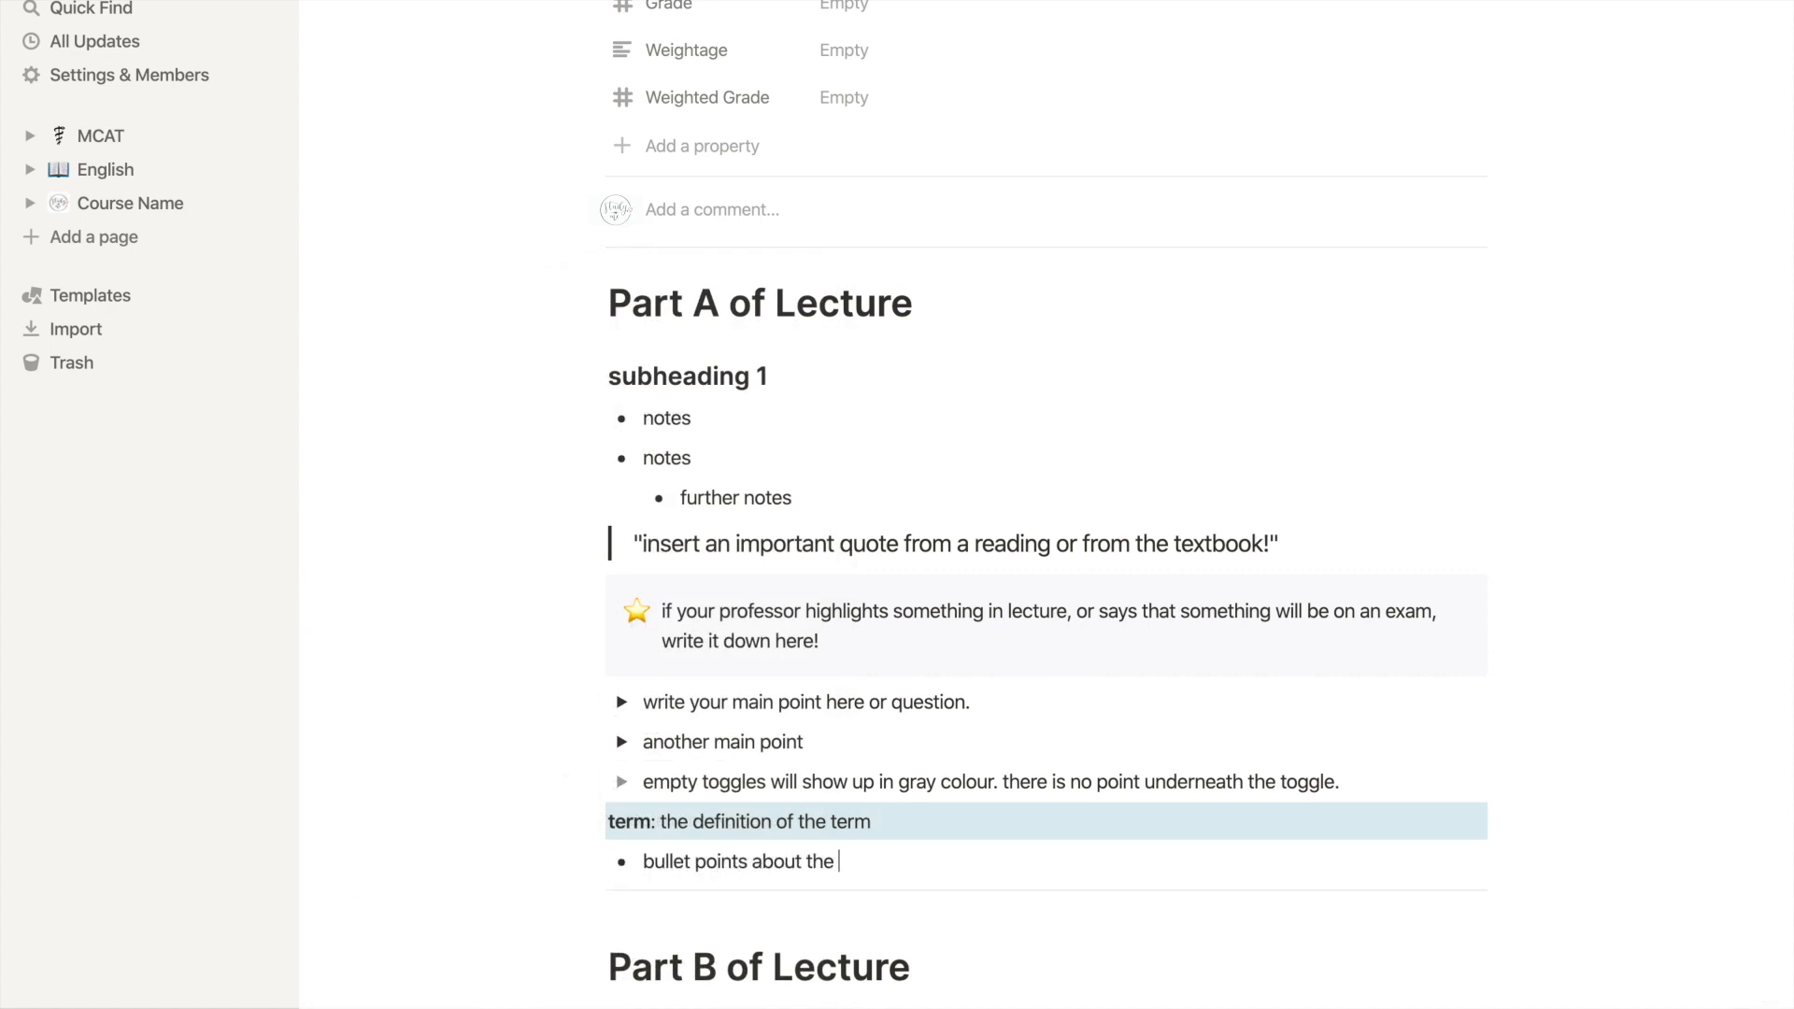
text(term.)
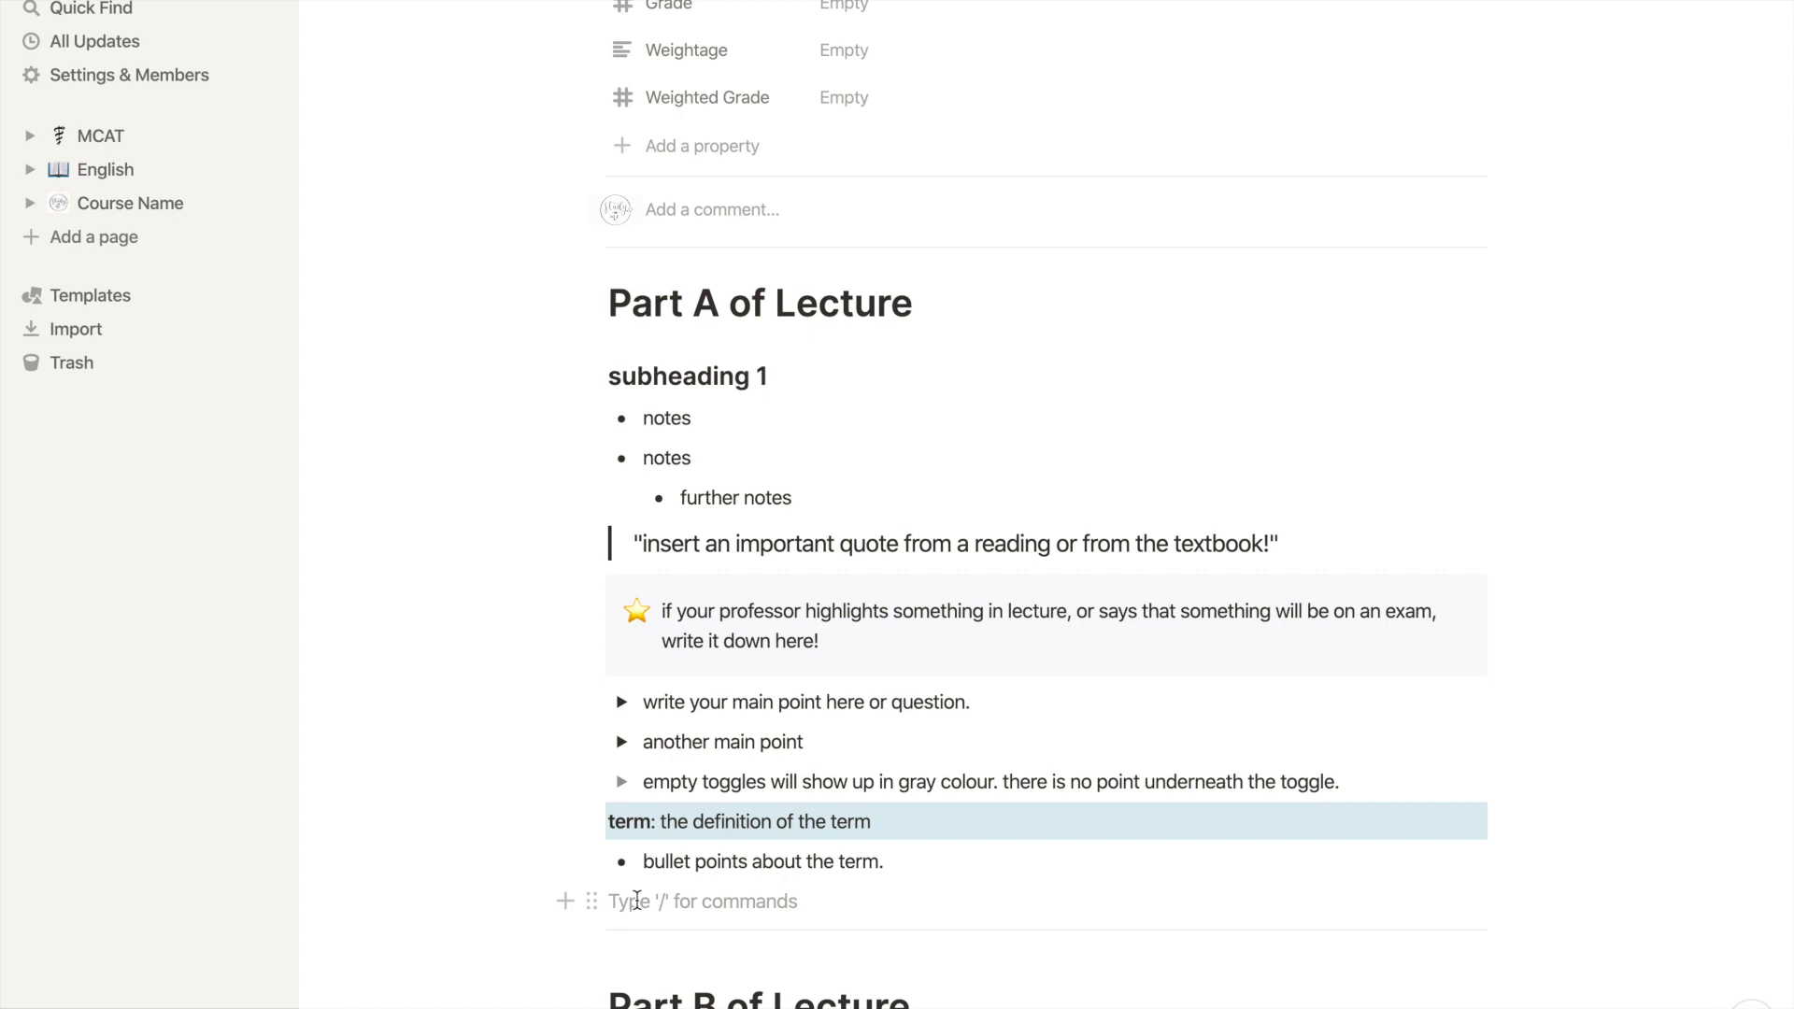
text(furh)
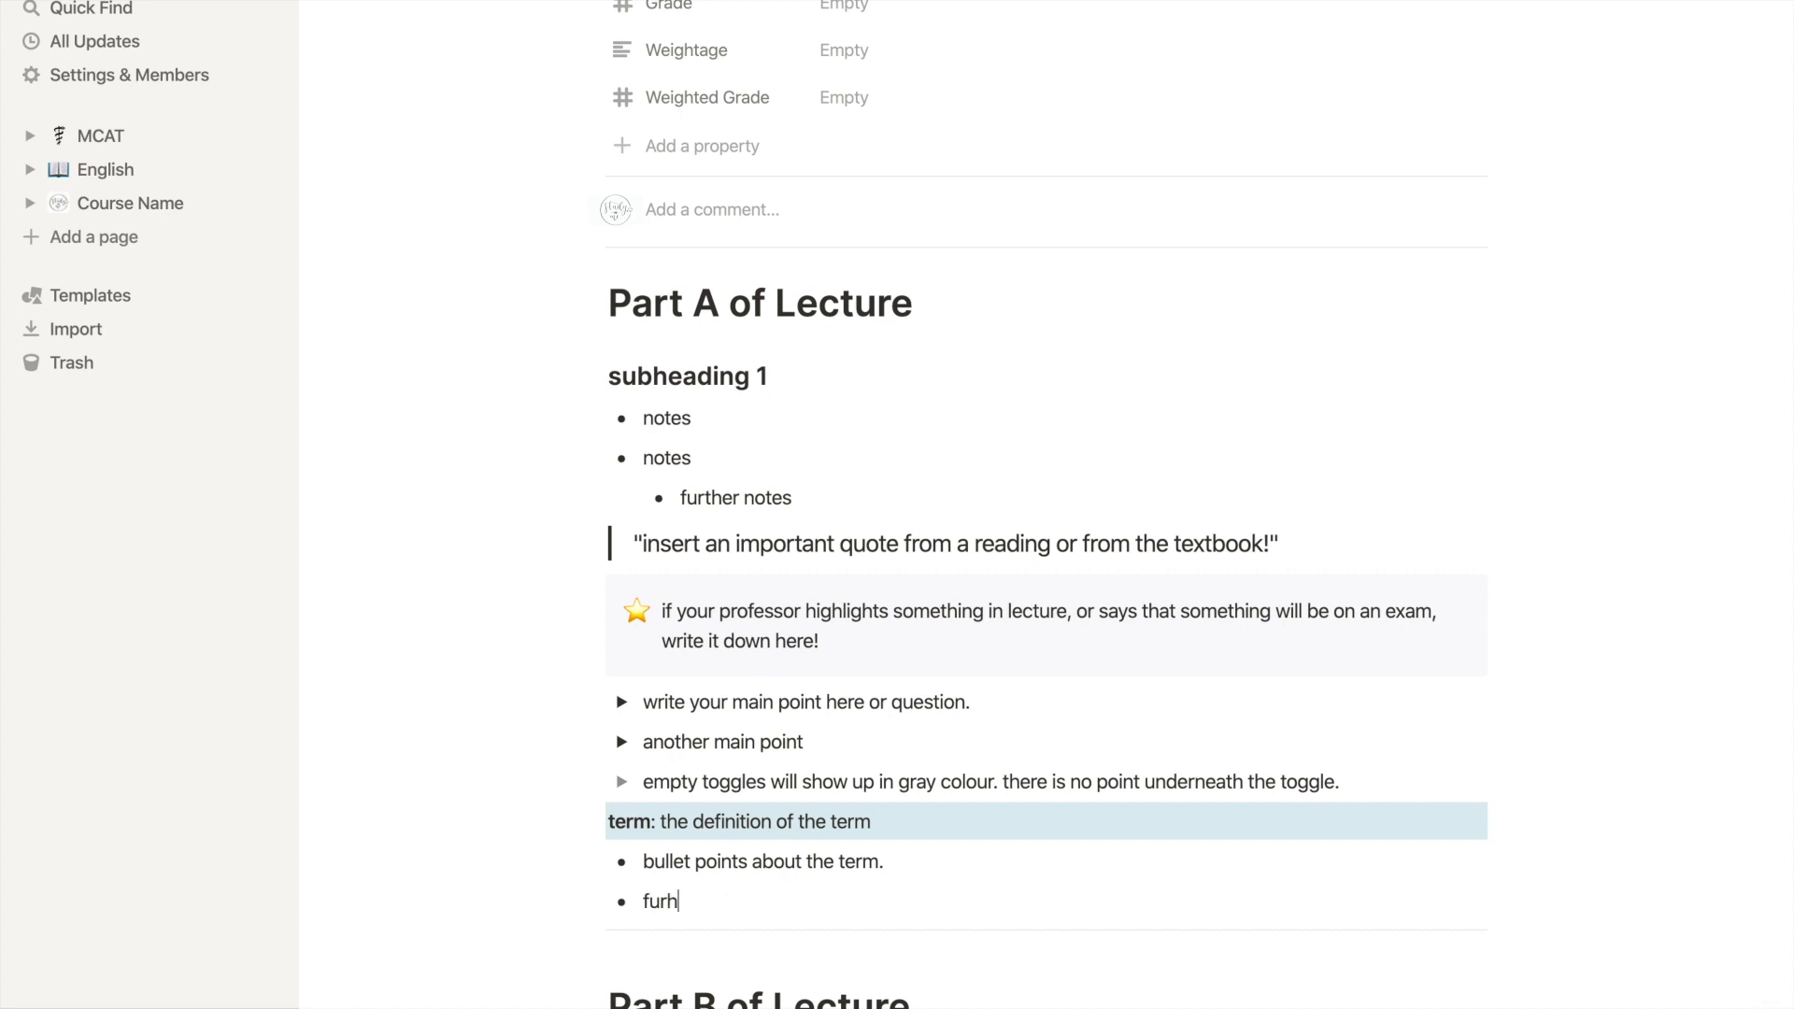
text(further bullet points.)
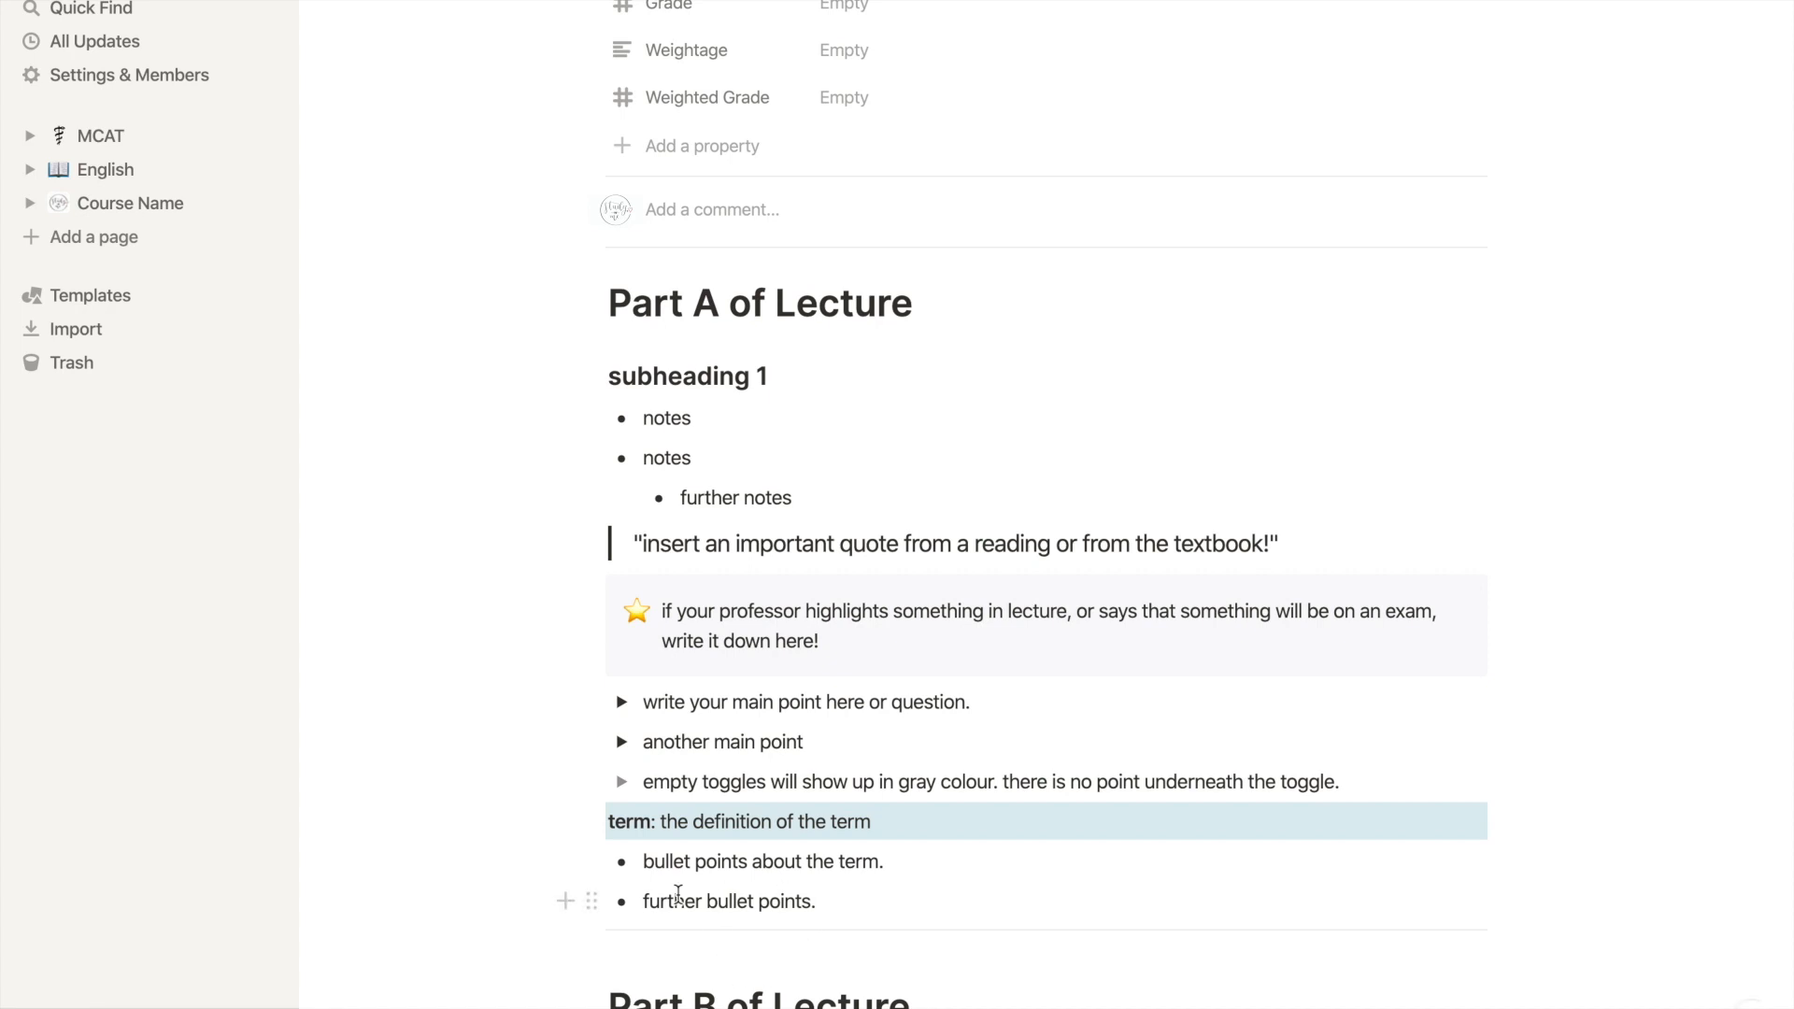
mouse_move(592, 900)
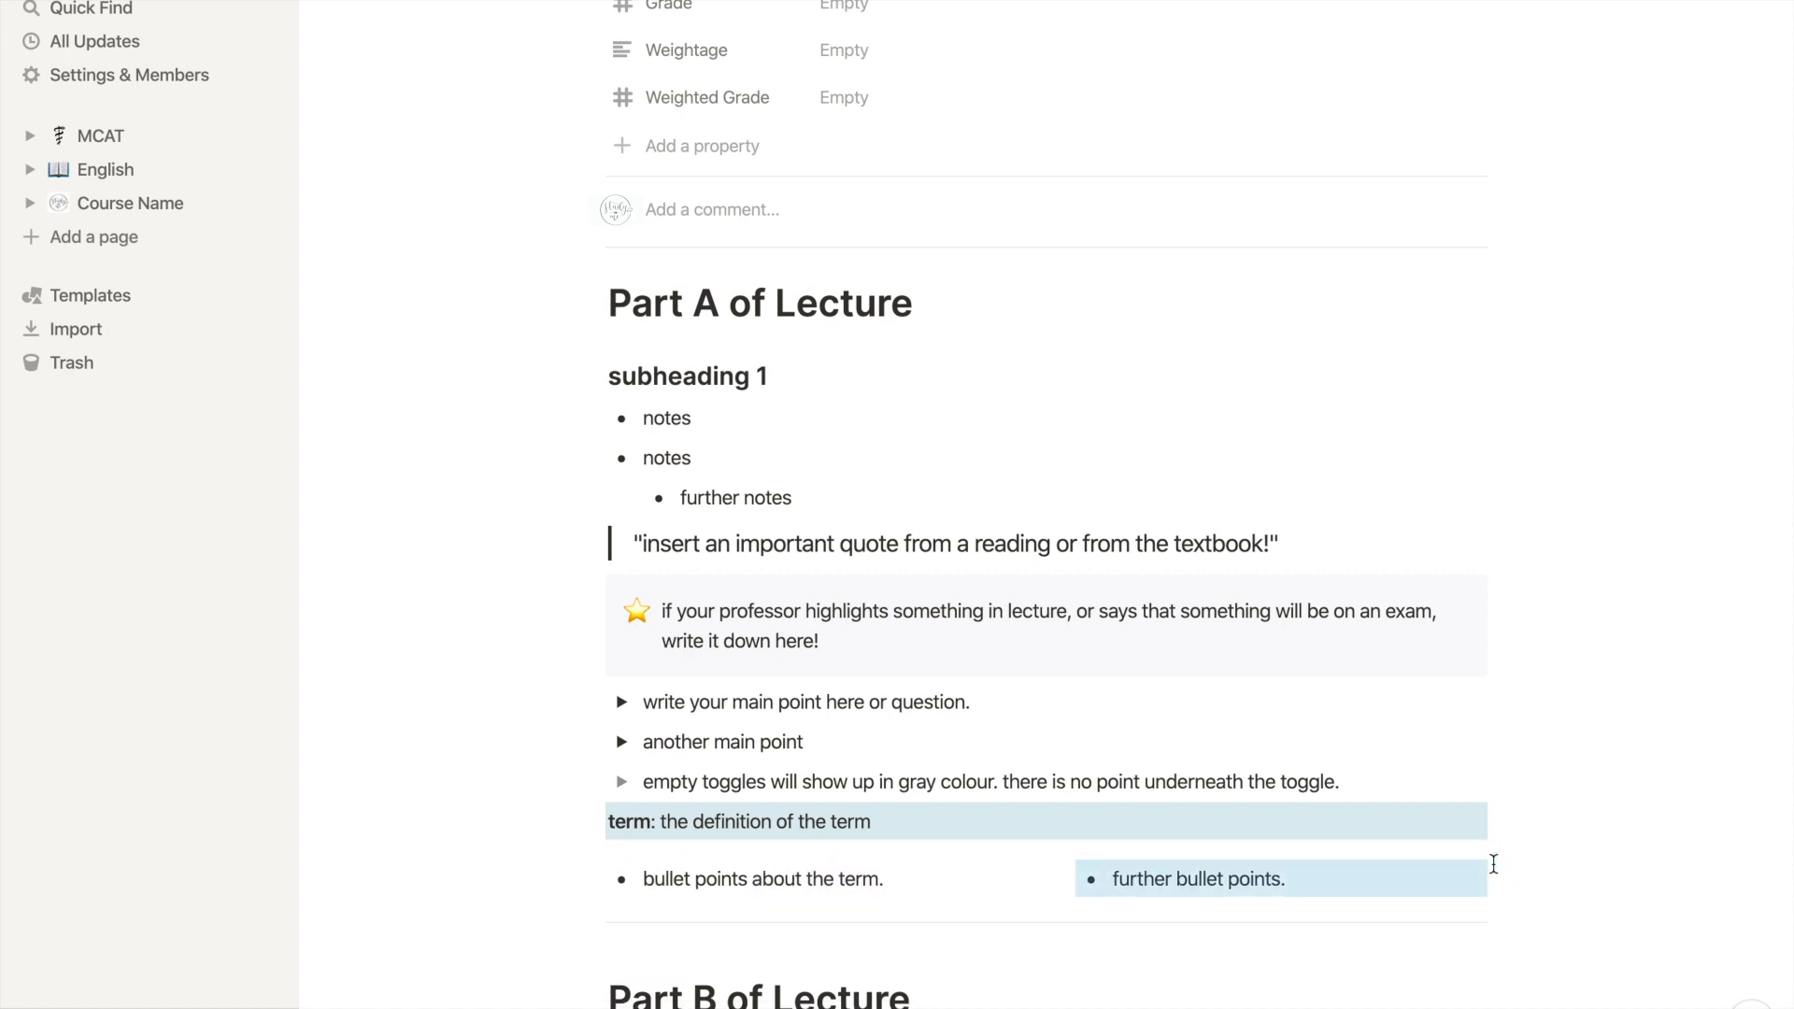
click(1209, 879)
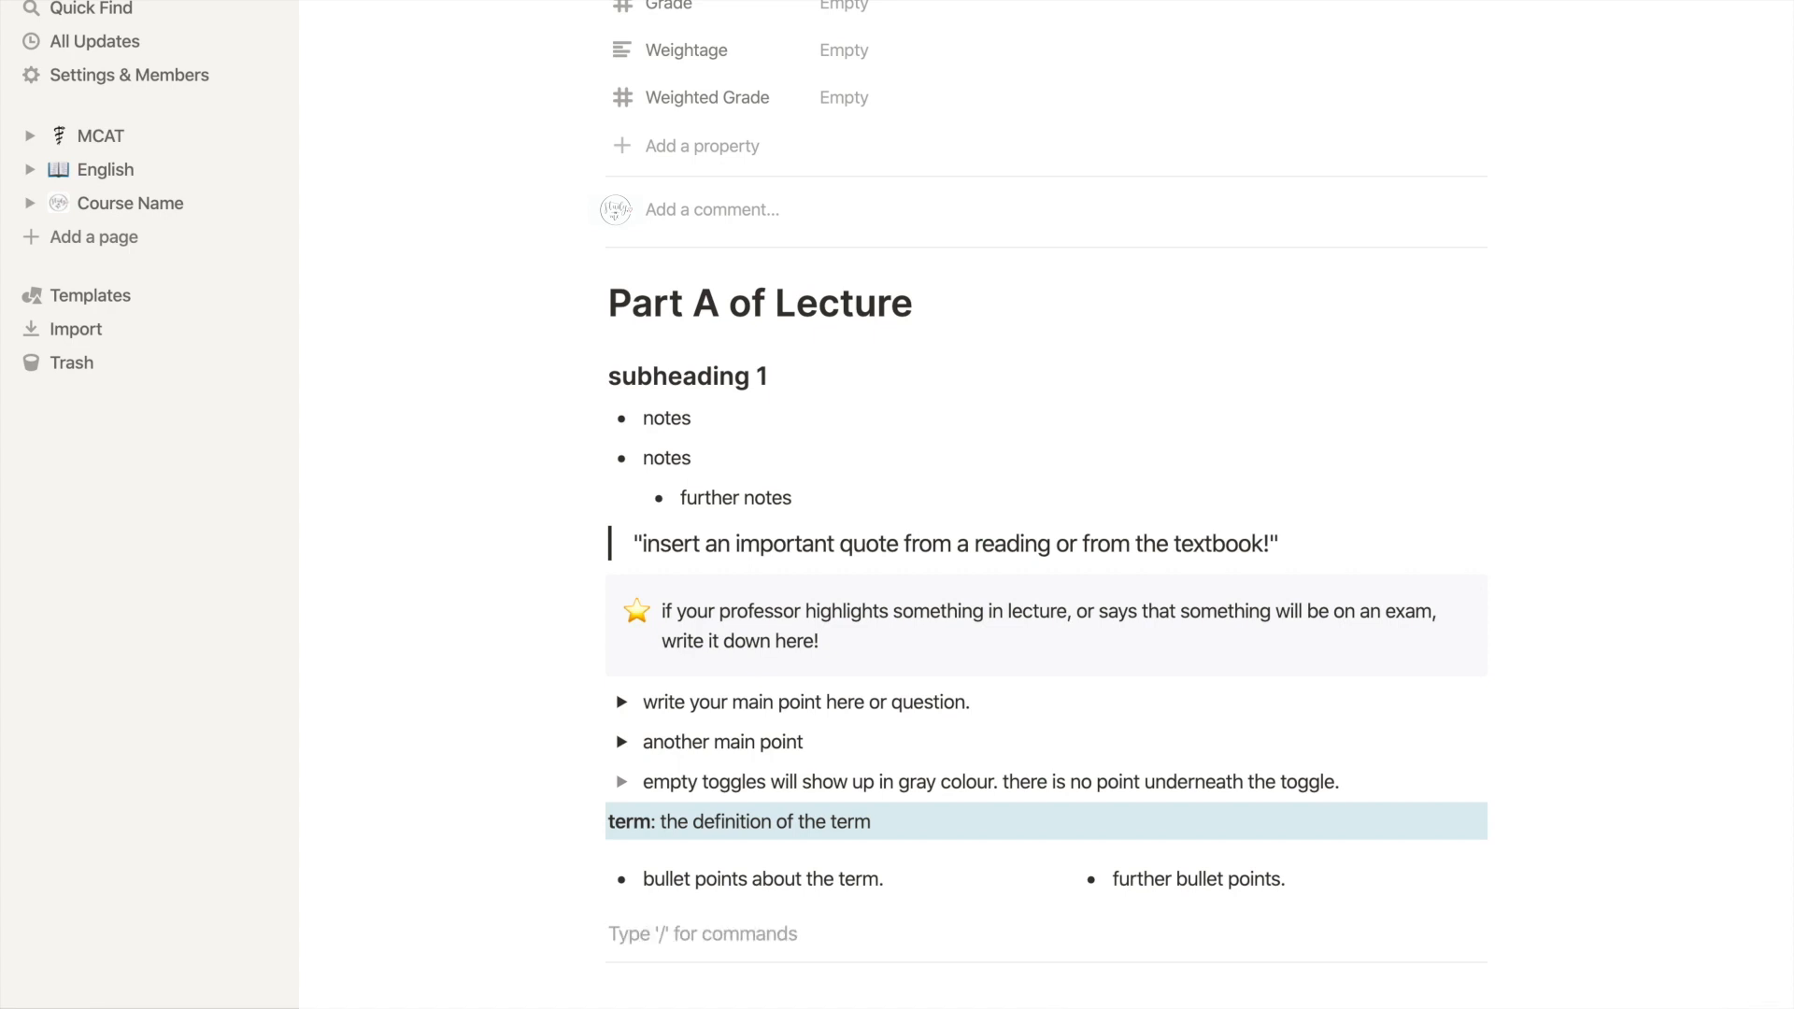
Finish the explanation line with 'fun!' ahead of the embedded handwritten-notes PDF.
text(fun!)
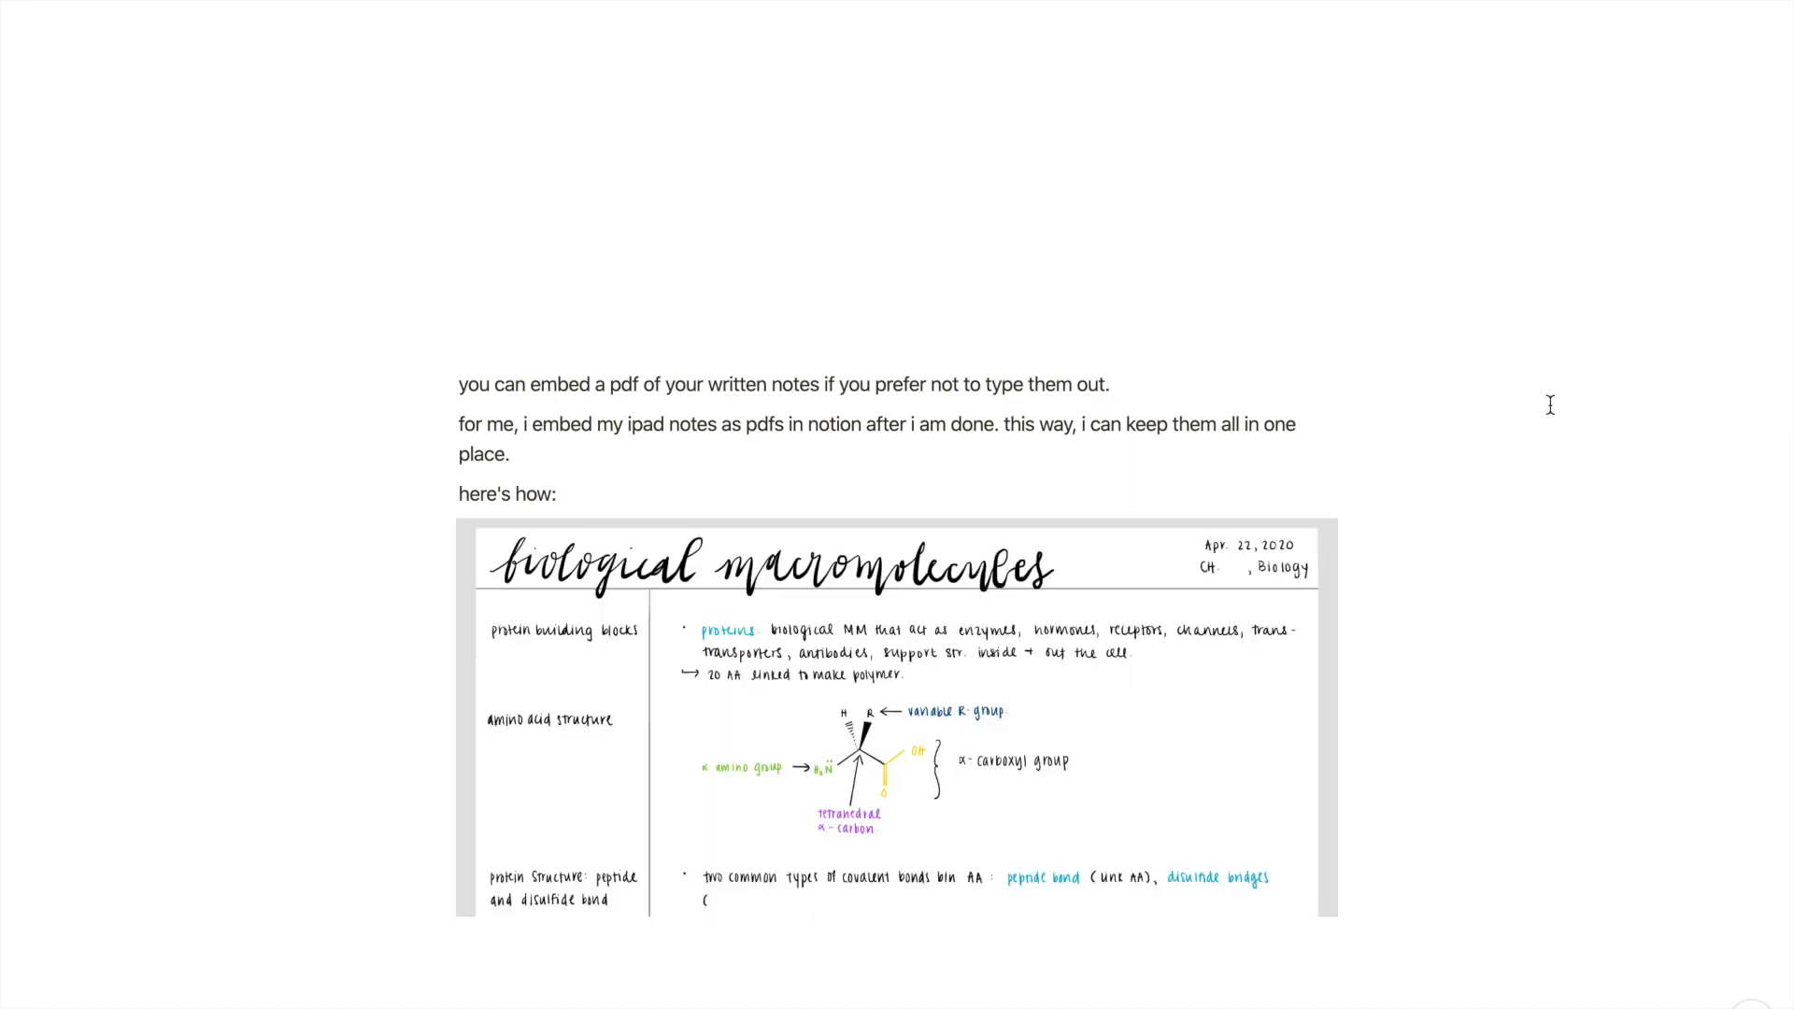
Switch the lecture page typeface to Serif, then Mono, from the page style menu.
click(1674, 23)
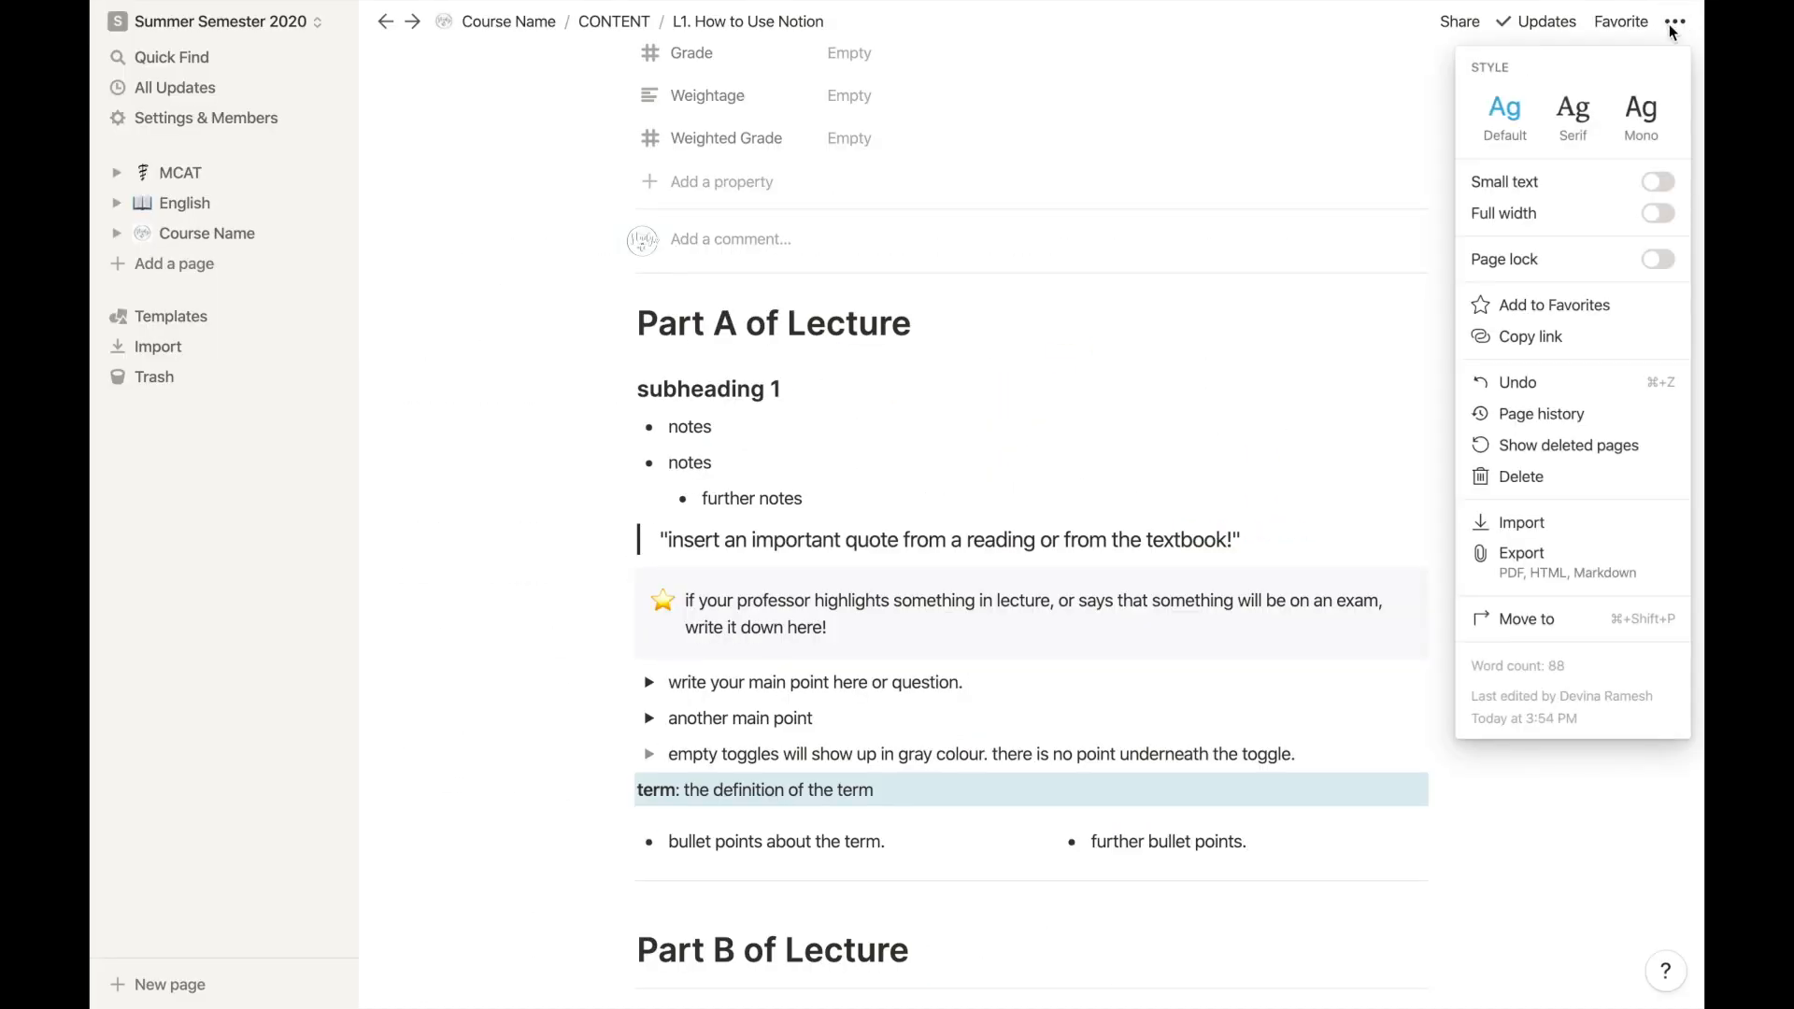
click(1640, 109)
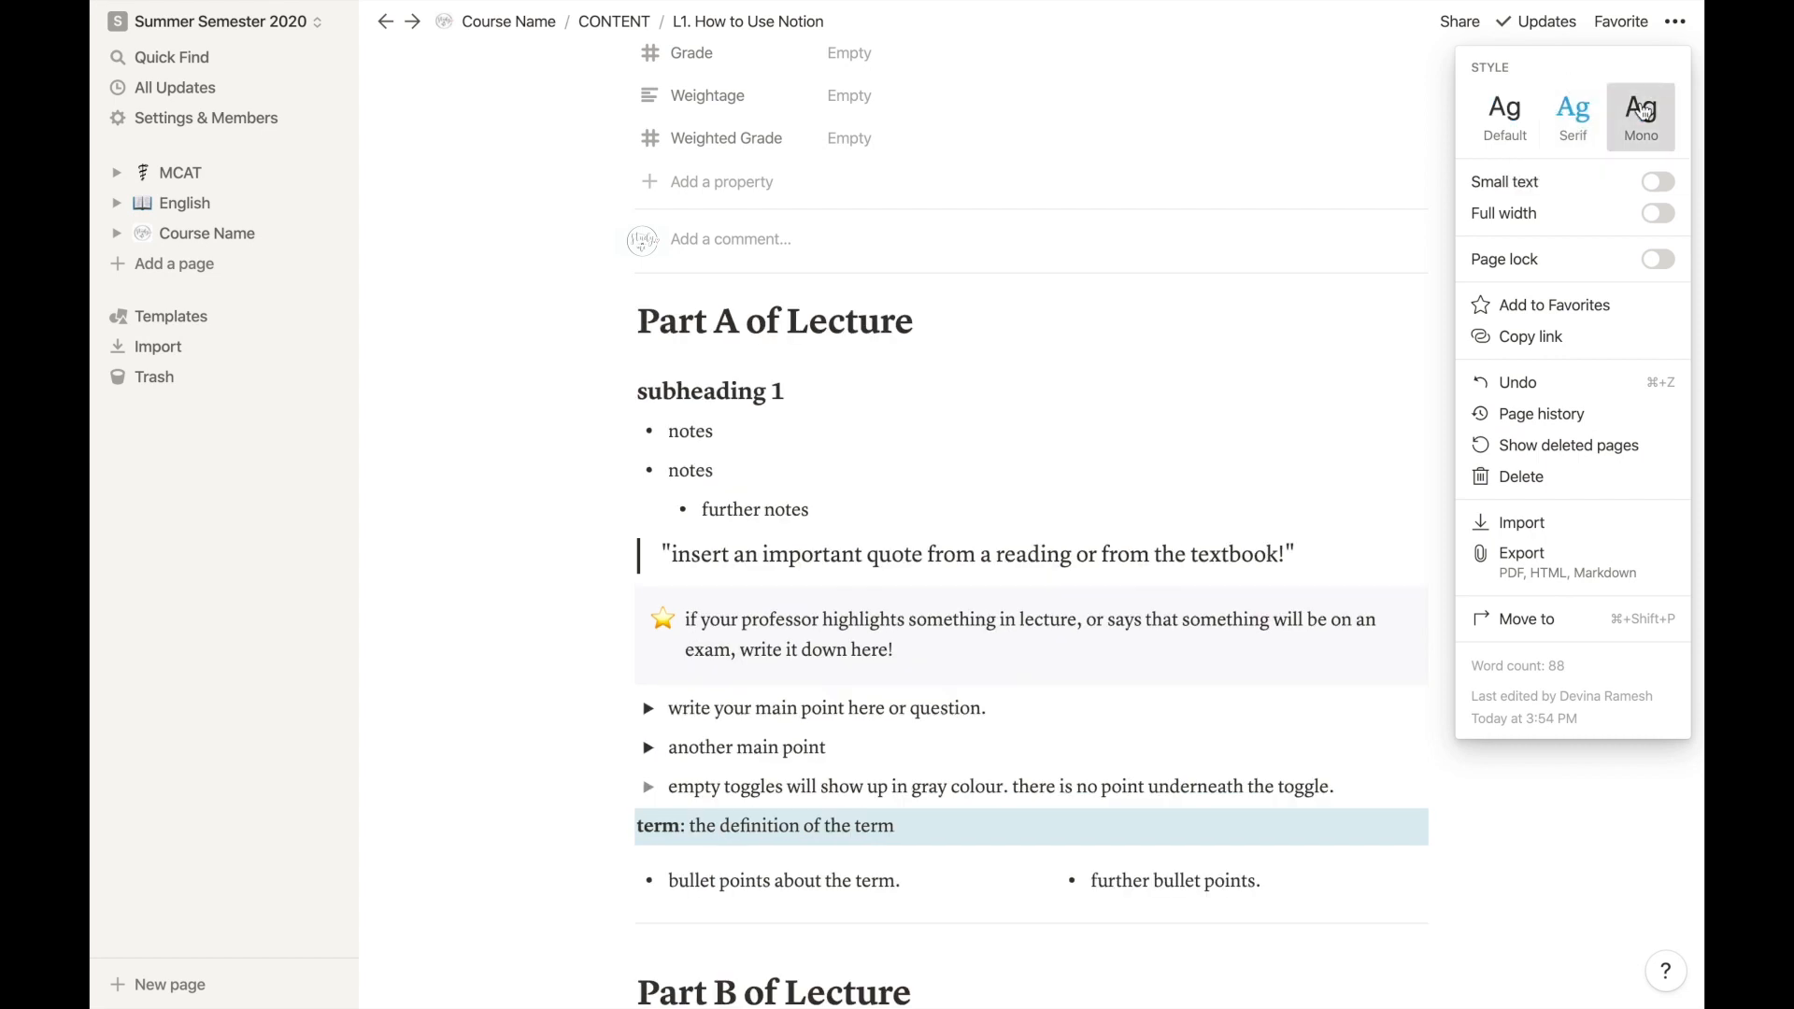
click(1641, 105)
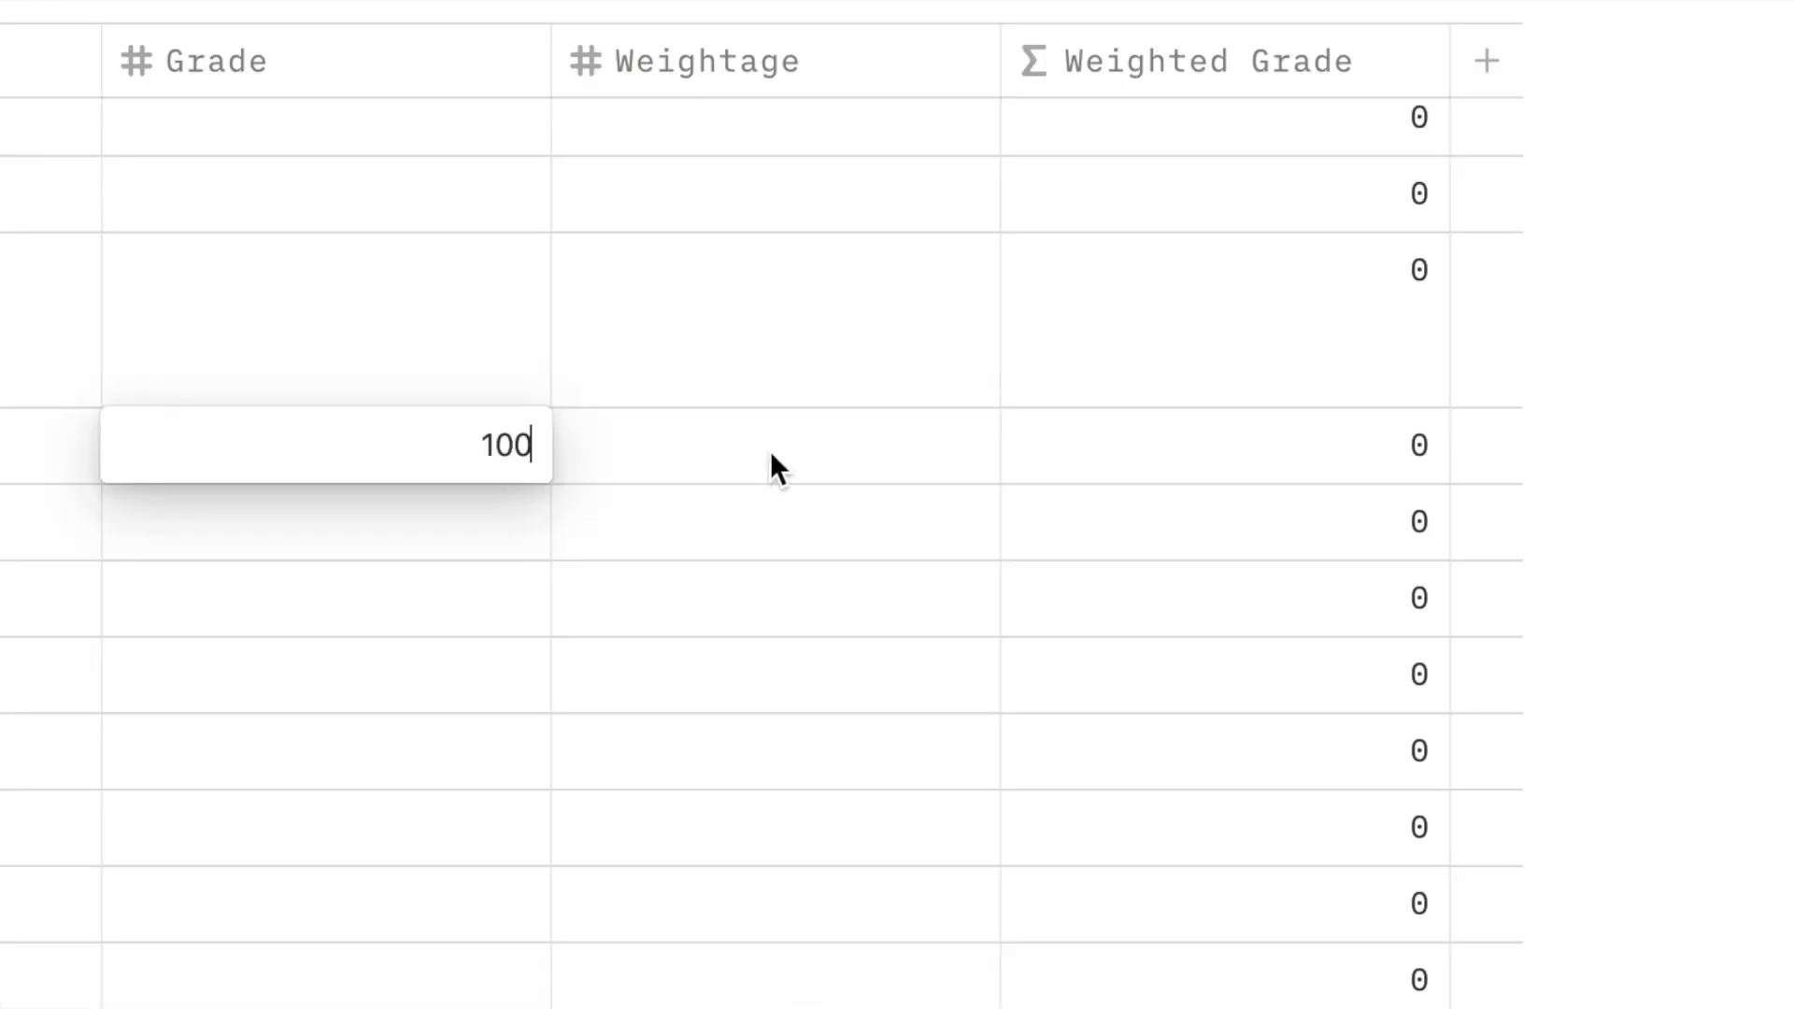
Confirm the 100 grade, then enter 90 with weightage 30 in the next row.
key(Enter)
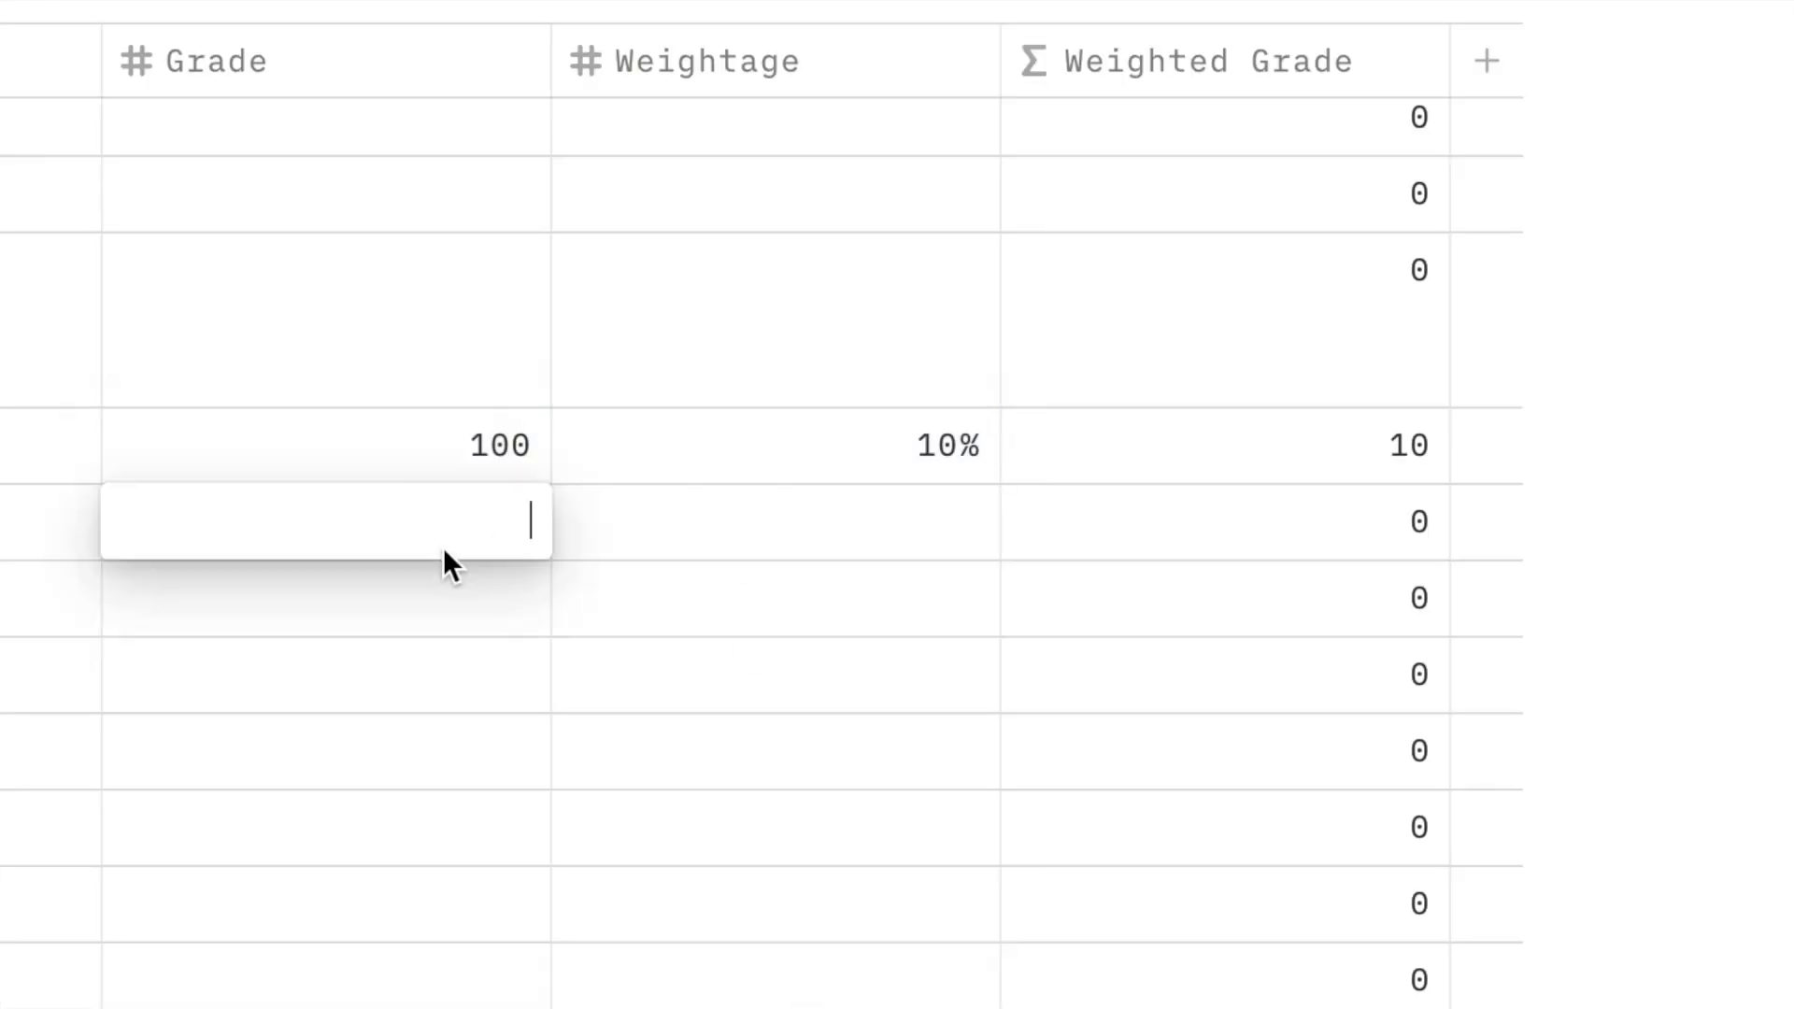
text(90)
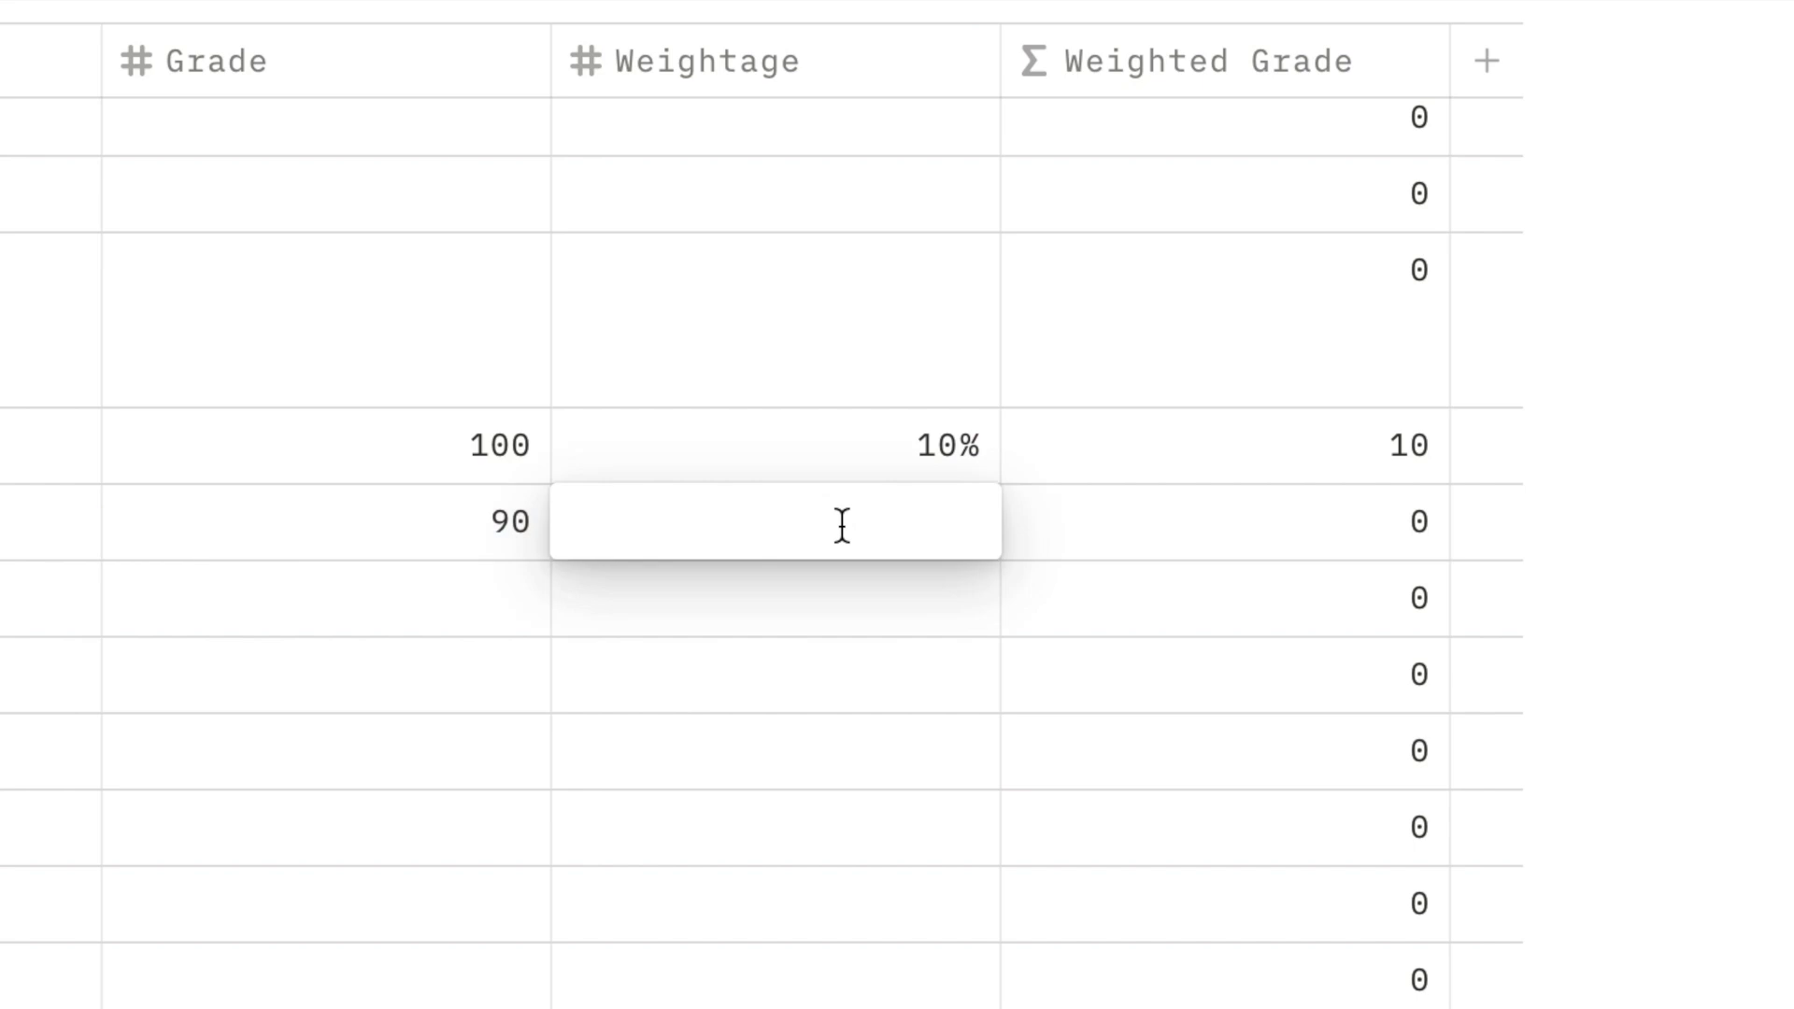
text(30)
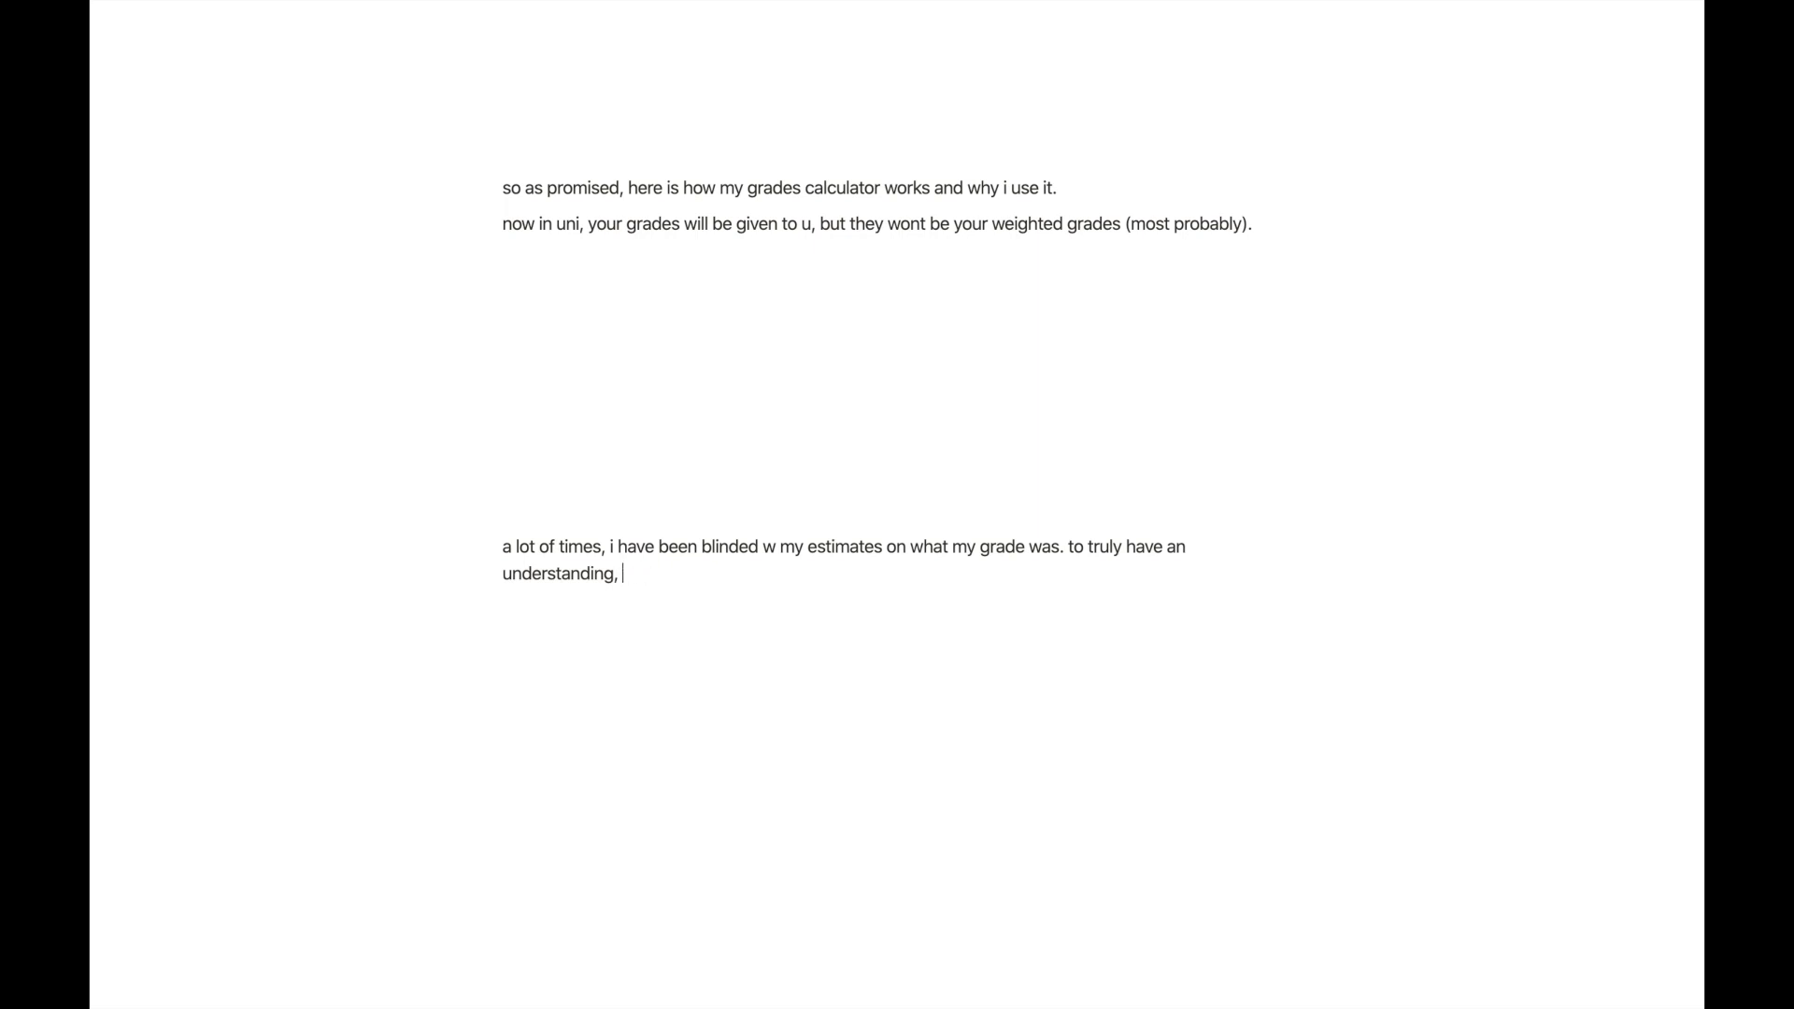
Write notes saying it is better to calculate your weighted grade and here's how to make one.
text(it is better if calculate you)
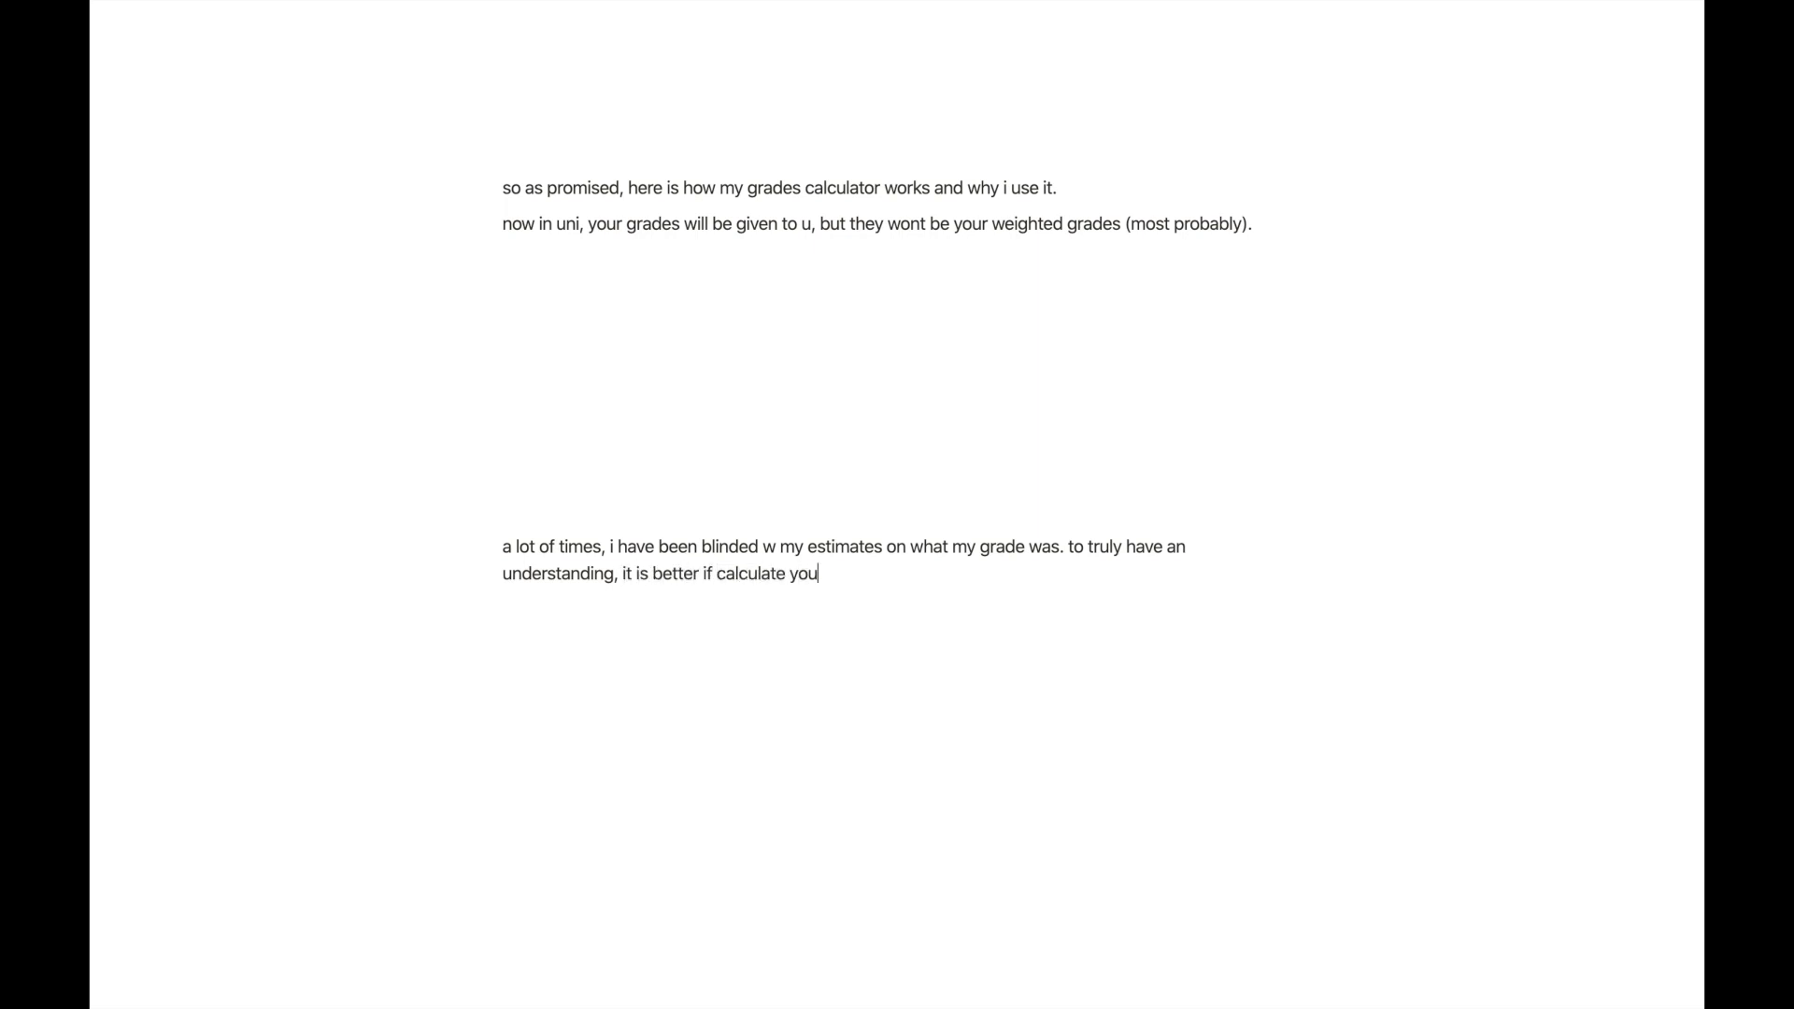
text(r weighted grade.)
text(bu)
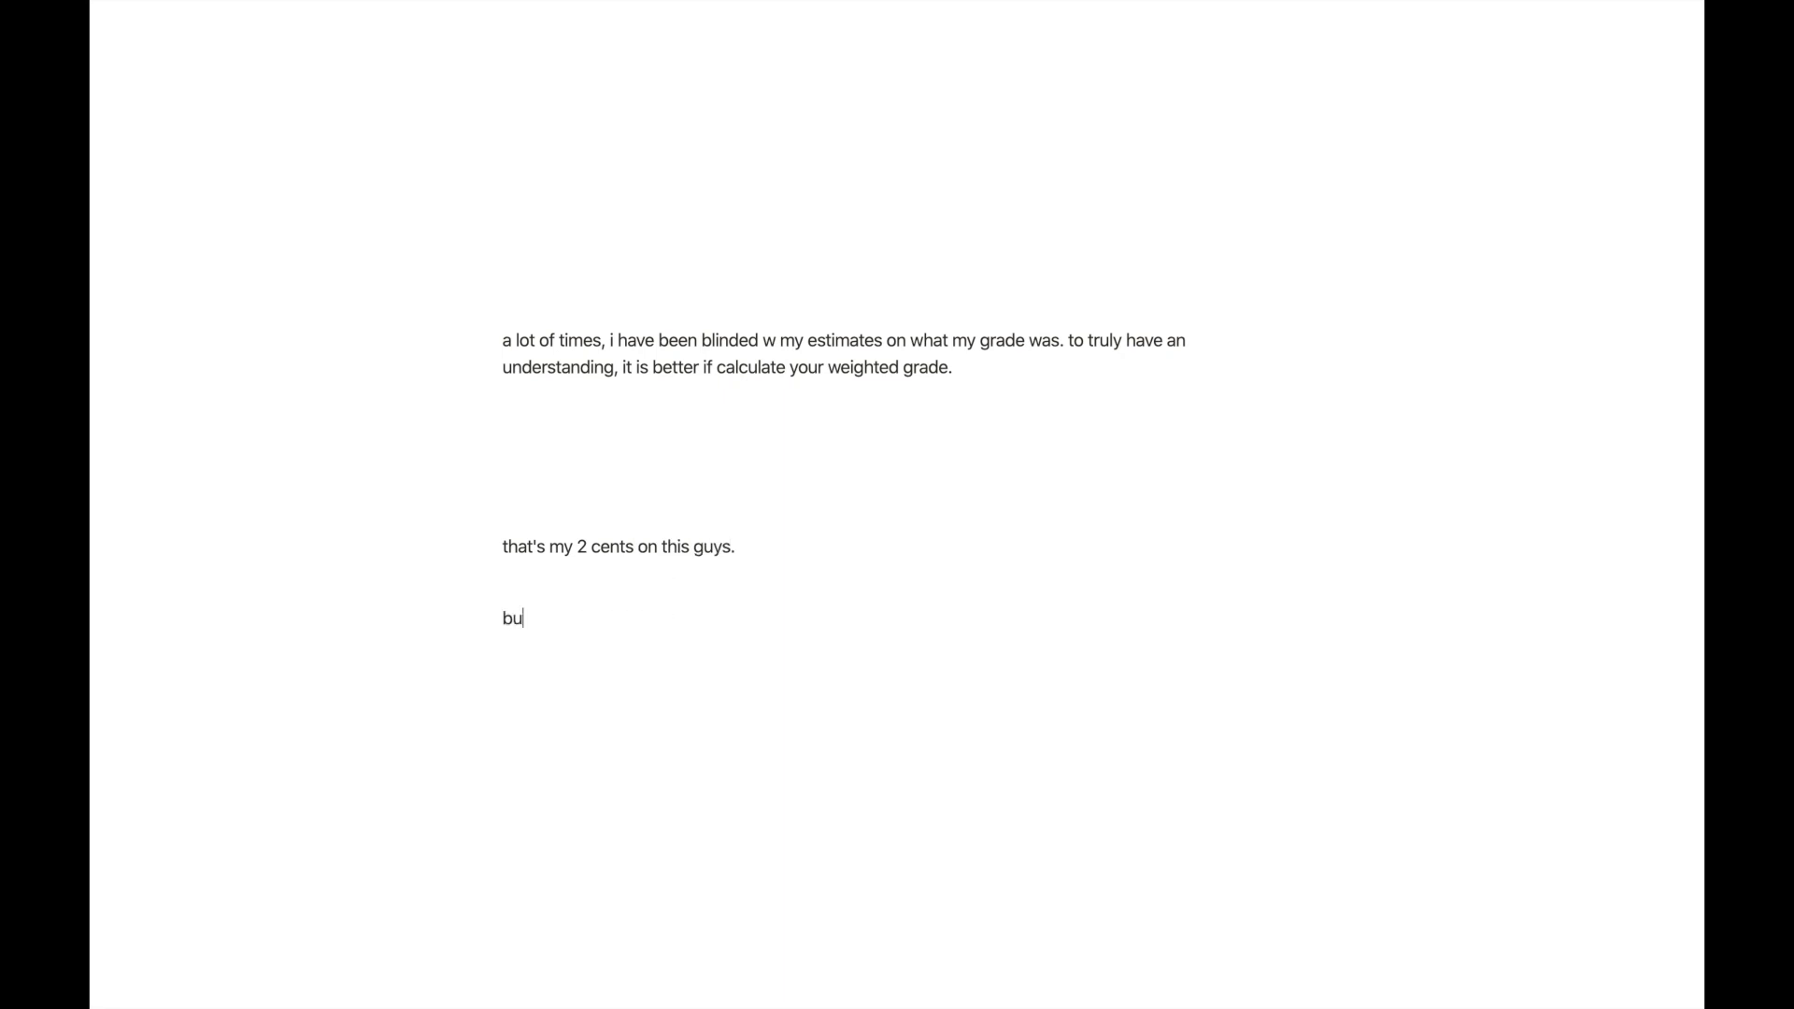
text(now heres how to m)
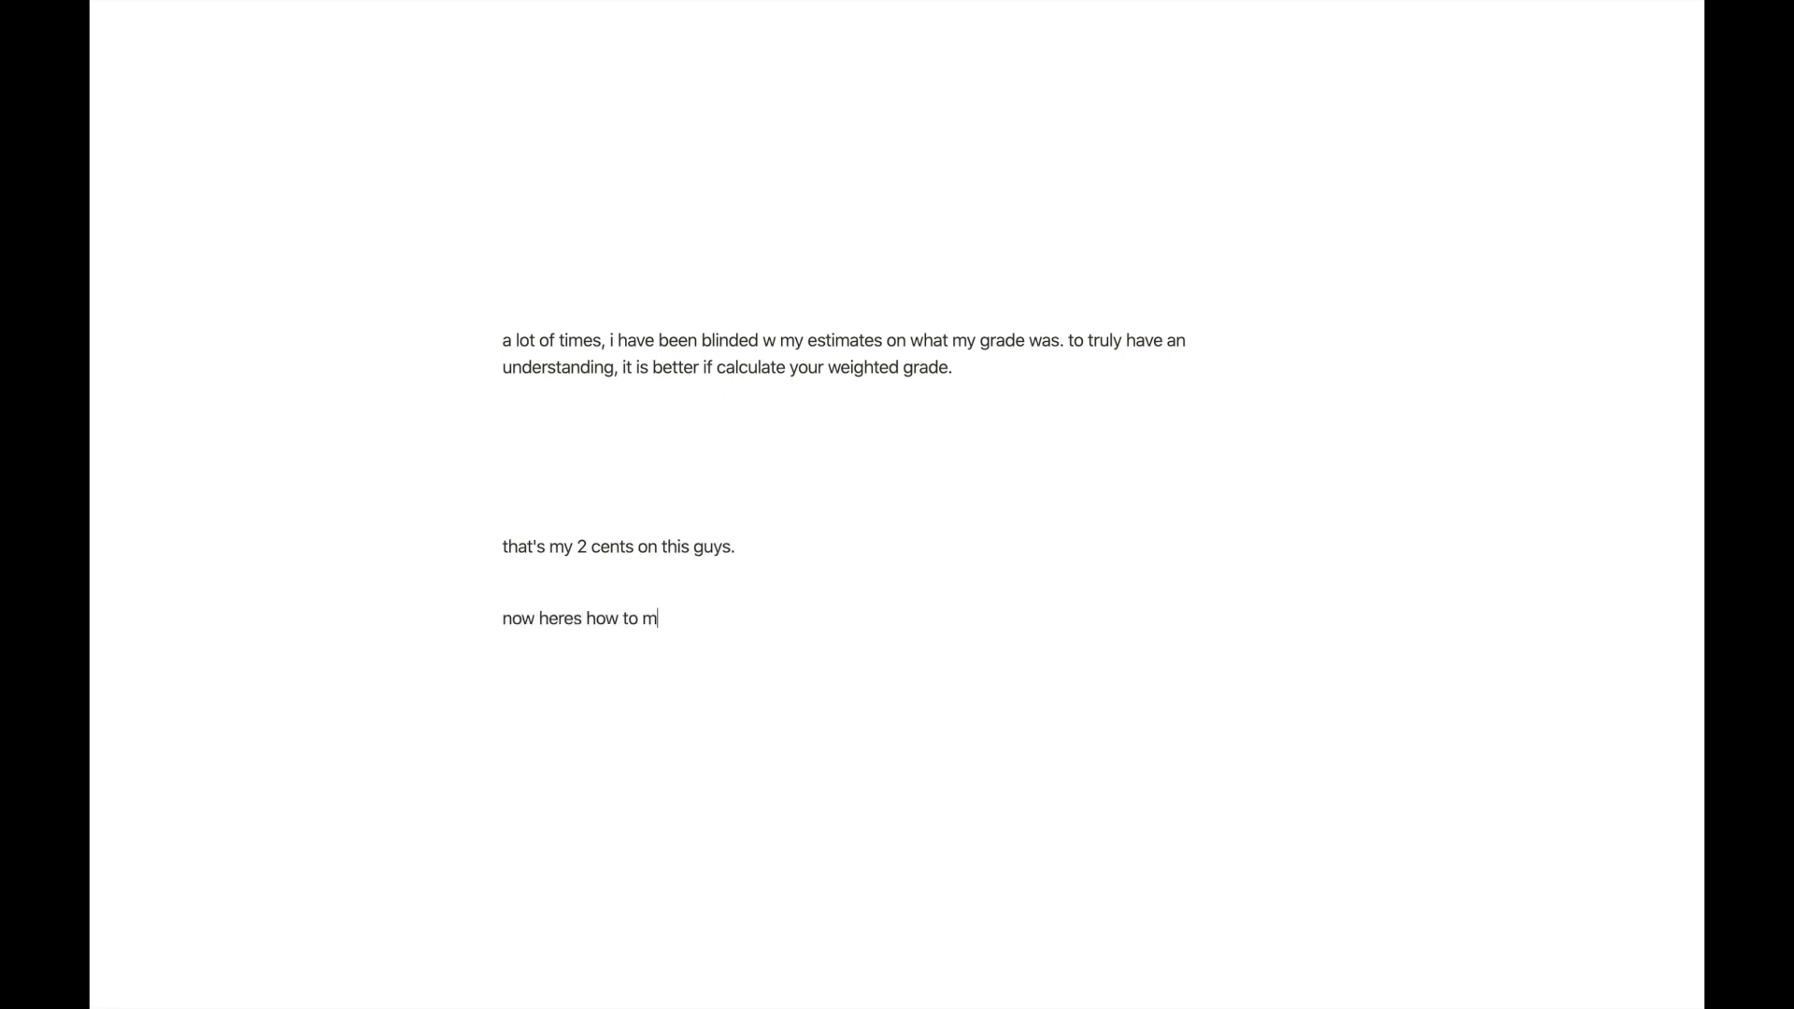
text(ake one, if you want it.)
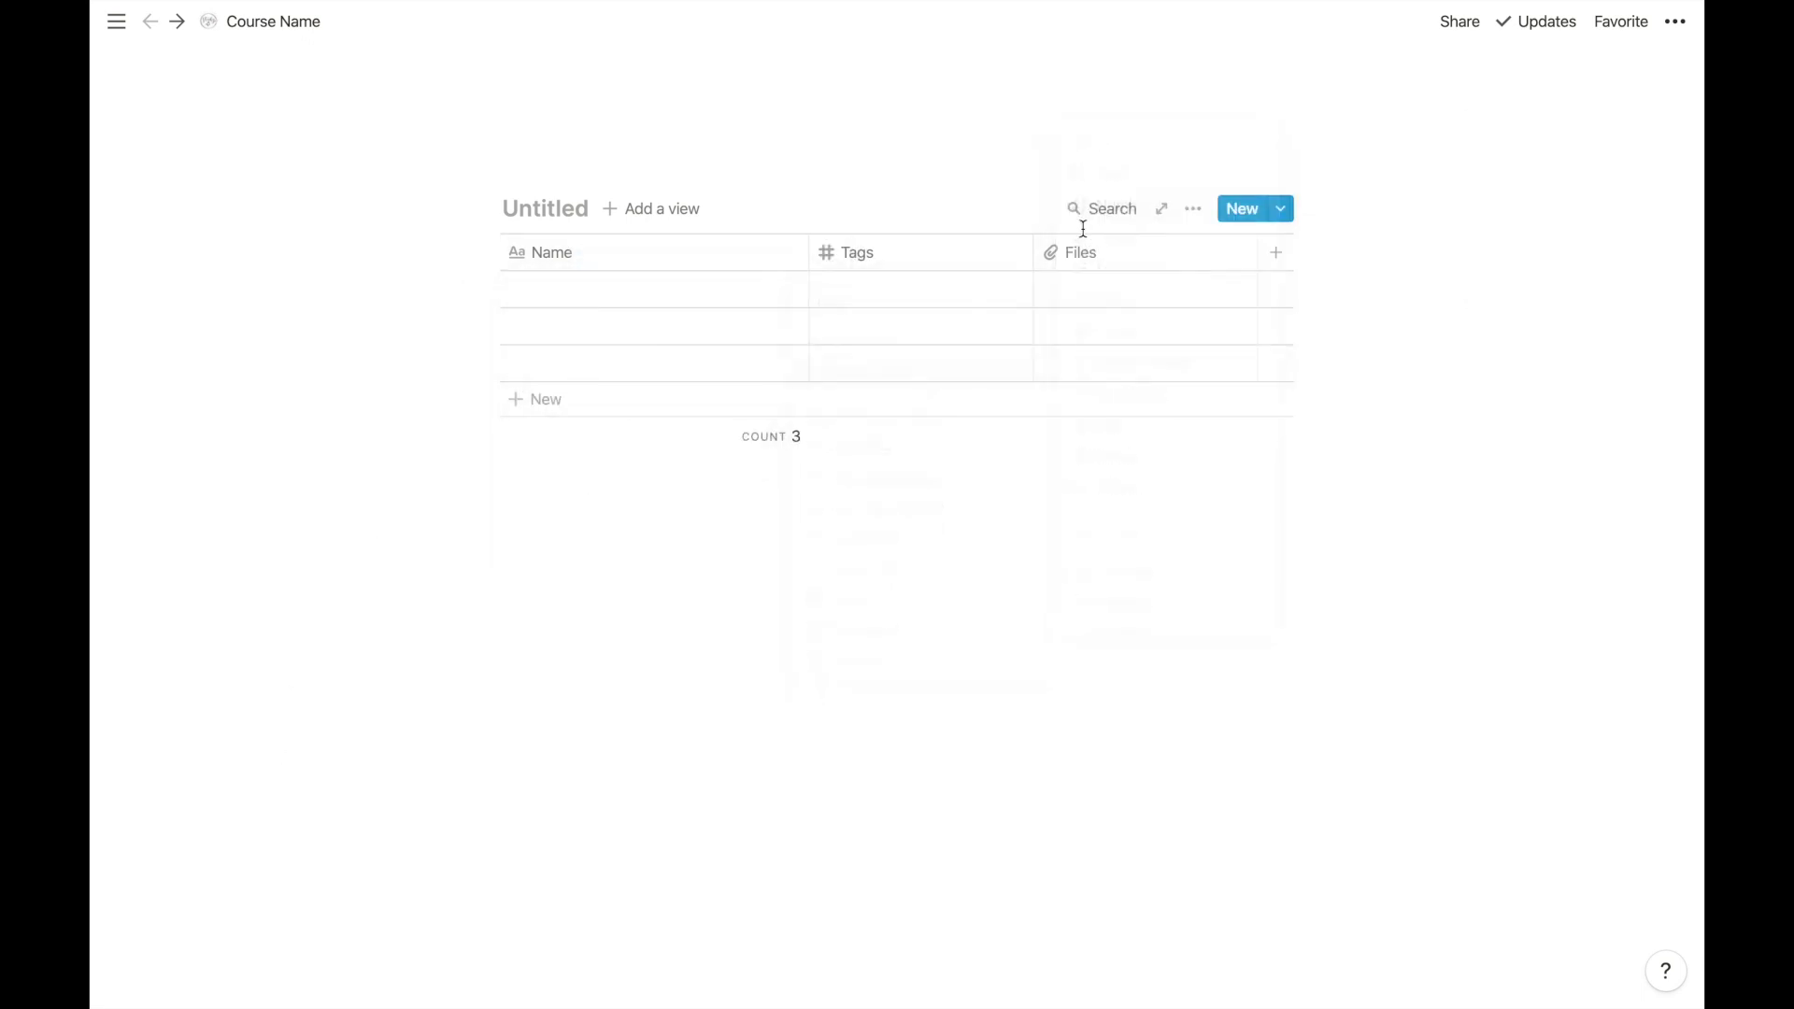
Rename a column to Weightage as a number and enter prop("Weightage") * prop("Grade") for Weighted Grades.
click(1080, 252)
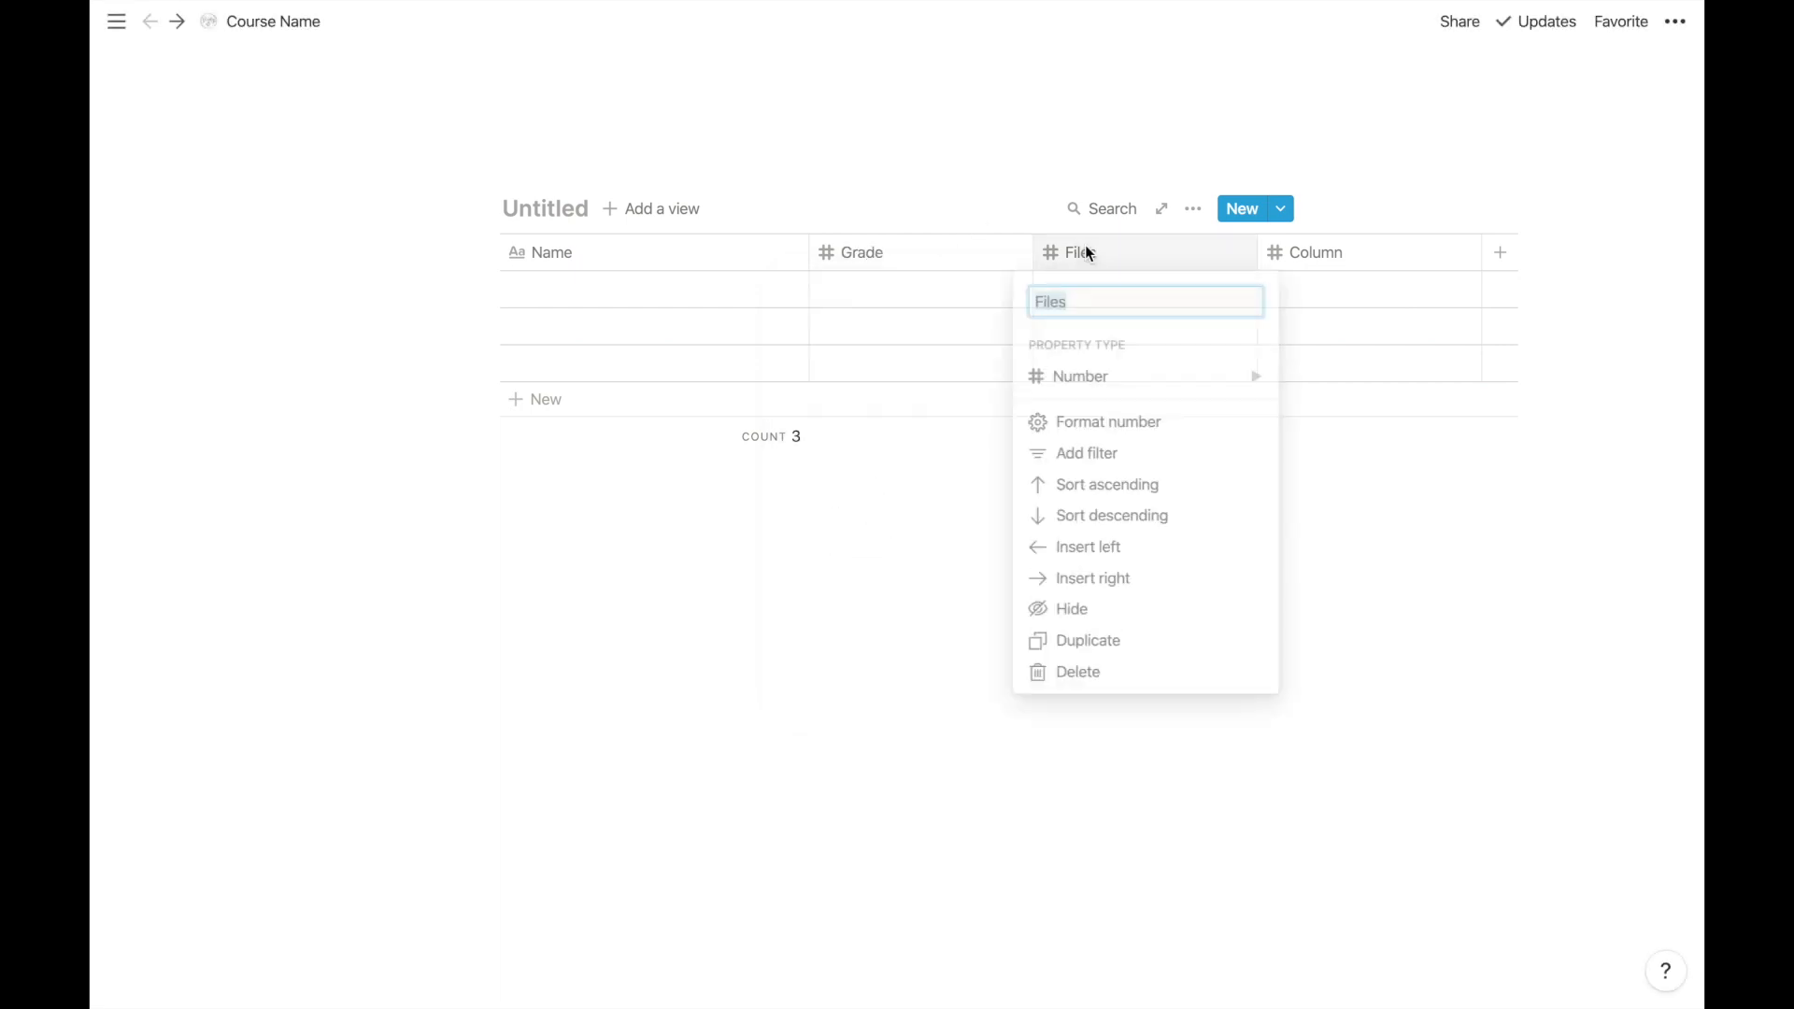
text(Weightage)
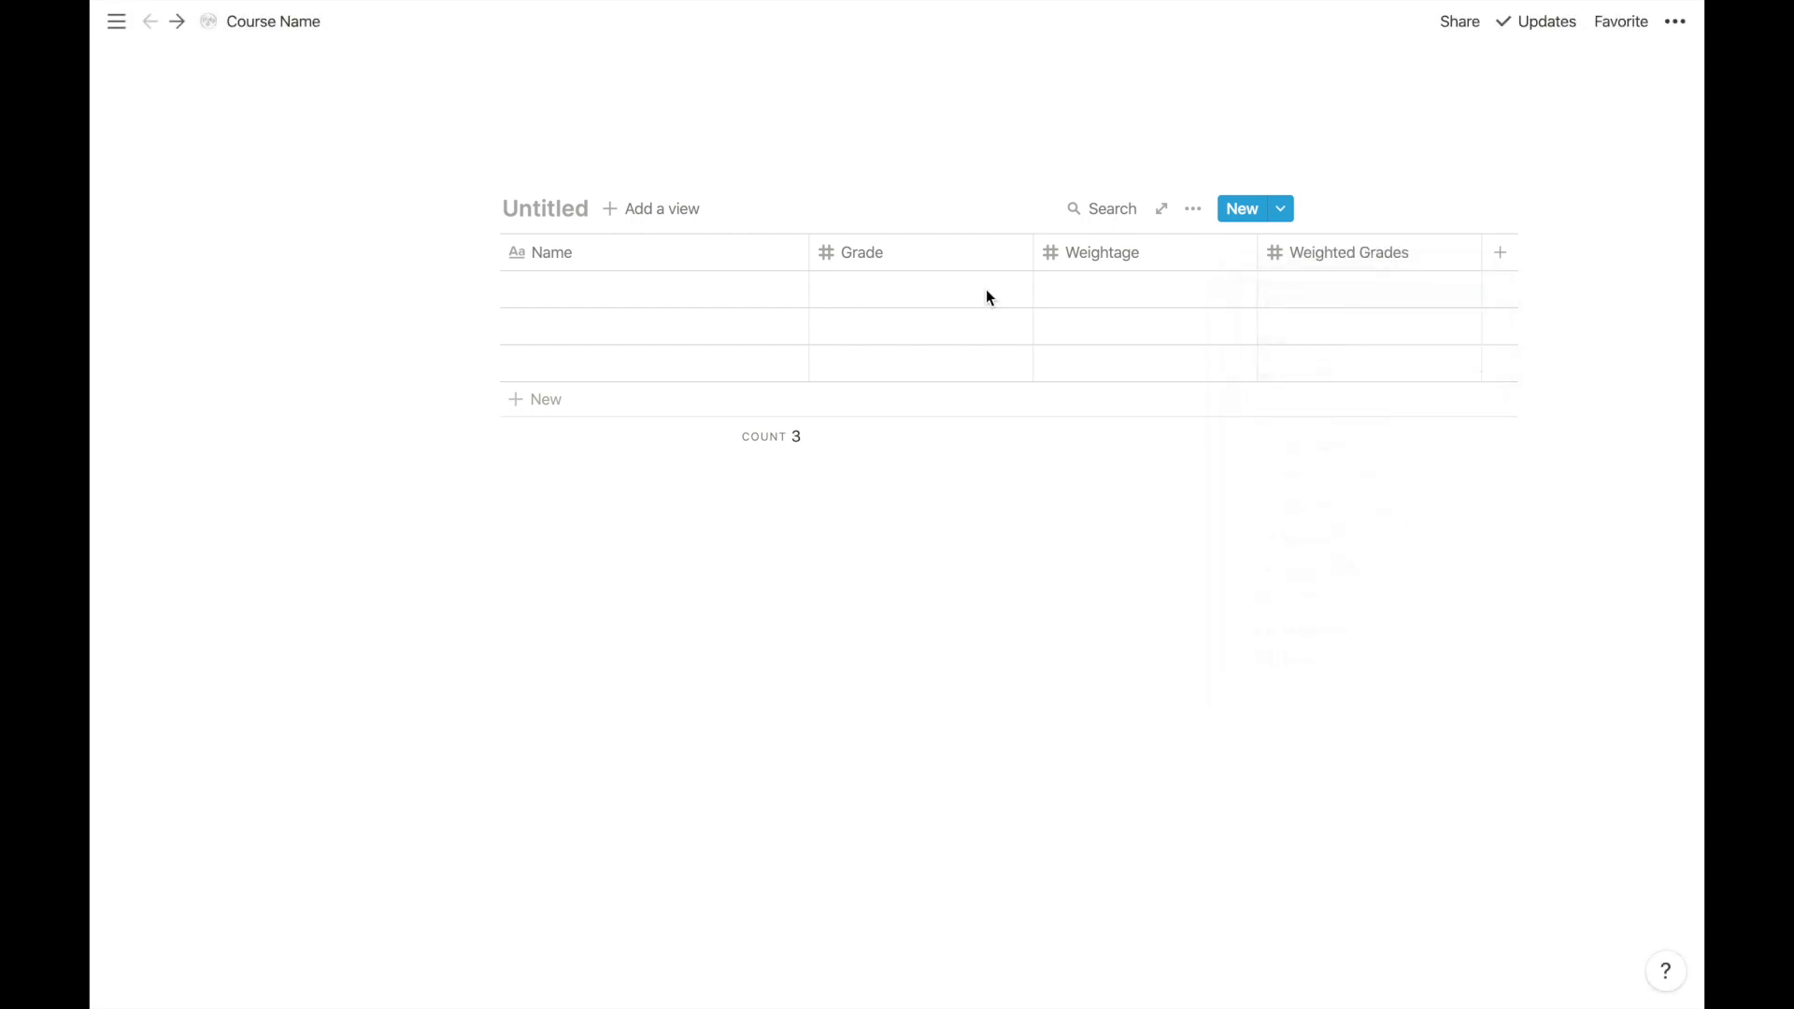
click(862, 254)
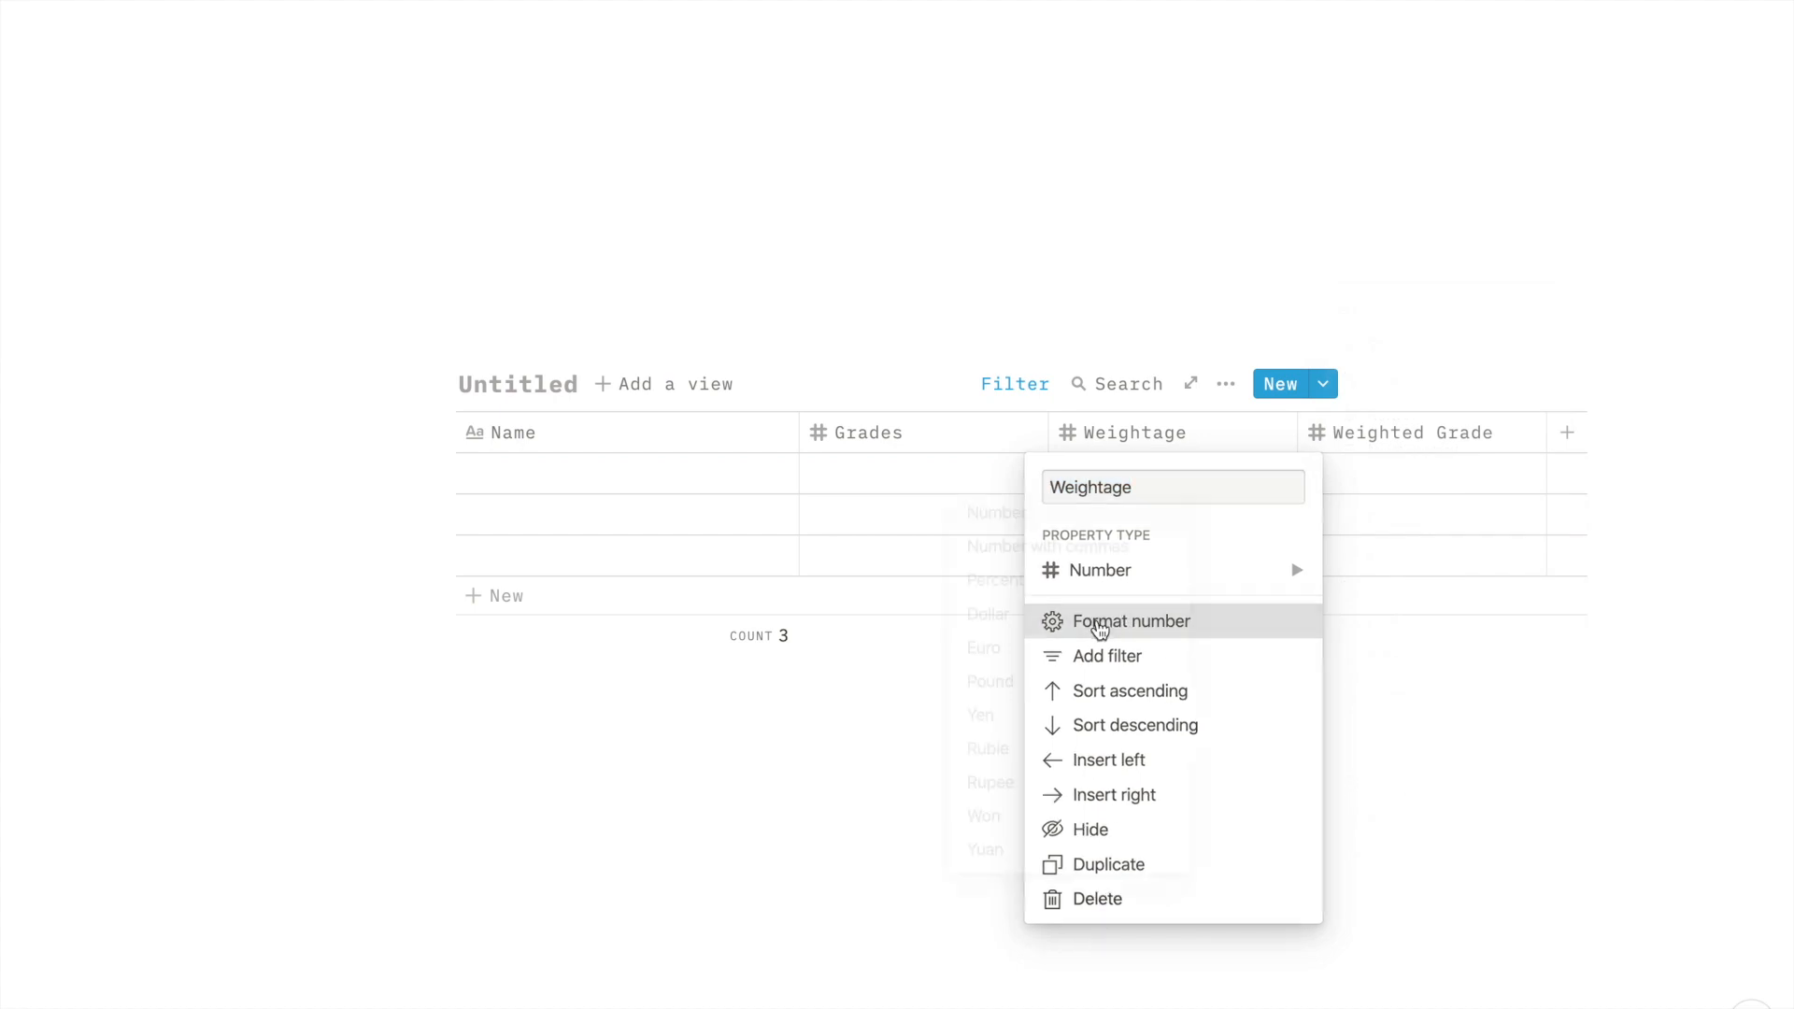
click(1130, 623)
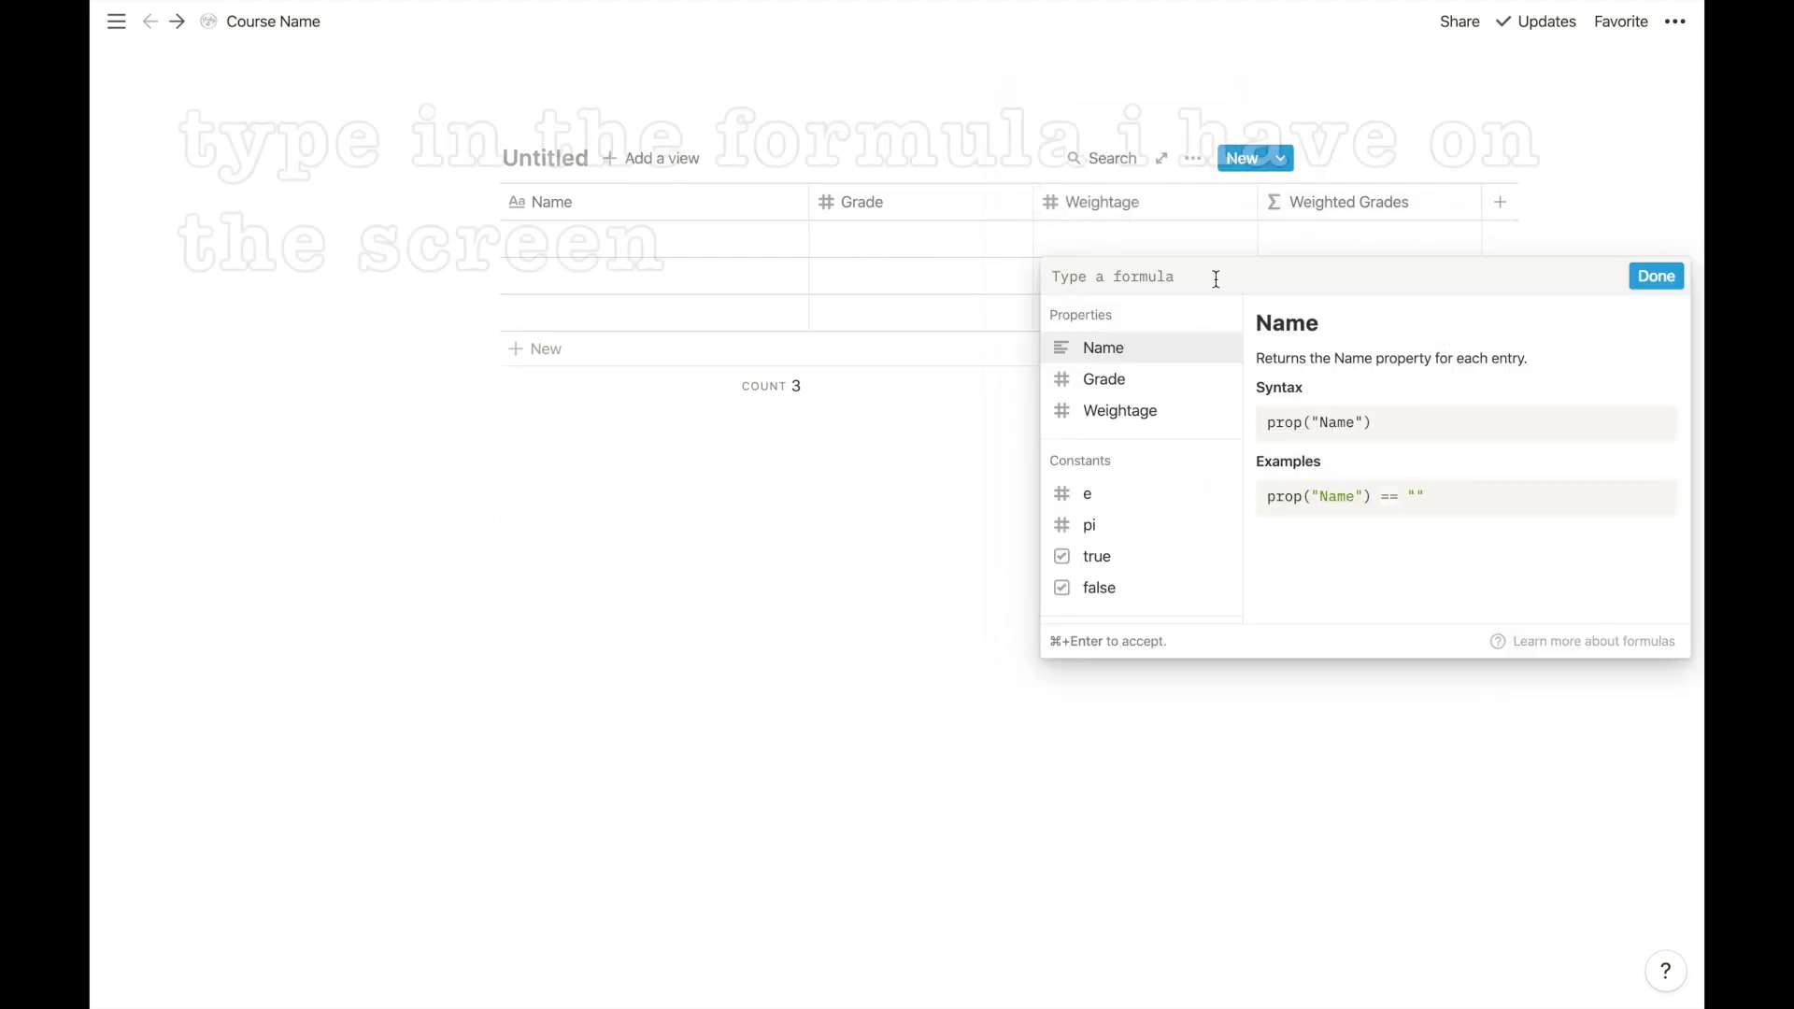
text(prop("Weightage") * prop("Grade"))
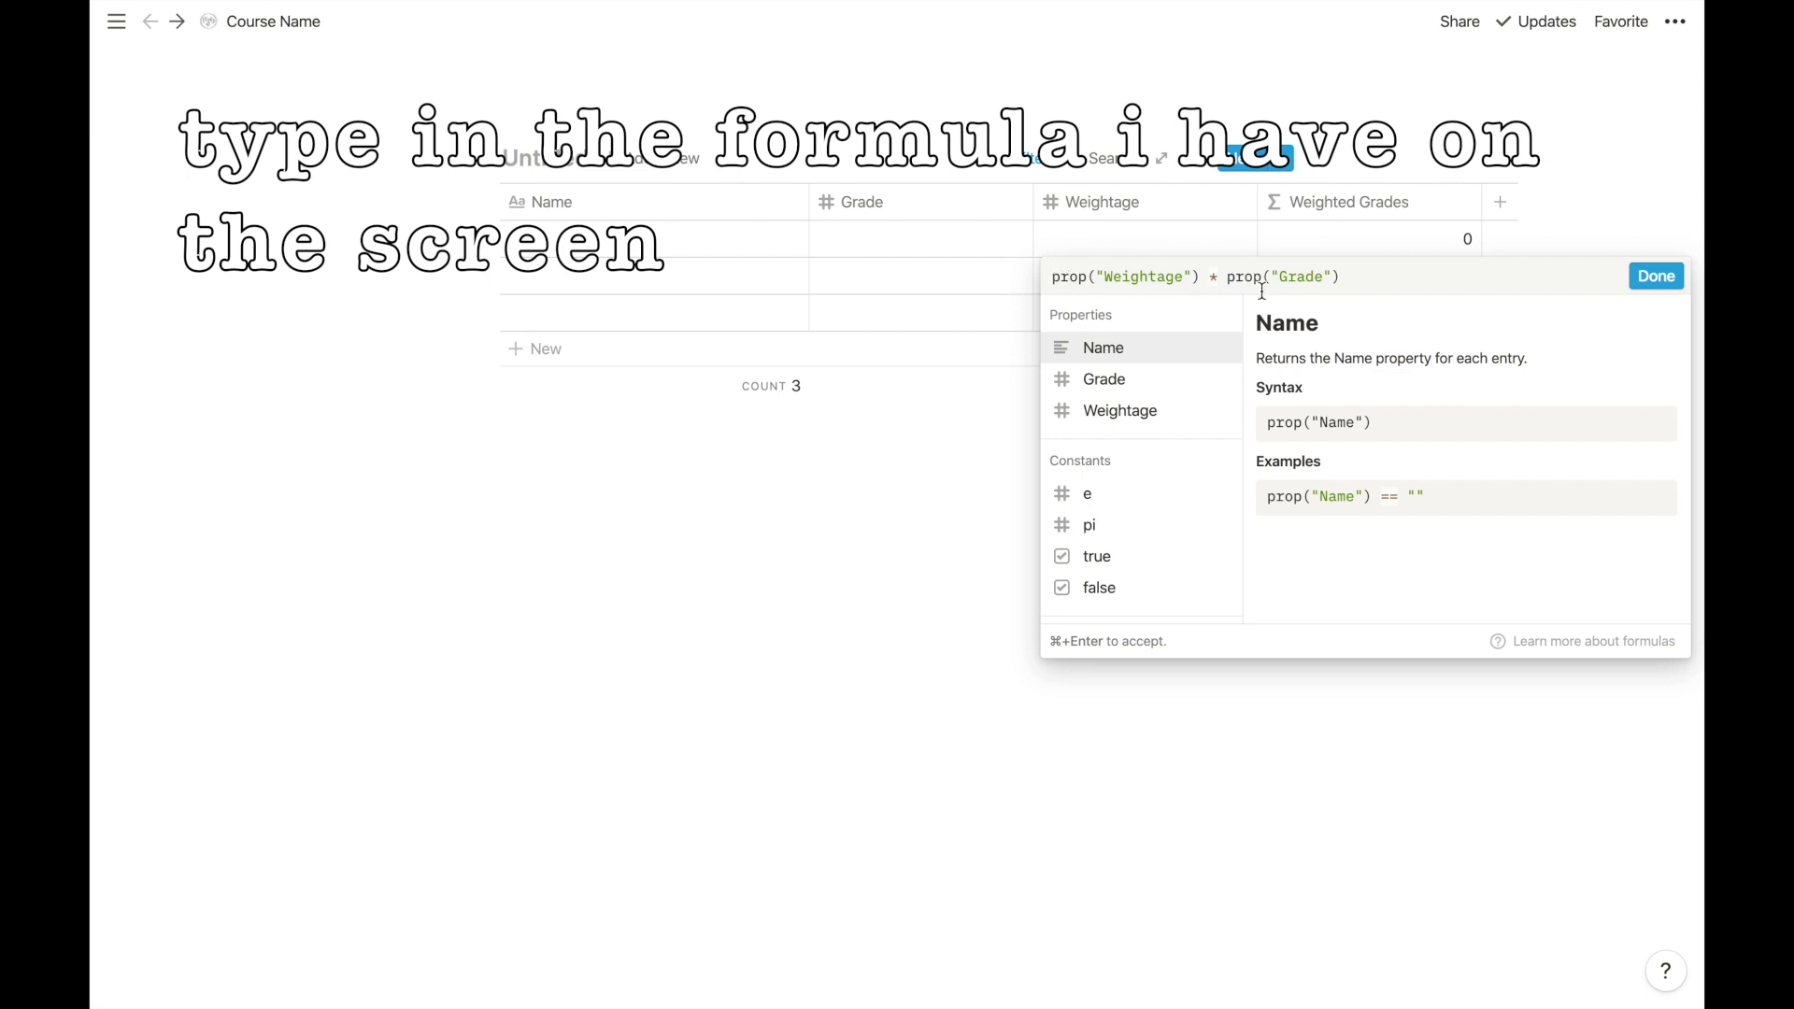